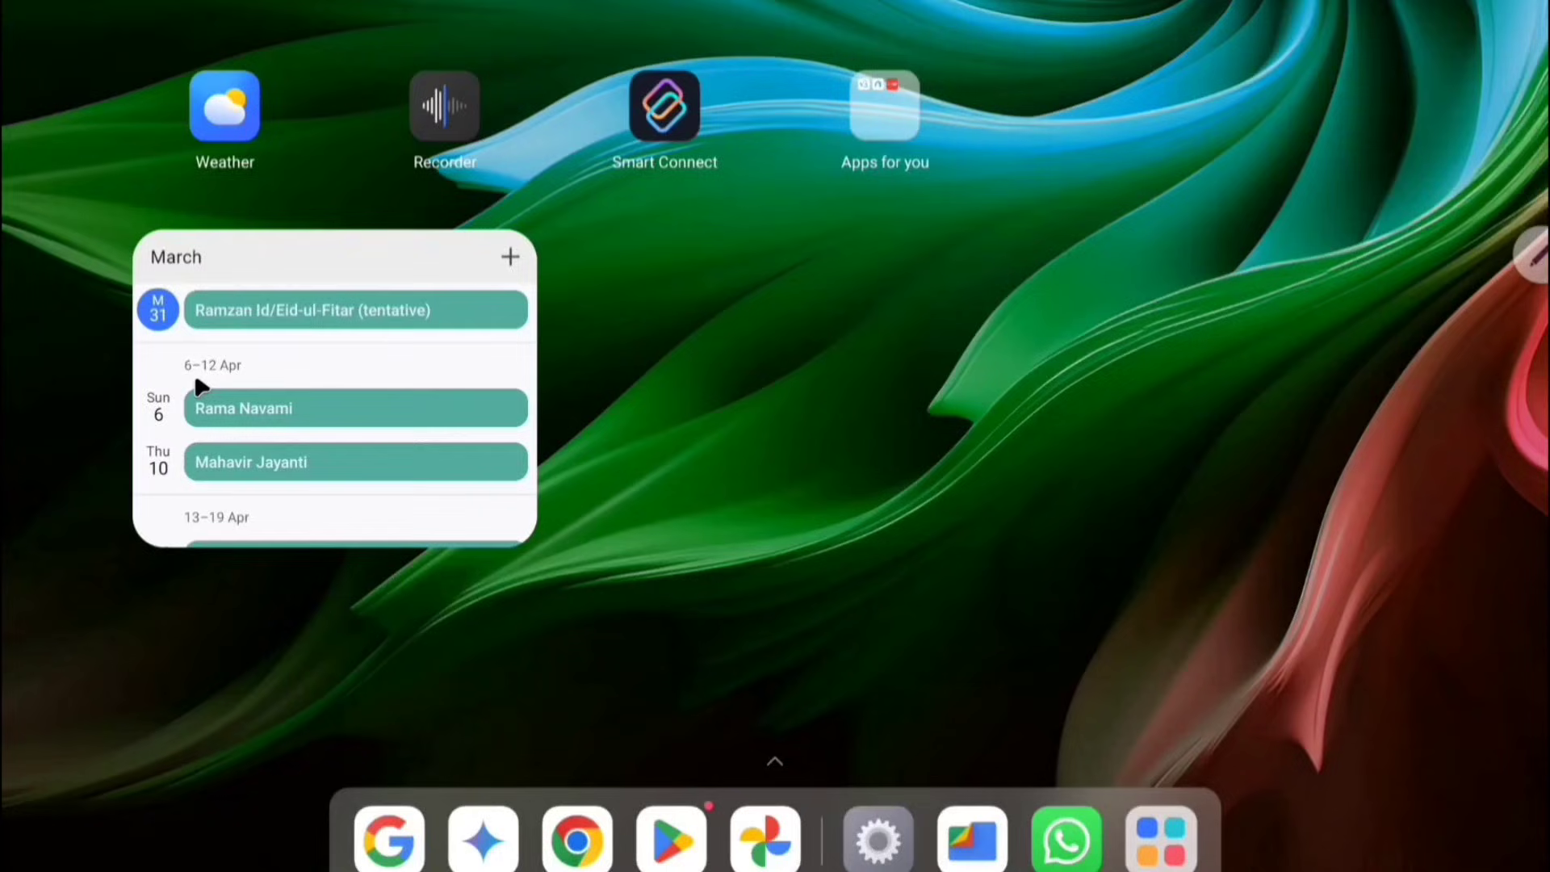
mouse_move(746, 429)
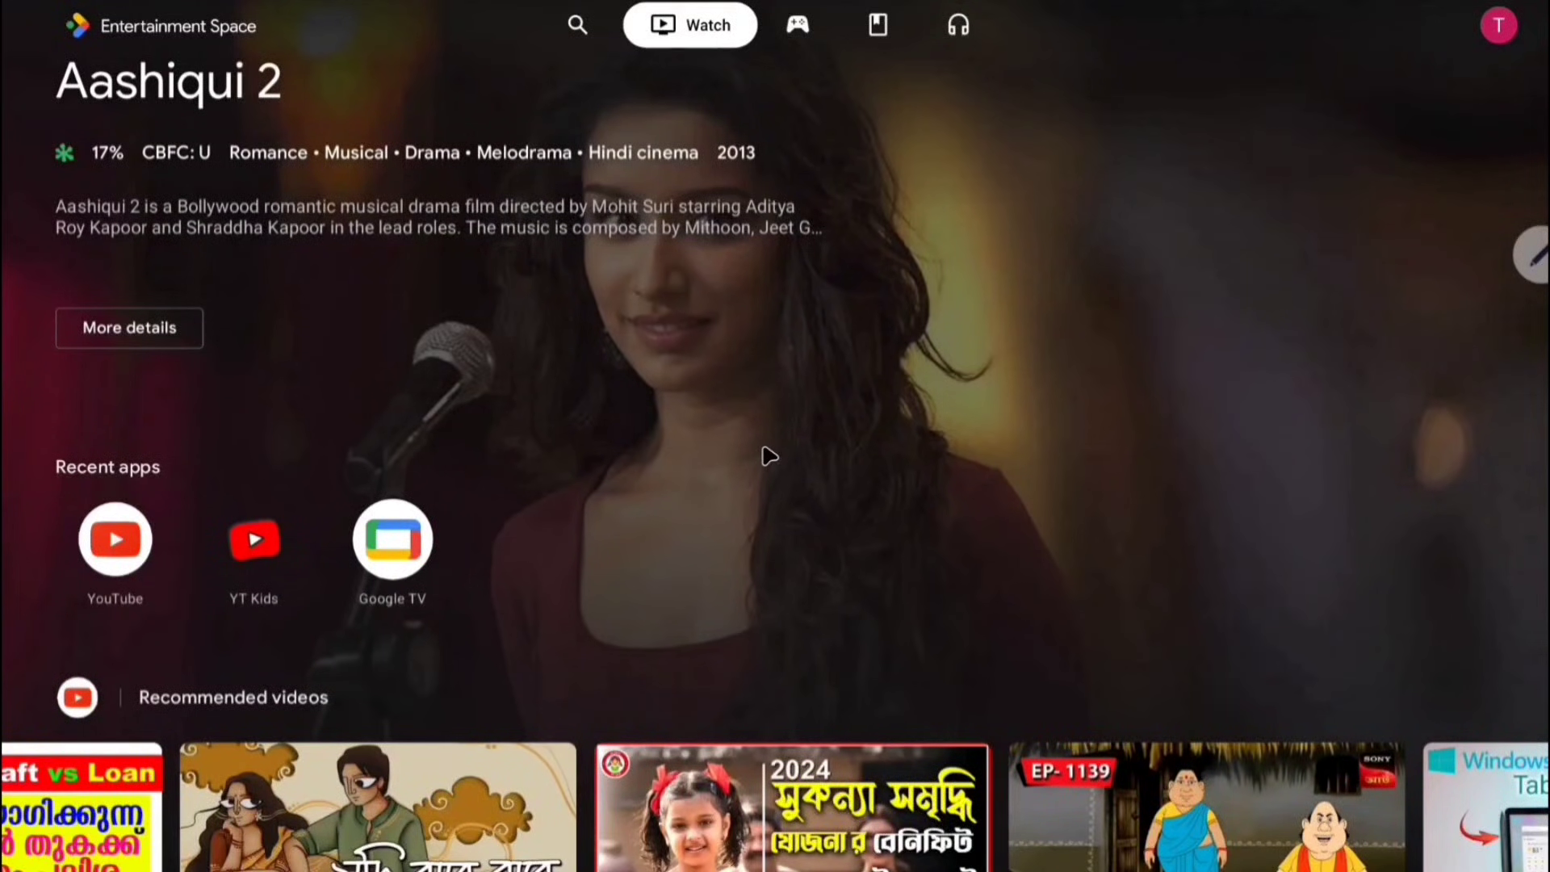
Browse the Watch feed's Recommended, Trending and Google TV rows, then swipe up to go Home.
scroll("down", 3)
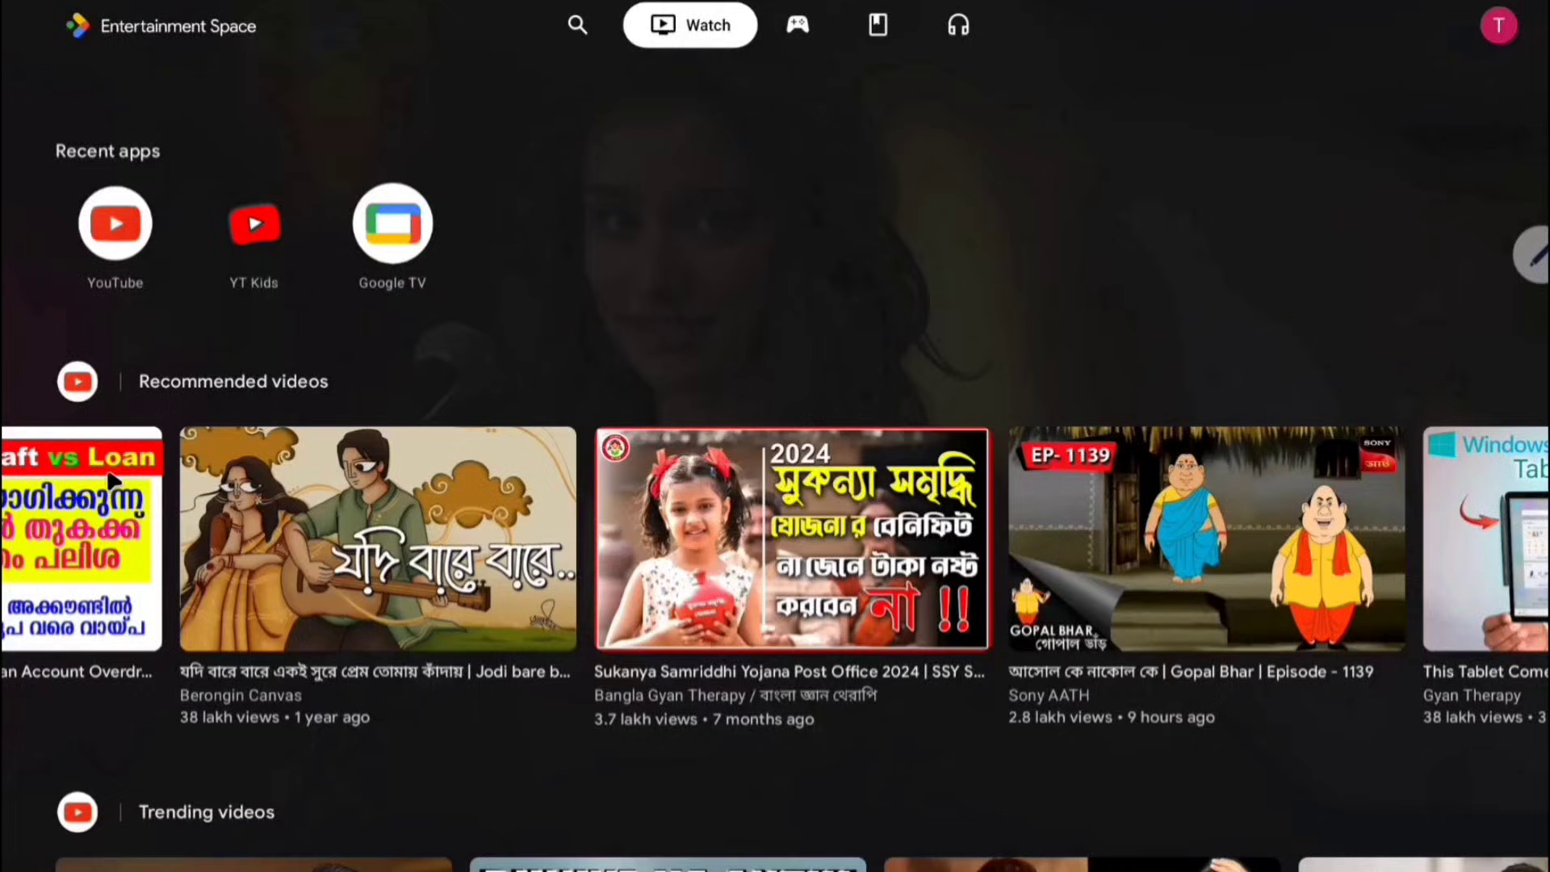
scroll("right", 3)
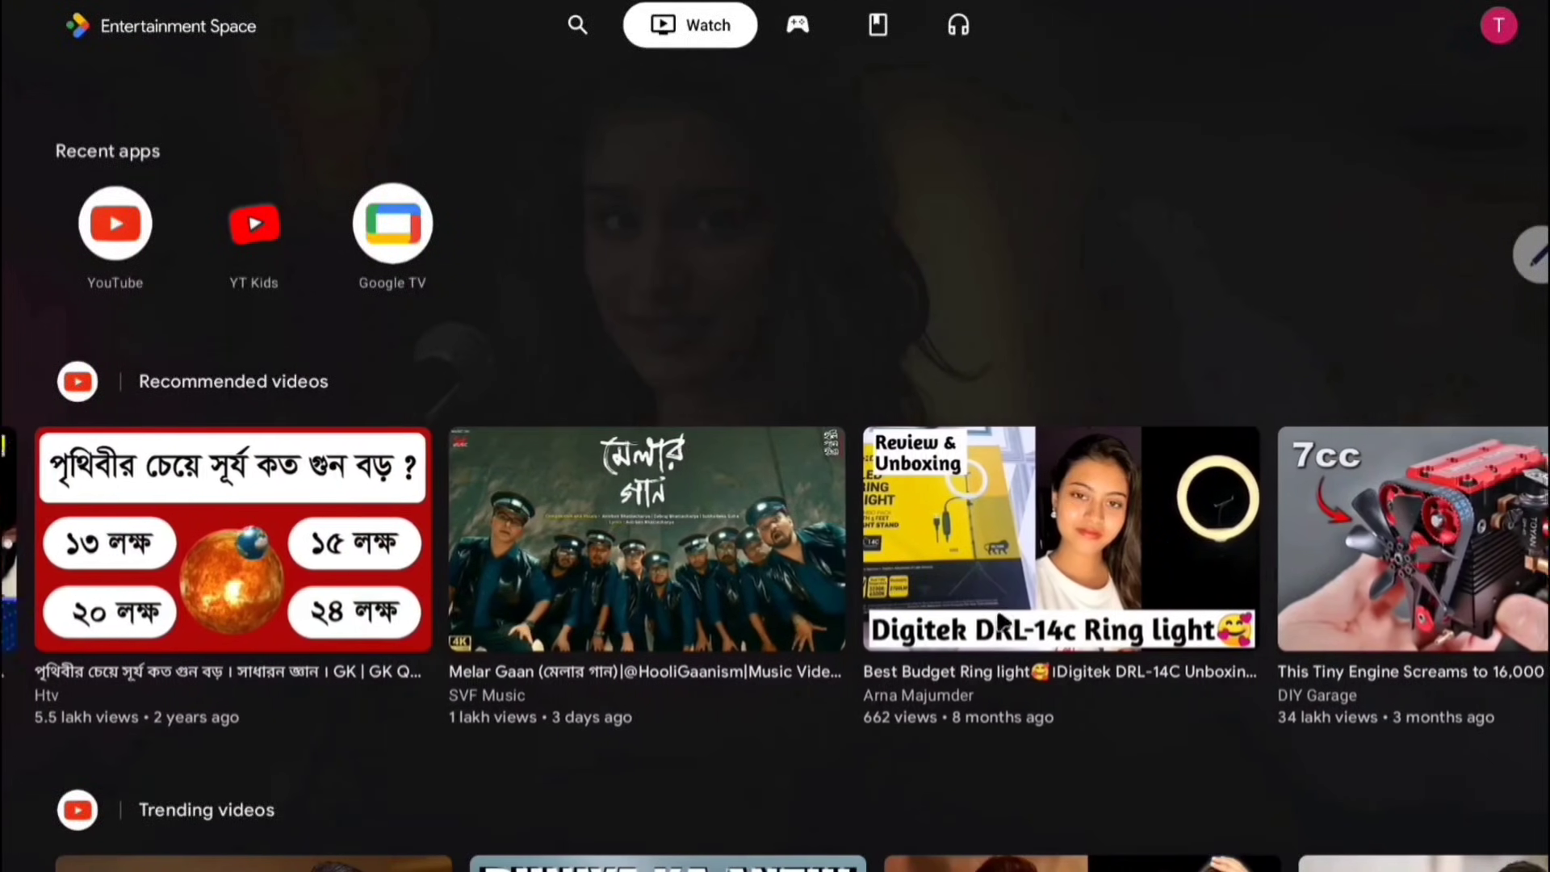
scroll("down", 3)
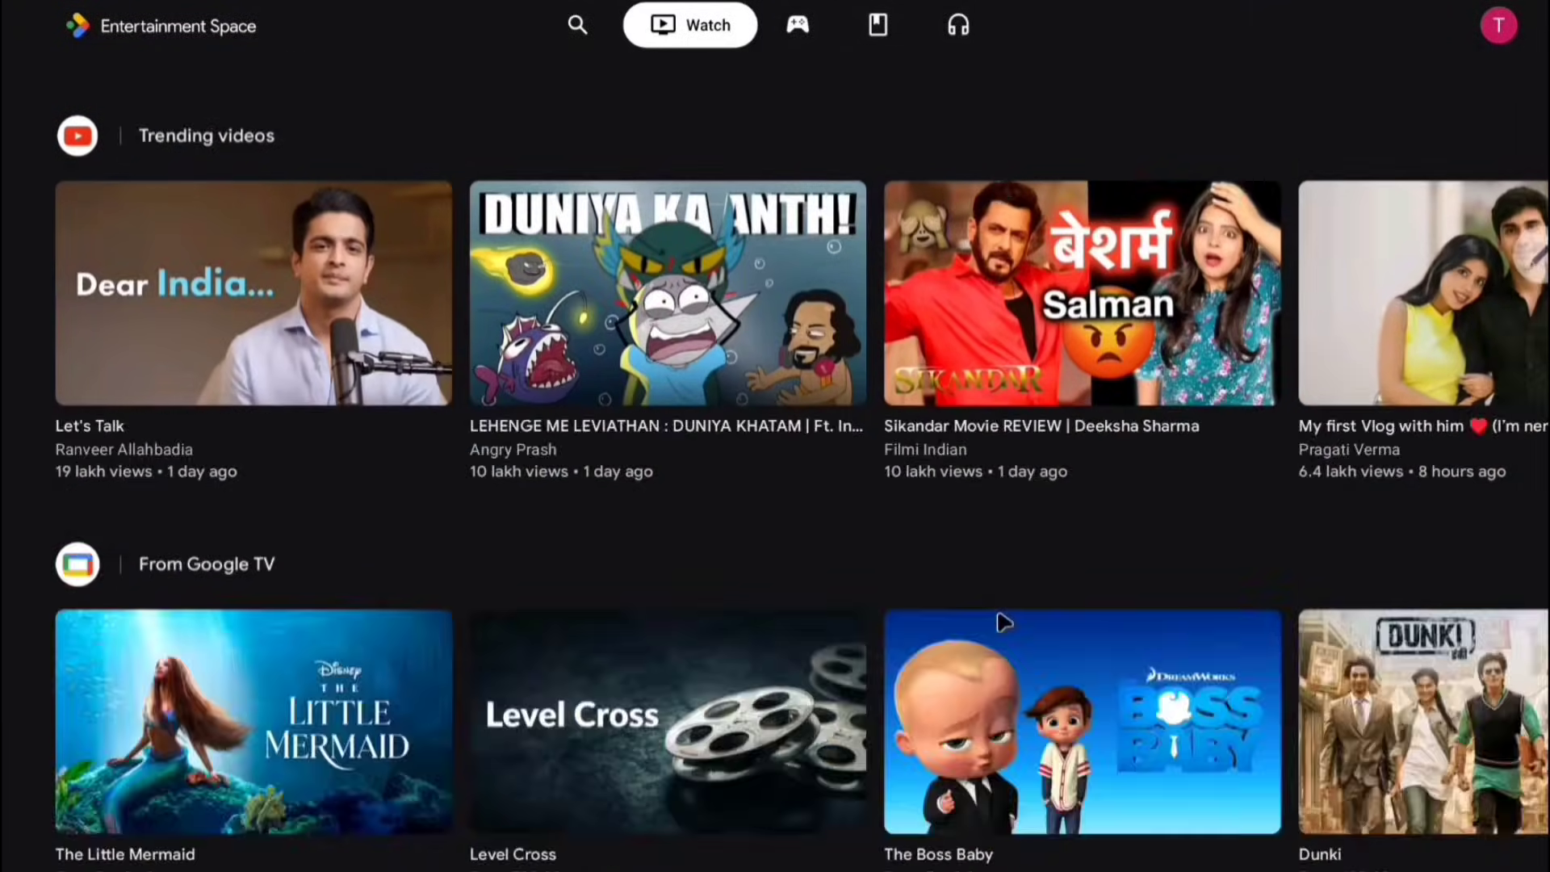
scroll("down", 3)
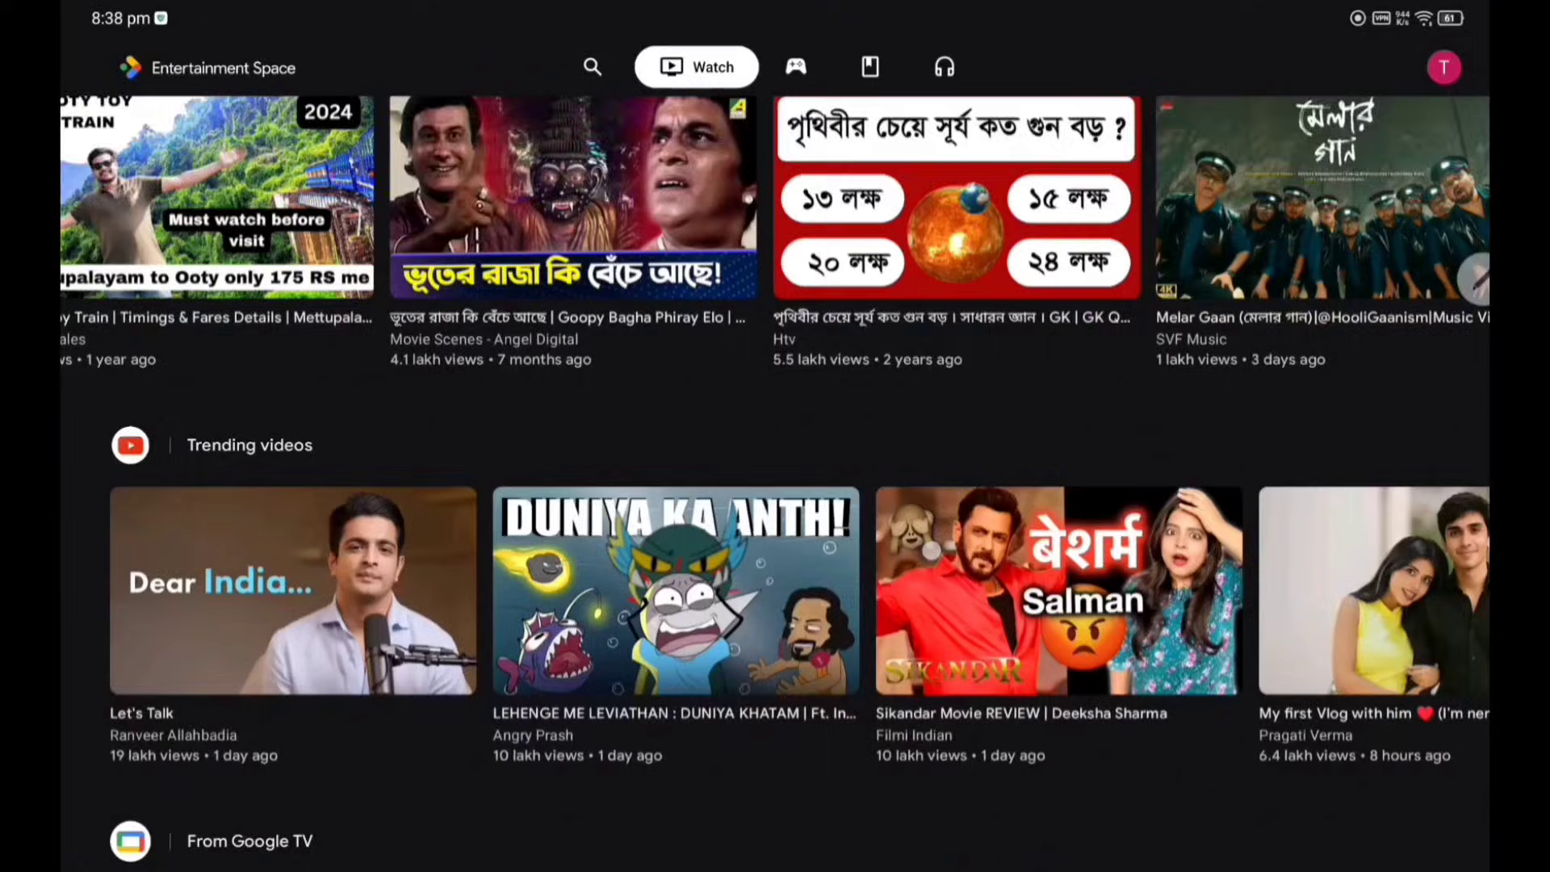
scroll("down", 3)
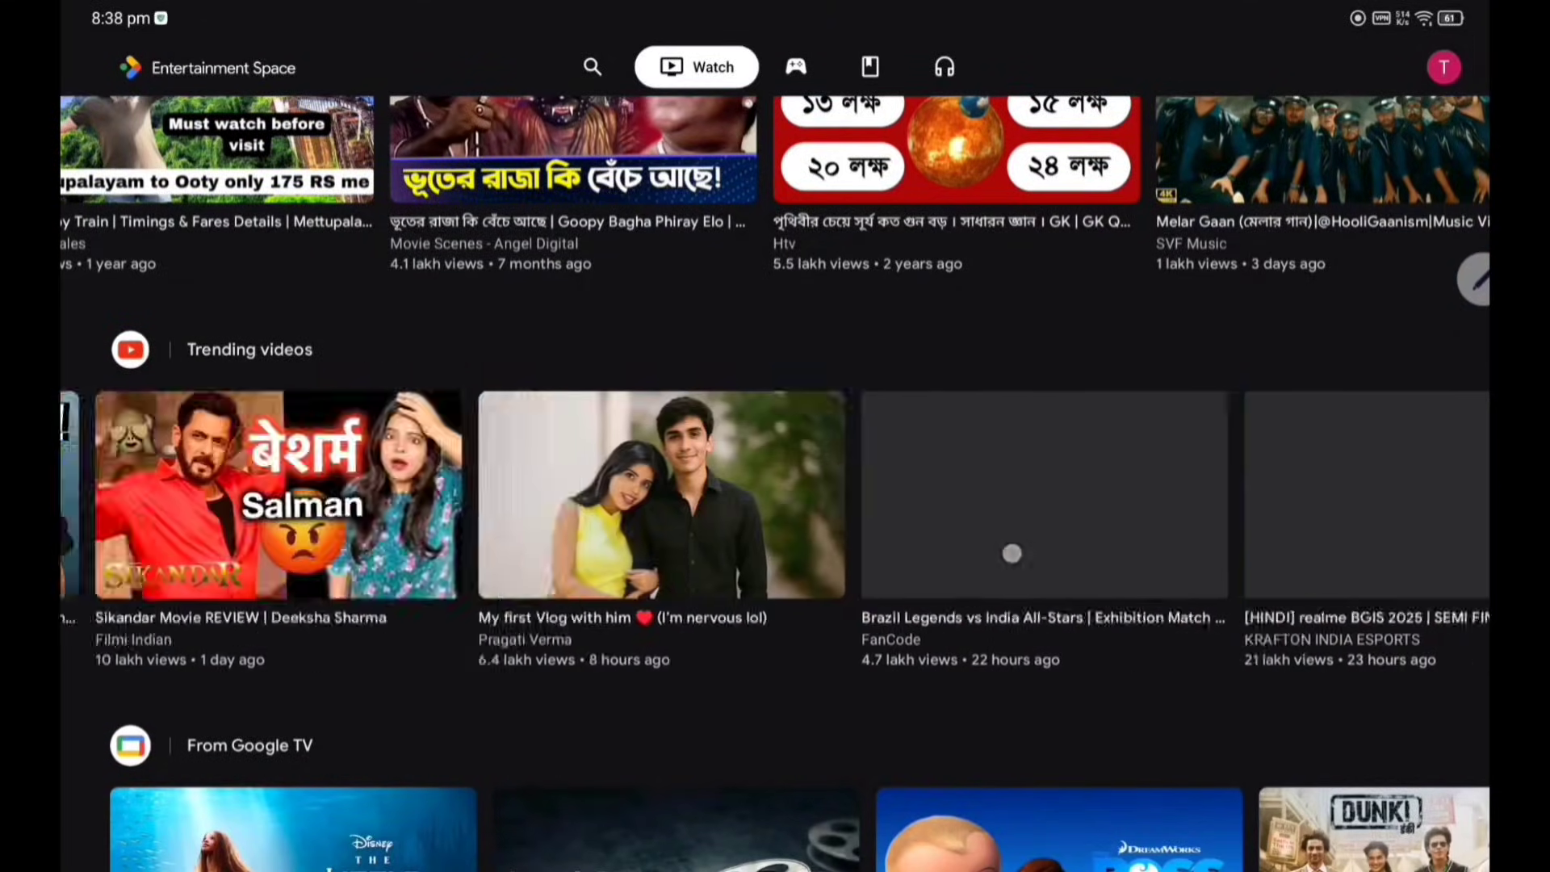
scroll("up", 3)
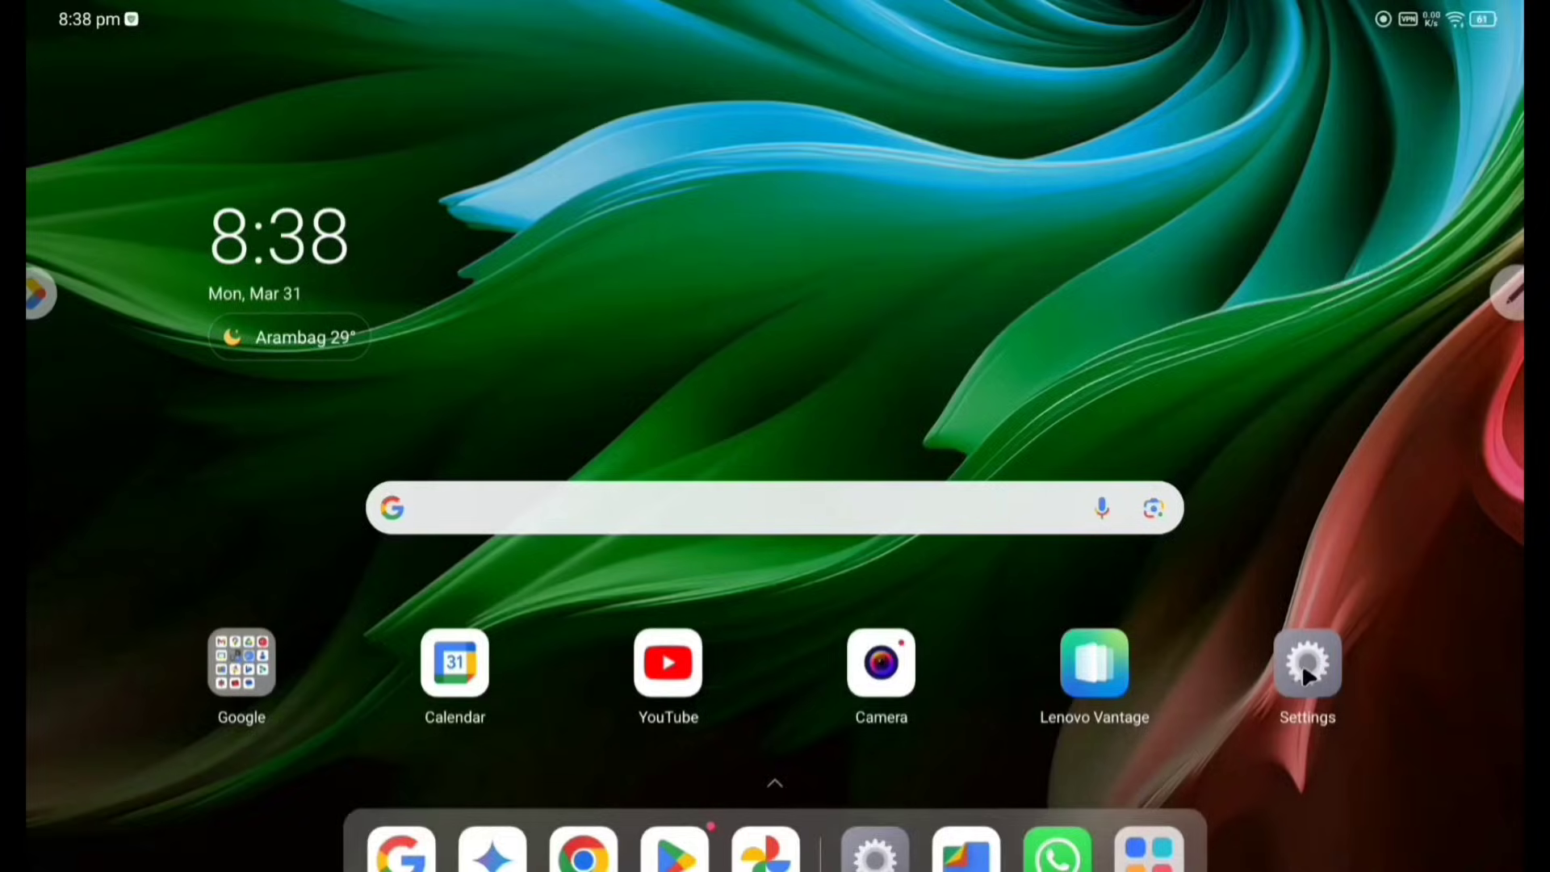
From Settings, show About tablet with the Idea Tab Pro's model, CPU, storage and RAM.
left_click(1306, 664)
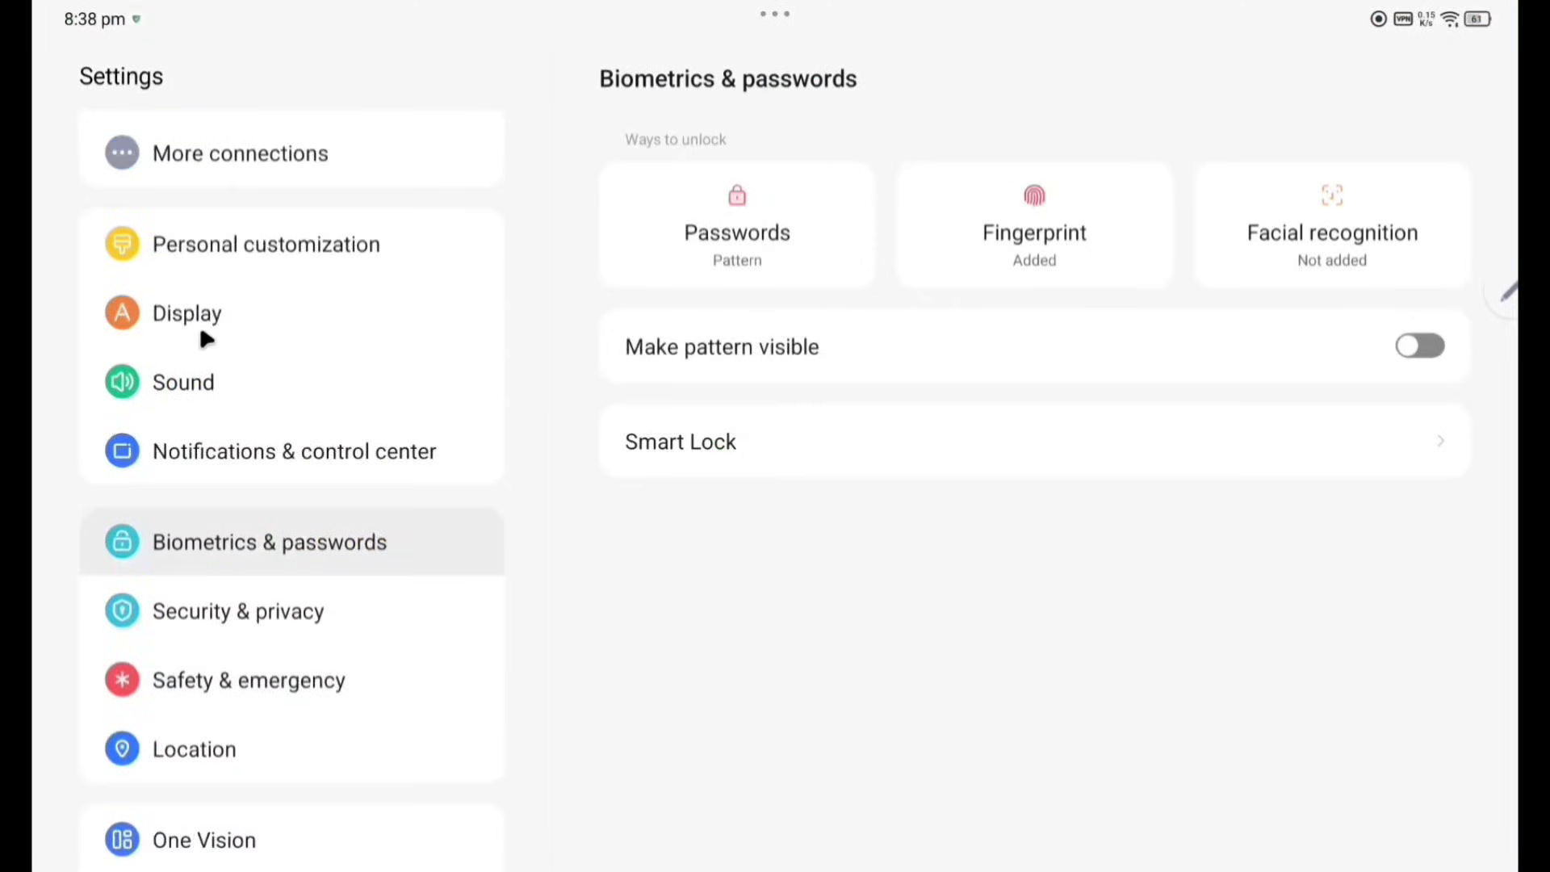
scroll("down", 3)
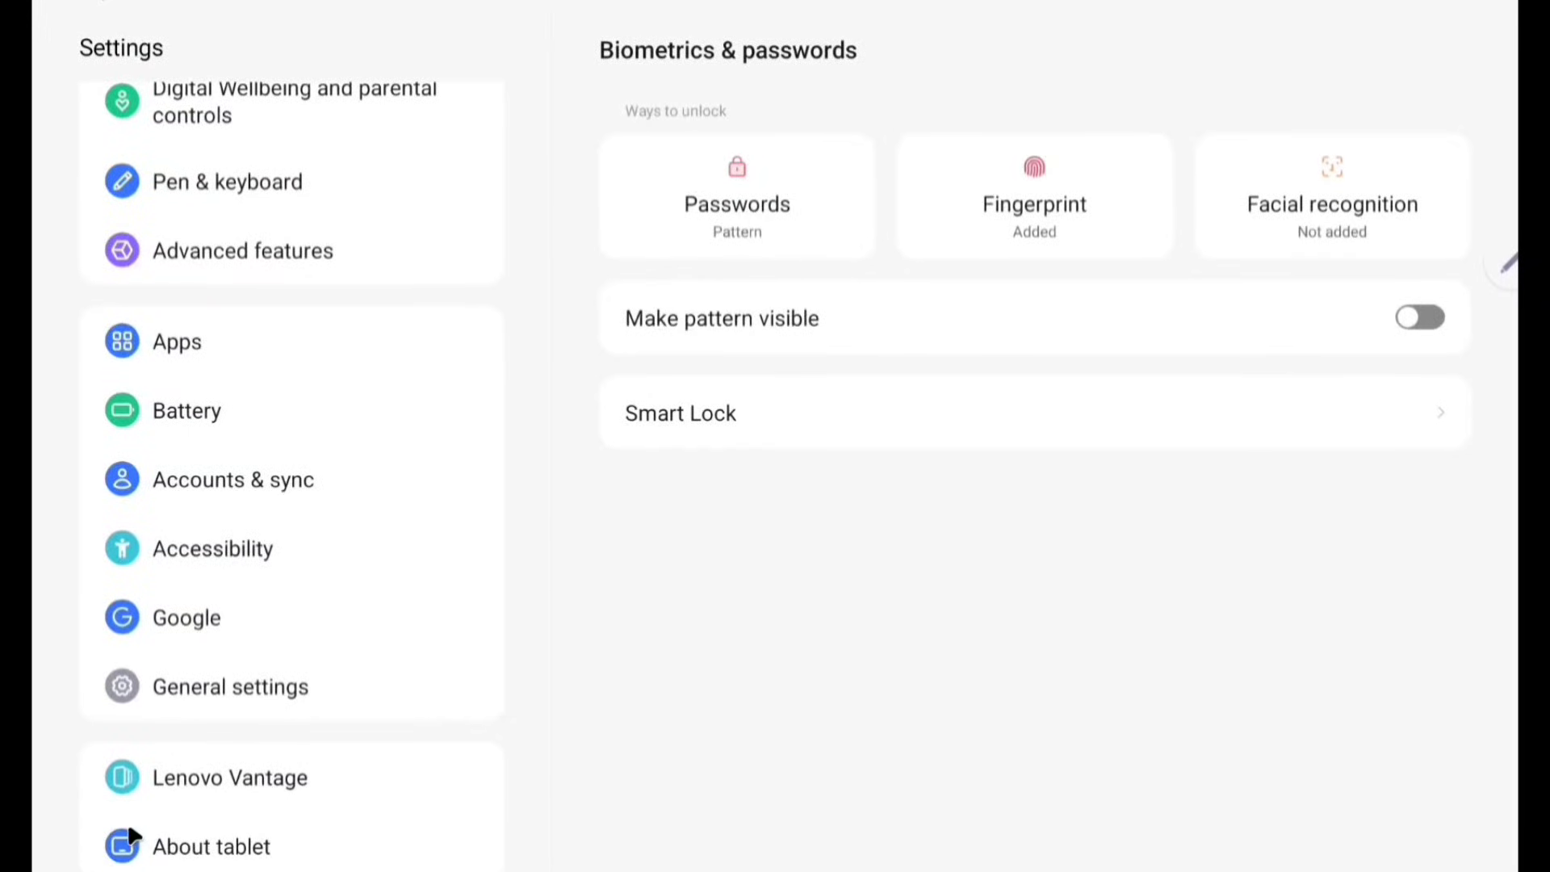
left_click(212, 846)
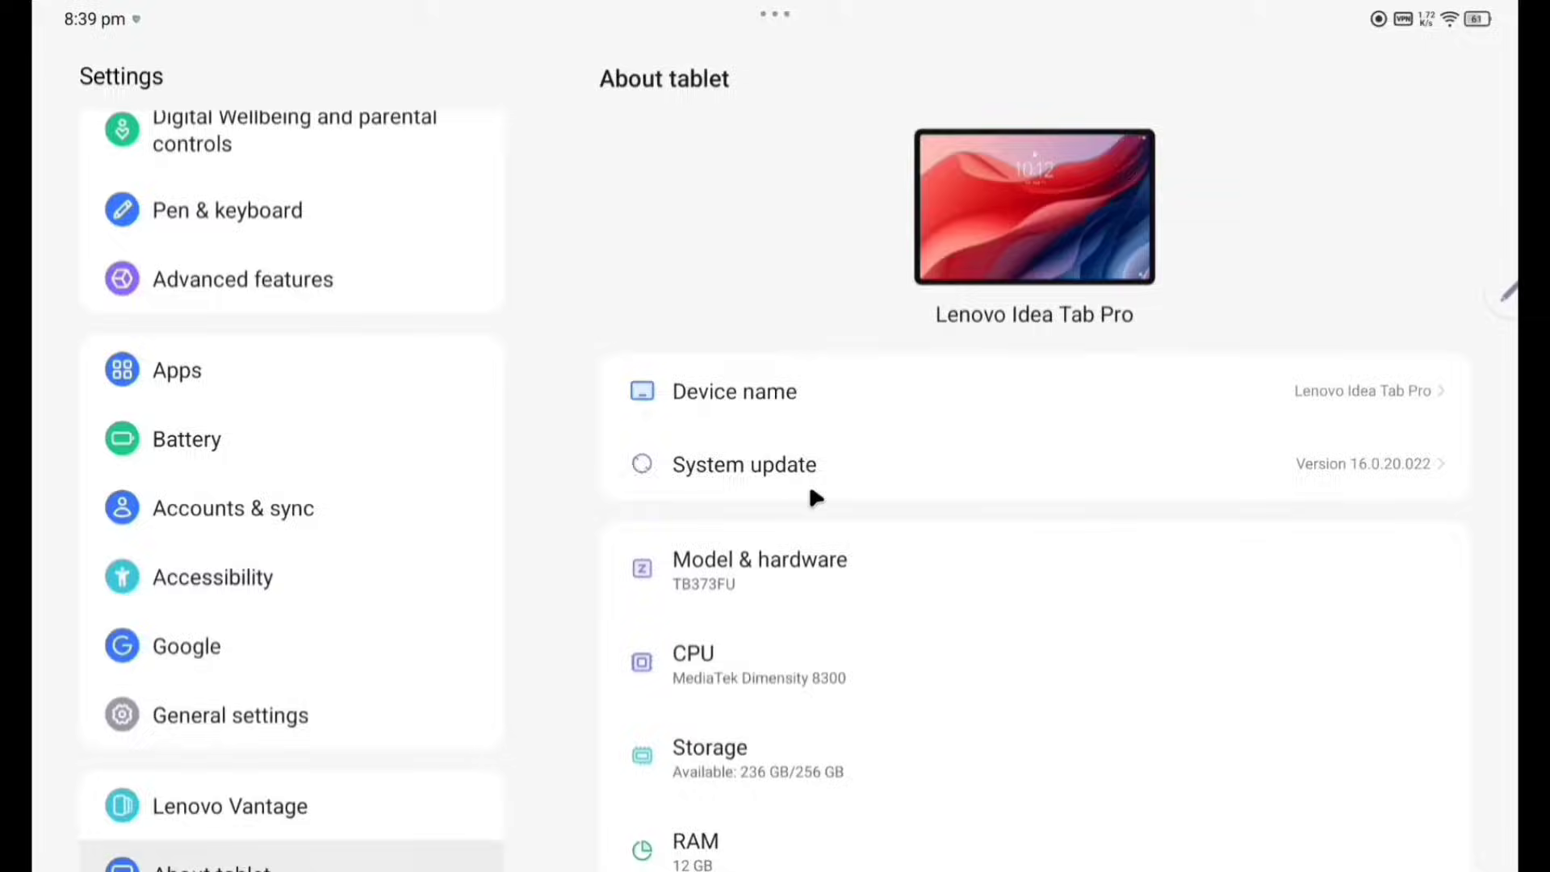
left_click(743, 464)
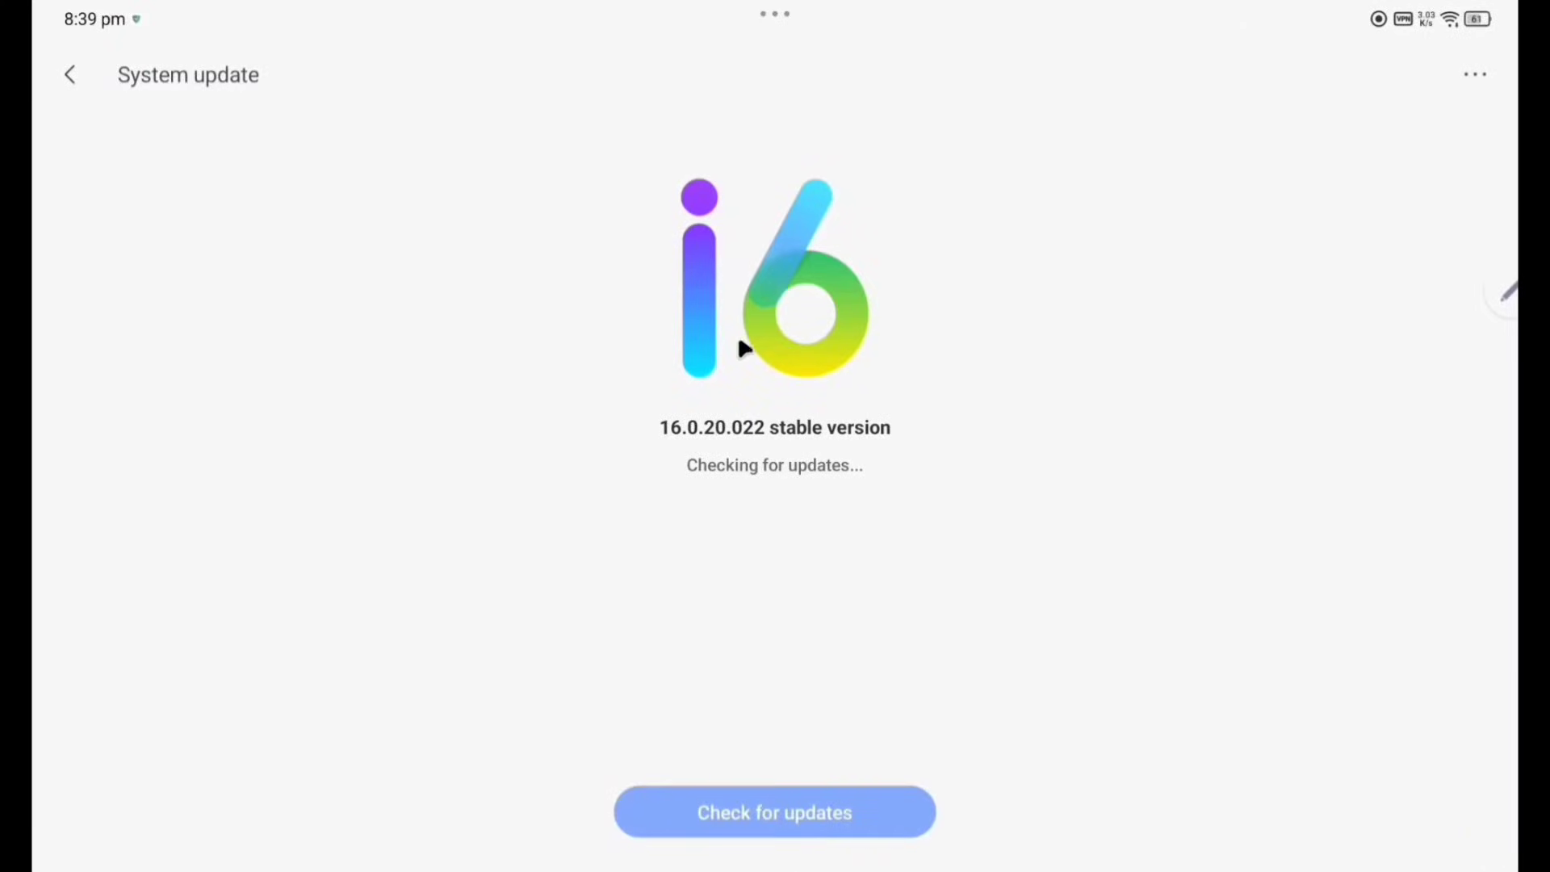
left_click(773, 812)
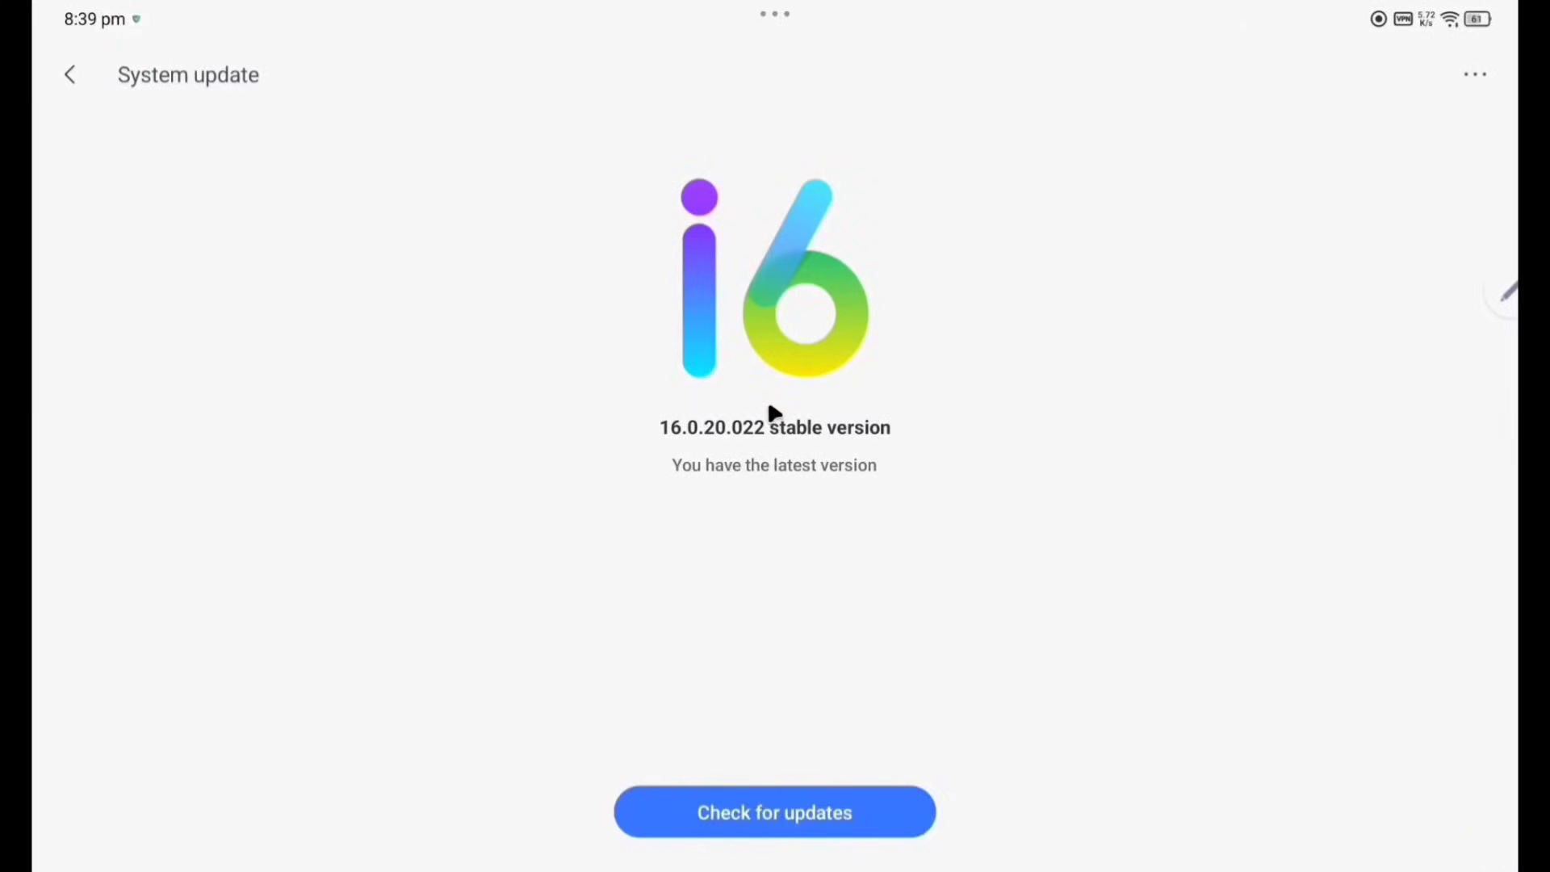
left_click(773, 812)
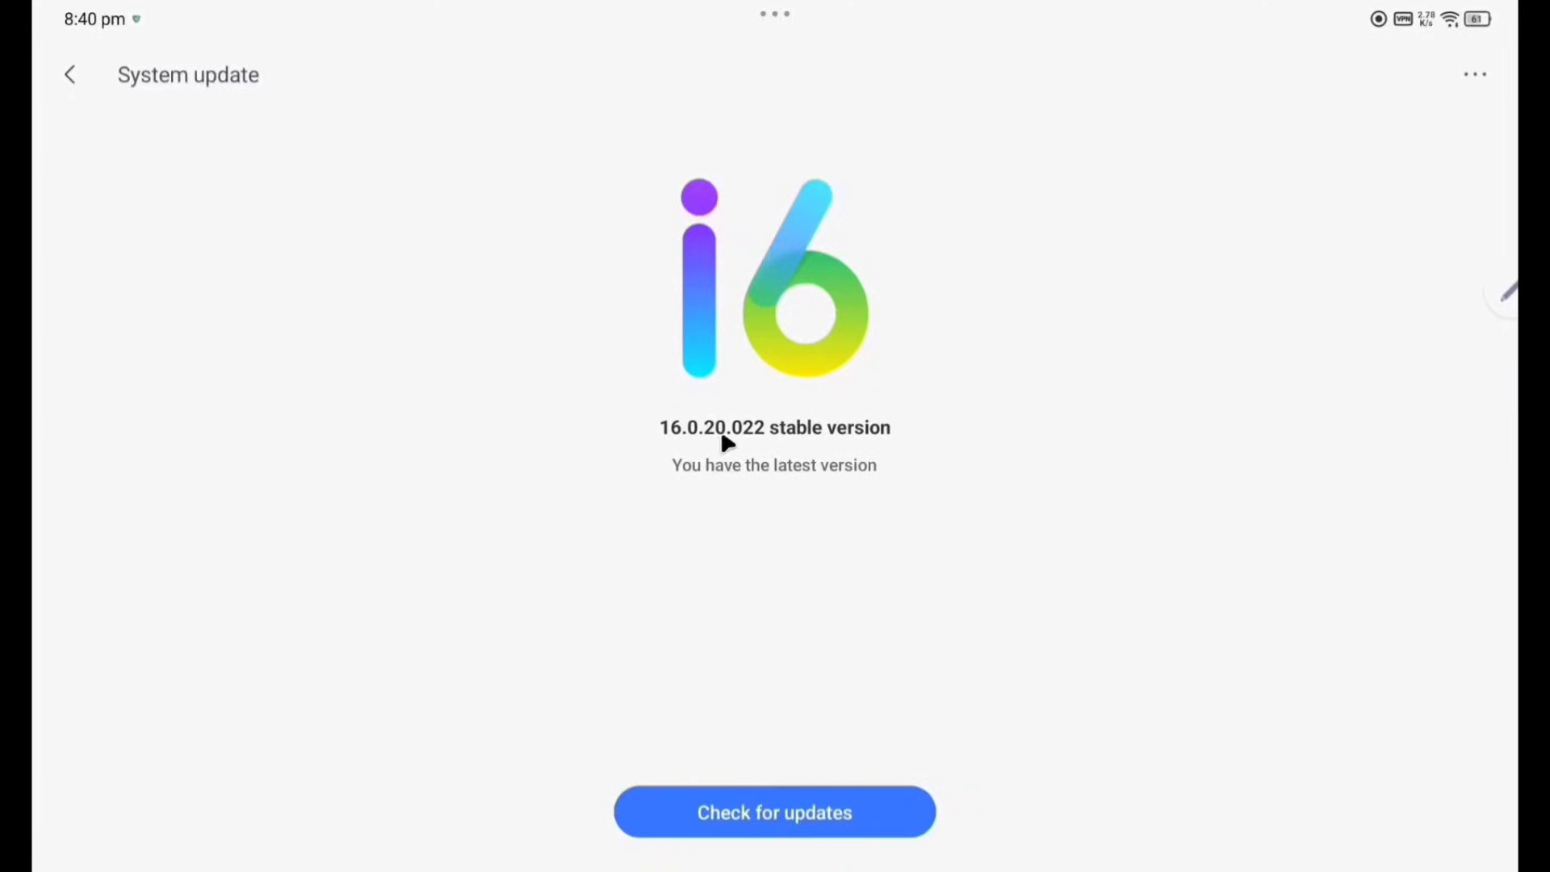
mouse_move(712, 475)
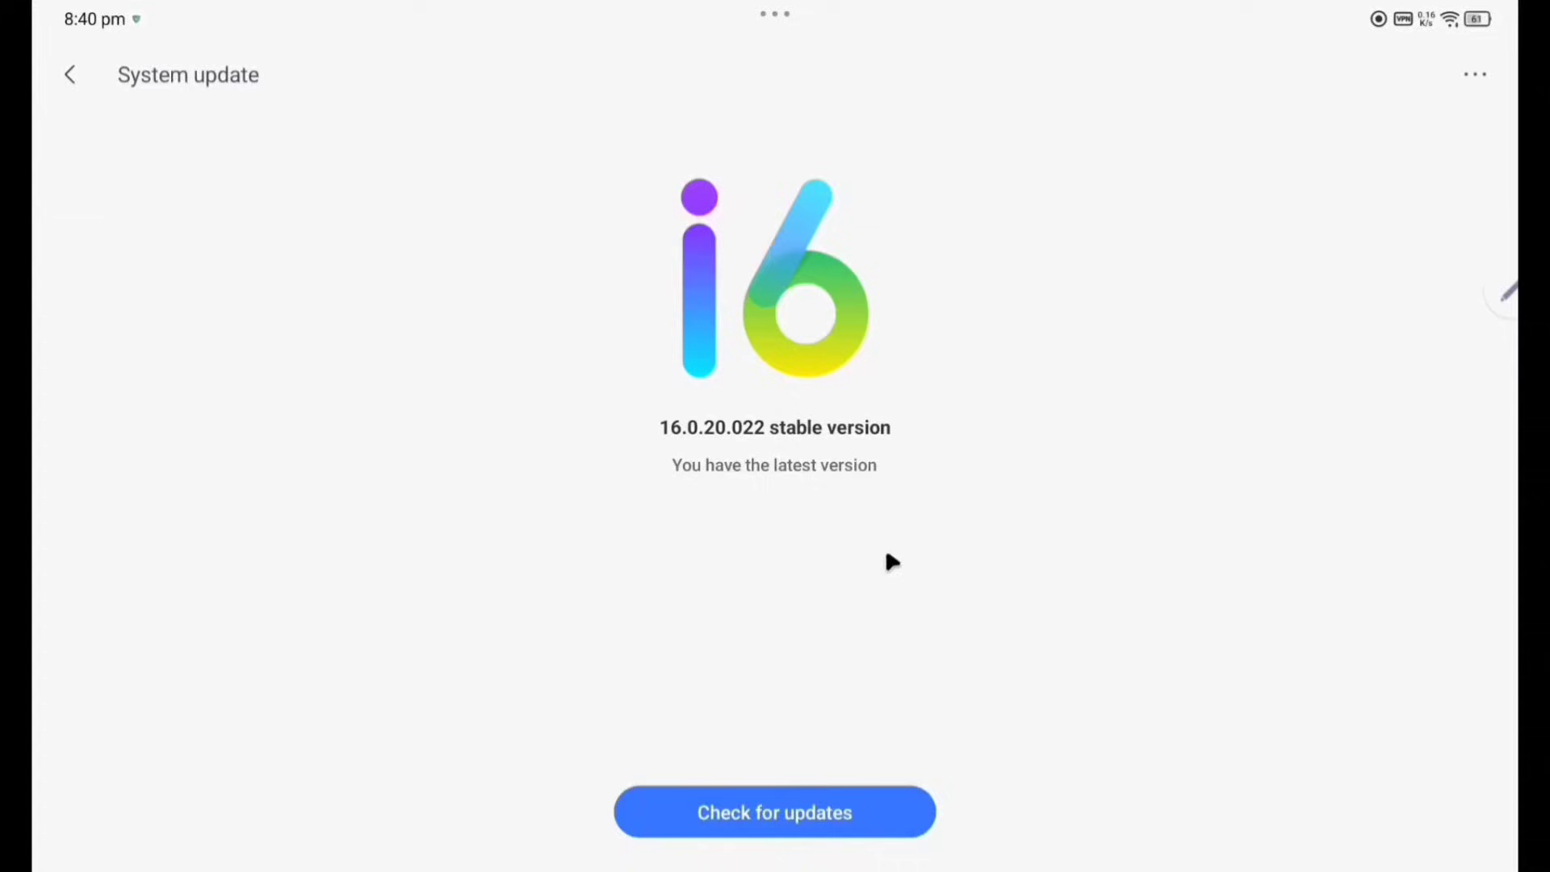
mouse_move(744, 605)
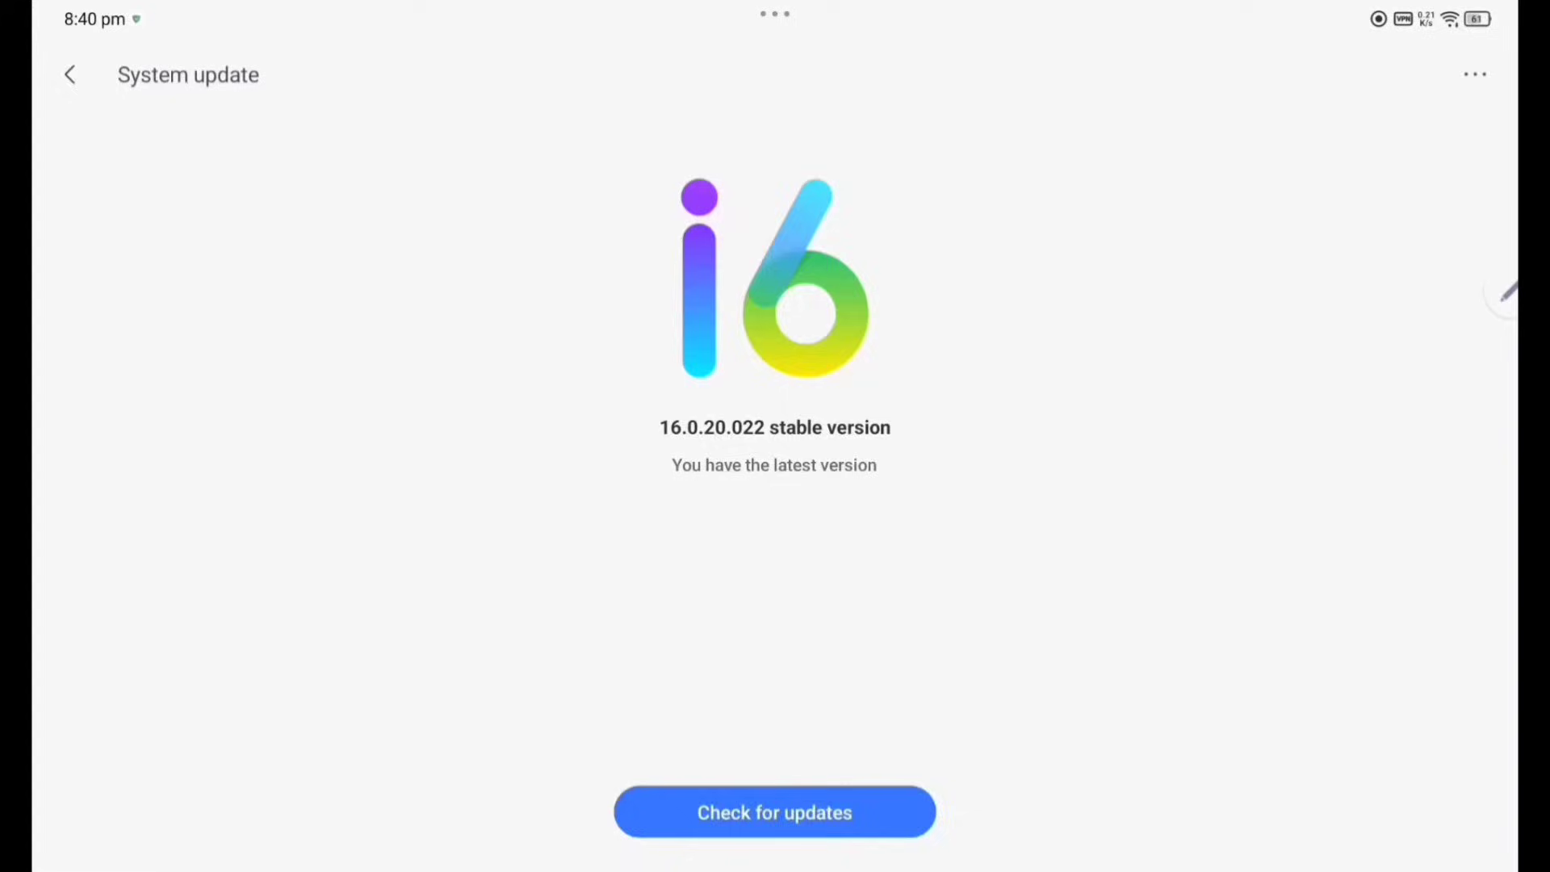
left_click(70, 75)
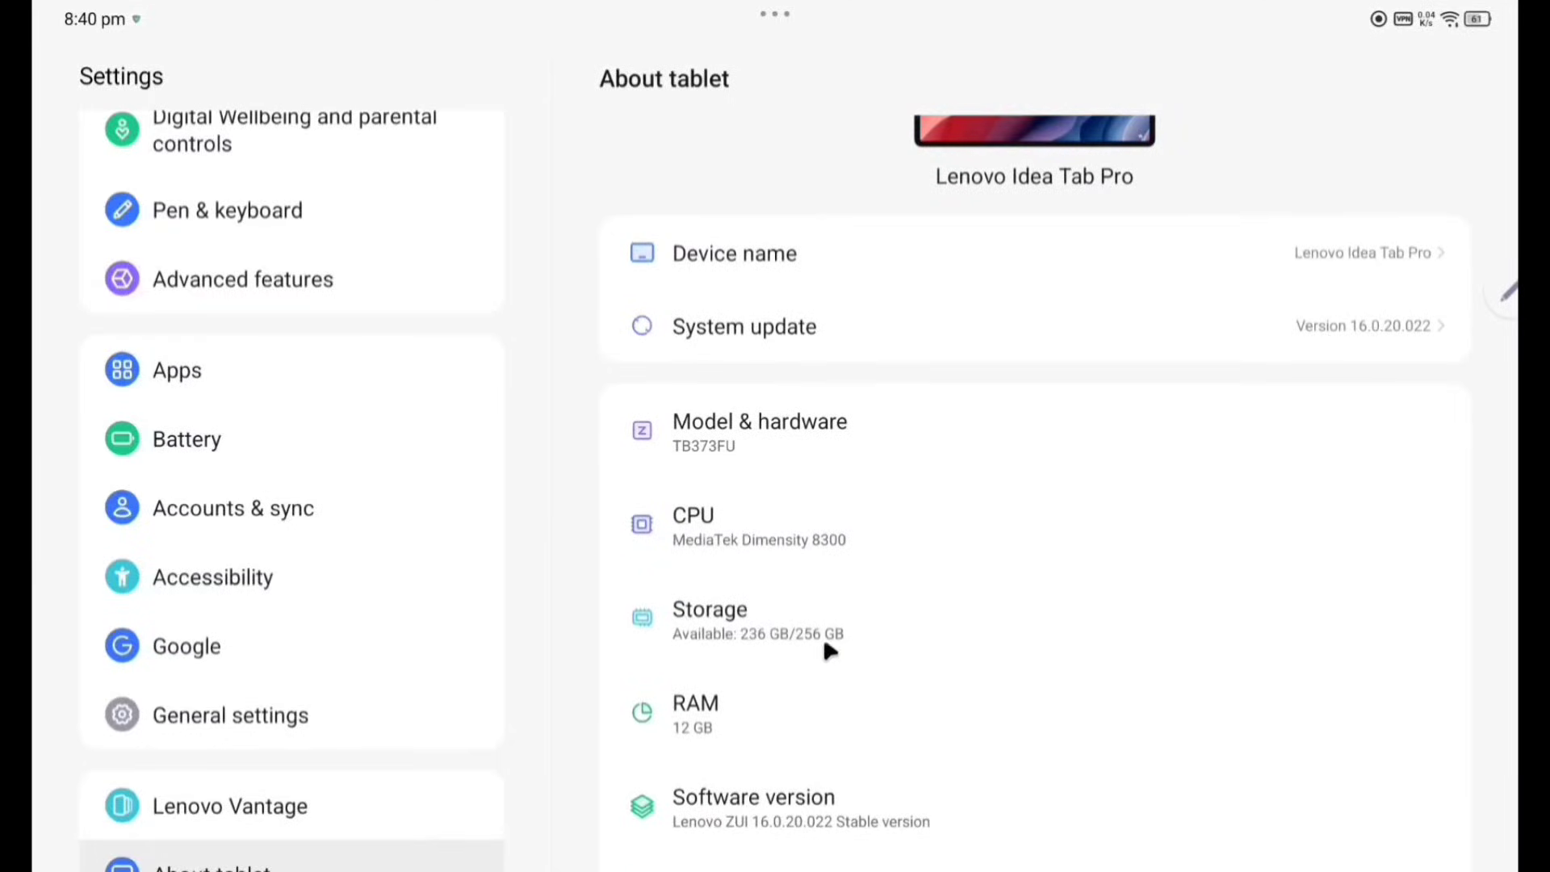
mouse_move(697, 713)
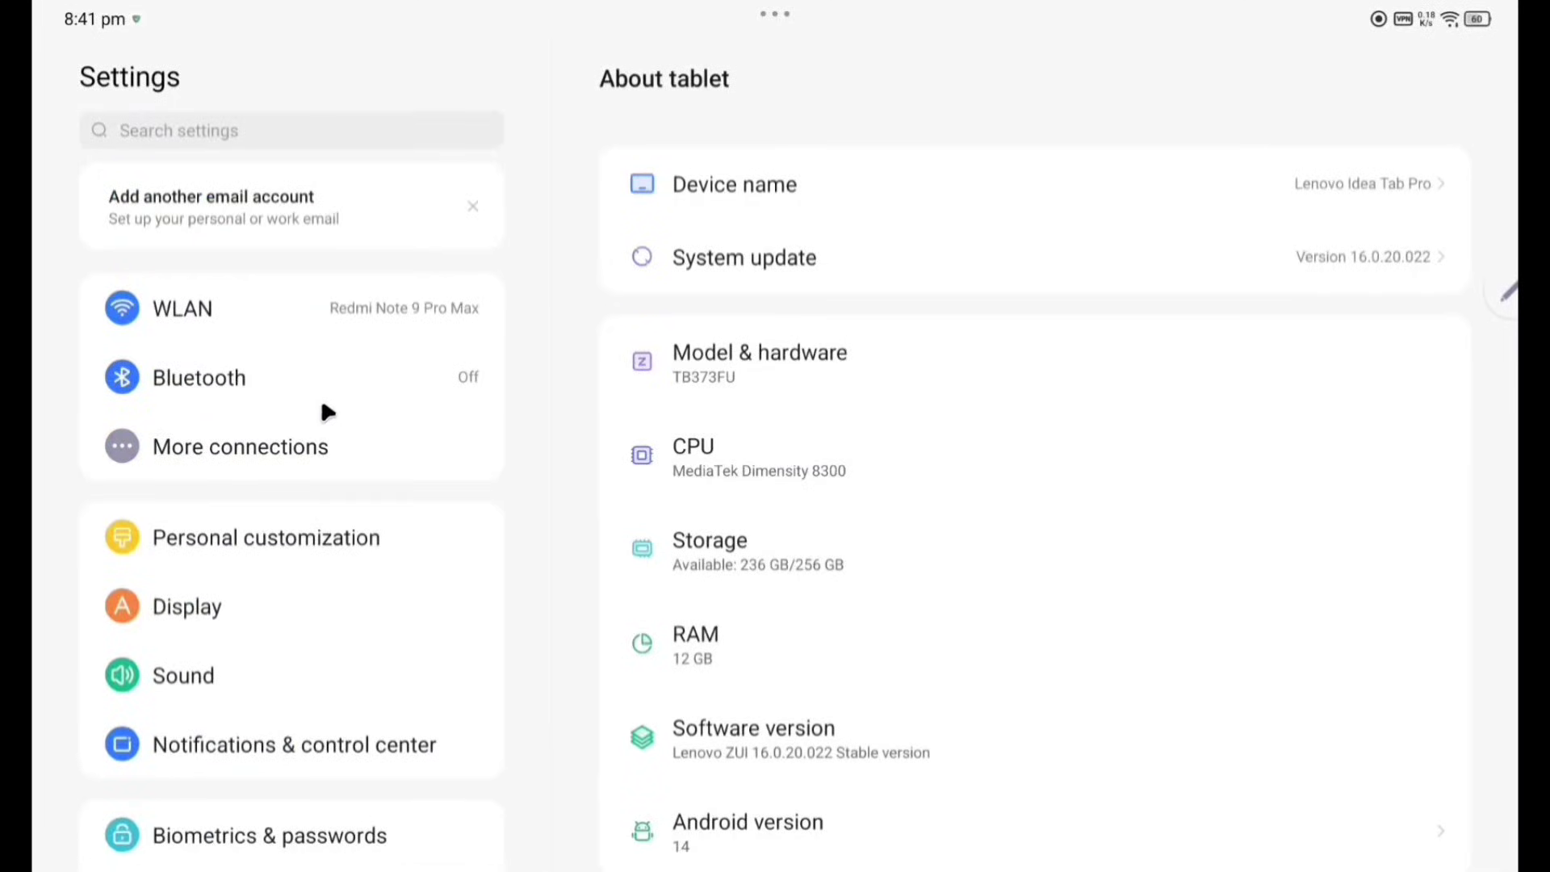
Show the WLAN Advanced settings page with public-network notifications on and automatic WLAN off.
left_click(183, 307)
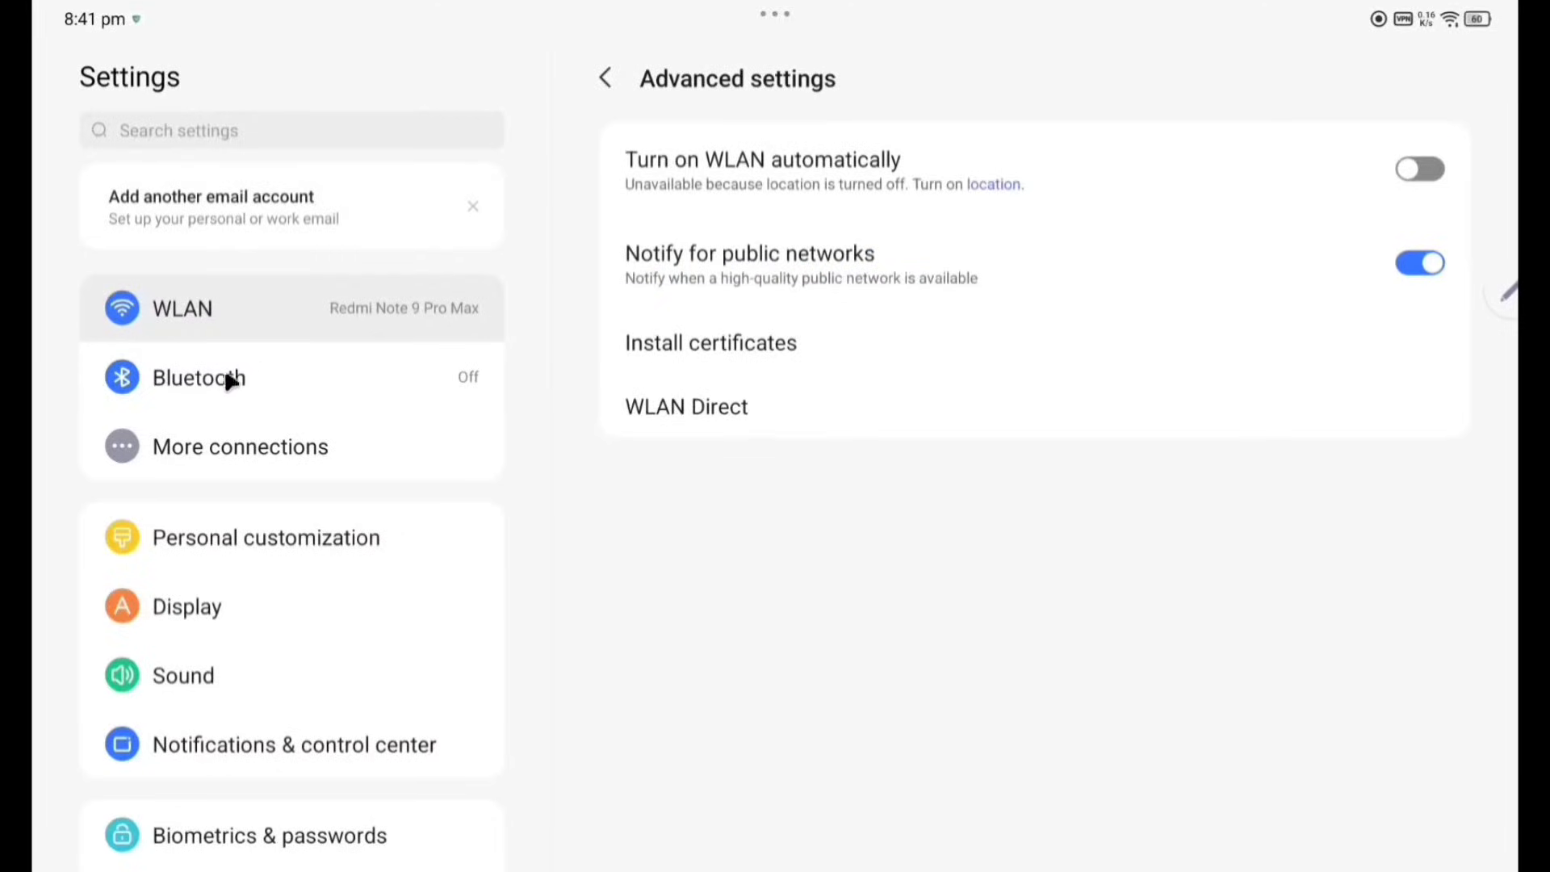
Turn Bluetooth on, then browse More connections (tethering, VPN, USB, casting).
left_click(197, 377)
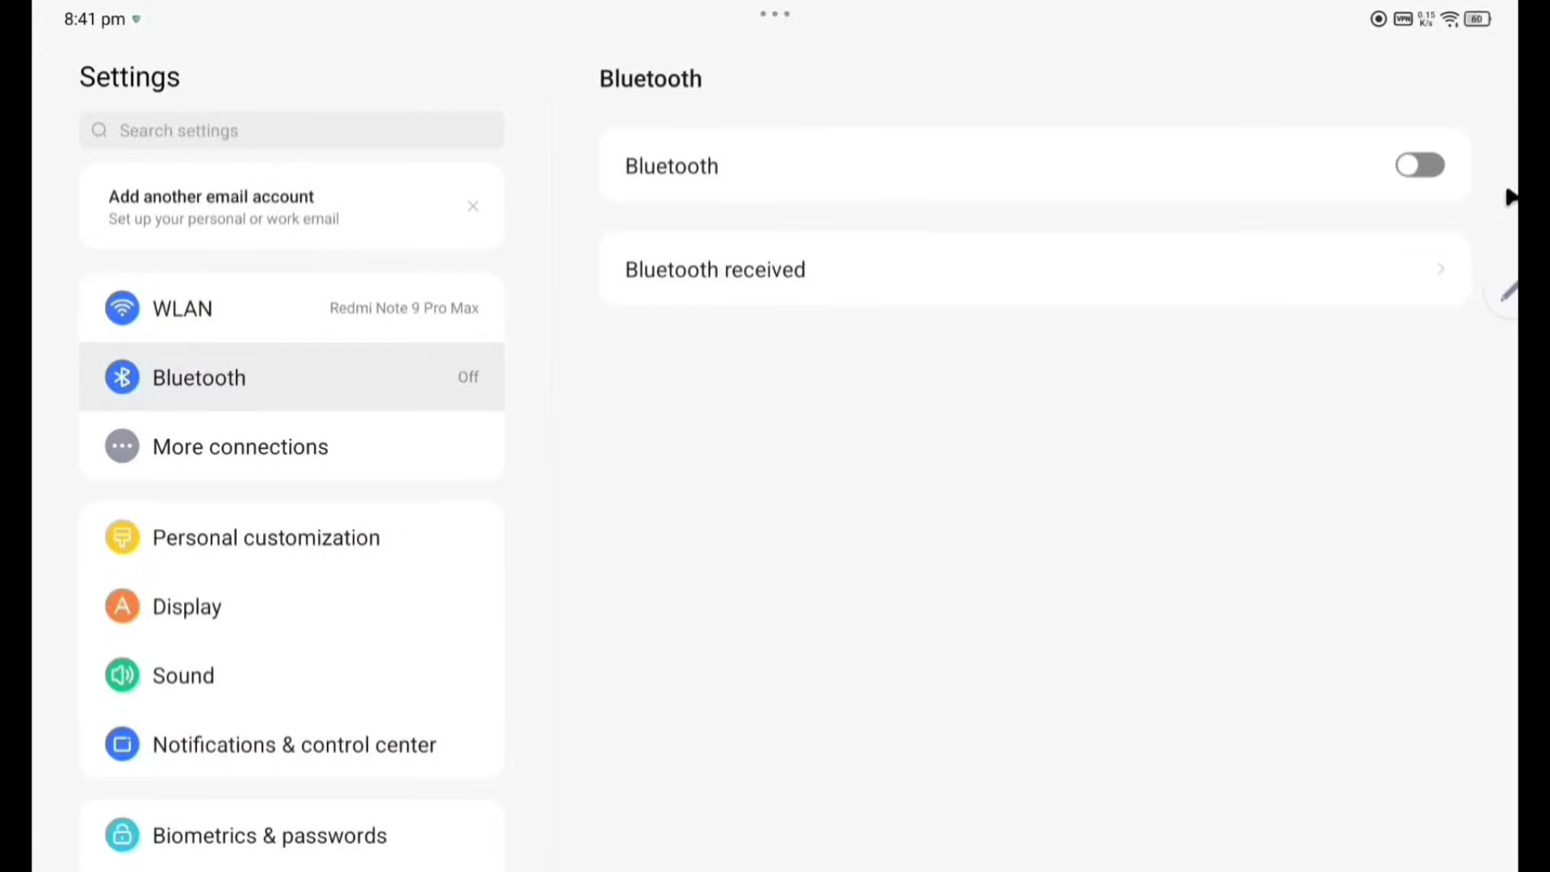
left_click(1418, 165)
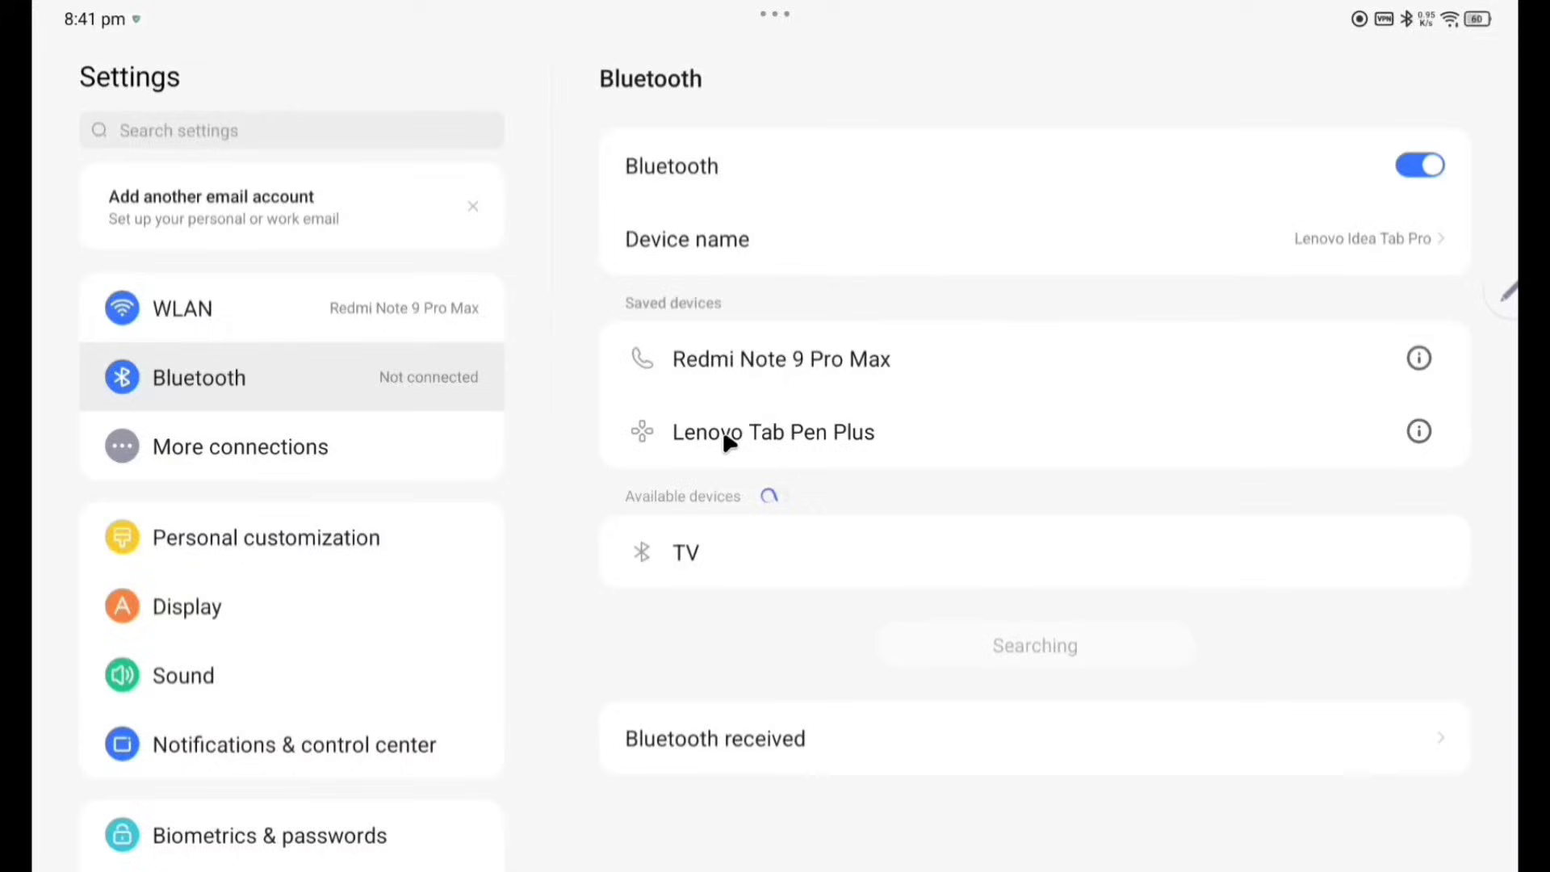
mouse_move(966, 441)
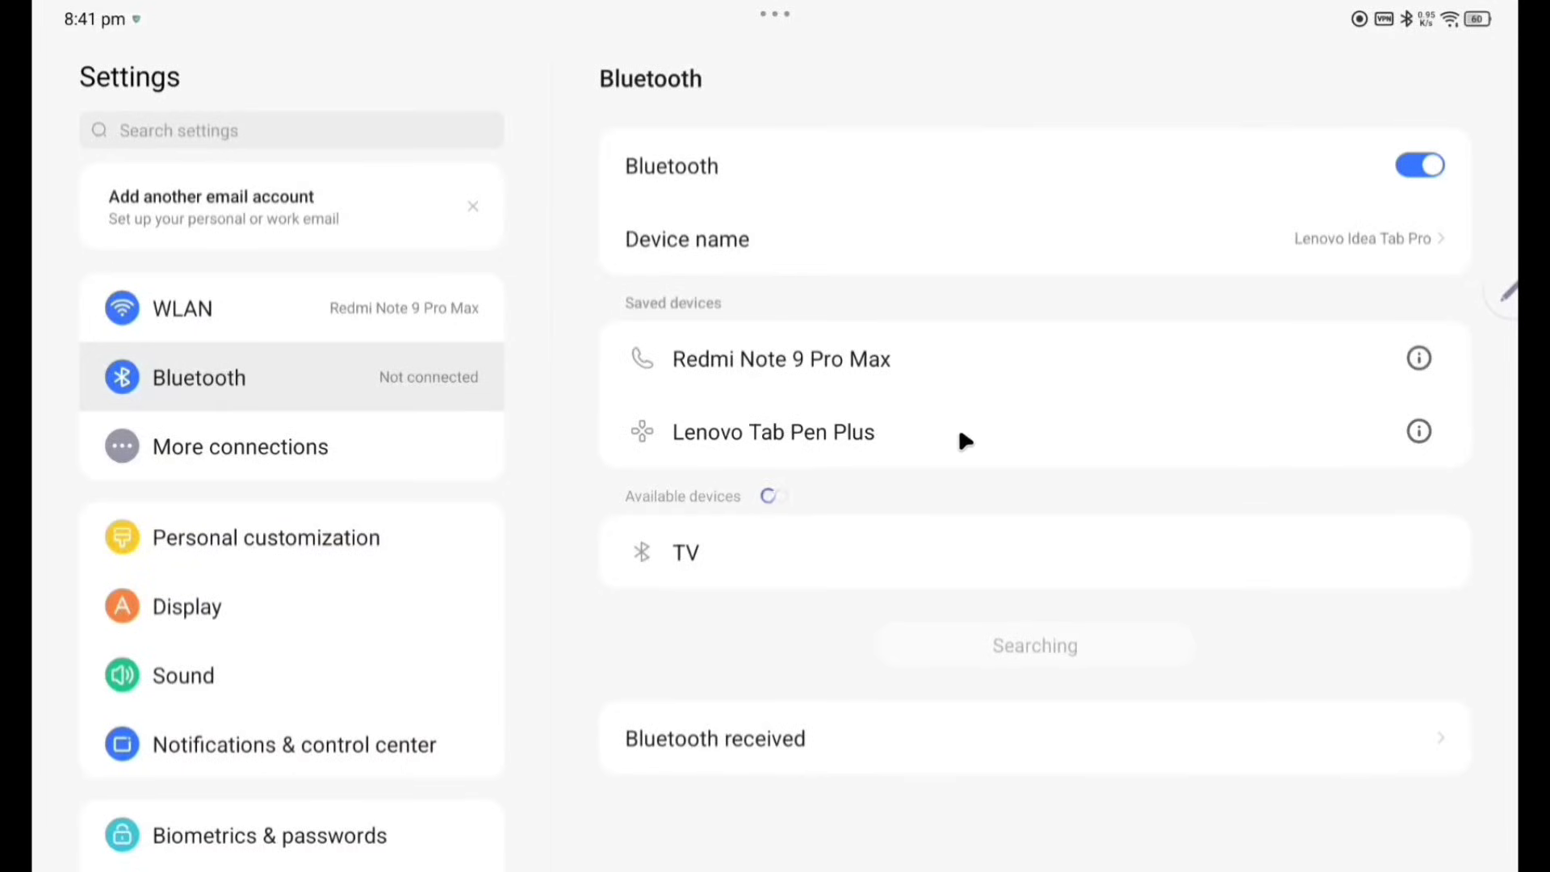
left_click(239, 446)
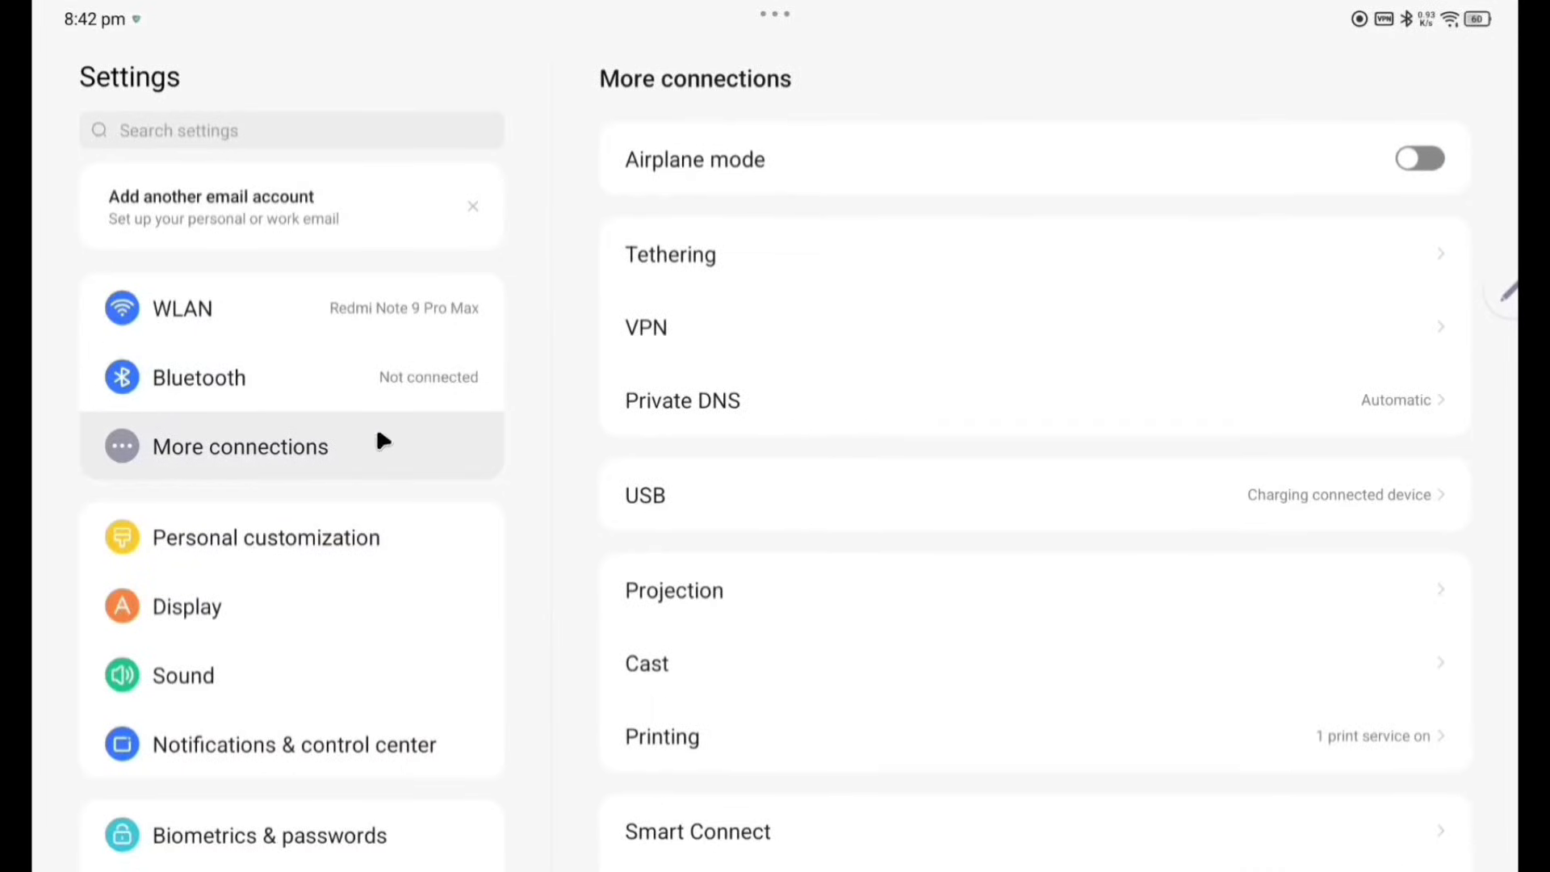
mouse_move(657, 282)
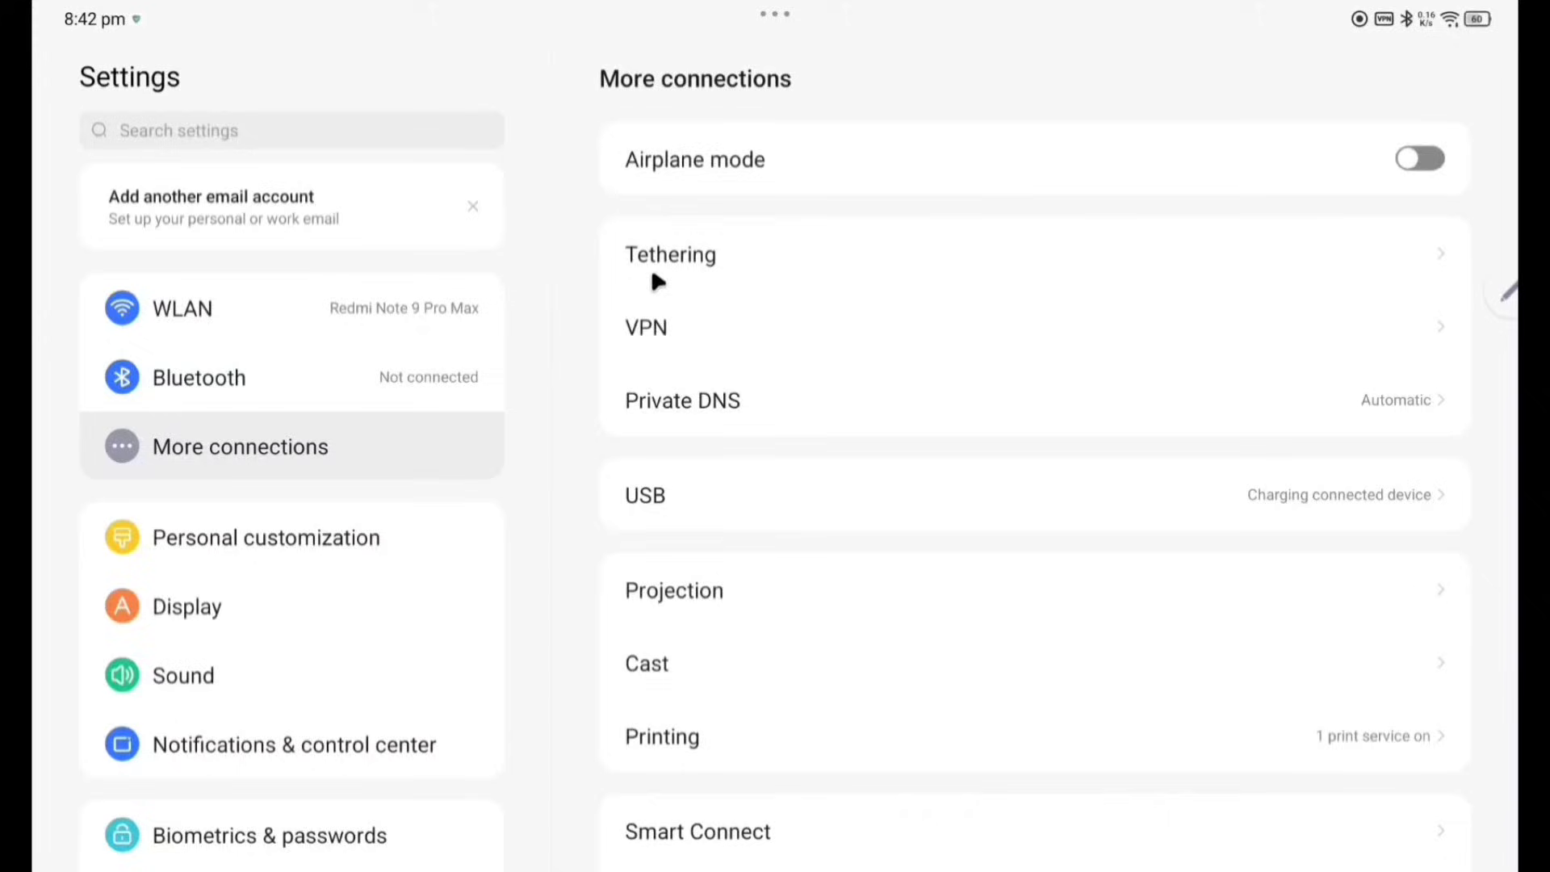
mouse_move(742, 437)
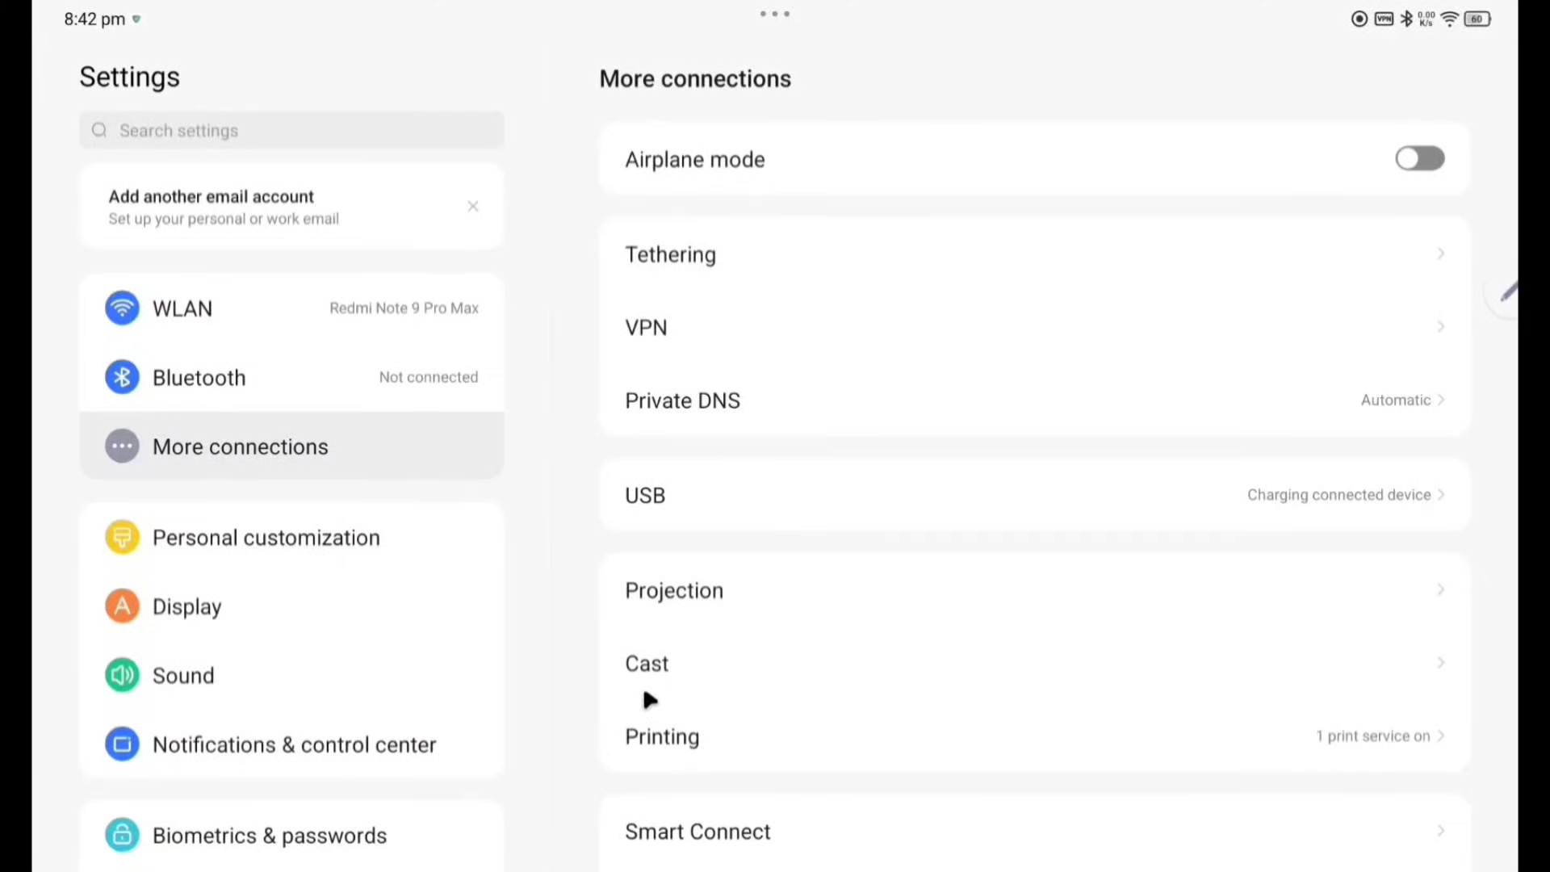
scroll("down", 3)
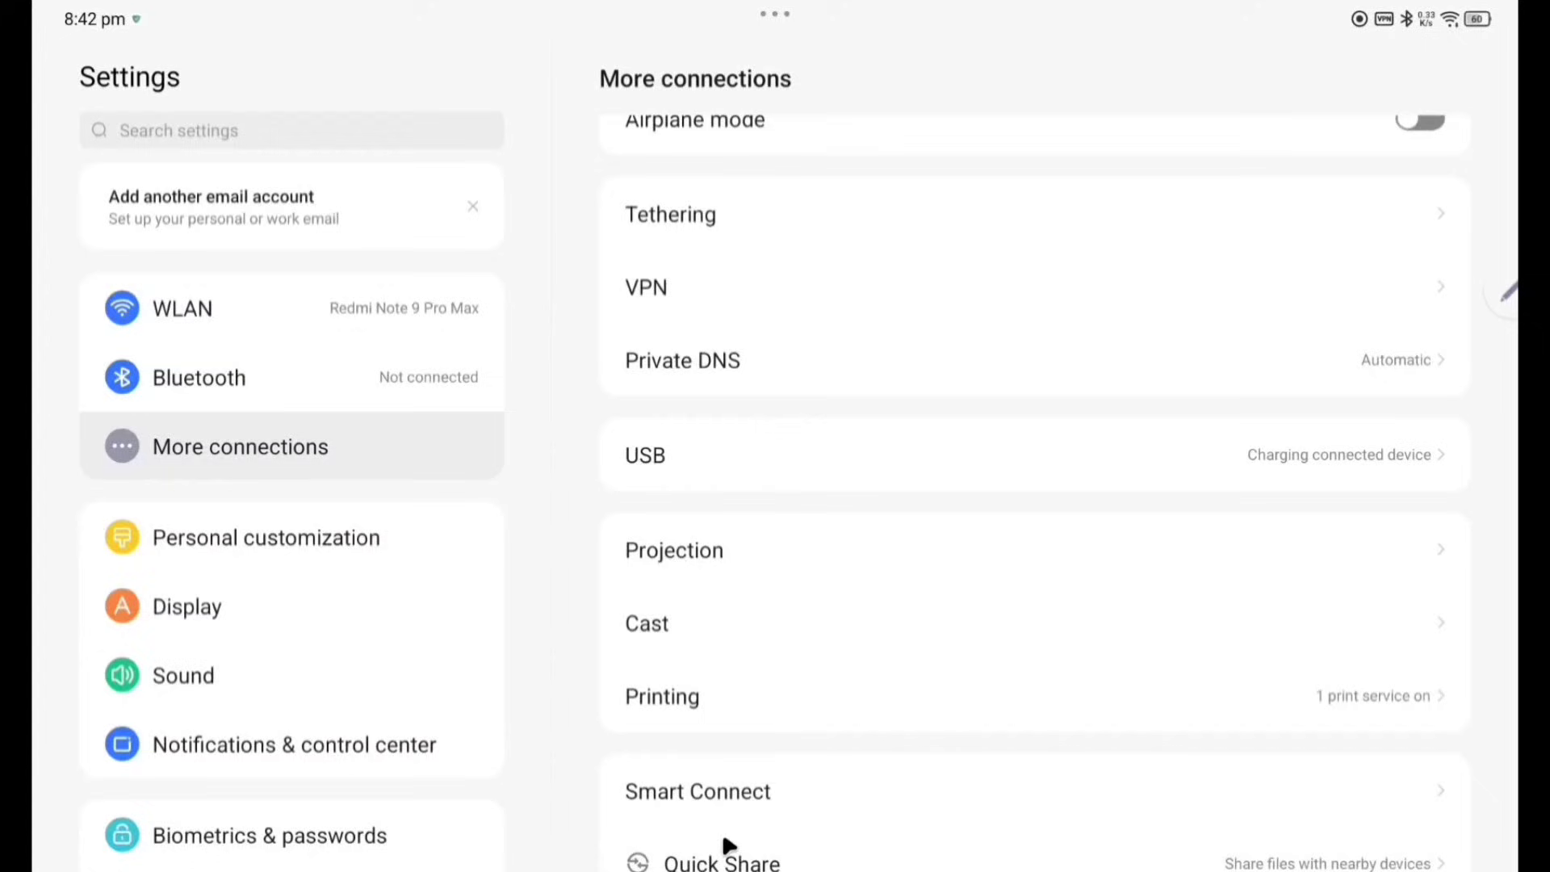
mouse_move(355, 587)
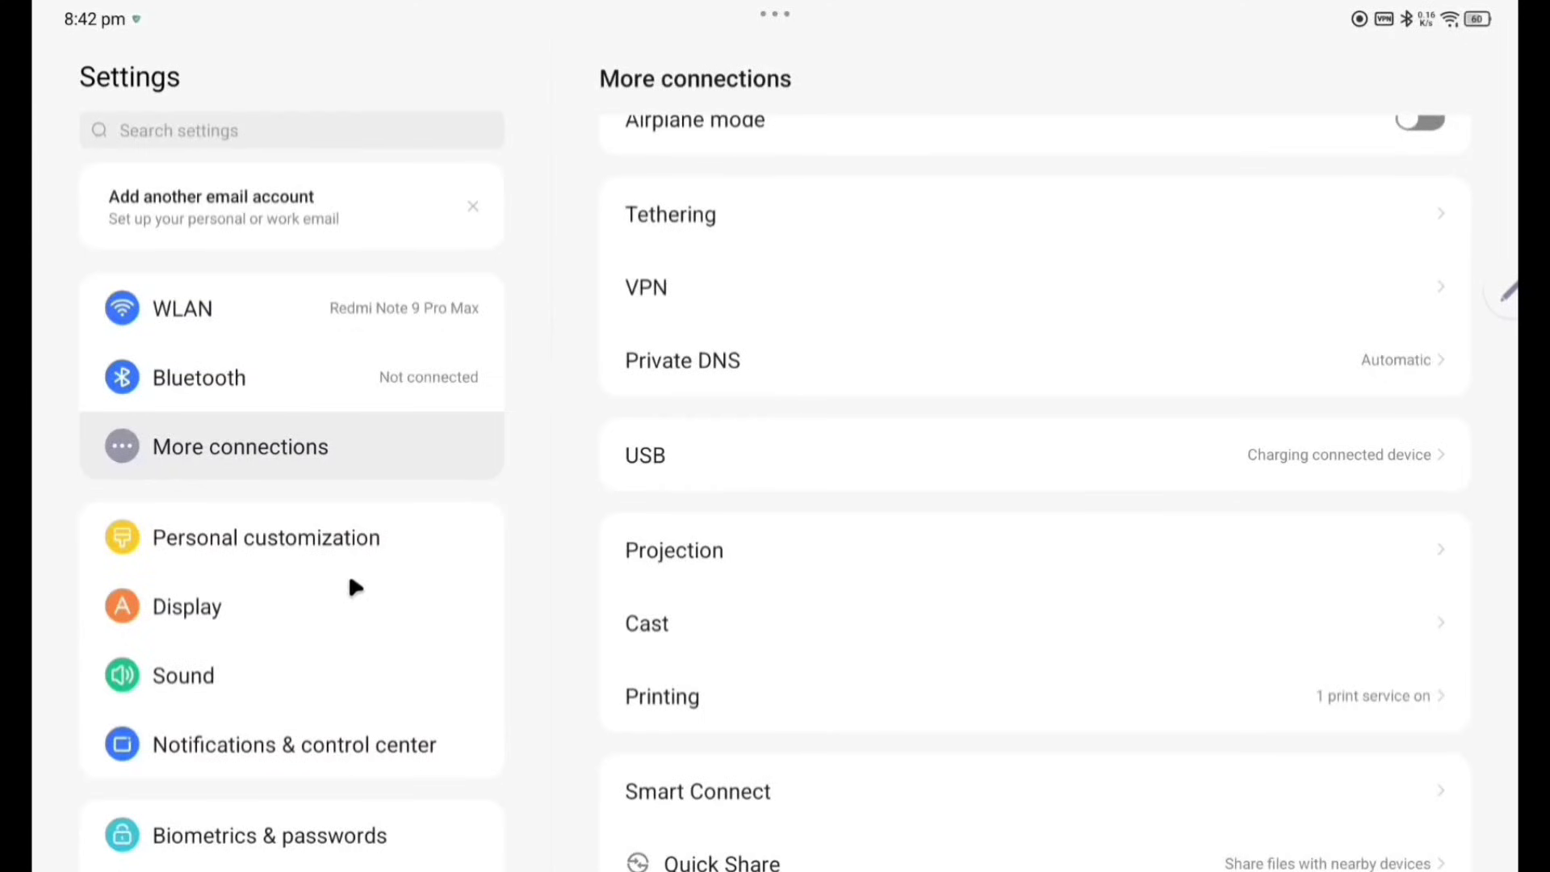
In Personal customization, swipe through the Exquisite and Battery wallpaper collections.
left_click(266, 536)
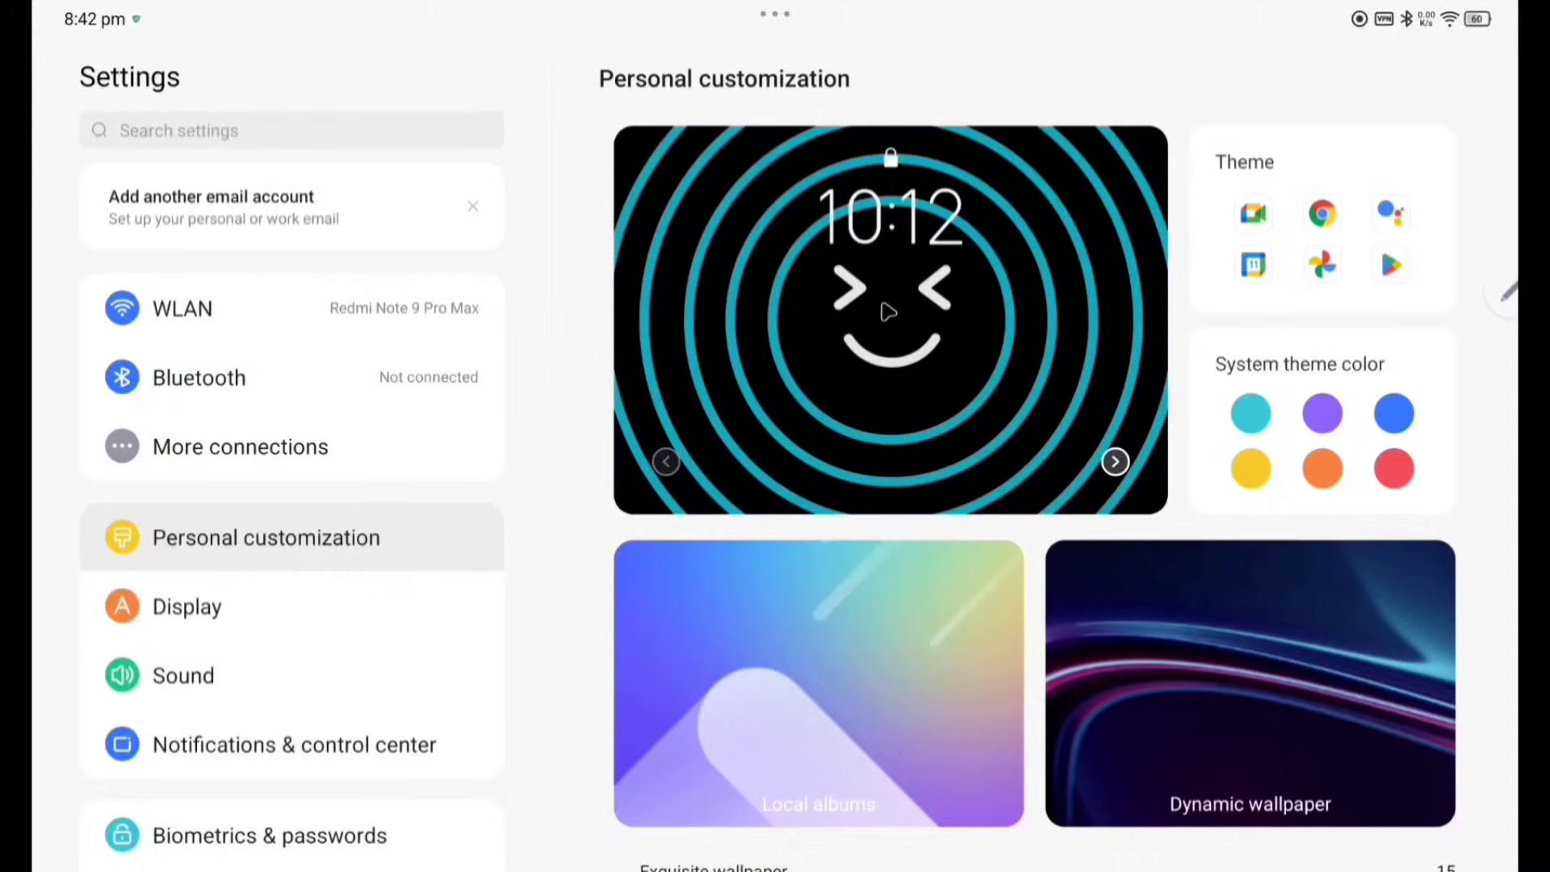
mouse_move(1204, 192)
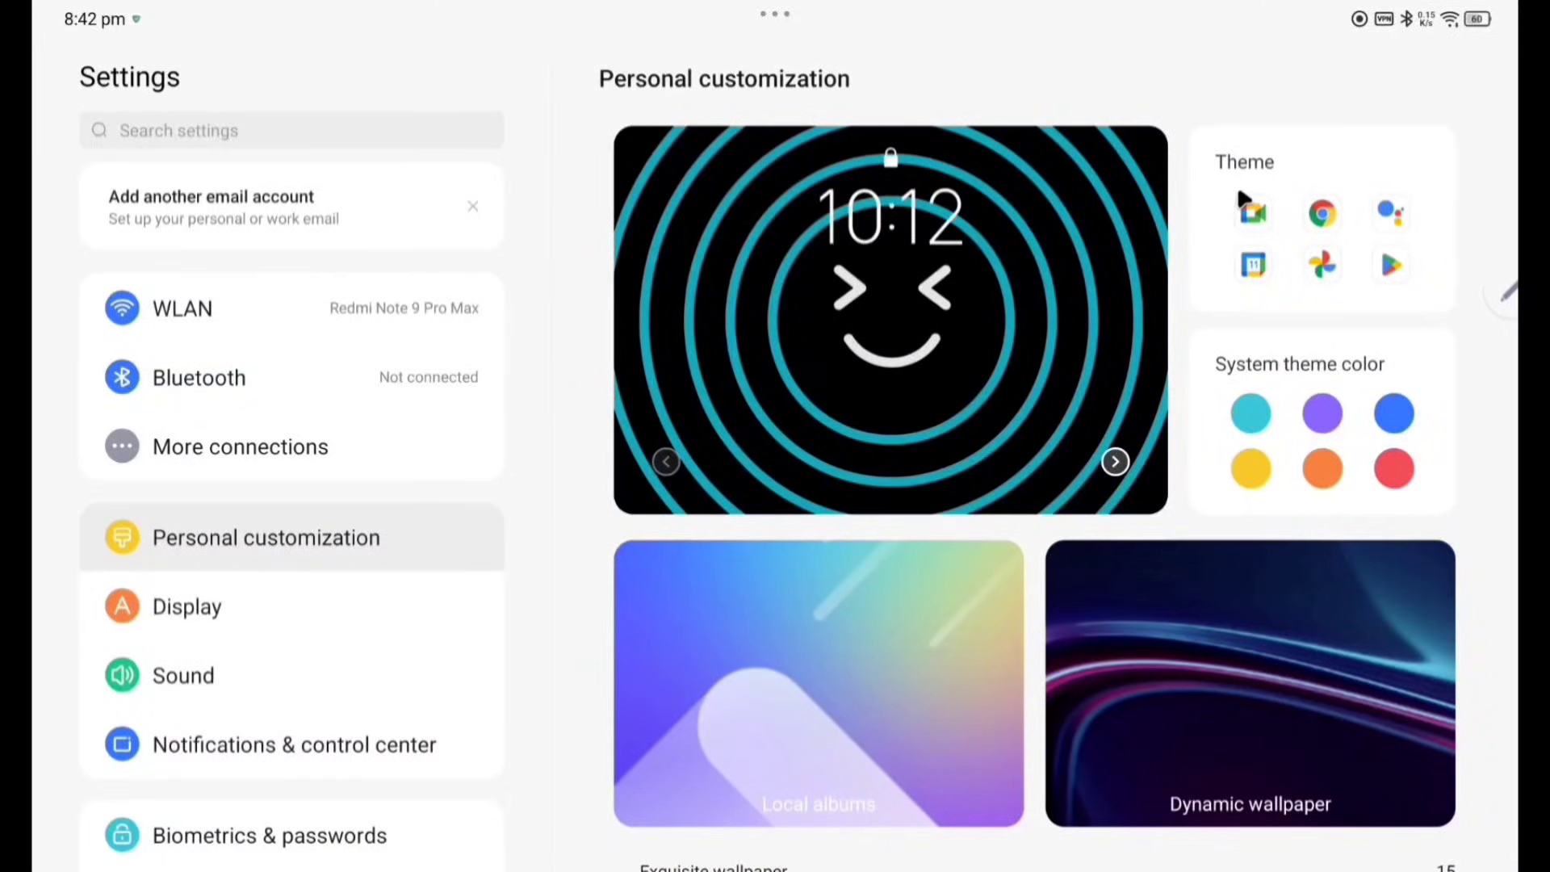
mouse_move(1340, 389)
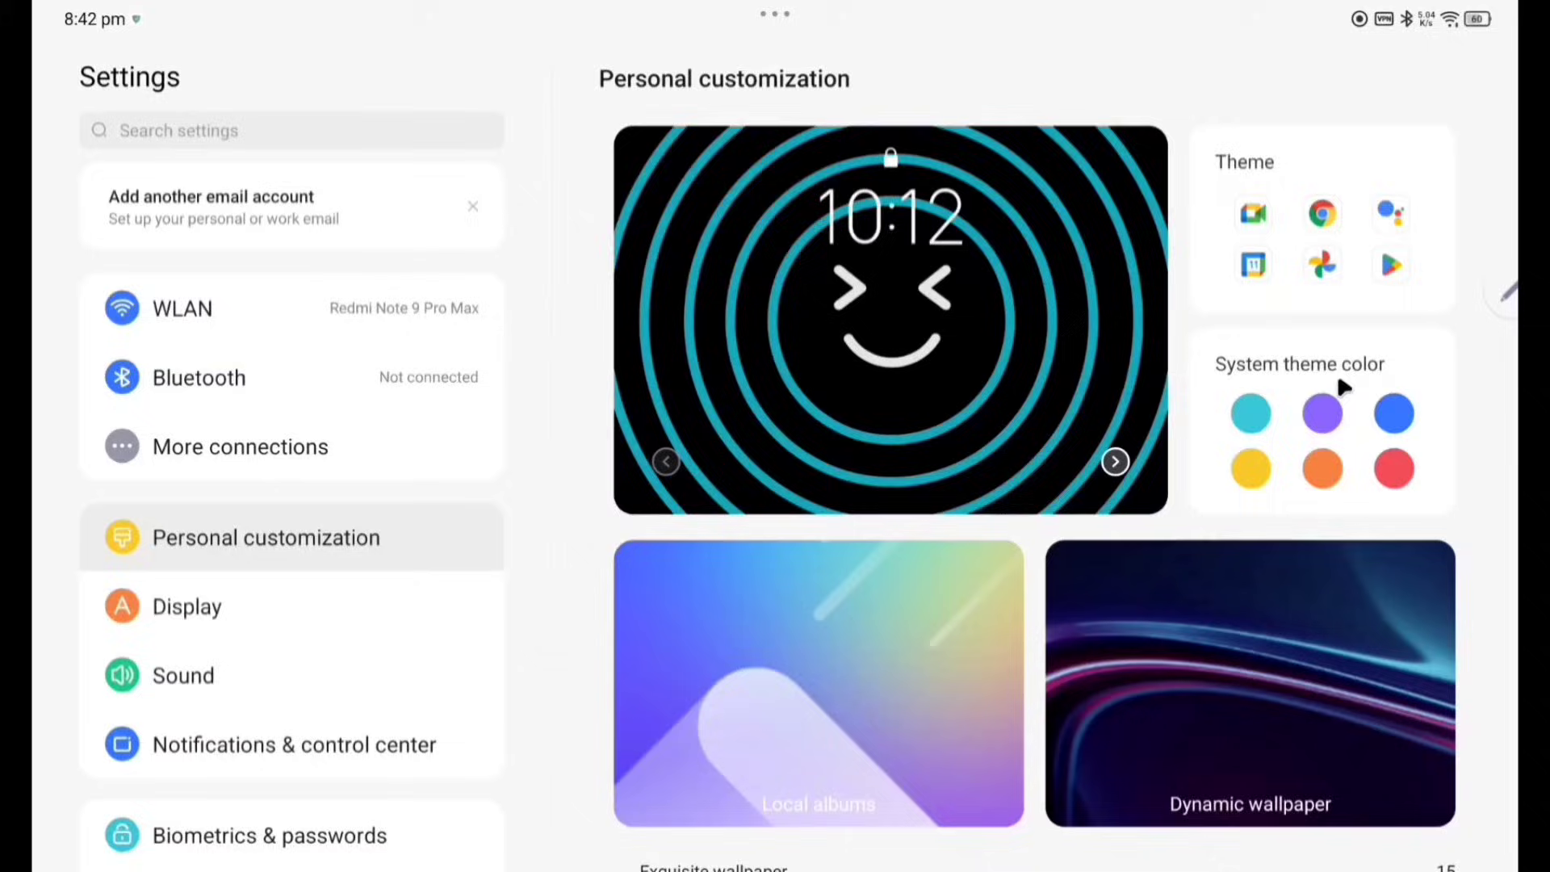
scroll("down", 3)
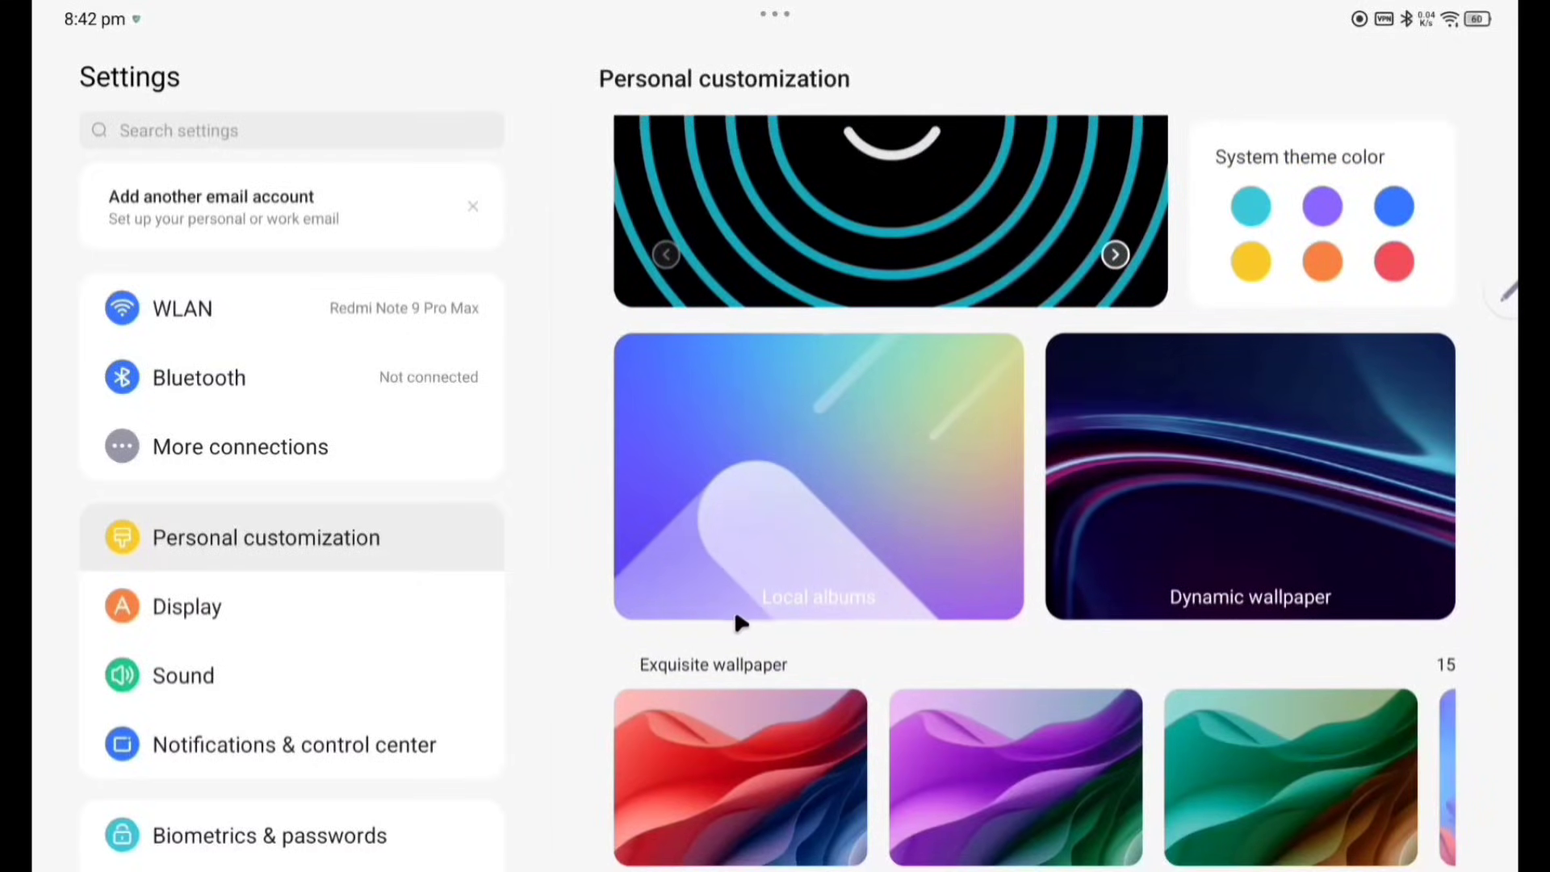
mouse_move(1306, 620)
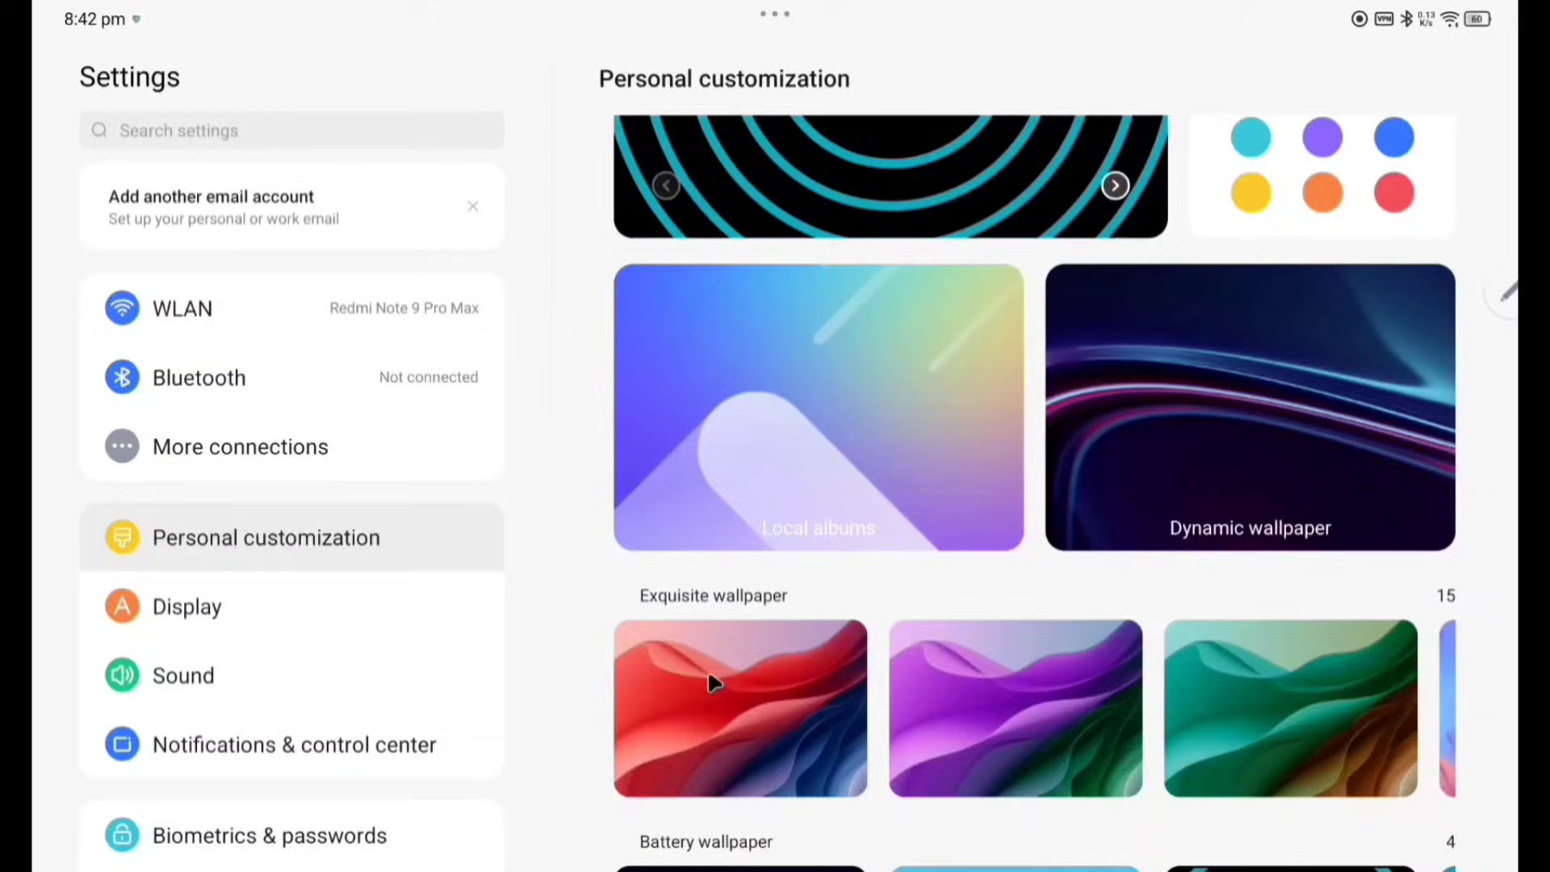
scroll("down", 3)
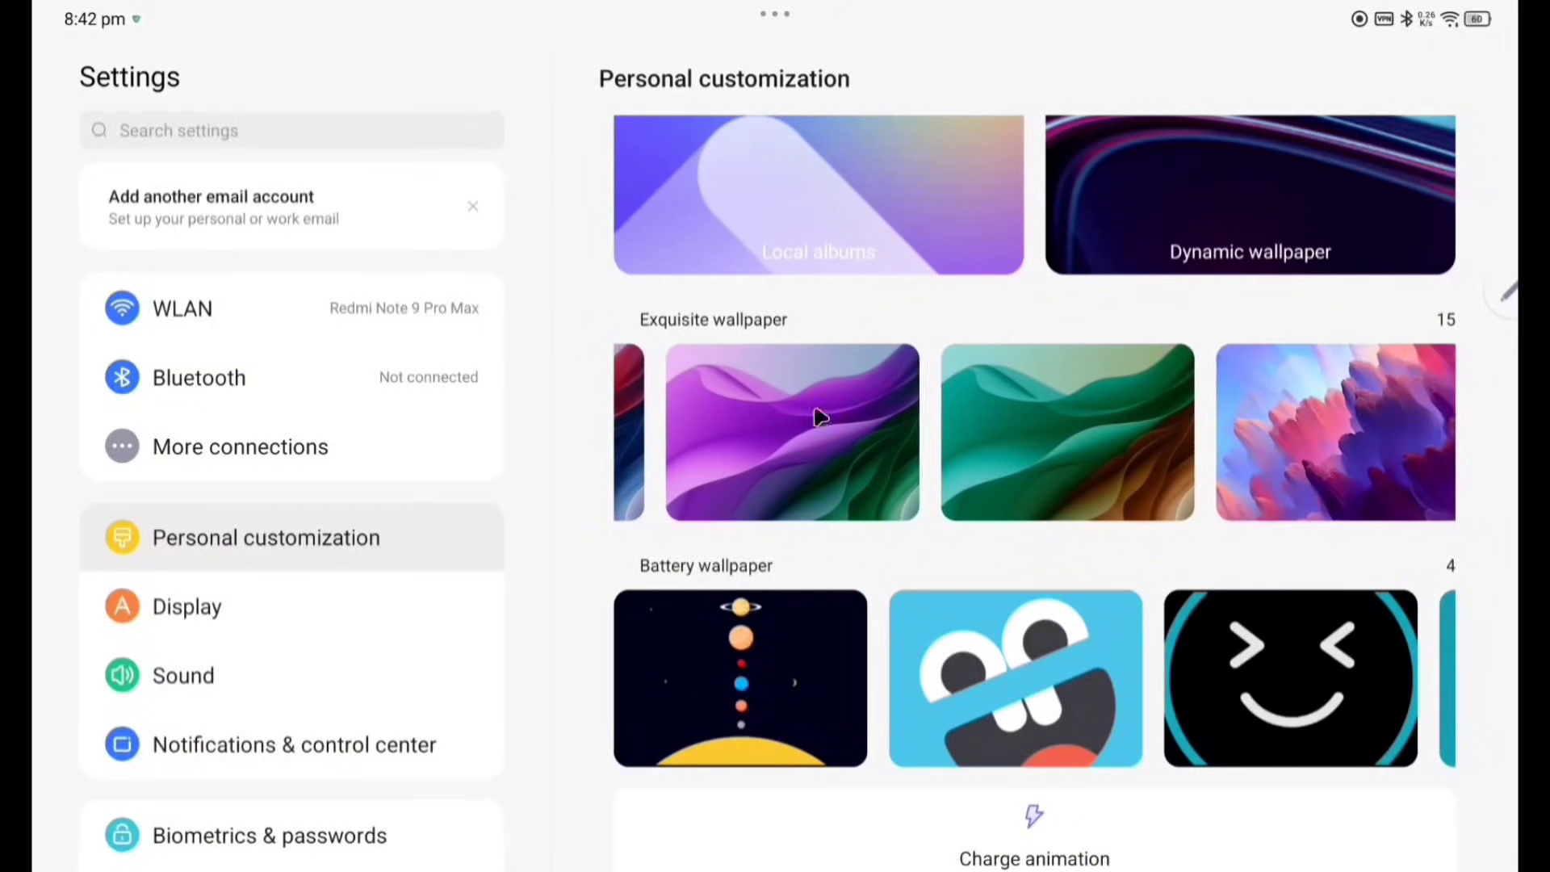
scroll("left", 3)
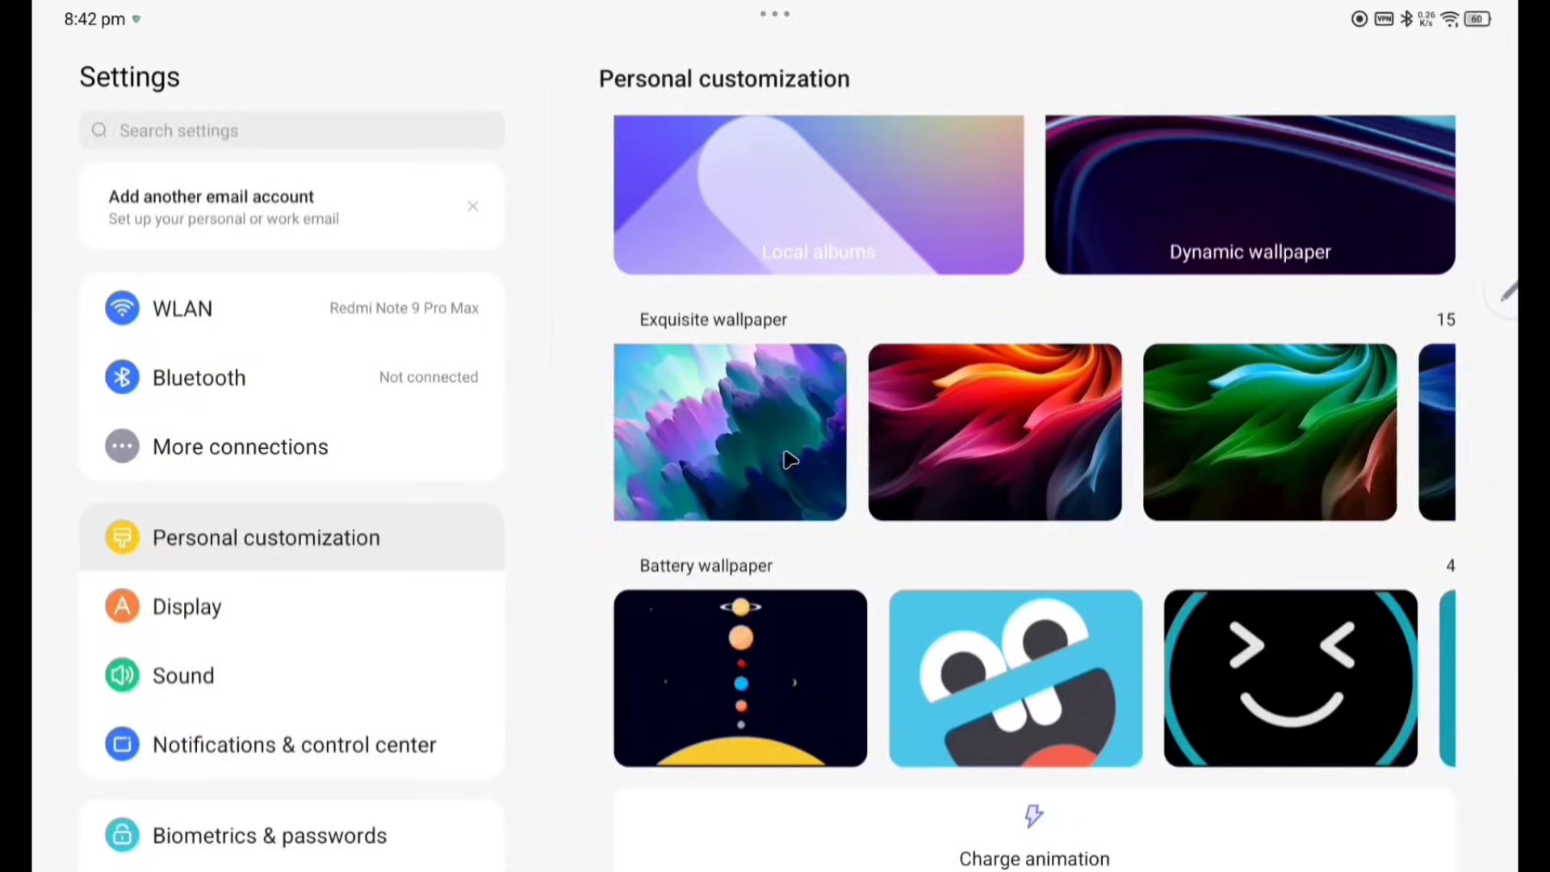
scroll("left", 3)
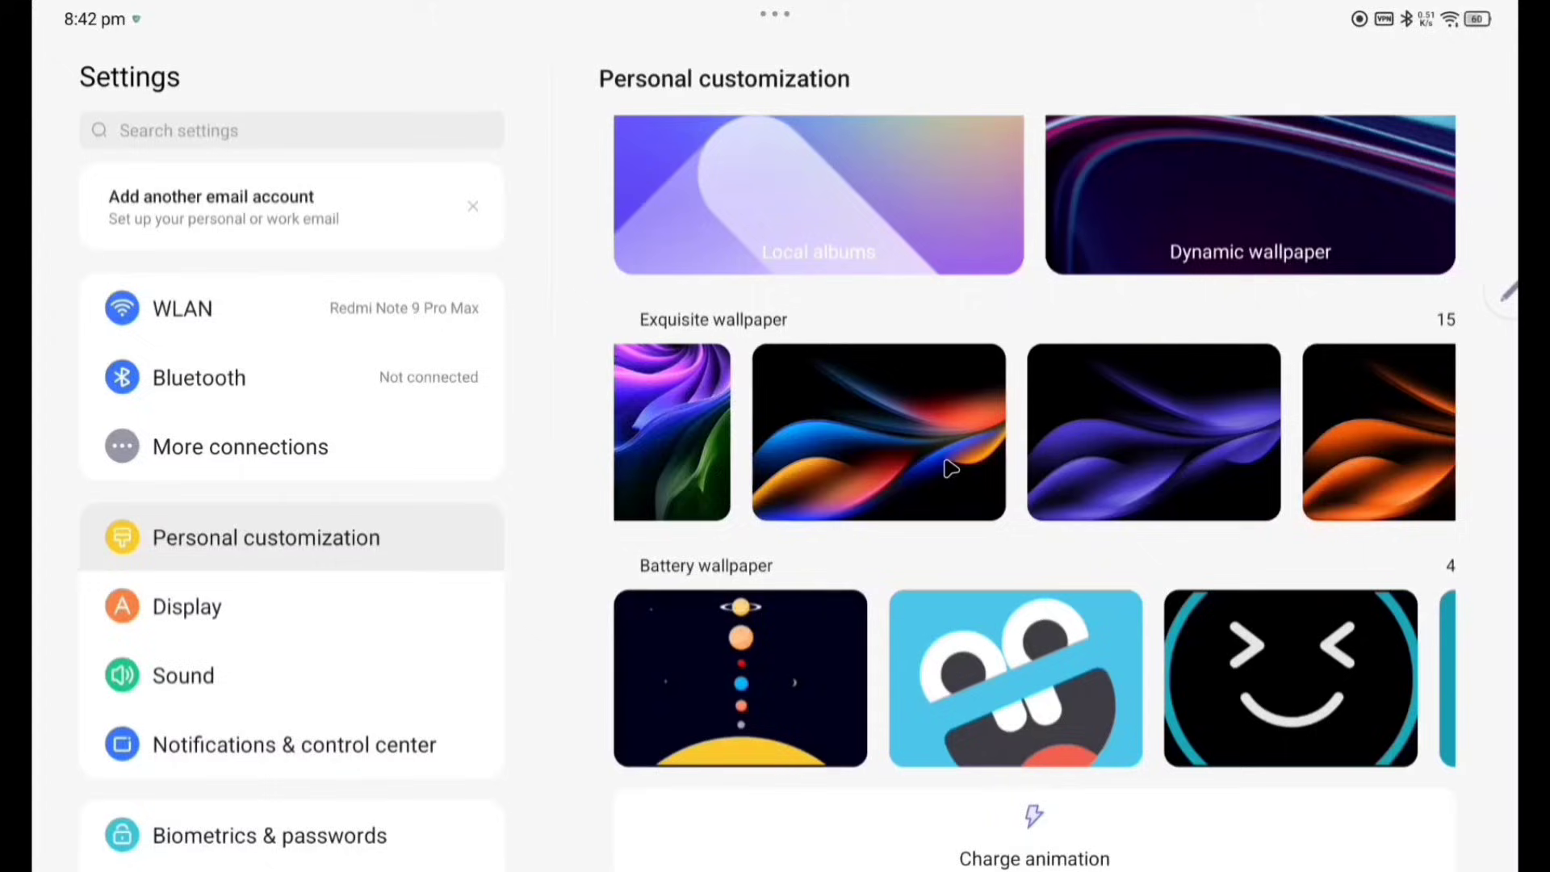
scroll("left", 3)
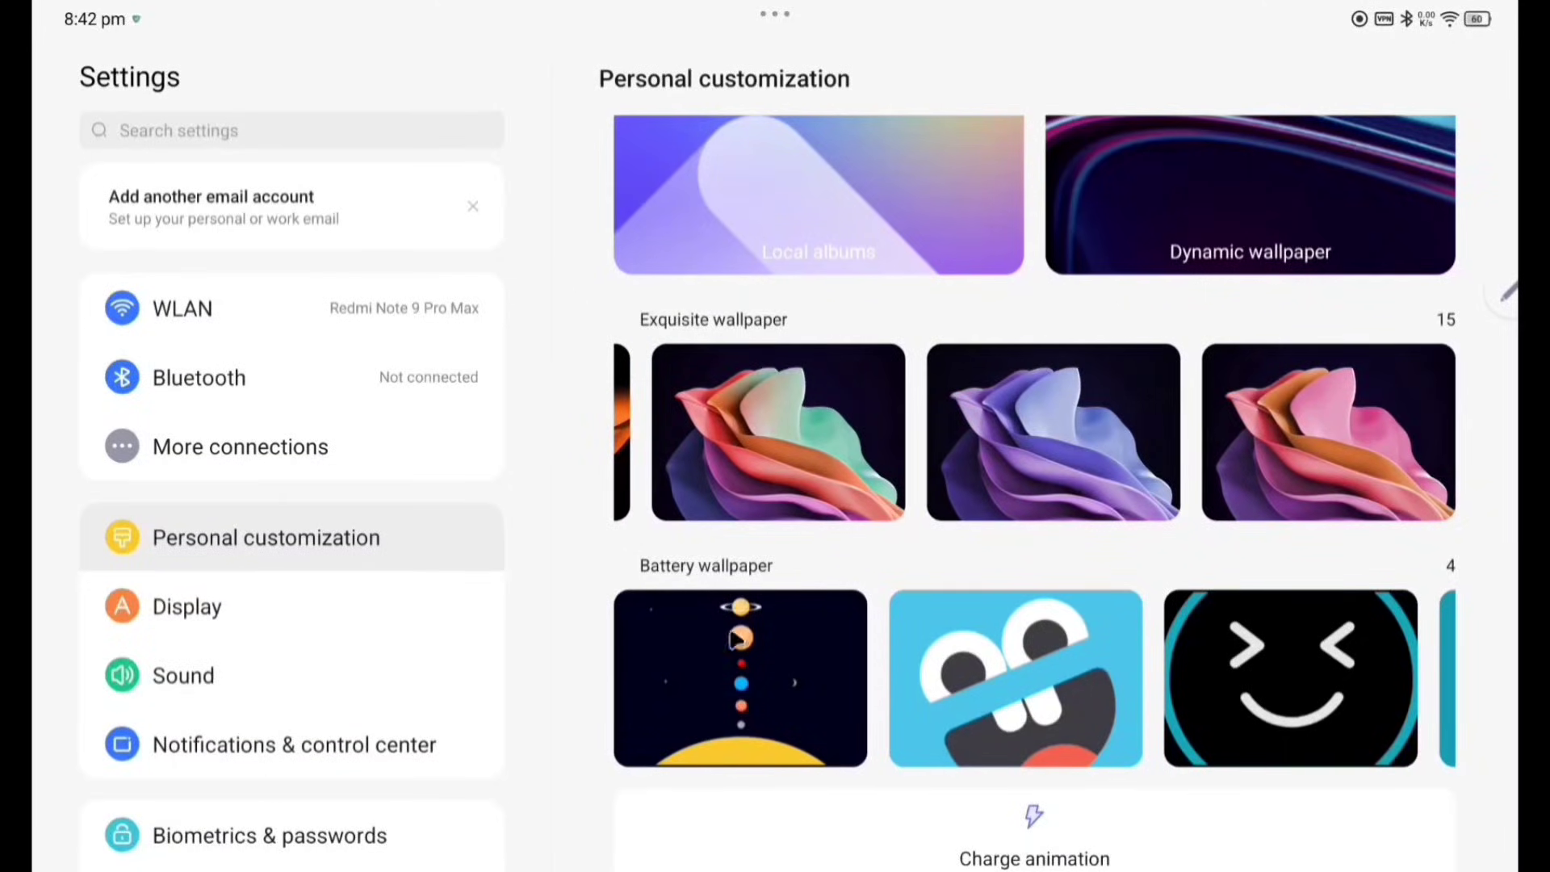
scroll("left", 3)
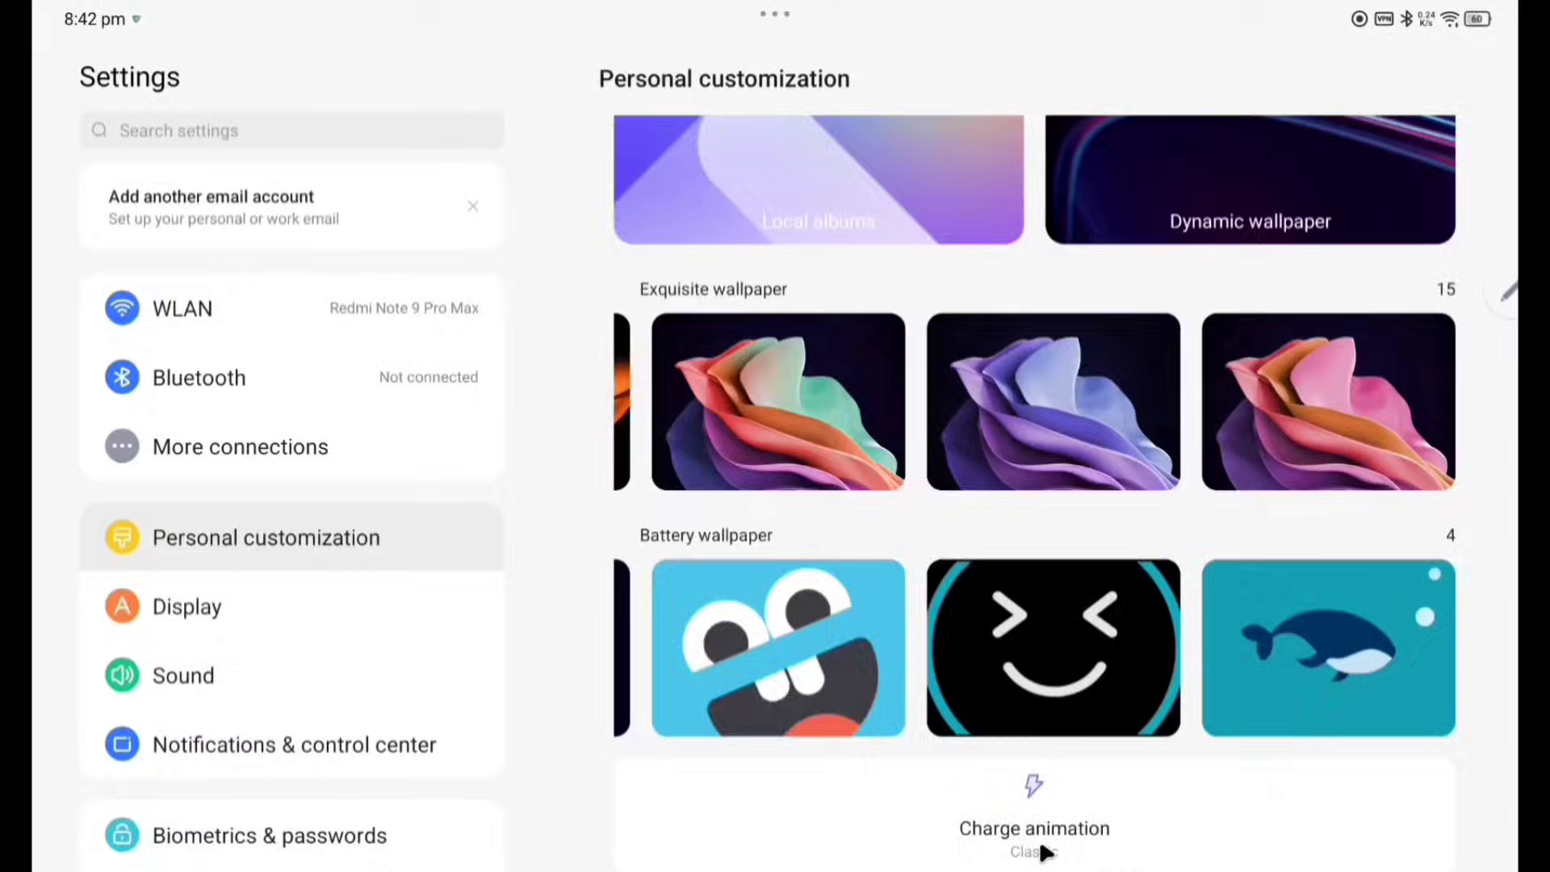
Show the Charge animation styles Classic, Lighting and Gear, keeping Classic.
left_click(1033, 828)
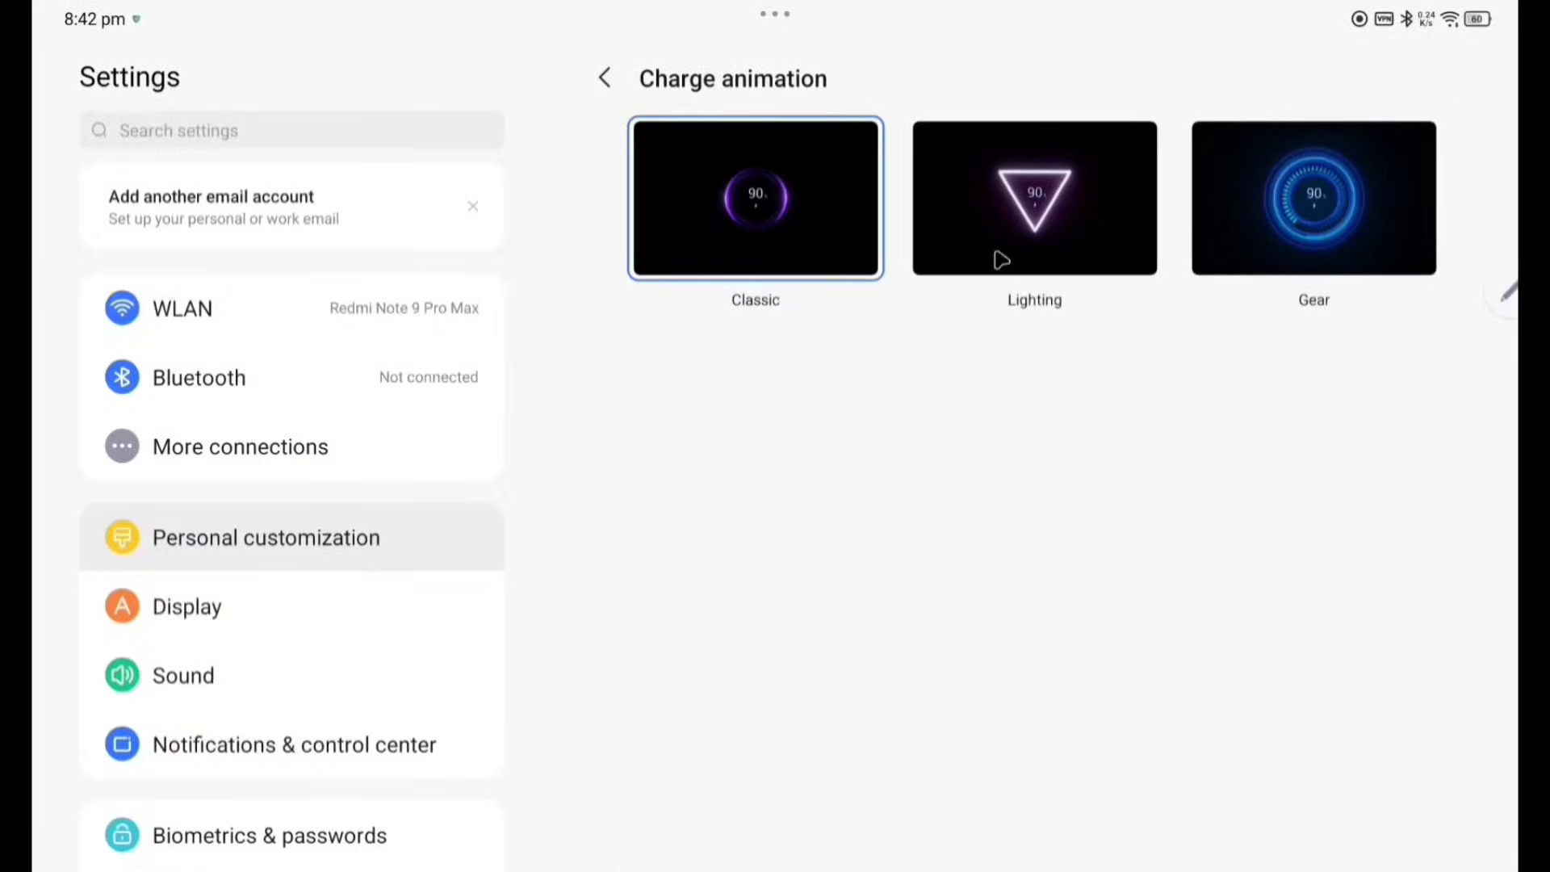
left_click(1033, 197)
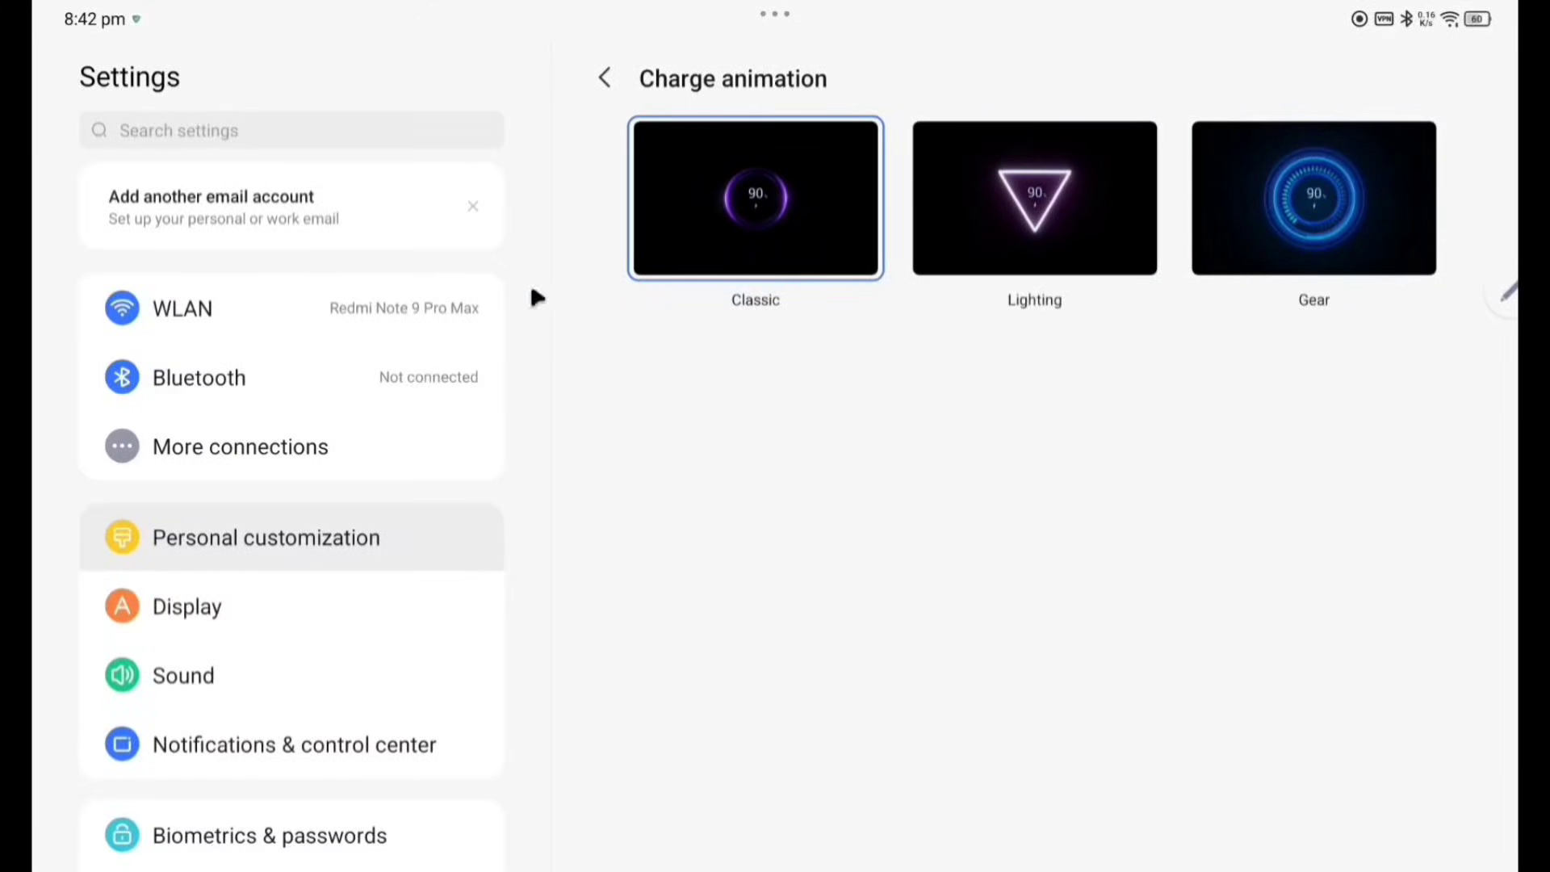
In Display settings, try Dark mode and switch the screen style back to Light mode.
left_click(186, 605)
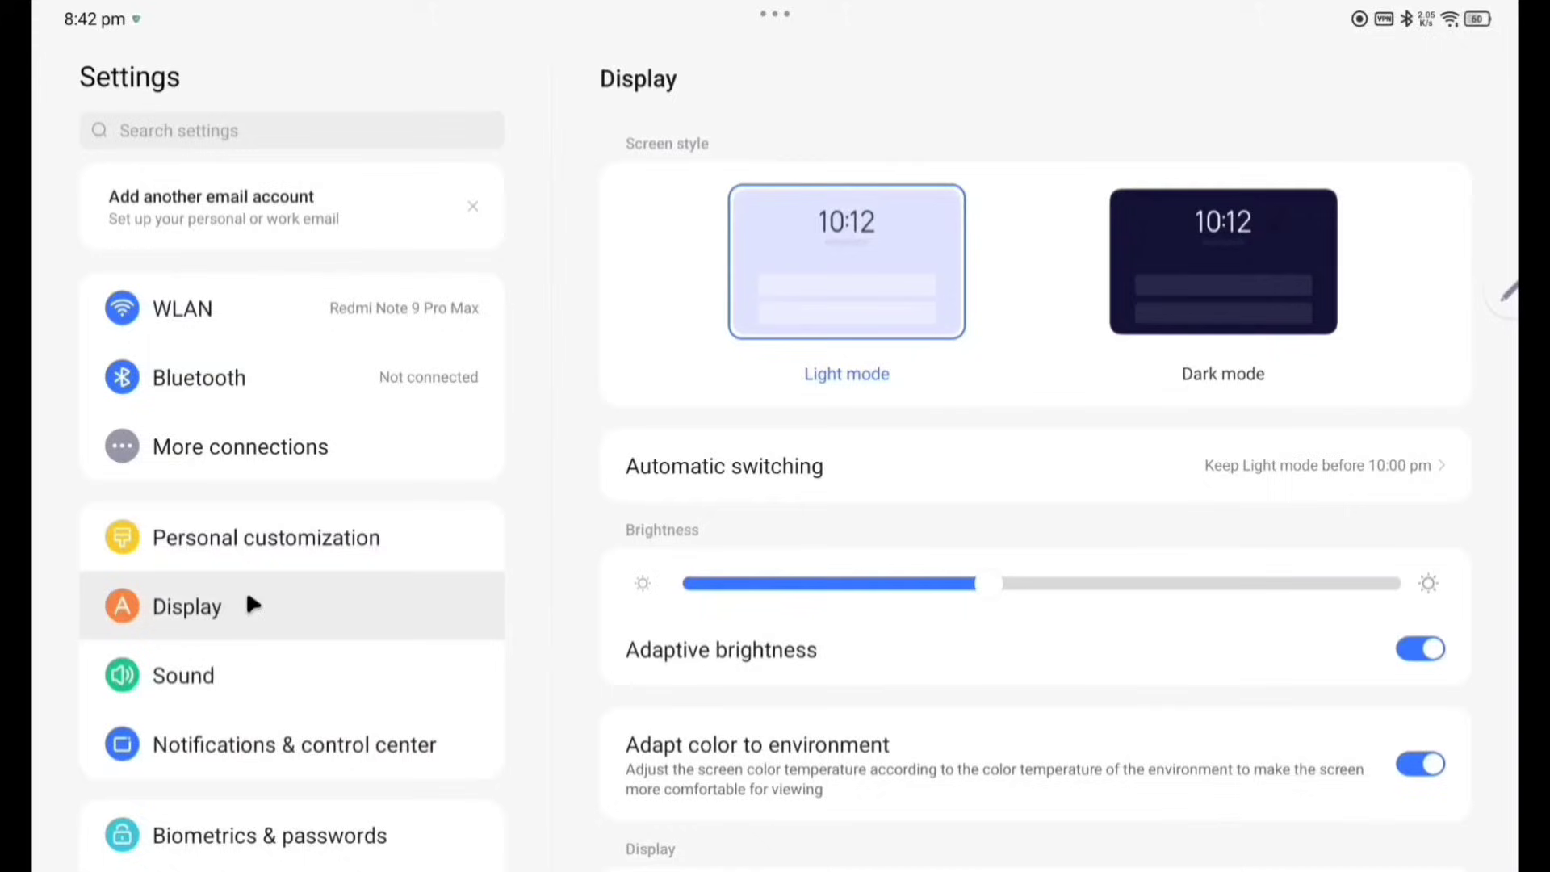
scroll("down", 3)
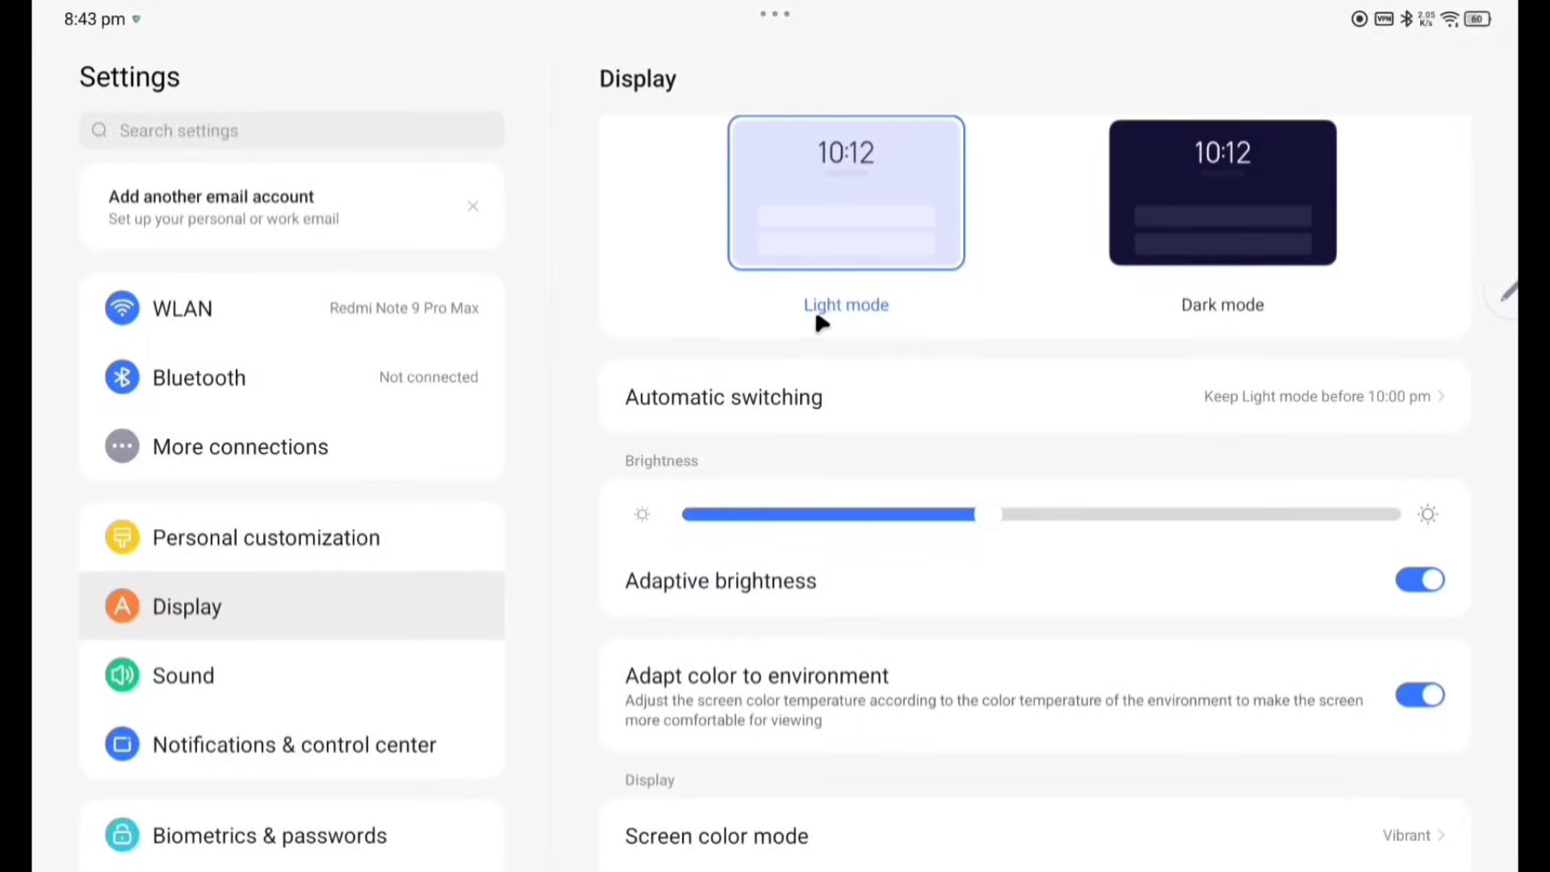
mouse_move(765, 433)
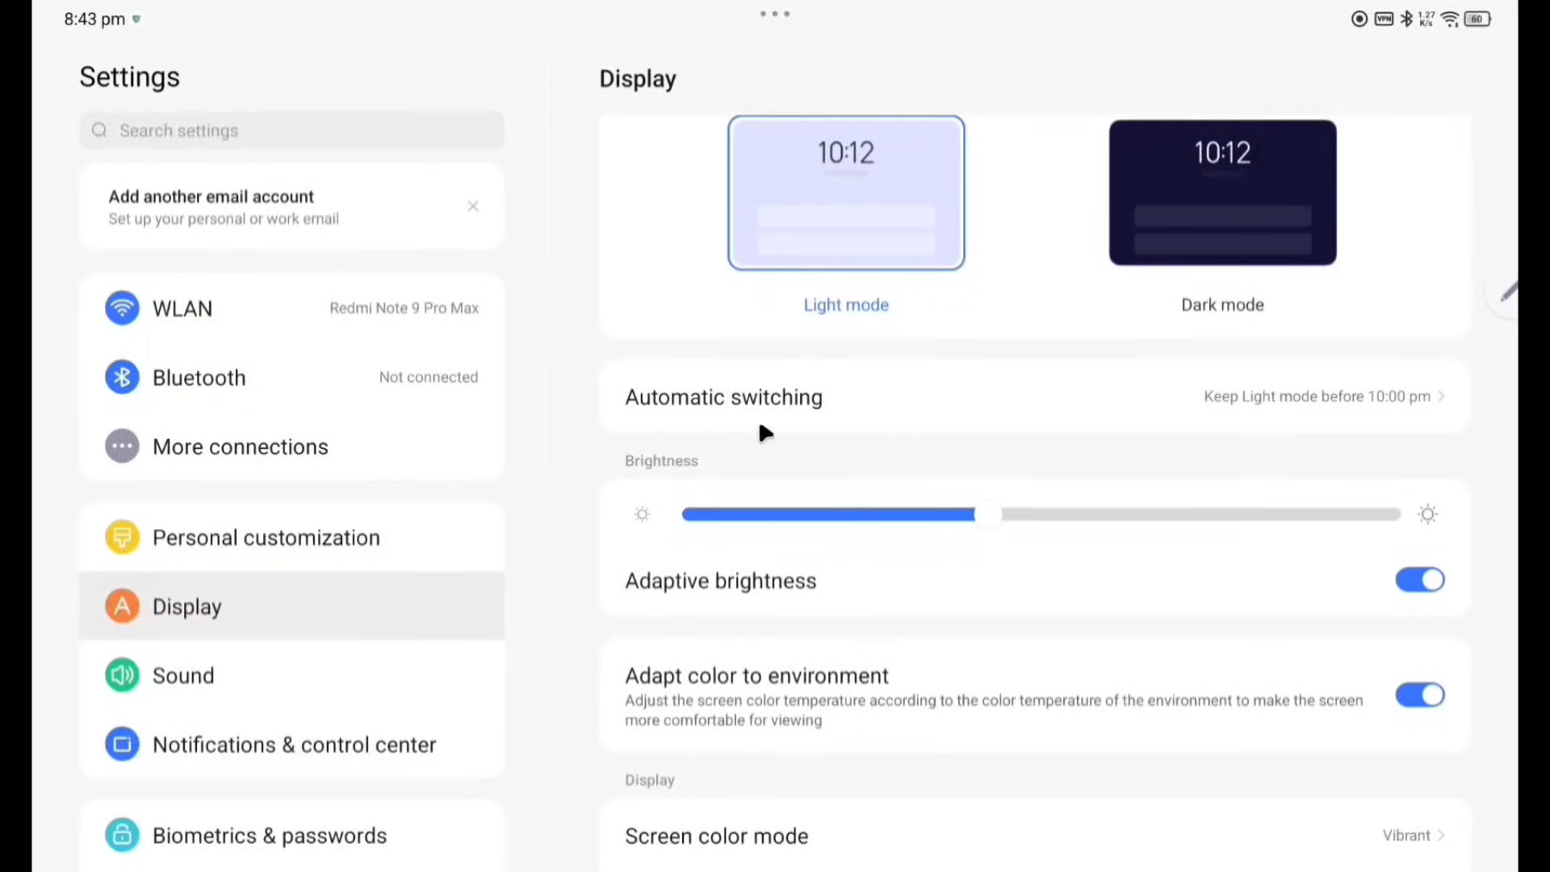
mouse_move(870, 231)
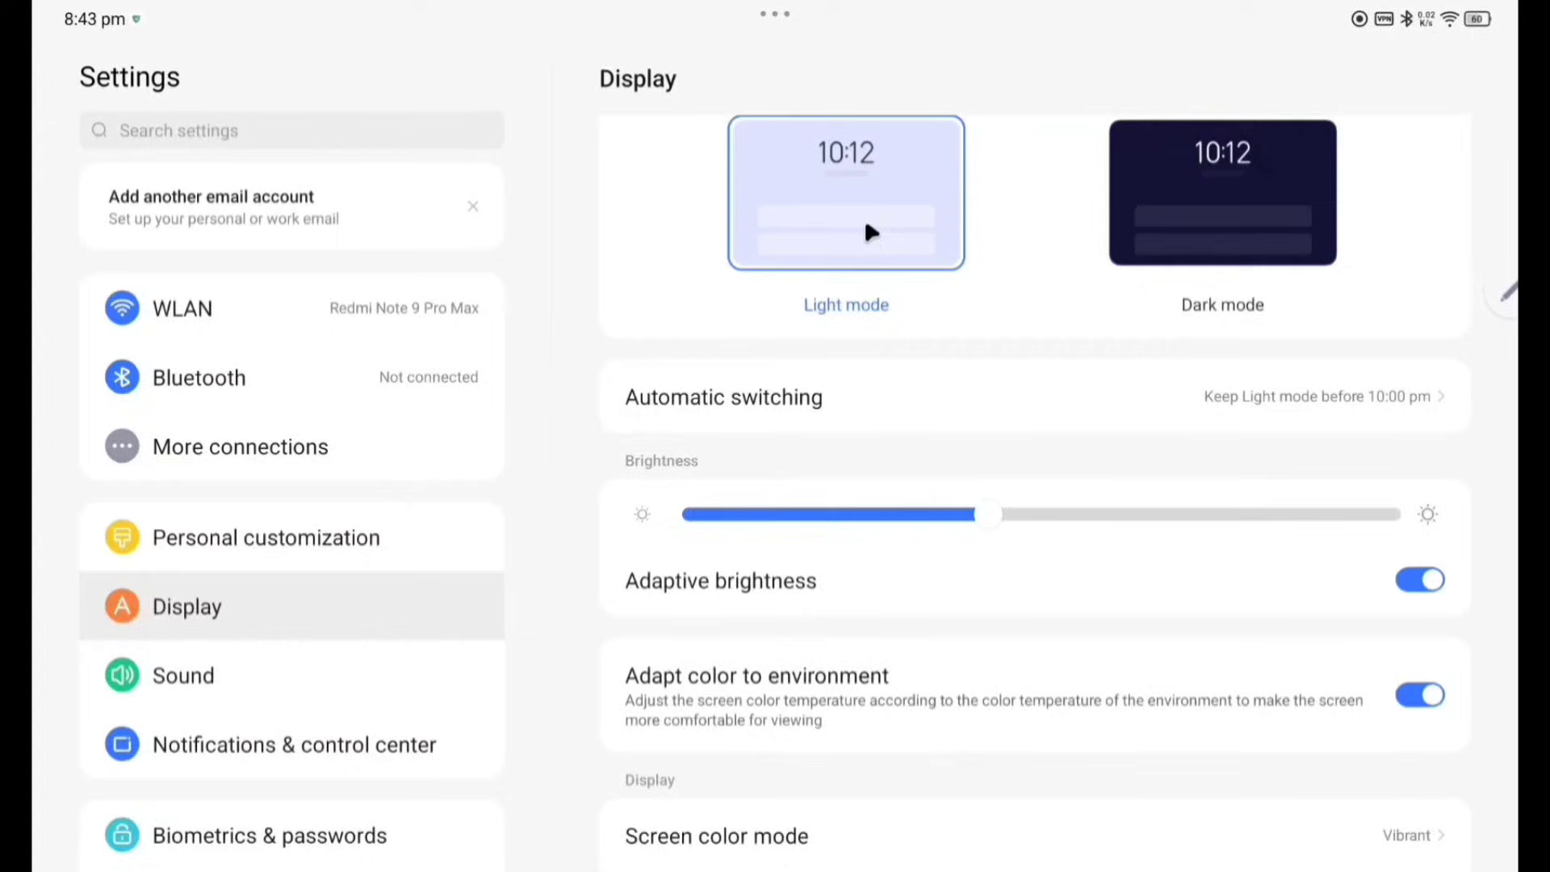
left_click(1222, 192)
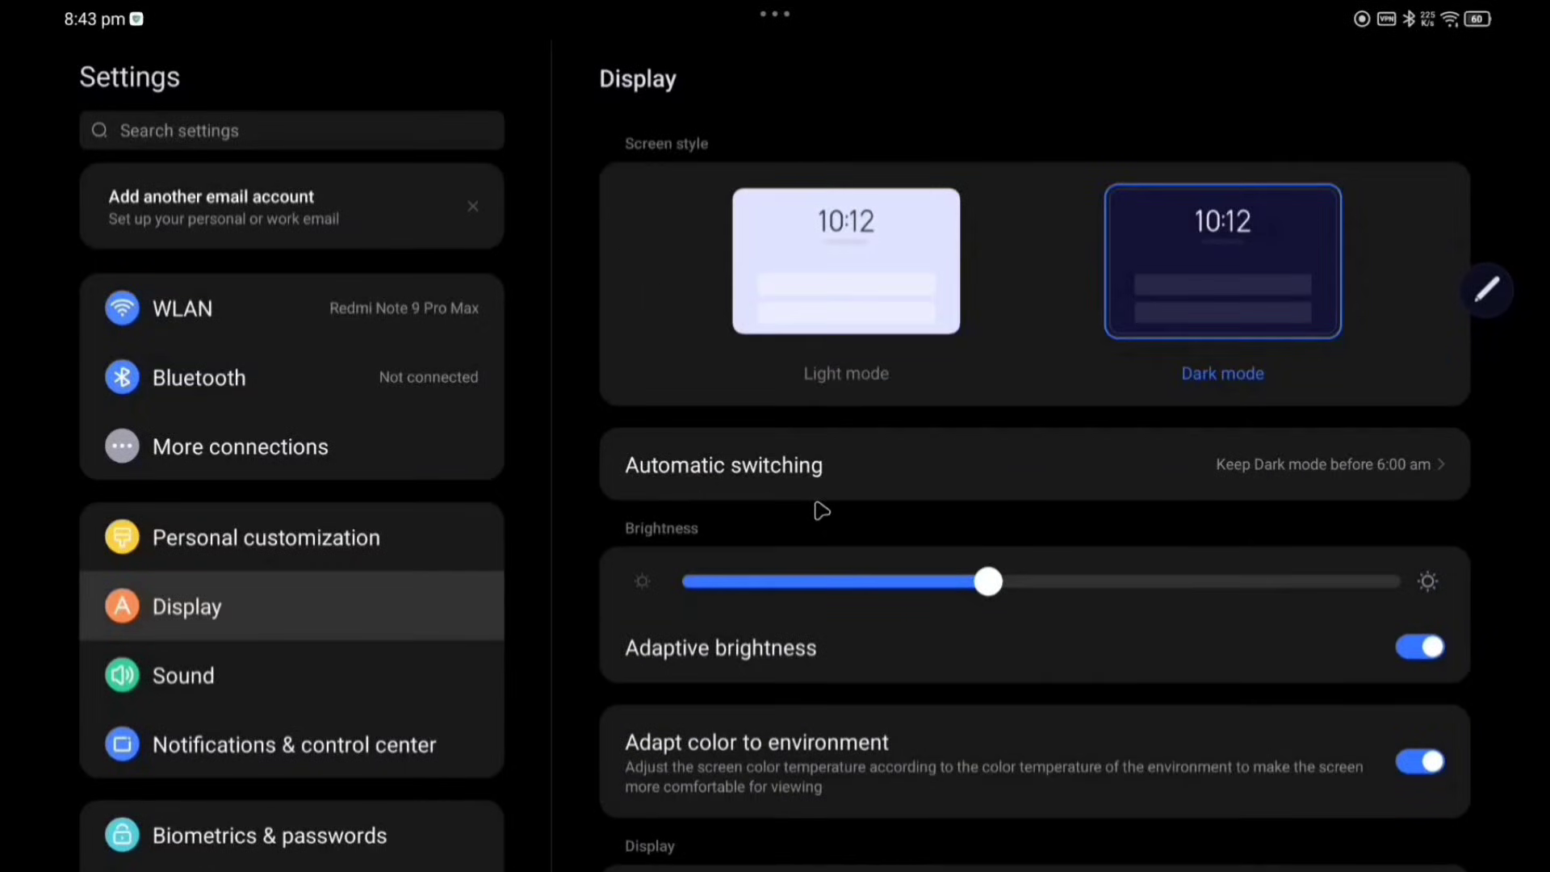
left_click(845, 261)
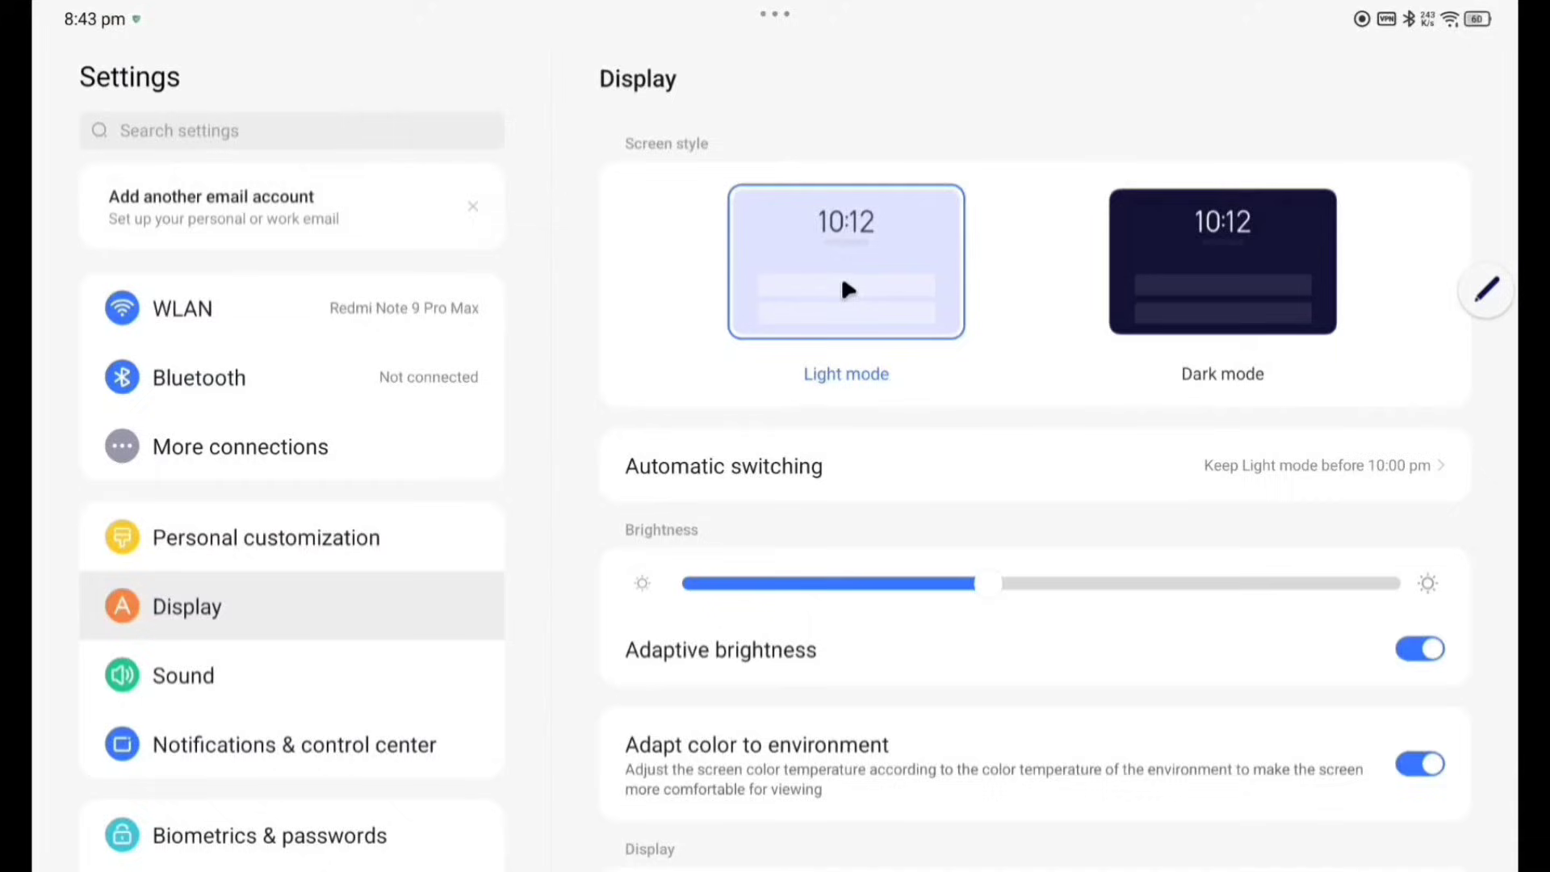
scroll("down", 3)
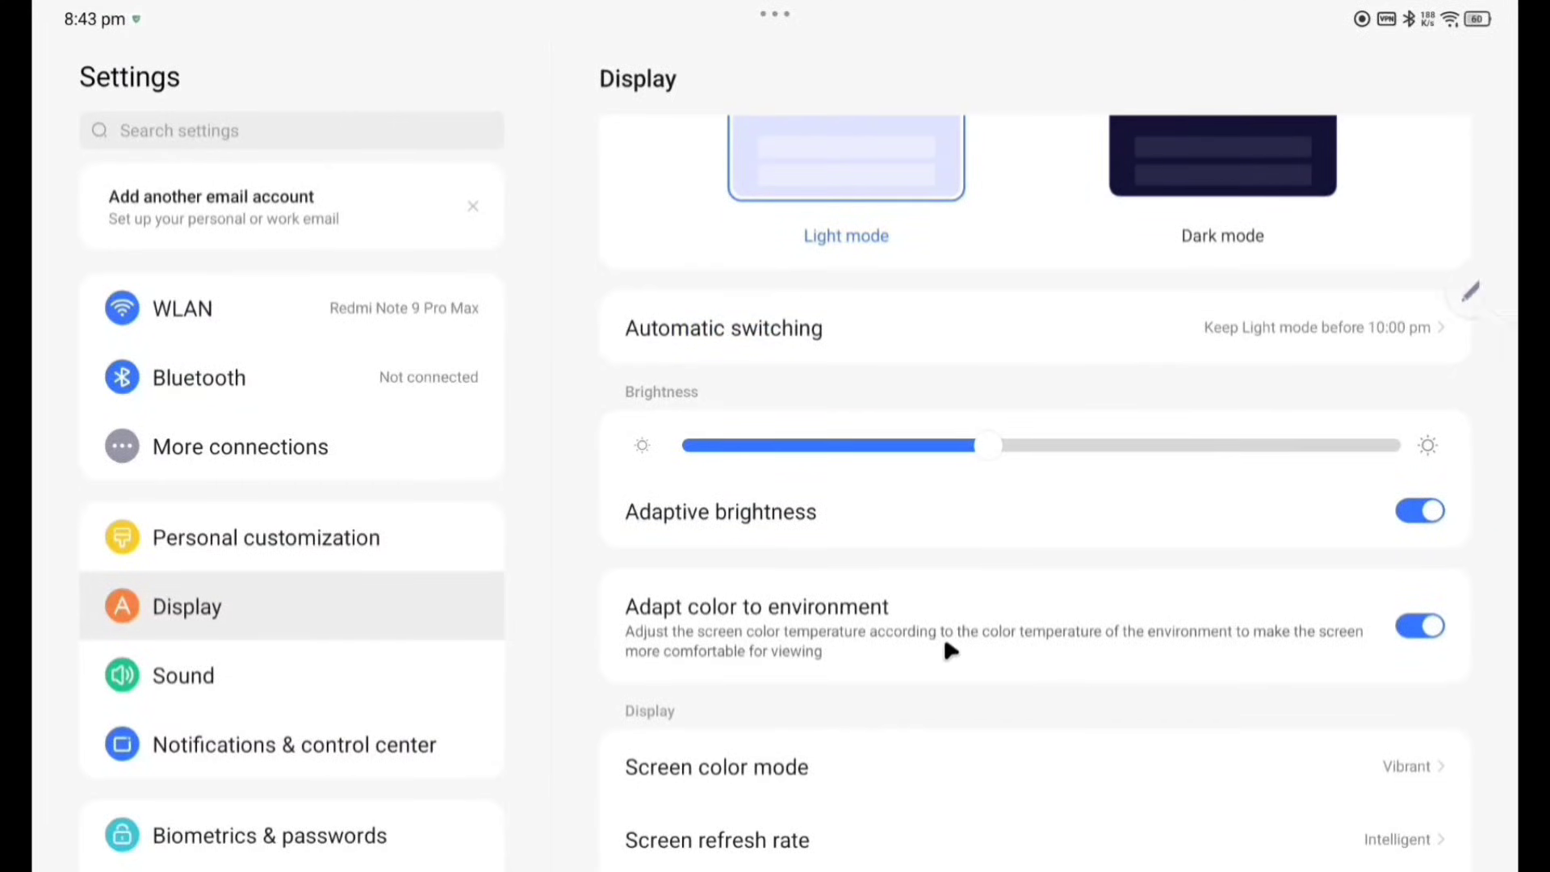
mouse_move(1161, 511)
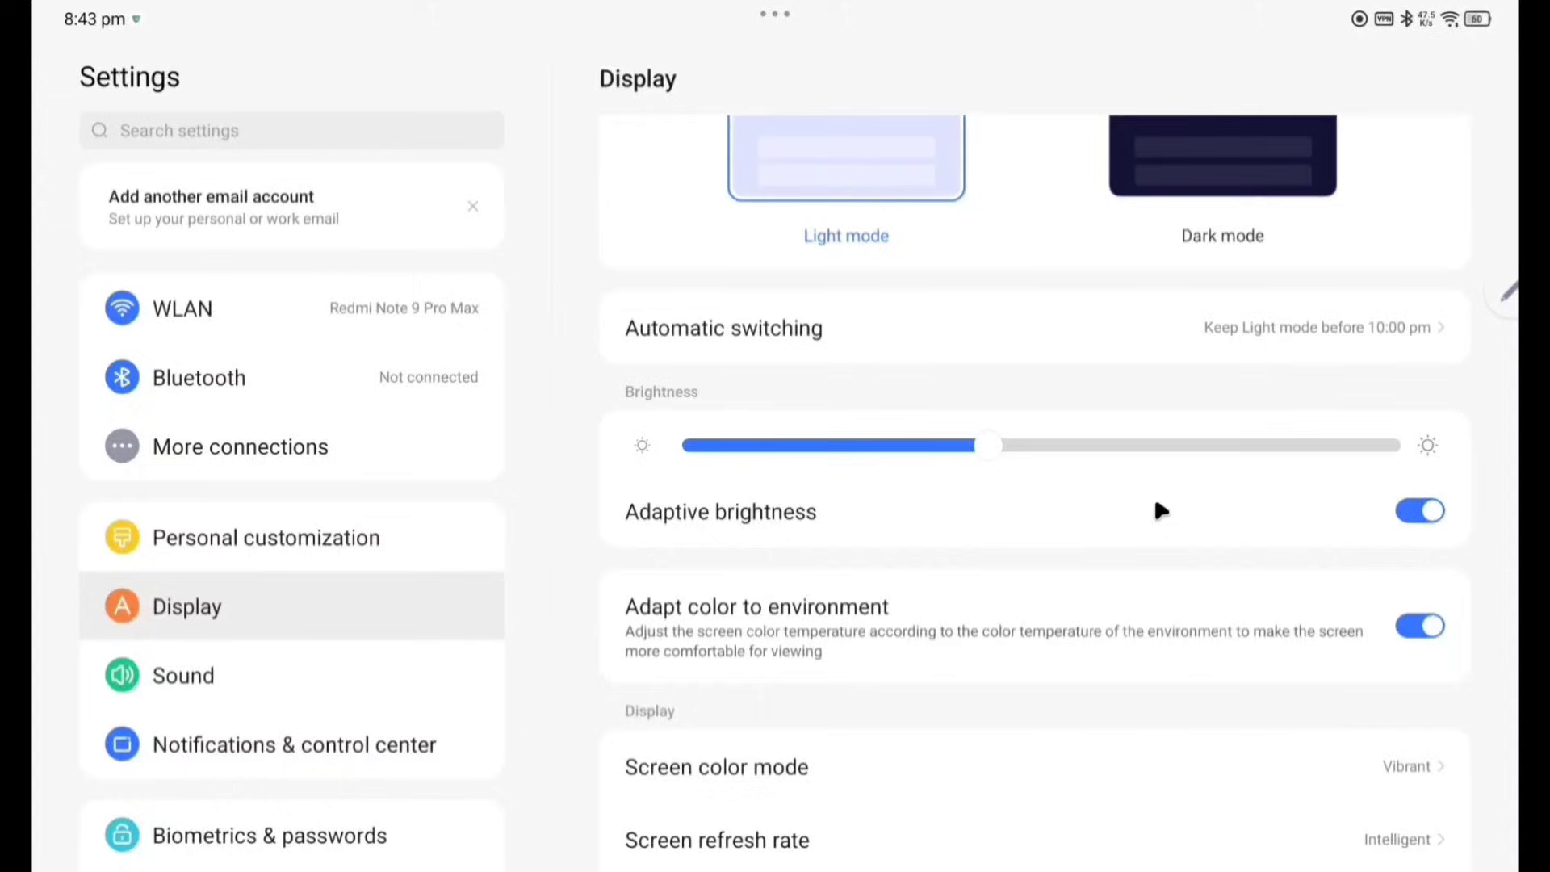
mouse_move(919, 628)
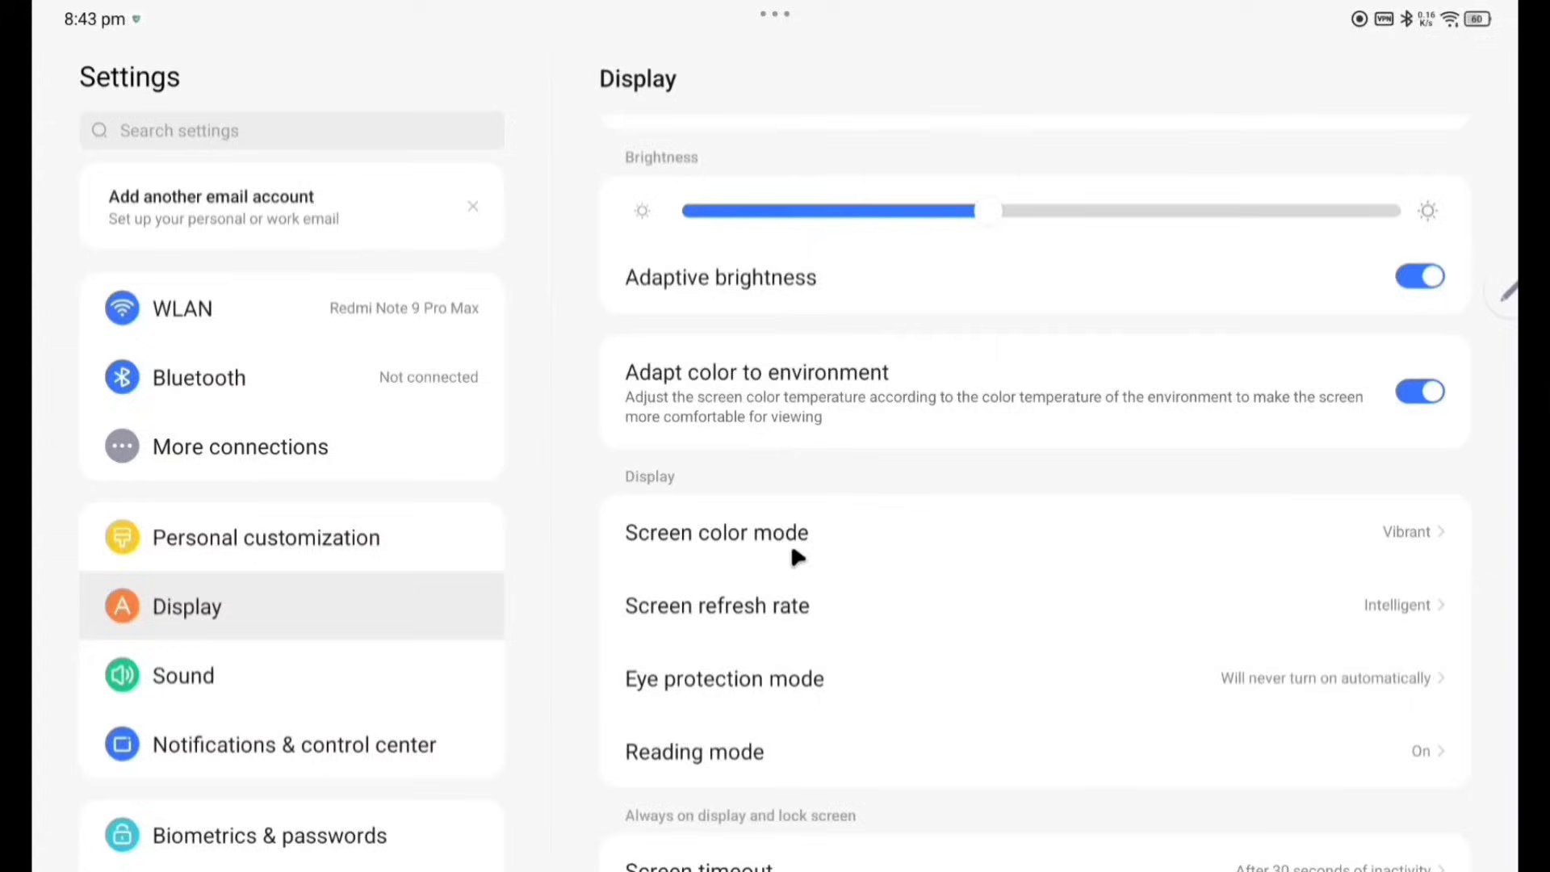
View the Vibrant screen color mode and Intelligent refresh rate pages, returning to Display.
left_click(715, 532)
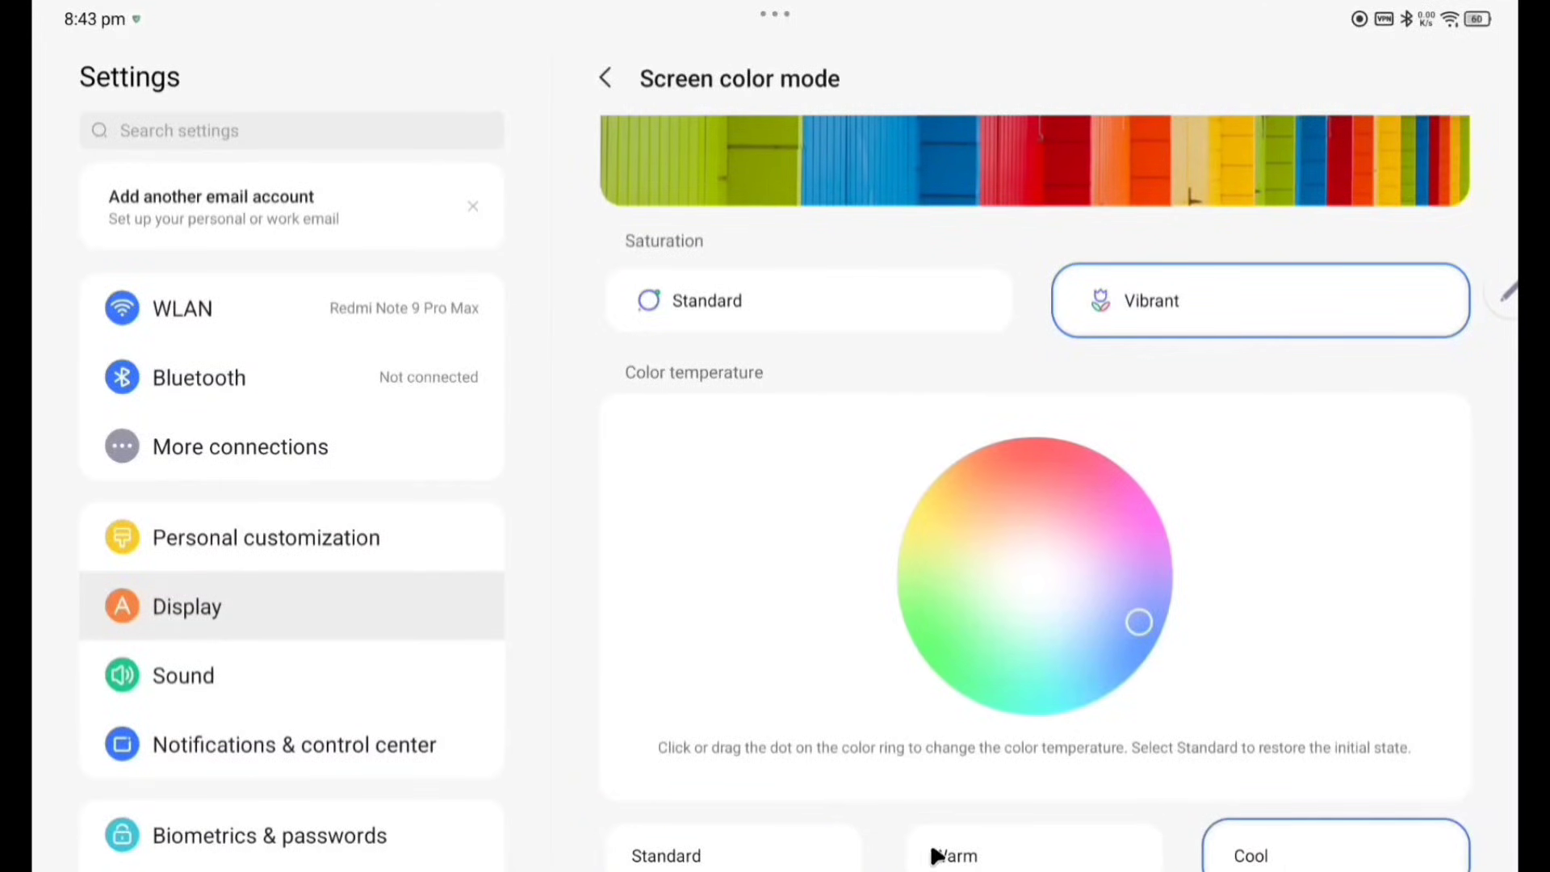
left_click(603, 77)
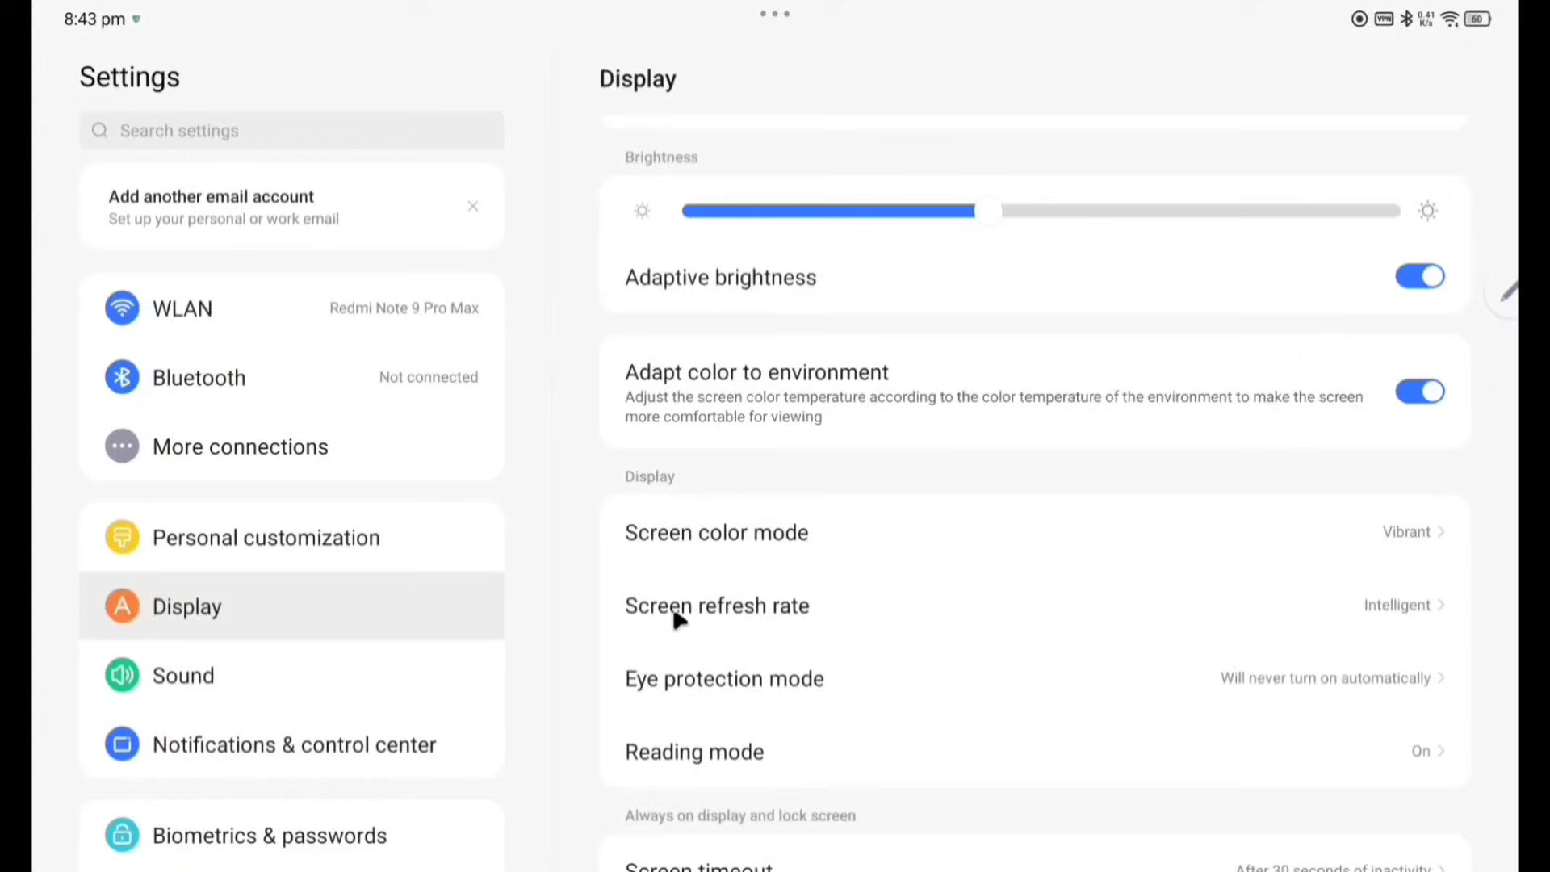
left_click(717, 606)
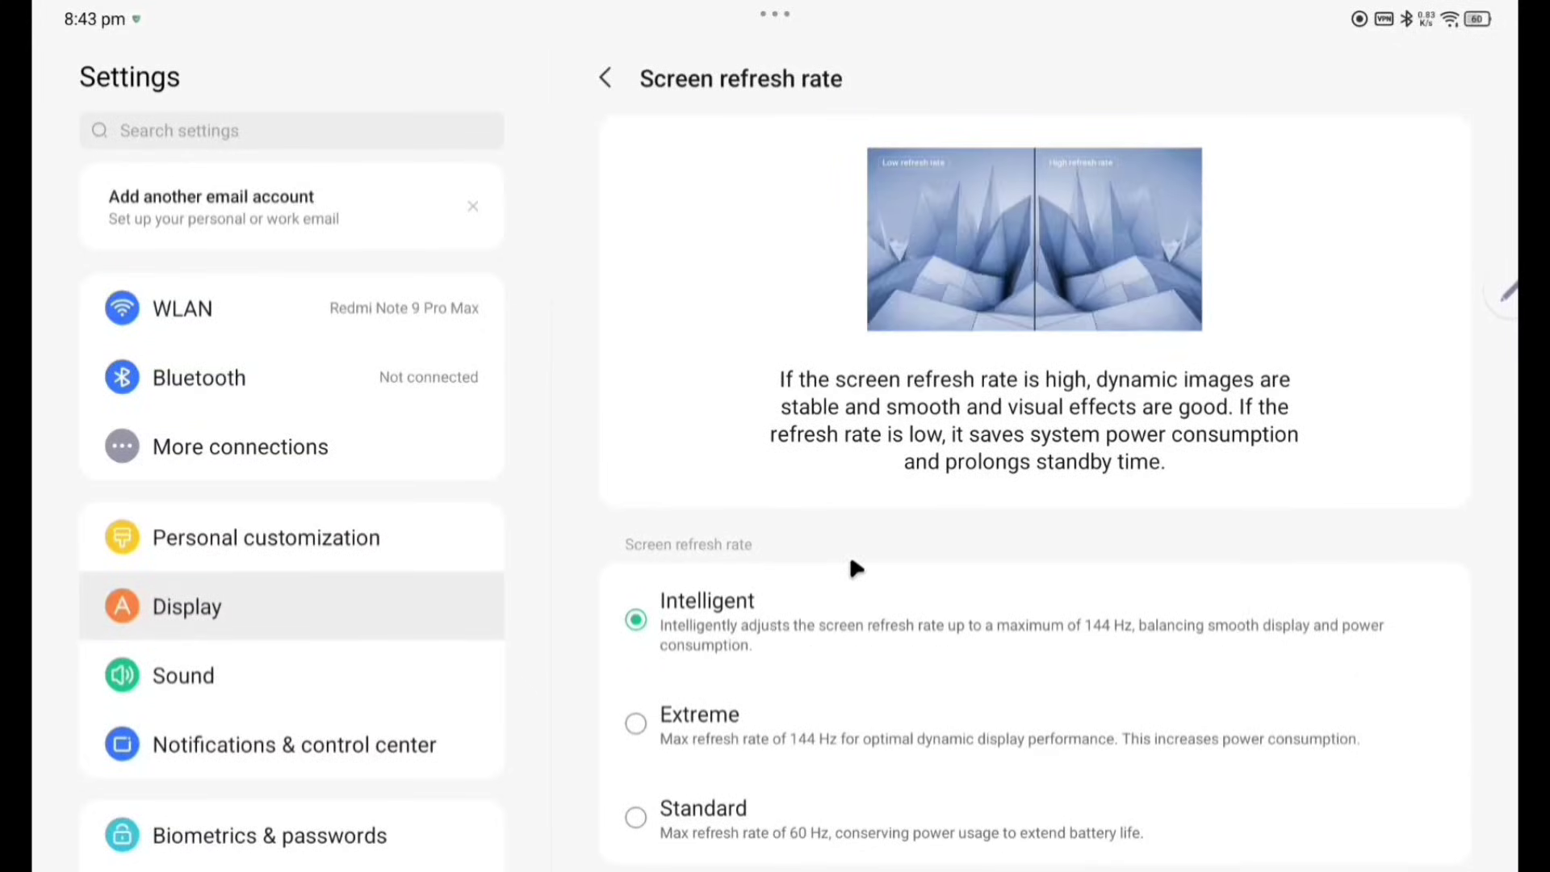
left_click(604, 78)
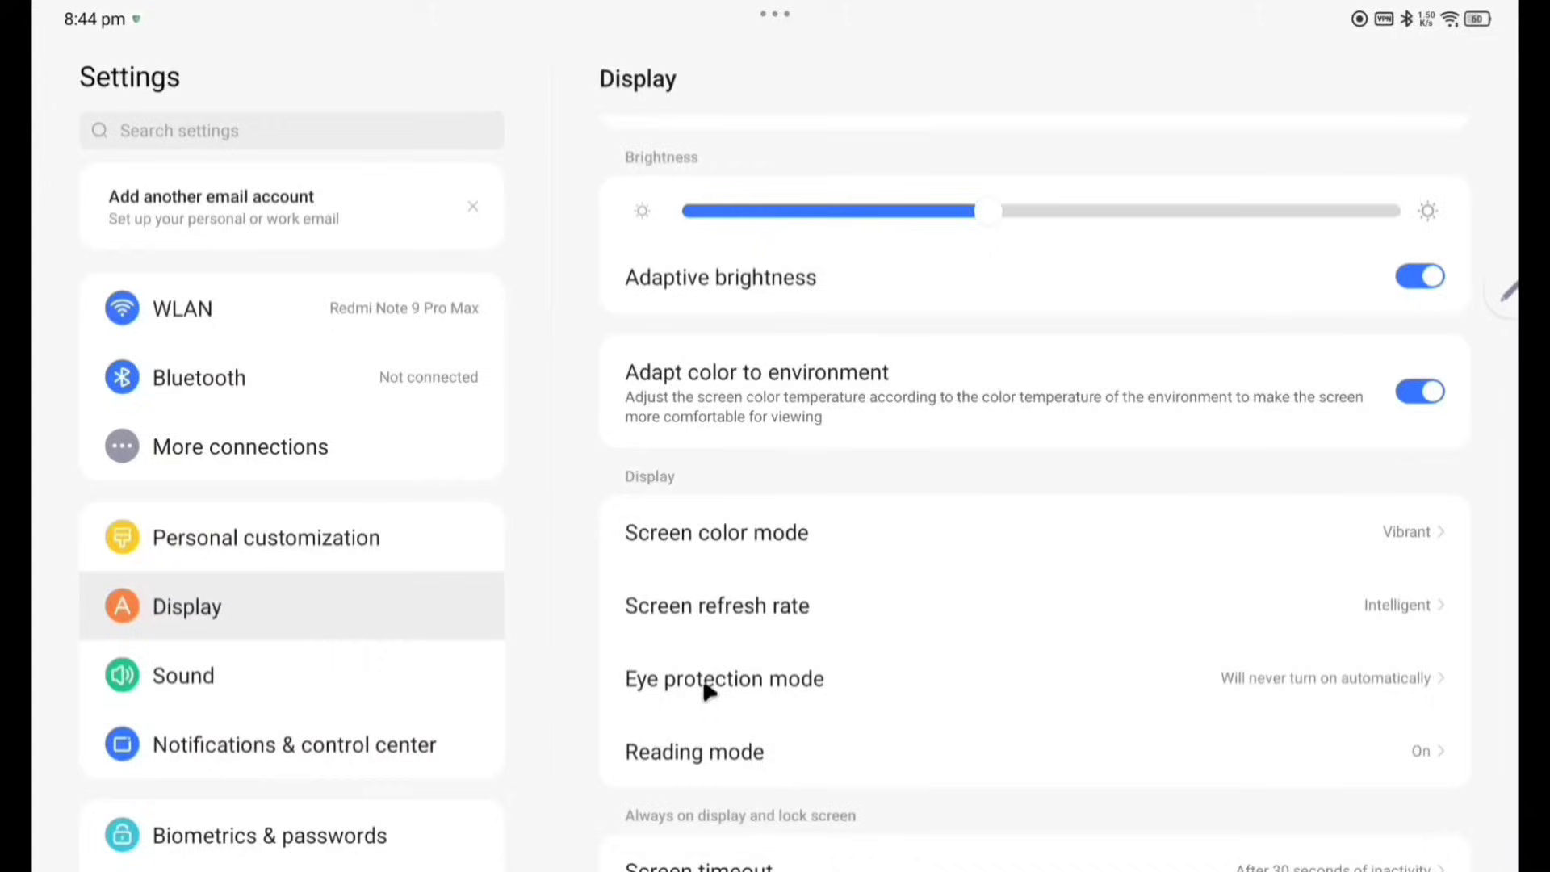
mouse_move(721, 760)
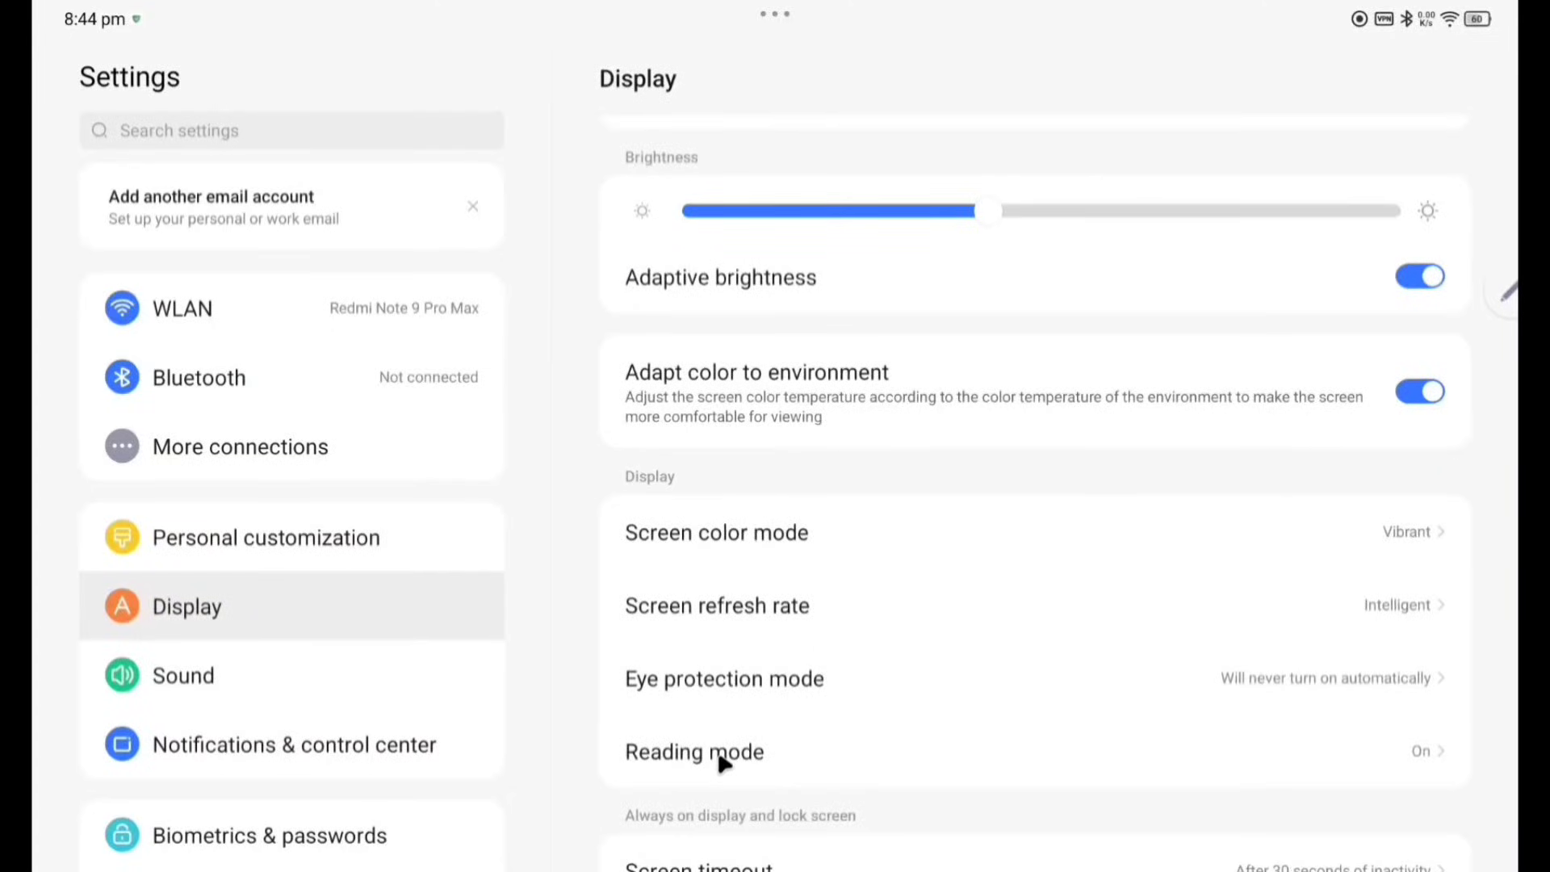
left_click(694, 751)
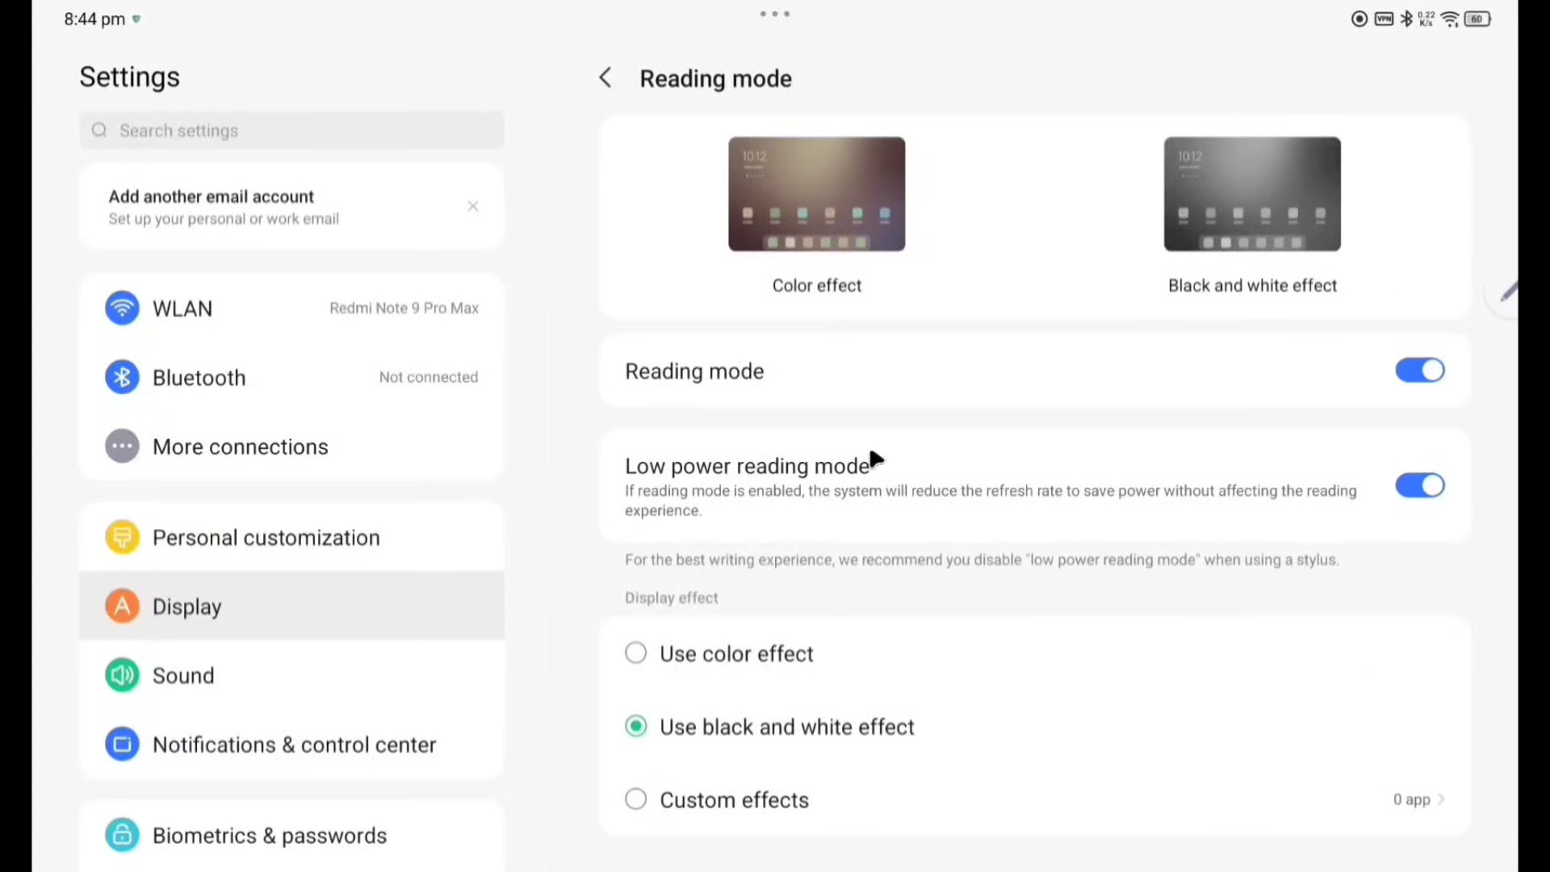
left_click(604, 78)
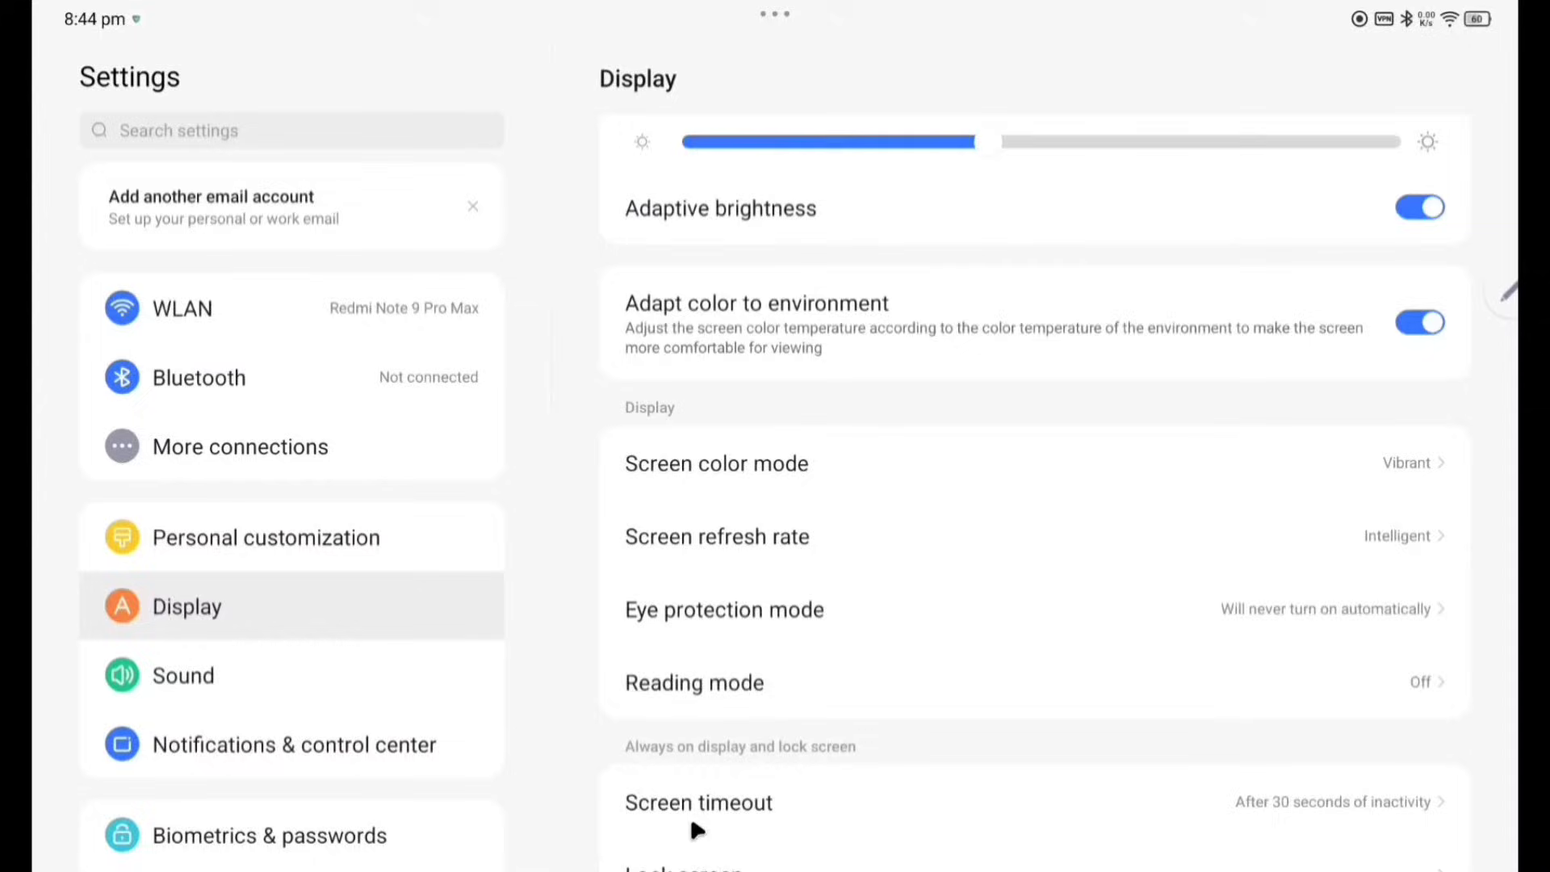
scroll("down", 3)
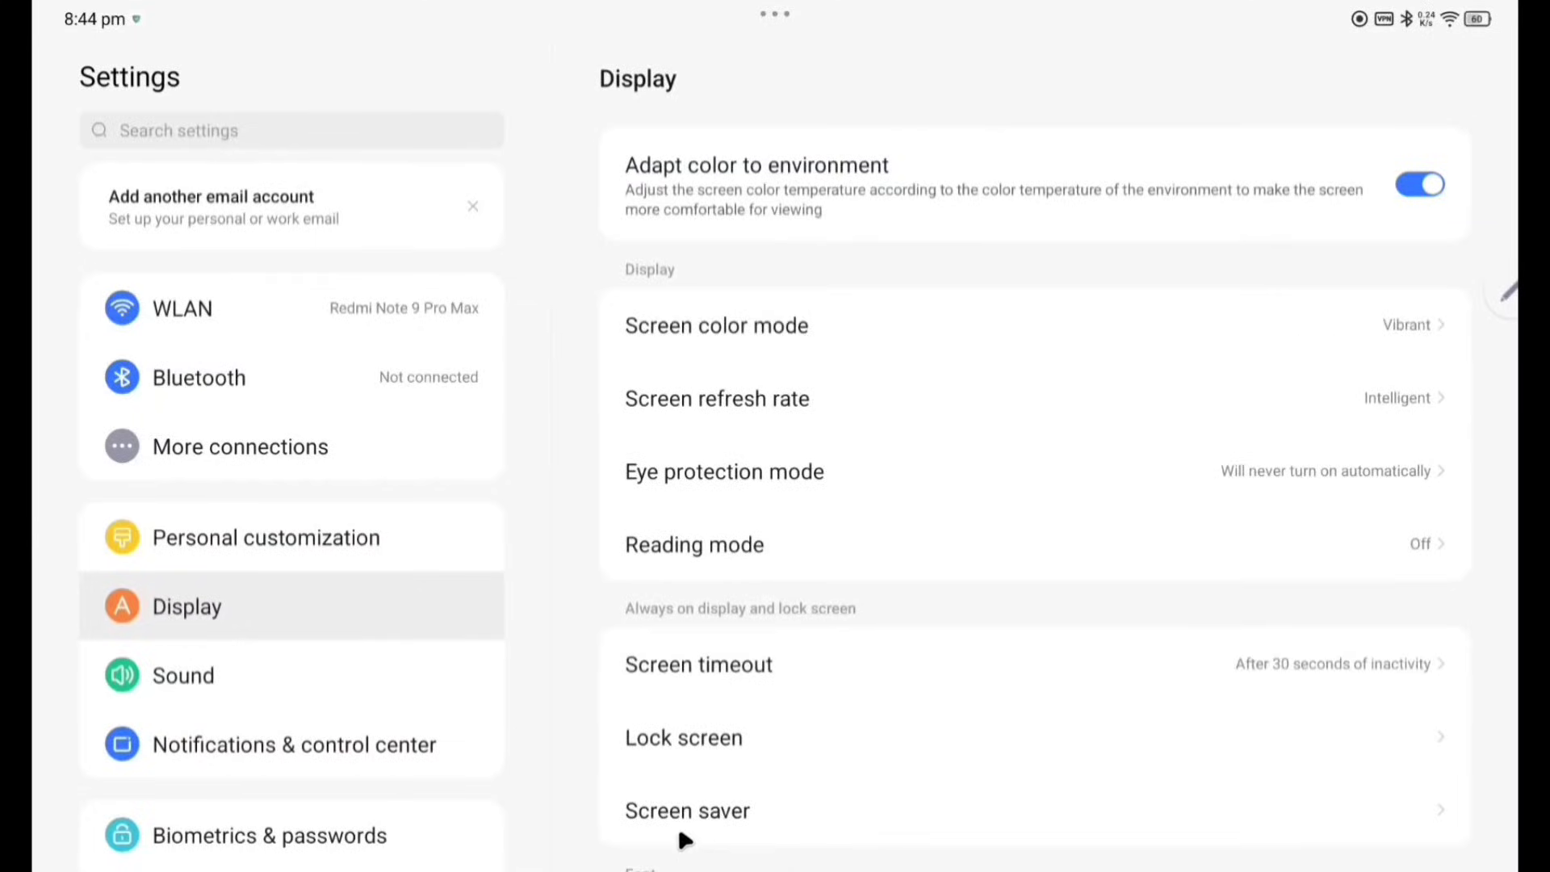
scroll("down", 3)
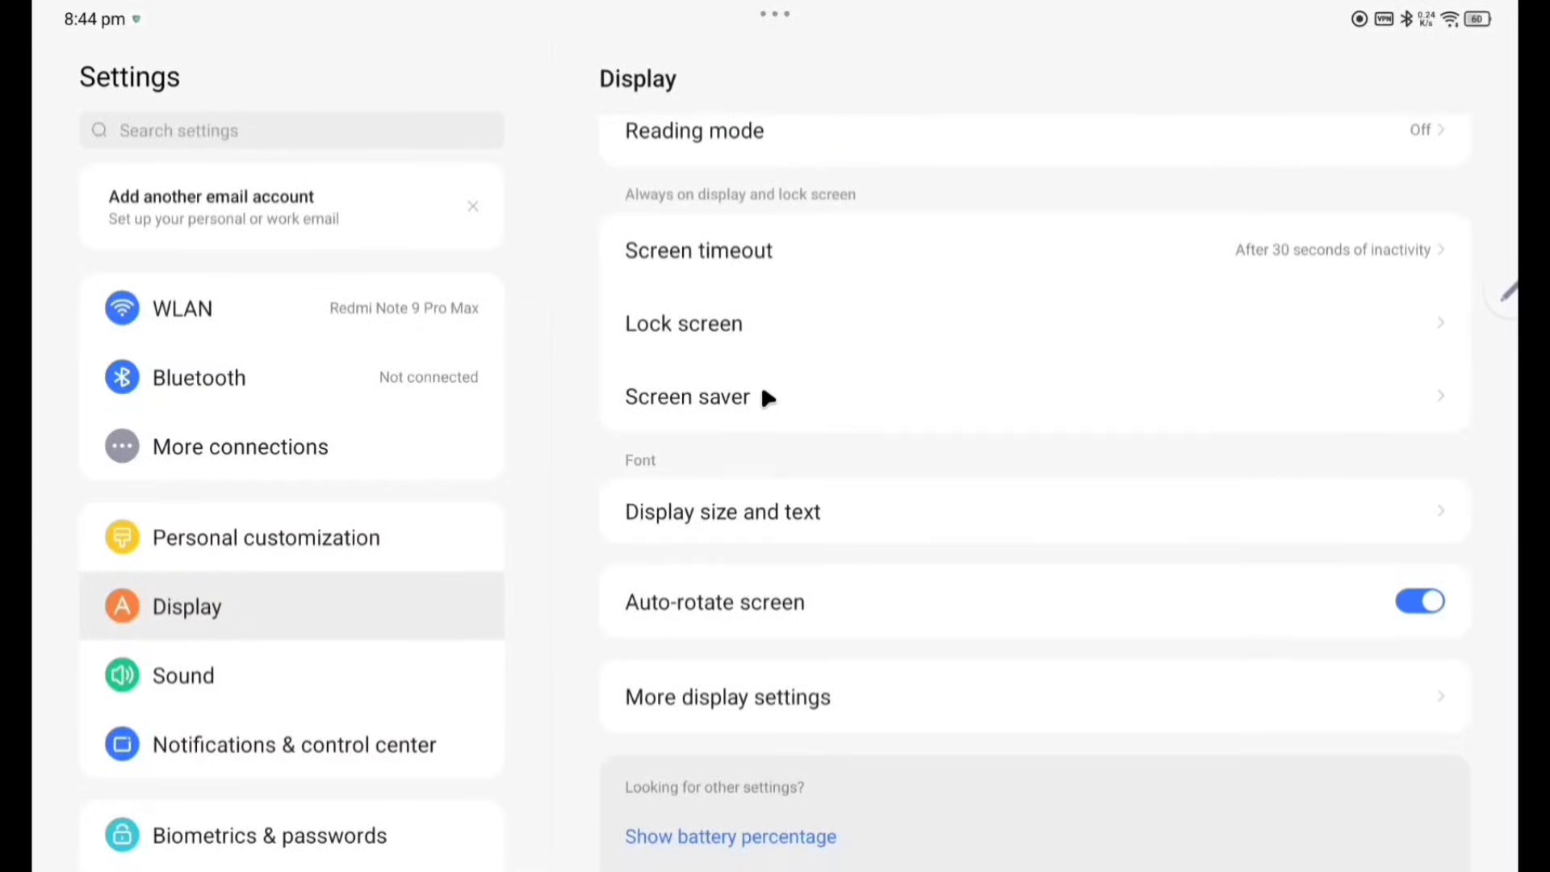
left_click(689, 397)
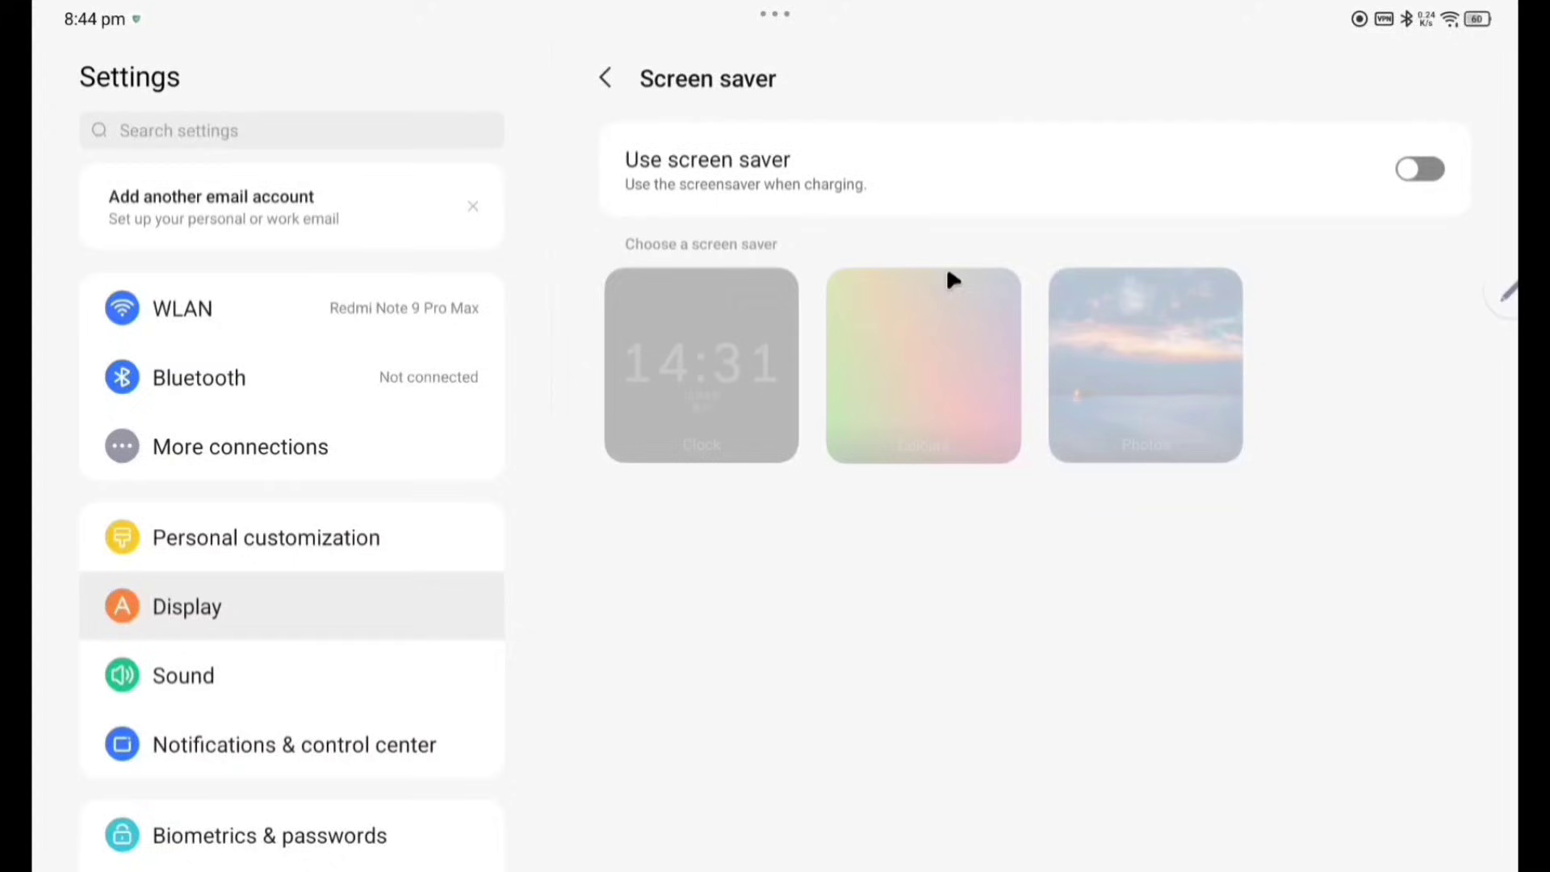
mouse_move(1344, 181)
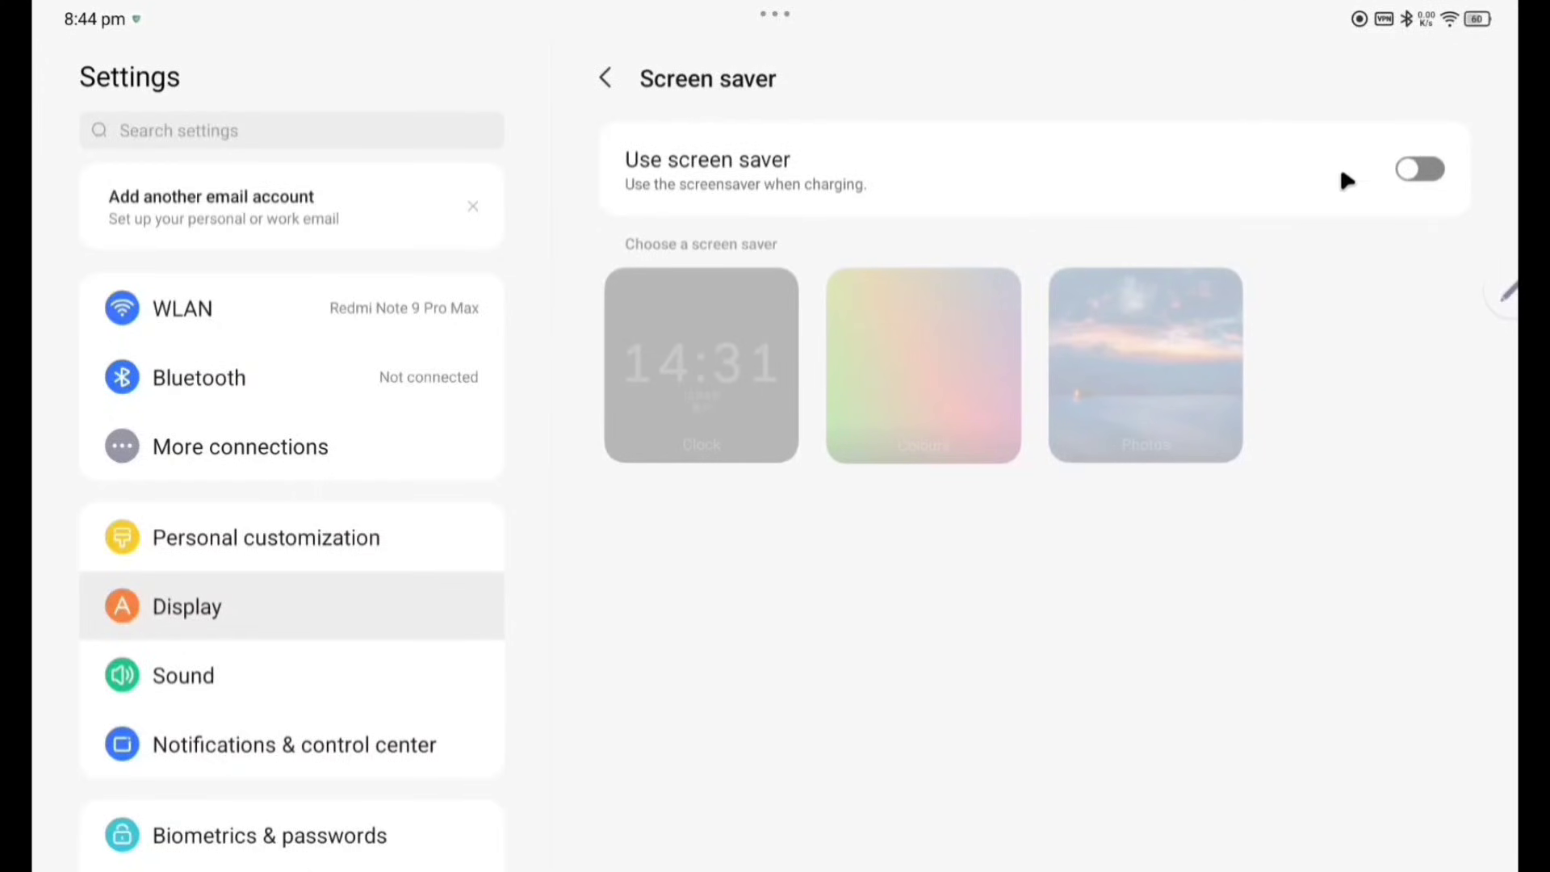
left_click(1419, 168)
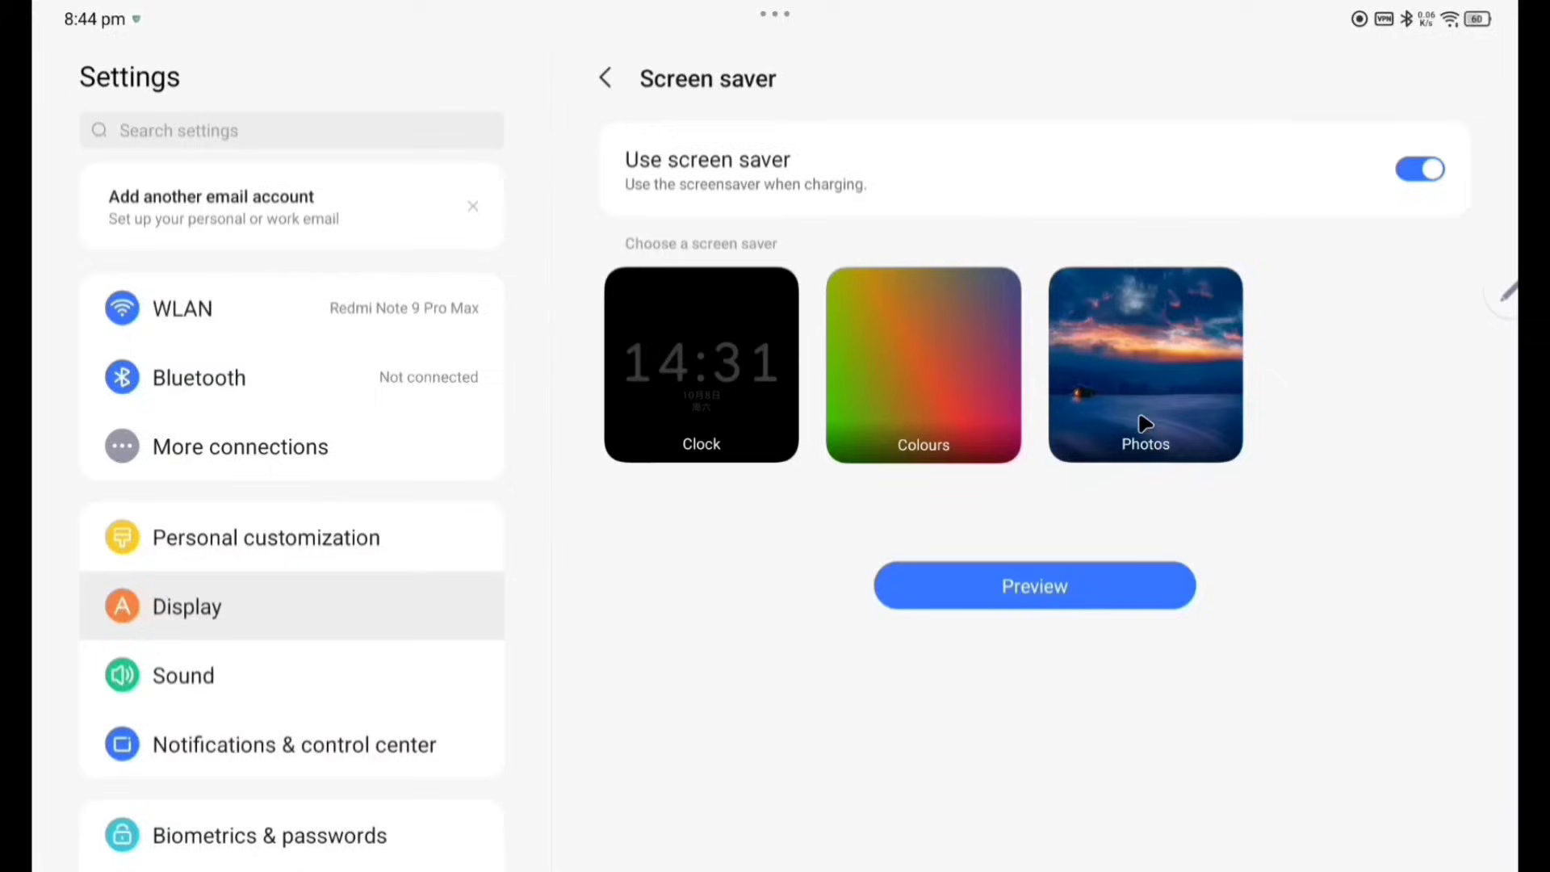
left_click(603, 77)
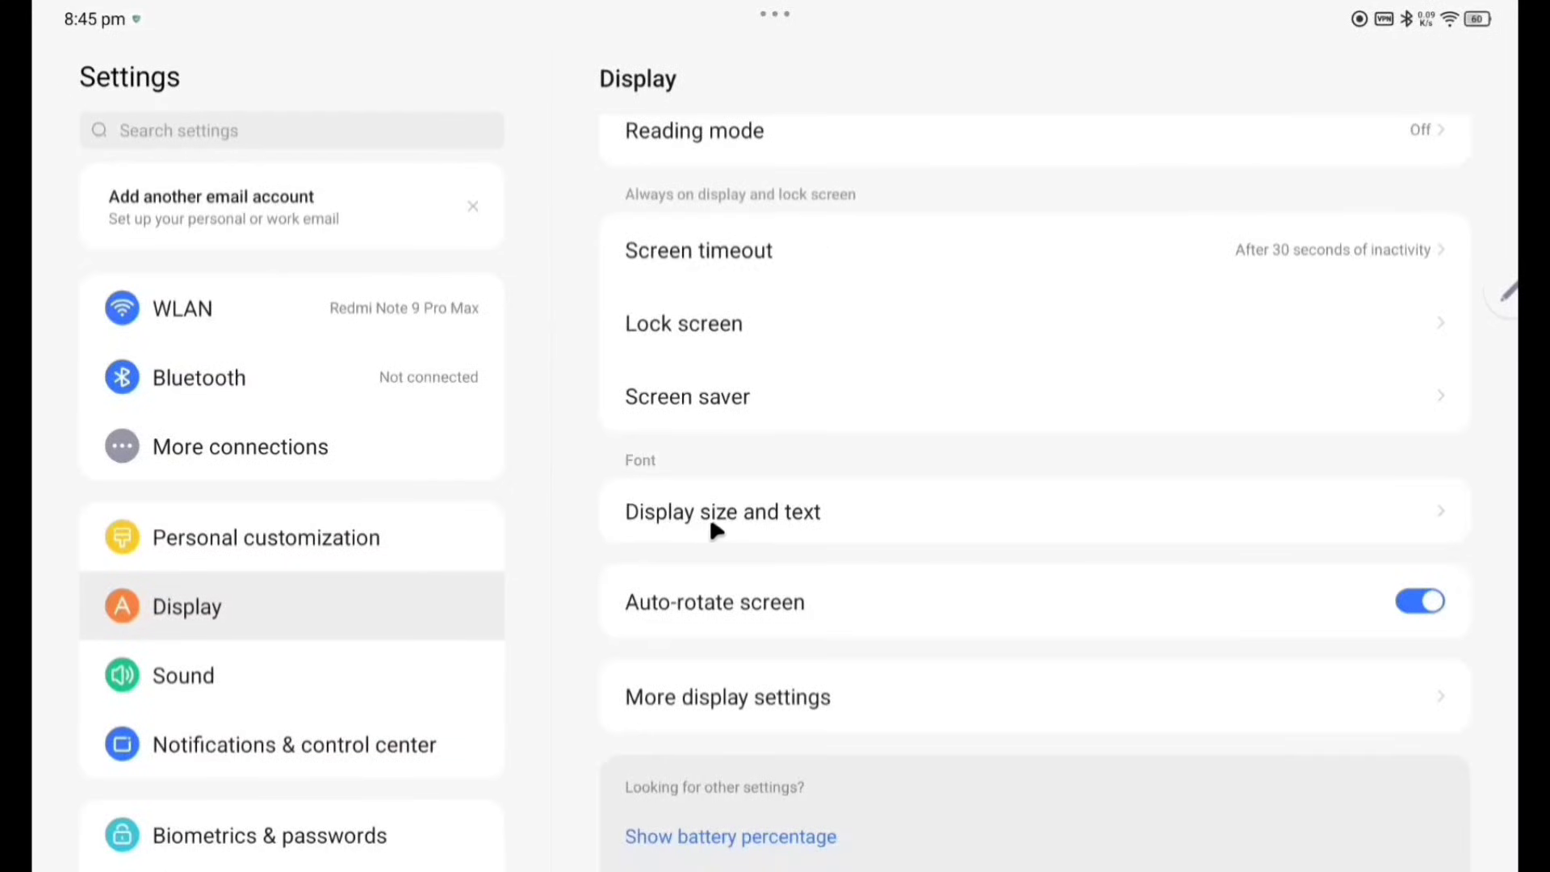
left_click(724, 512)
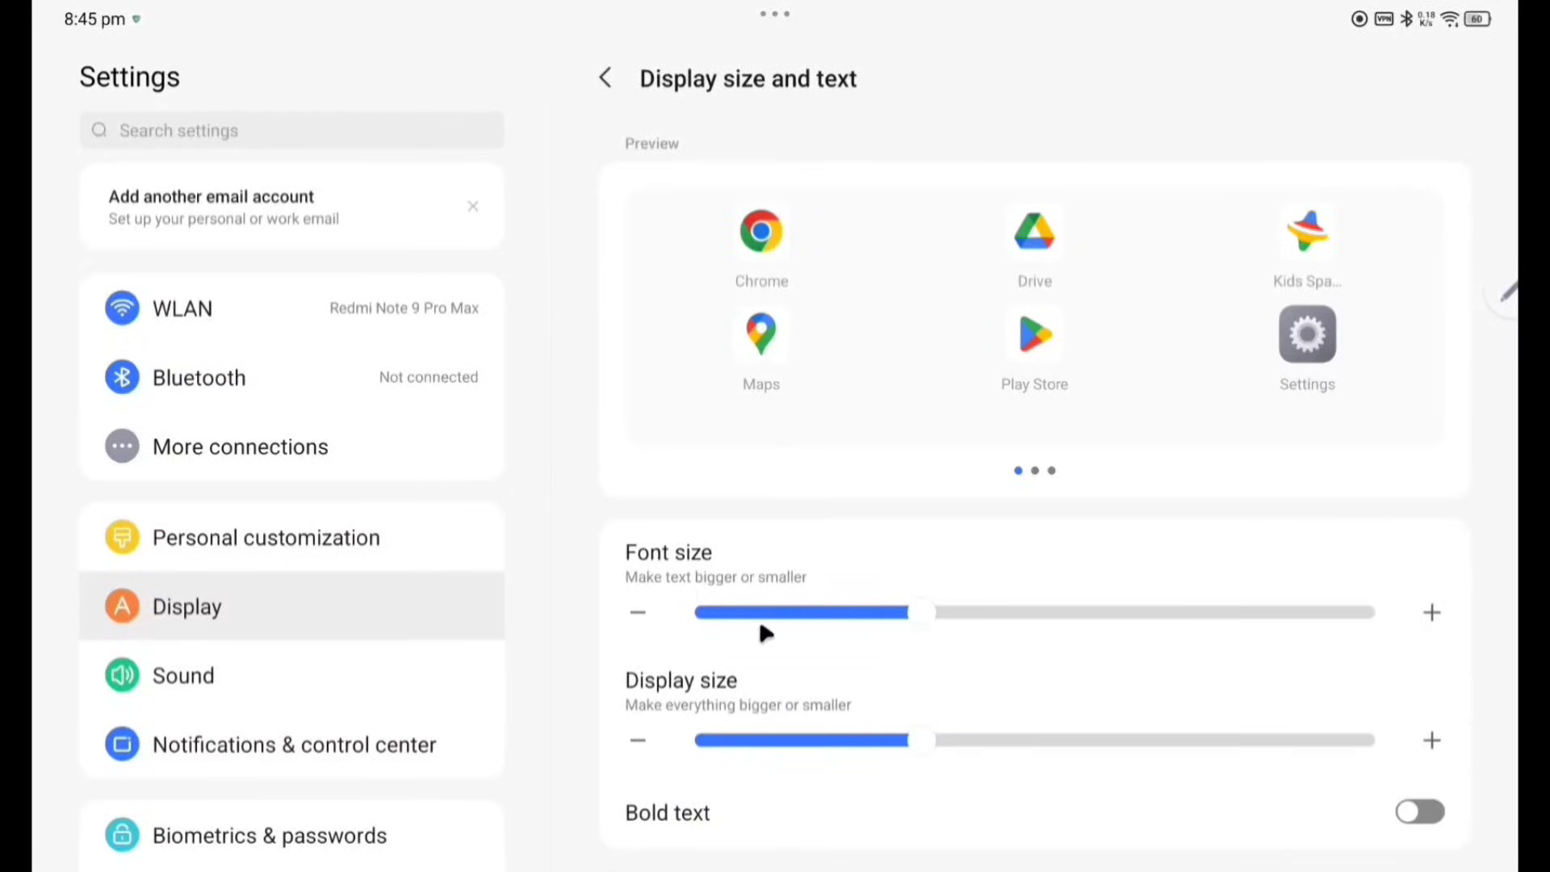
scroll("down", 3)
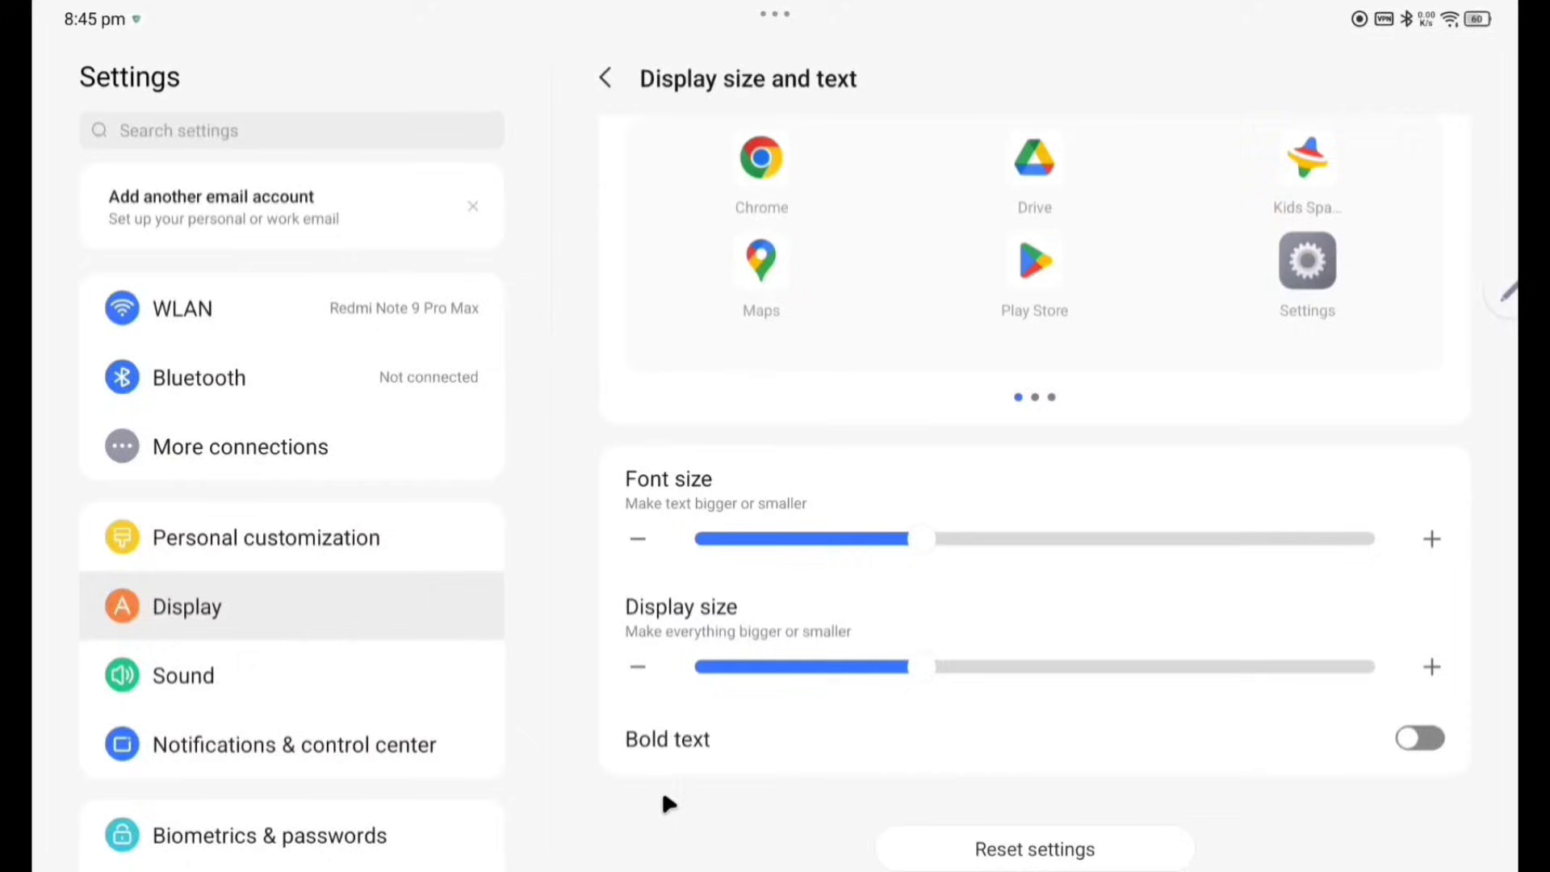
mouse_move(611, 64)
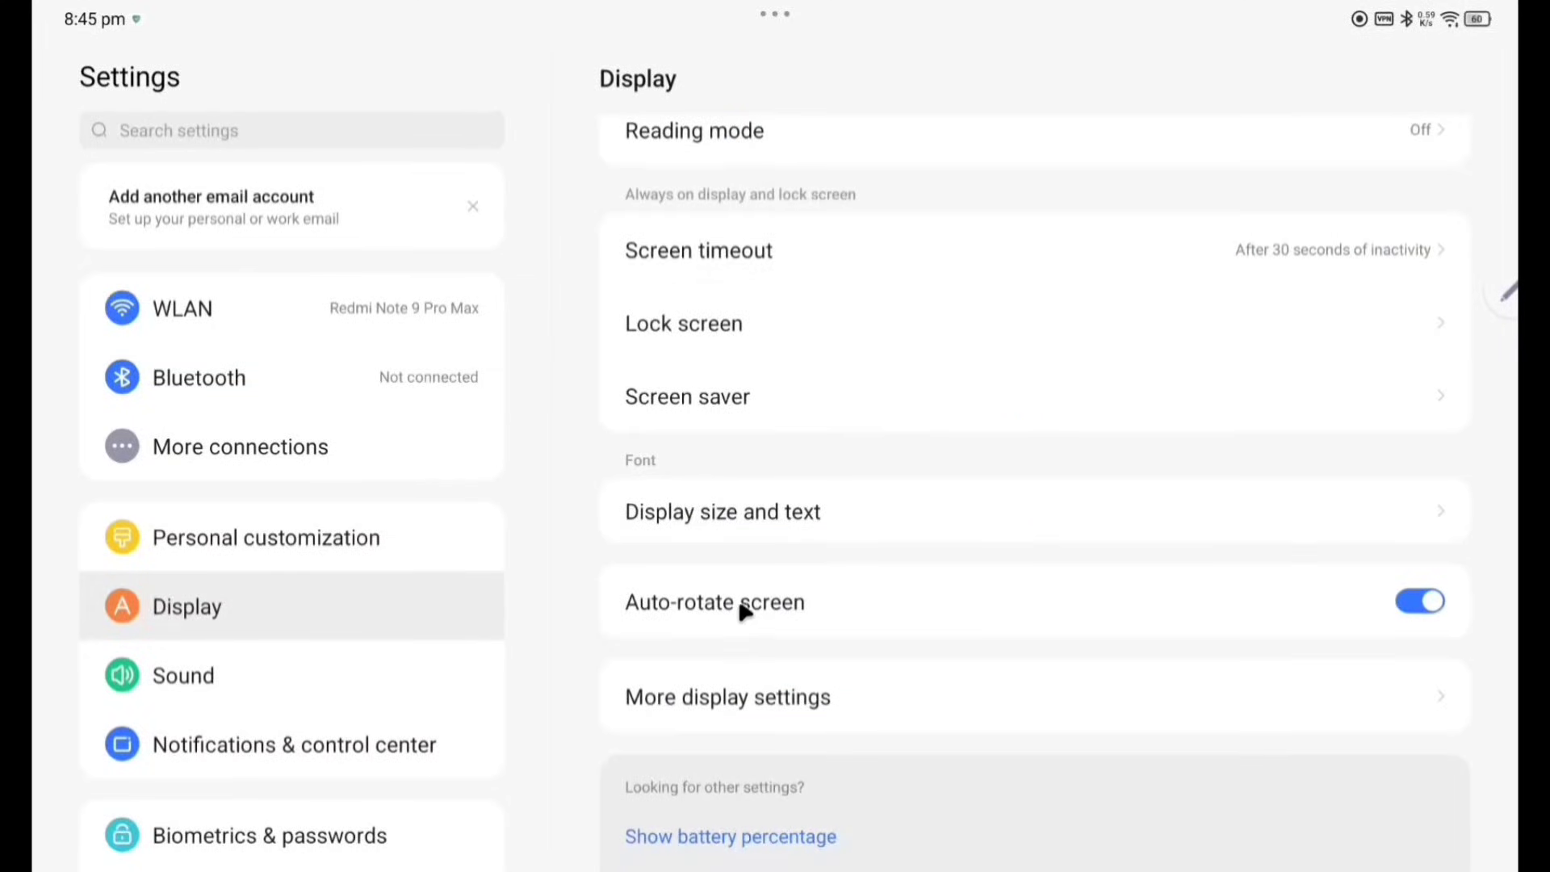
mouse_move(716, 714)
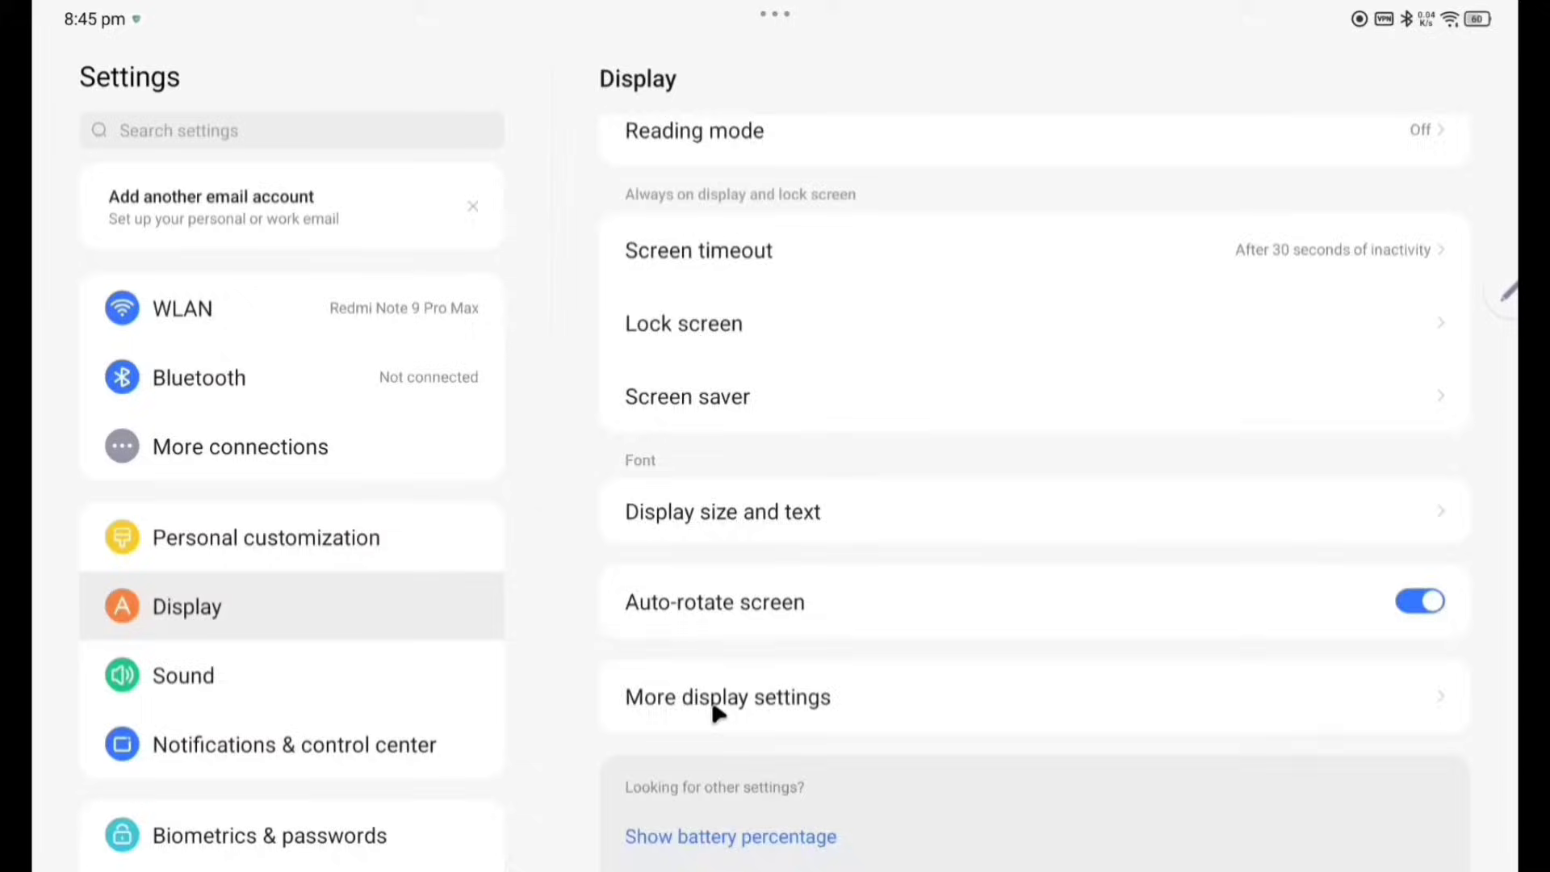
left_click(728, 695)
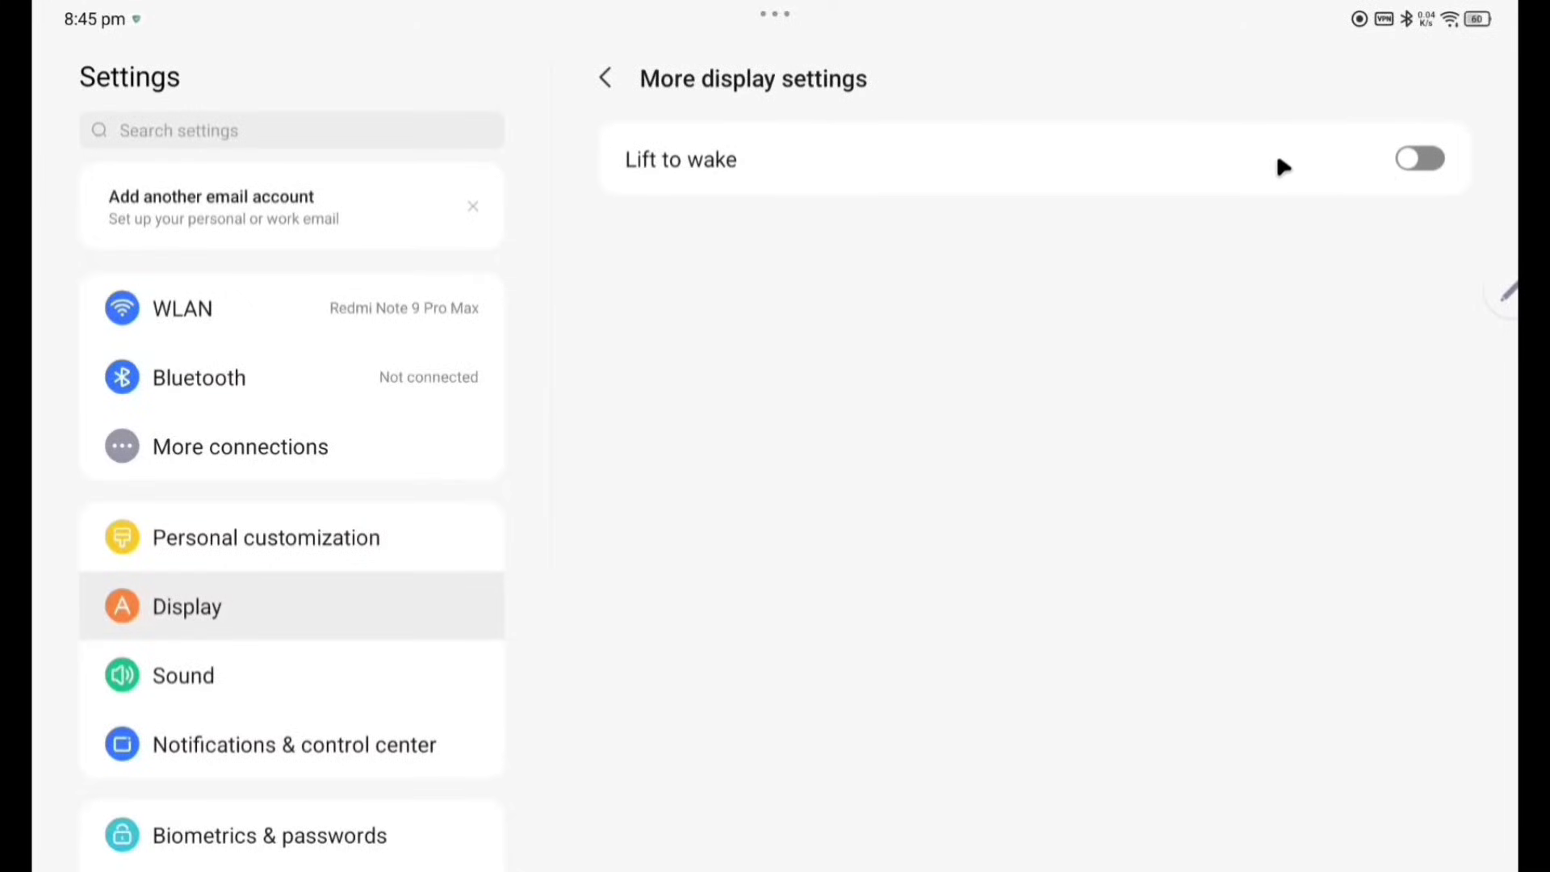
mouse_move(1407, 171)
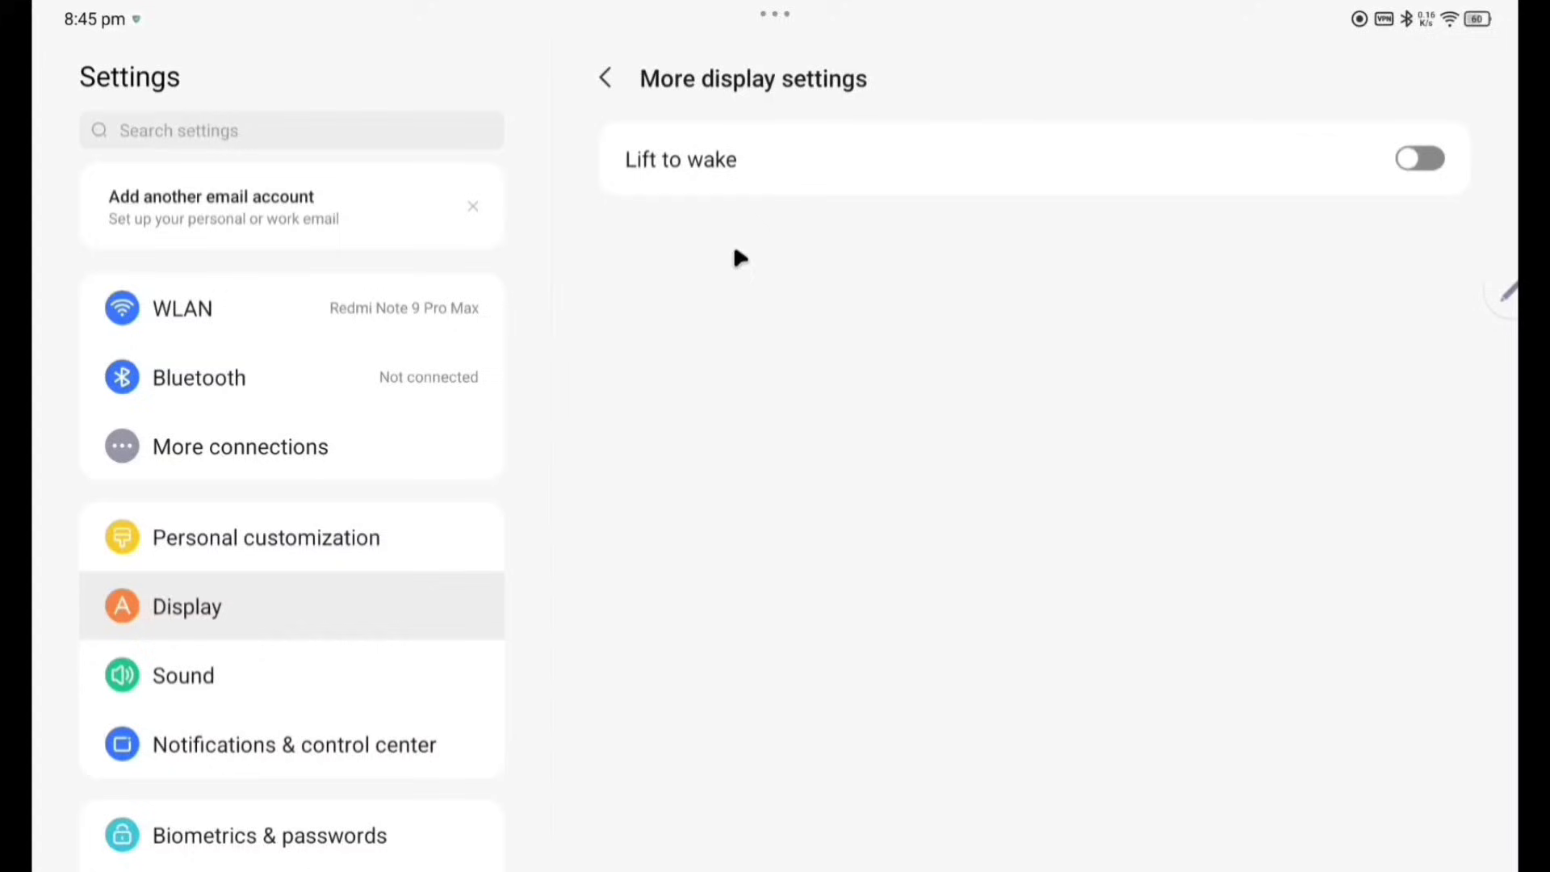
left_click(604, 78)
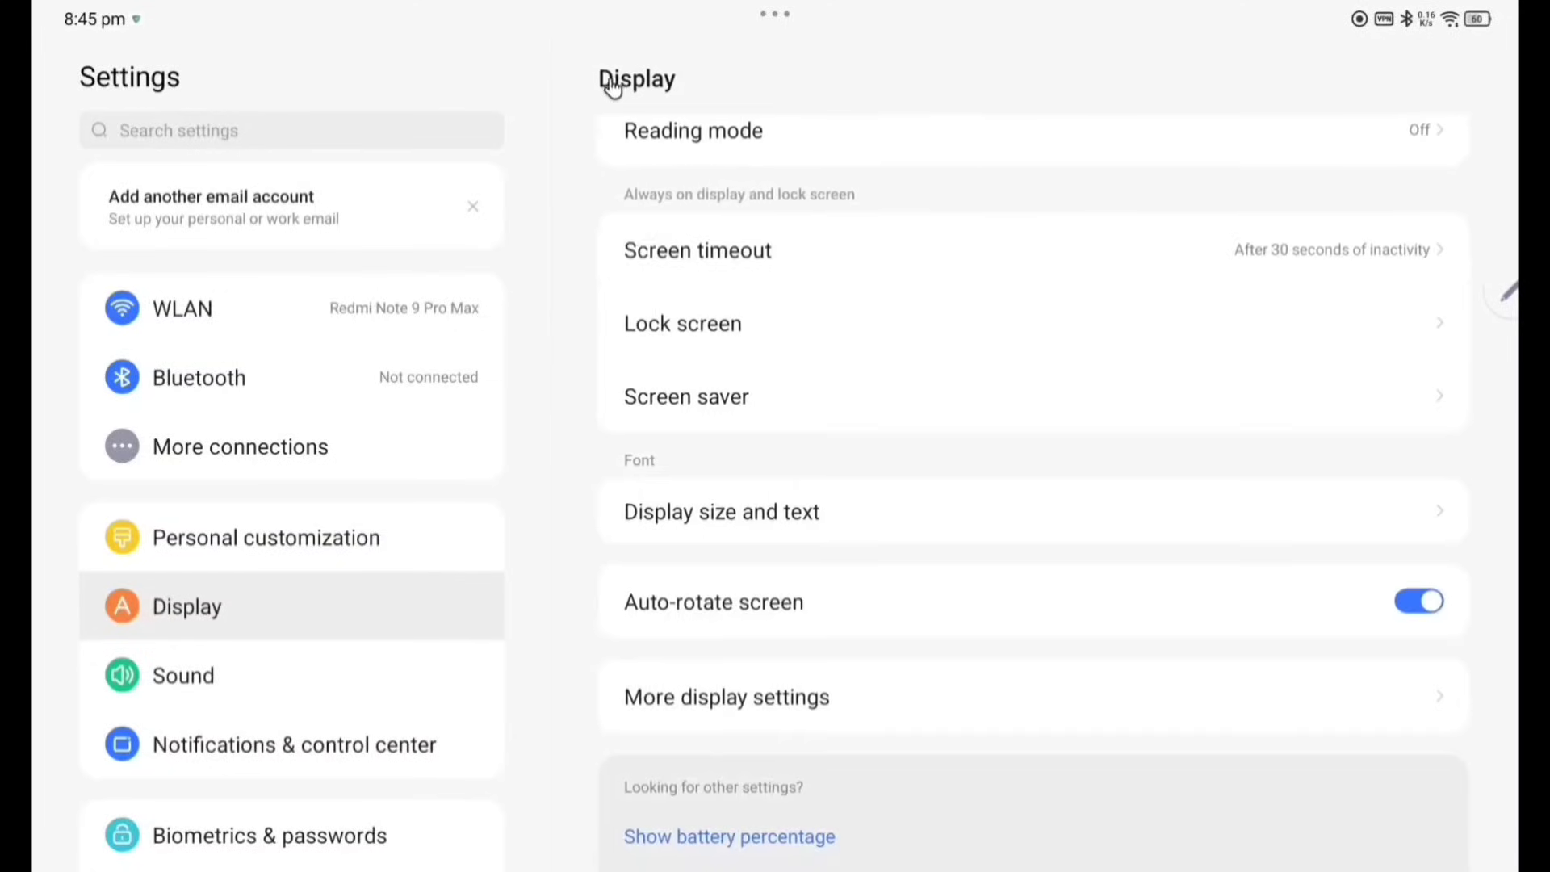
Show the Sound settings and the Dolby Atmos page with Dynamic mode chosen, then return to Sound.
left_click(182, 674)
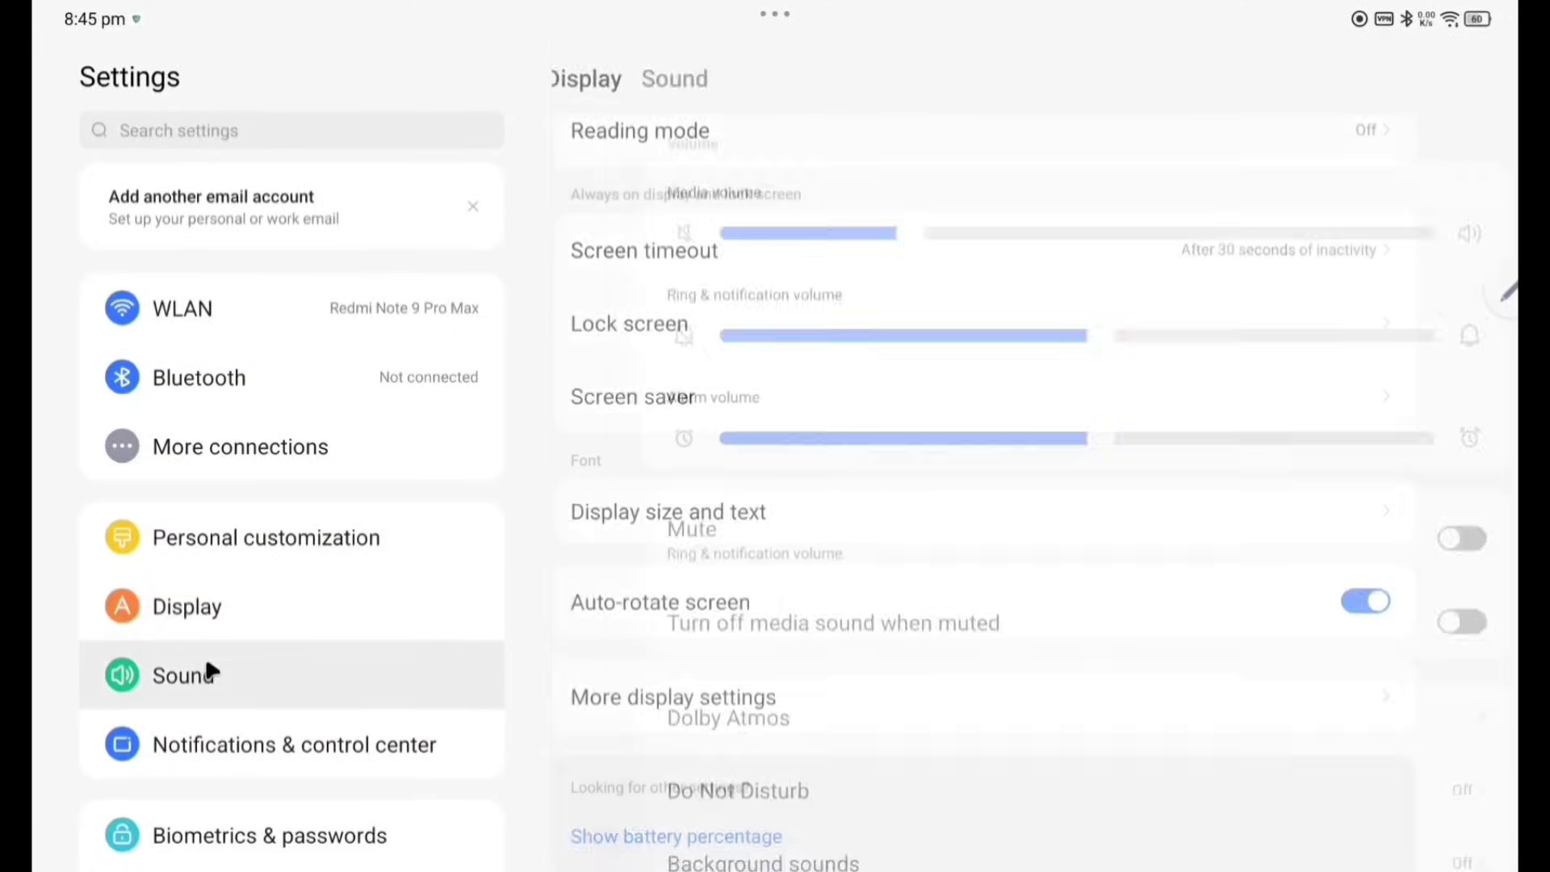
left_click(183, 675)
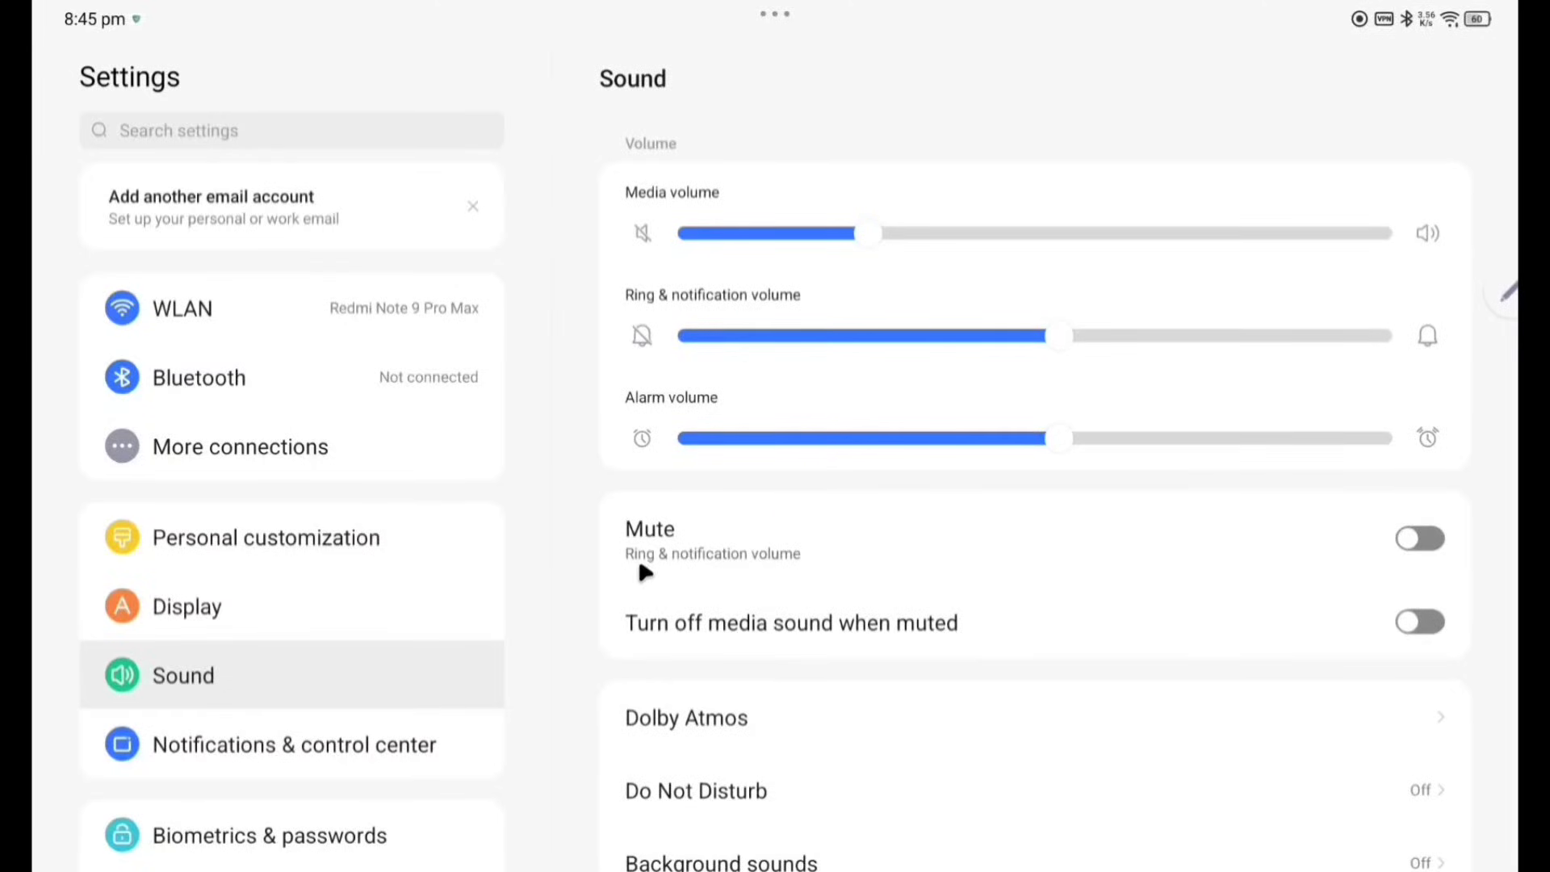
mouse_move(887, 652)
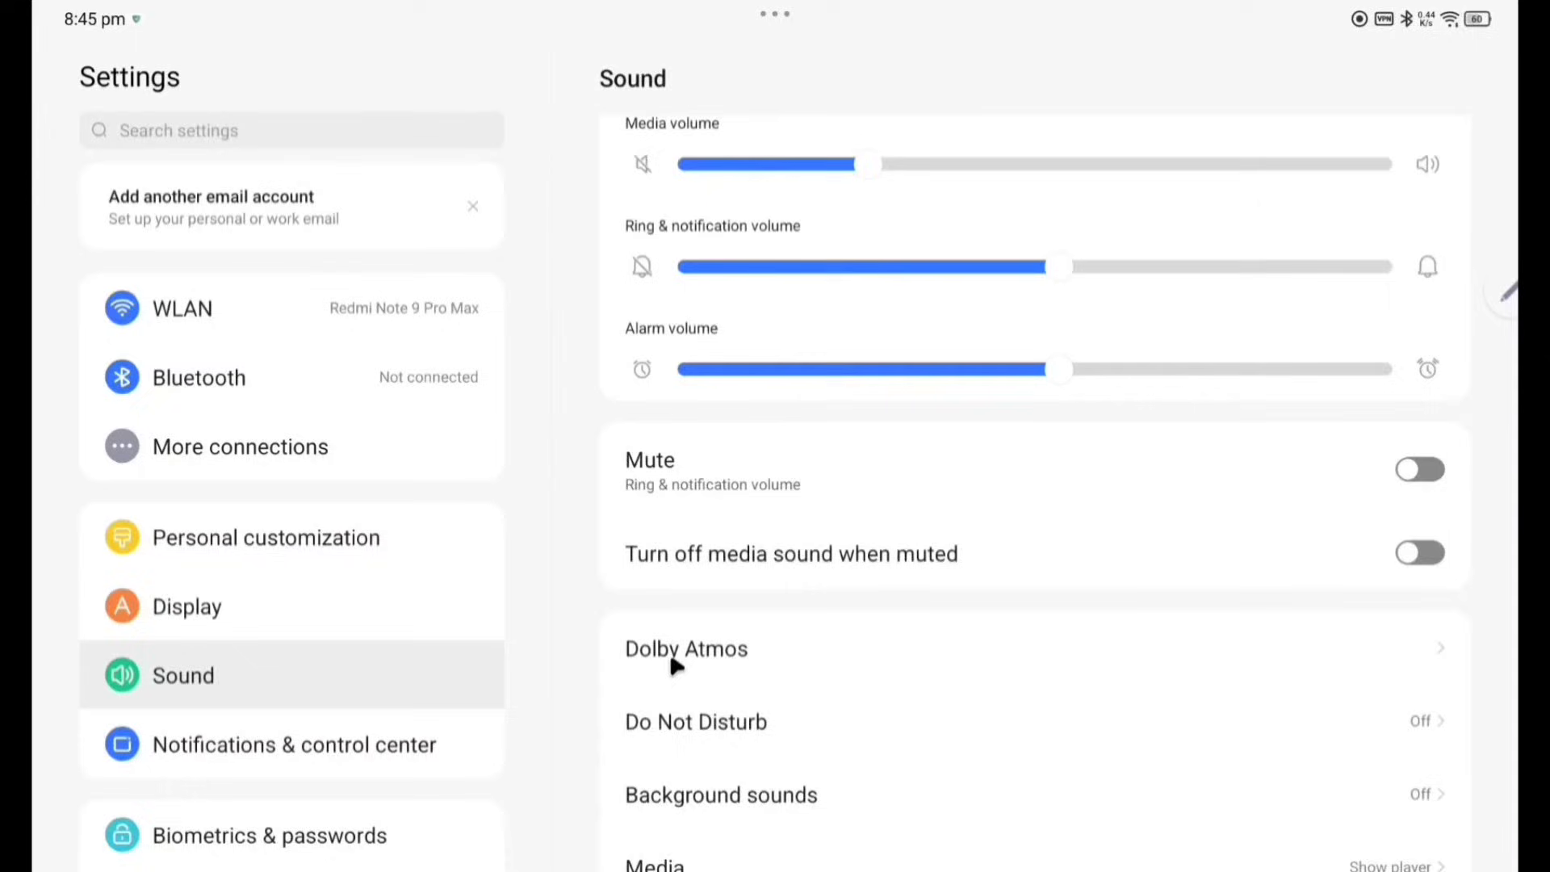
left_click(686, 649)
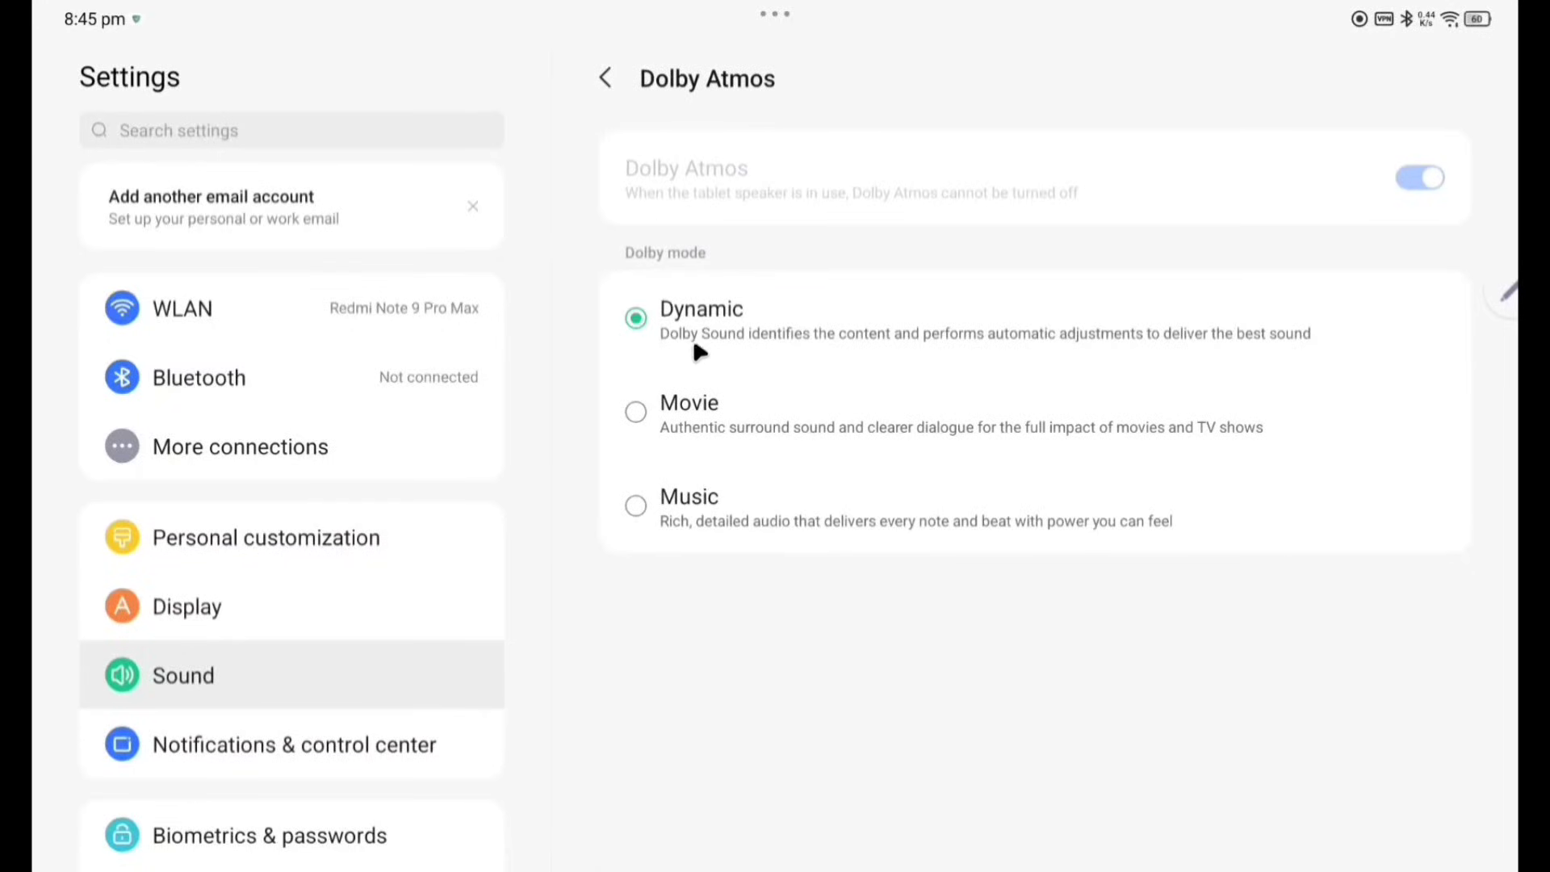
mouse_move(666, 340)
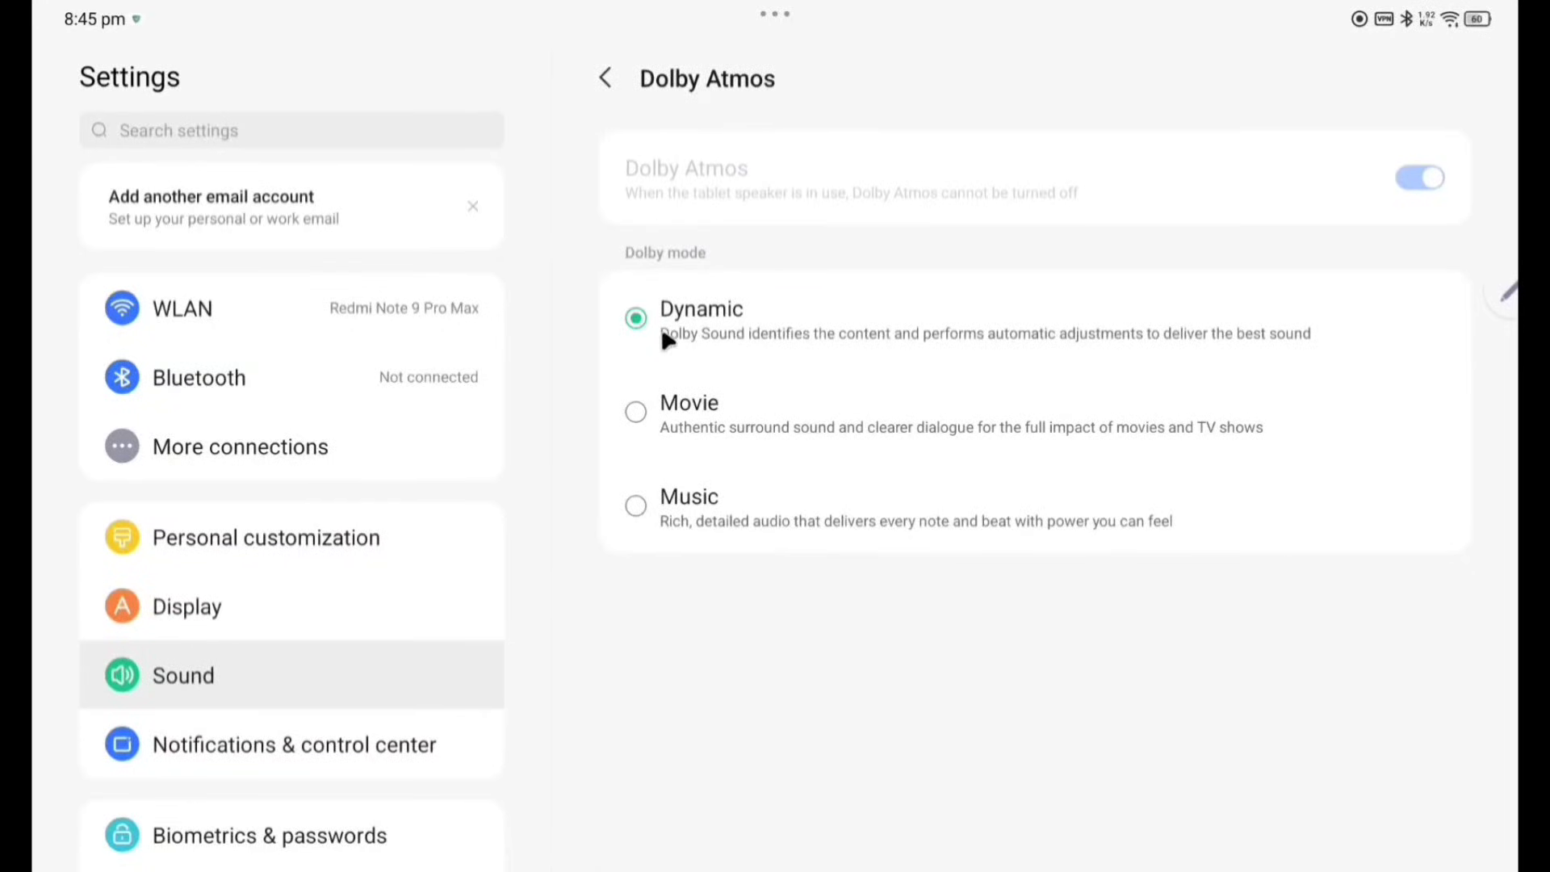
mouse_move(688, 492)
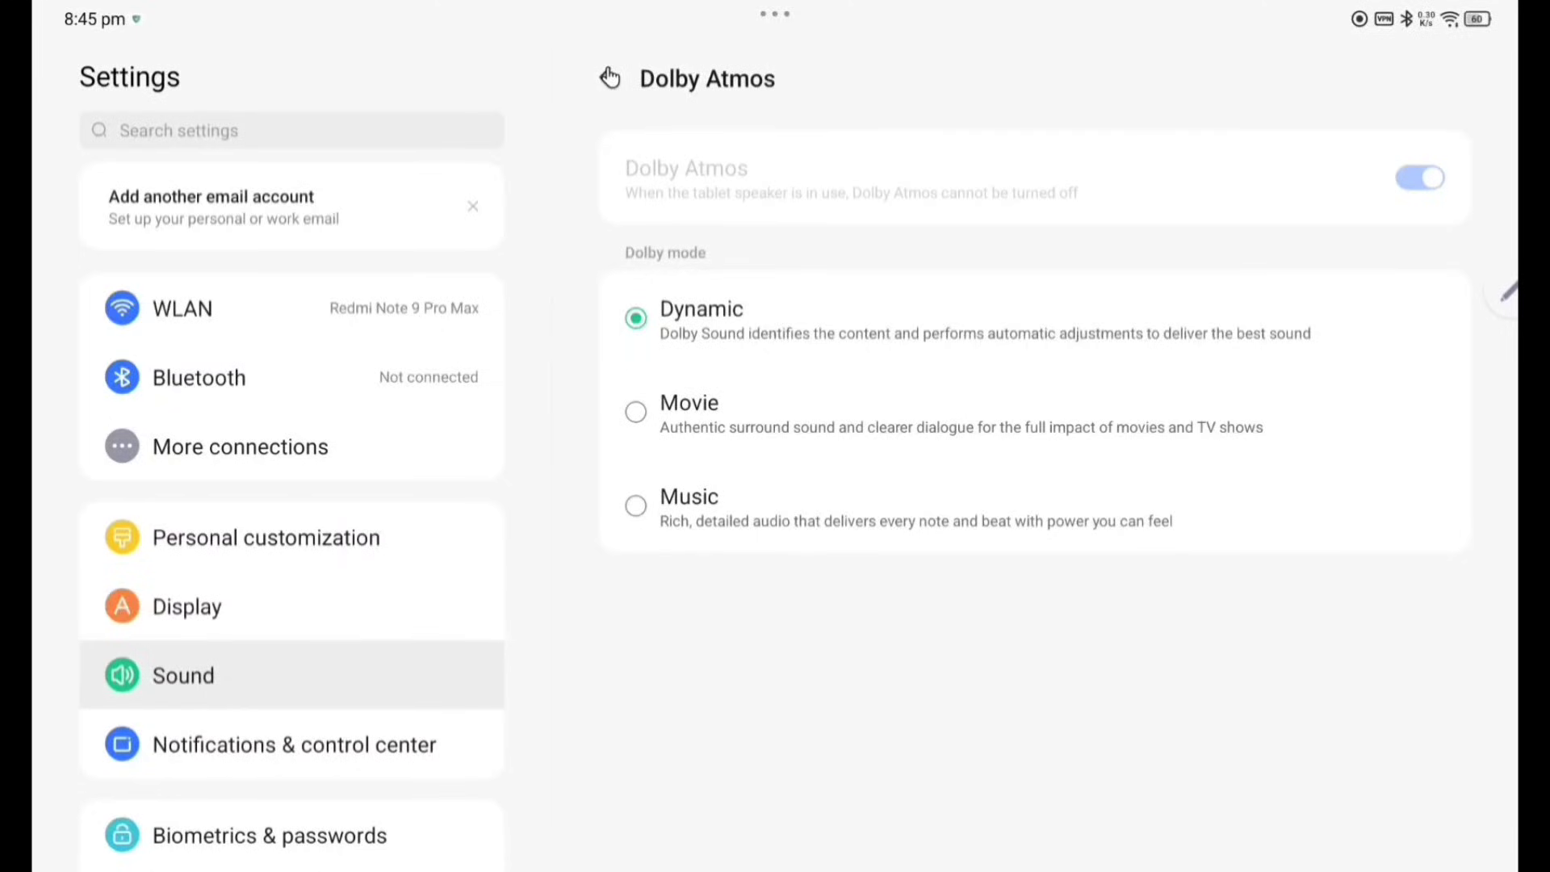
left_click(610, 77)
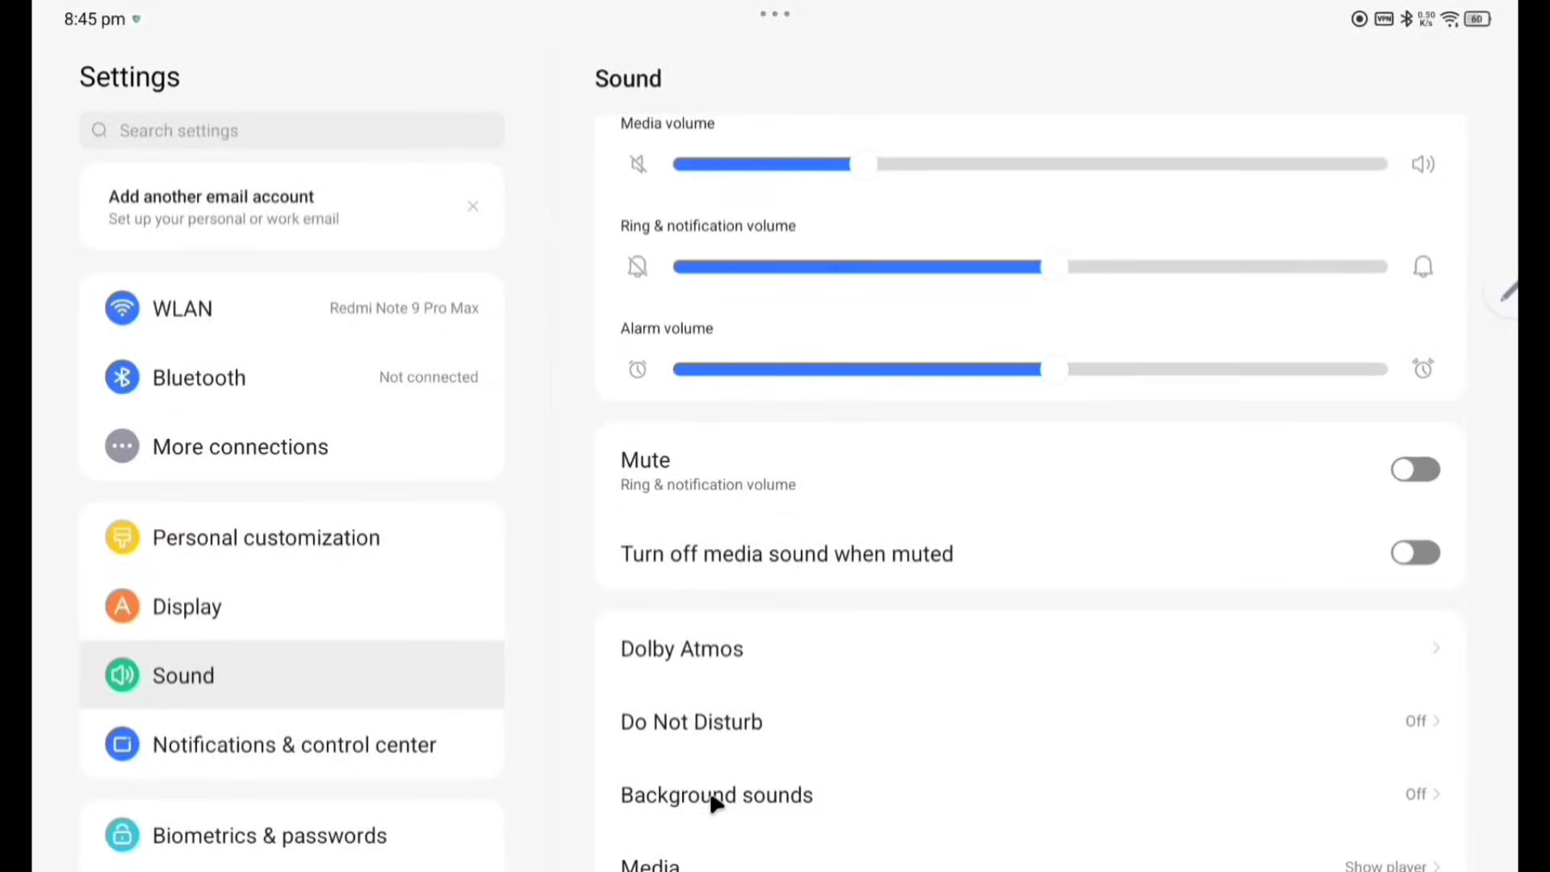
Turn Background sounds on, sample Forest, Her City, Campfire and Cuckoo, then switch them off.
left_click(715, 794)
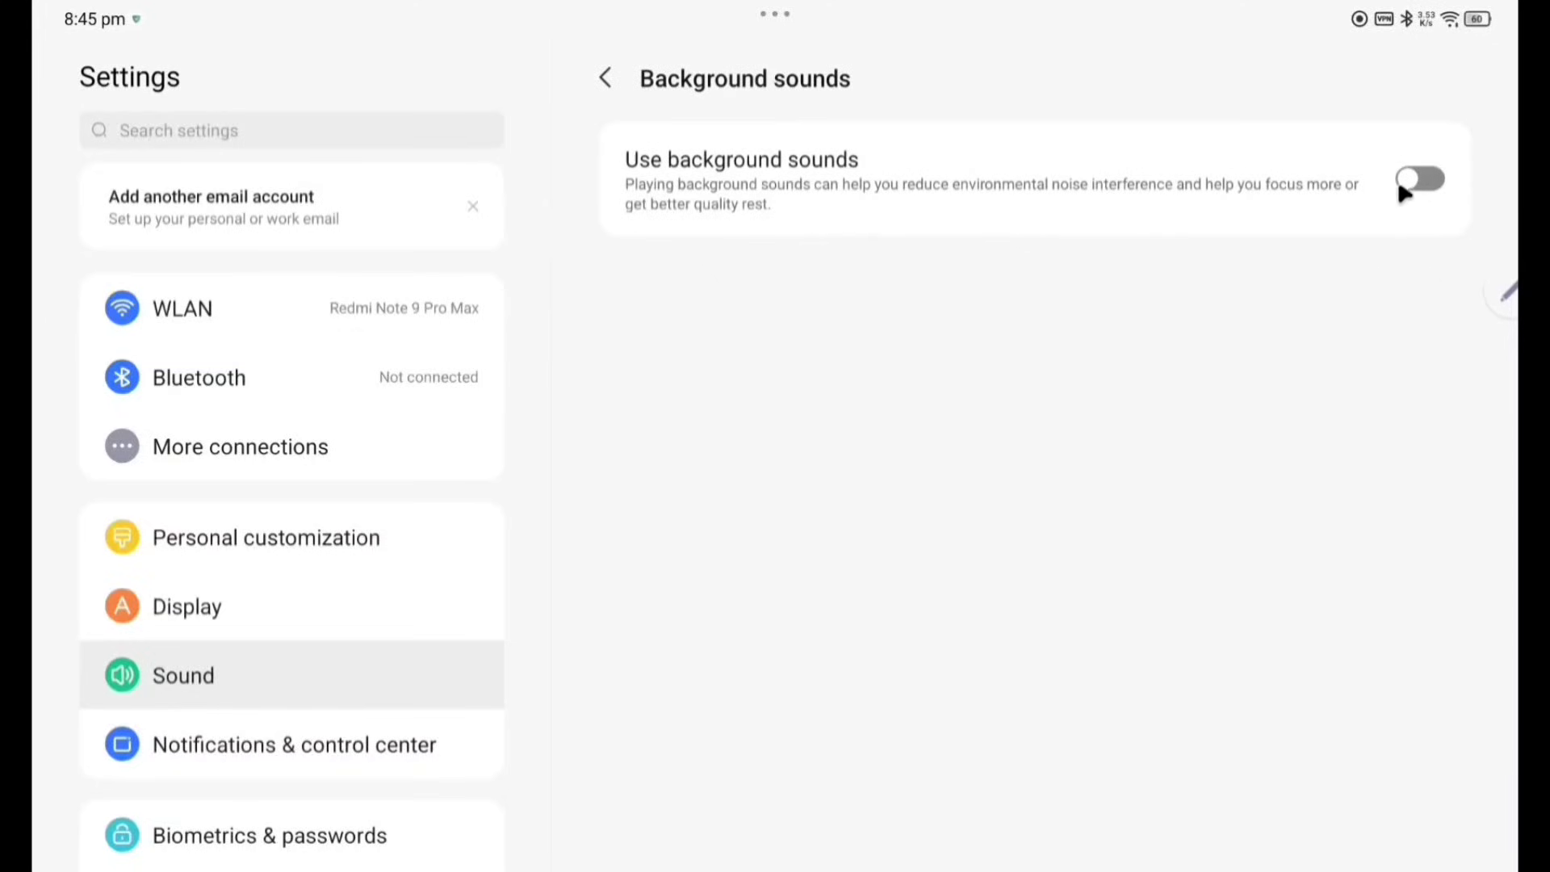
left_click(1419, 179)
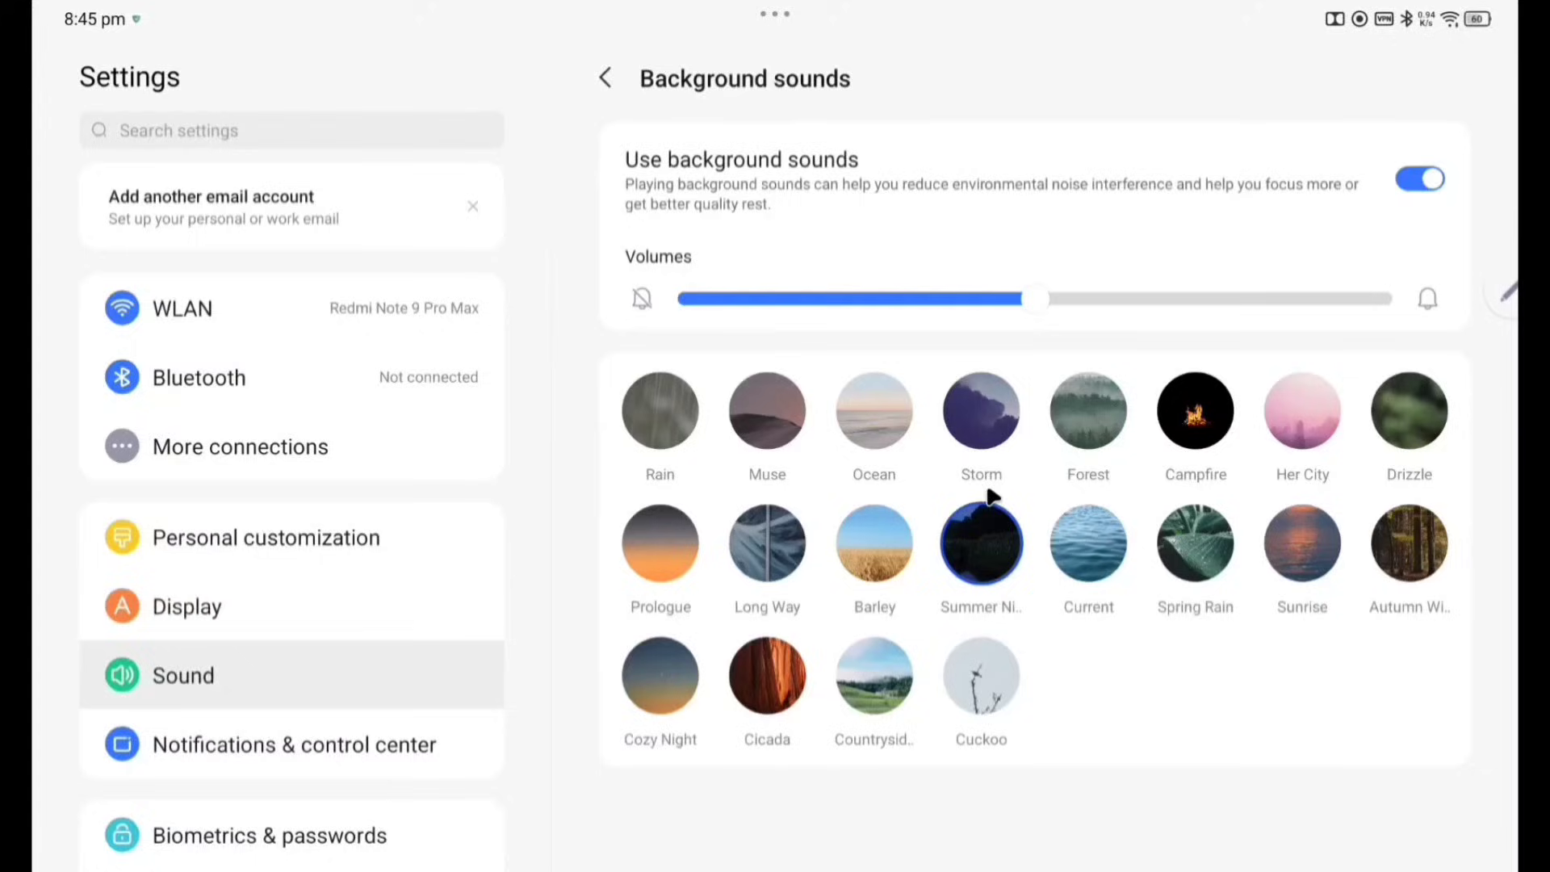
left_click(1086, 410)
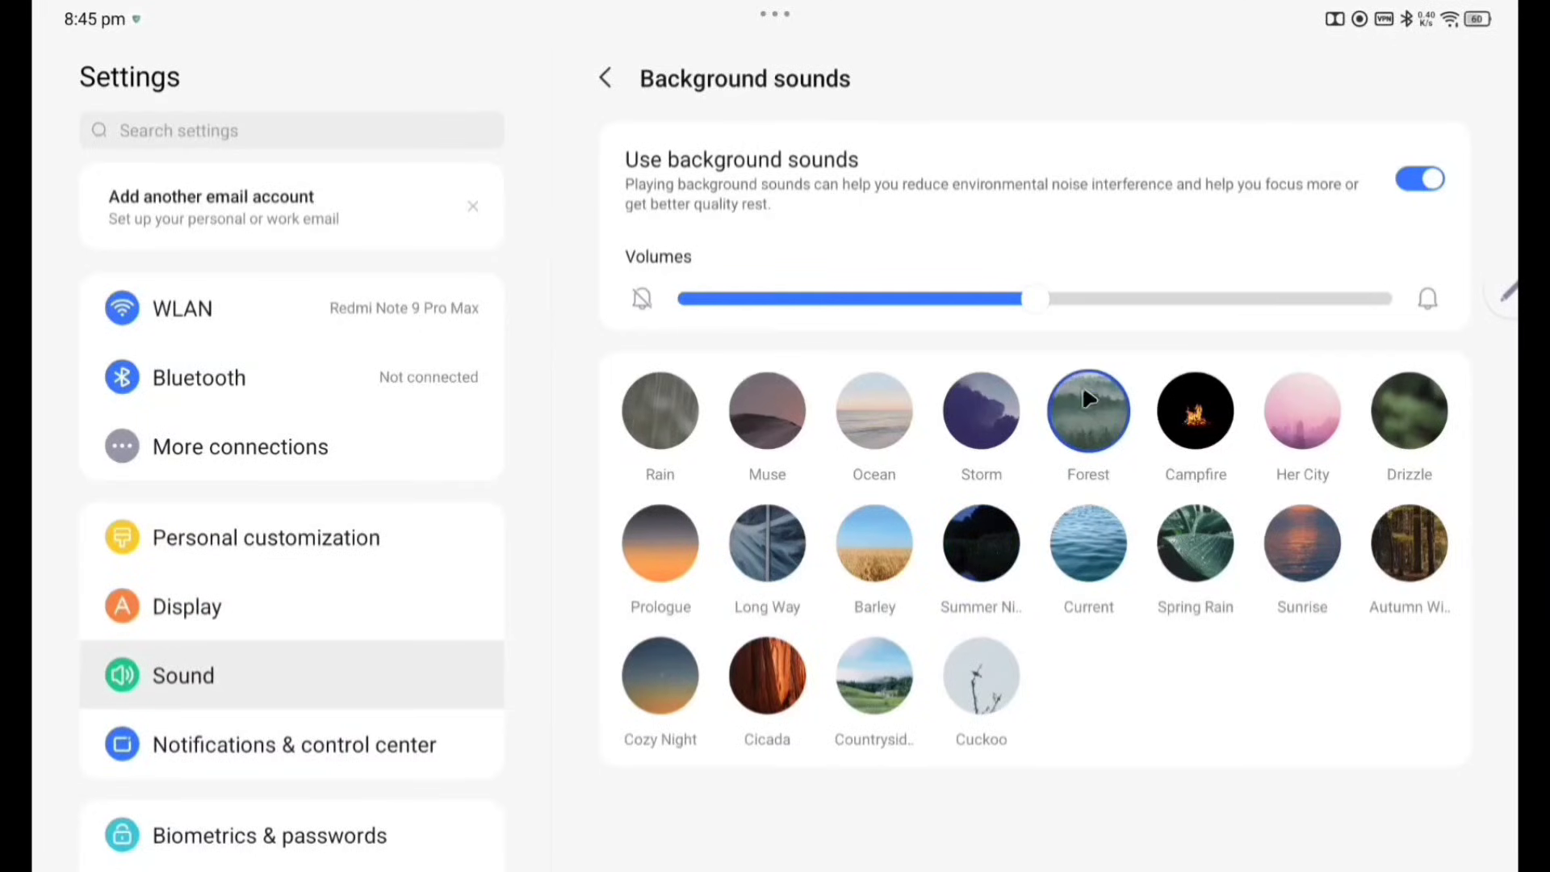
left_click(1301, 410)
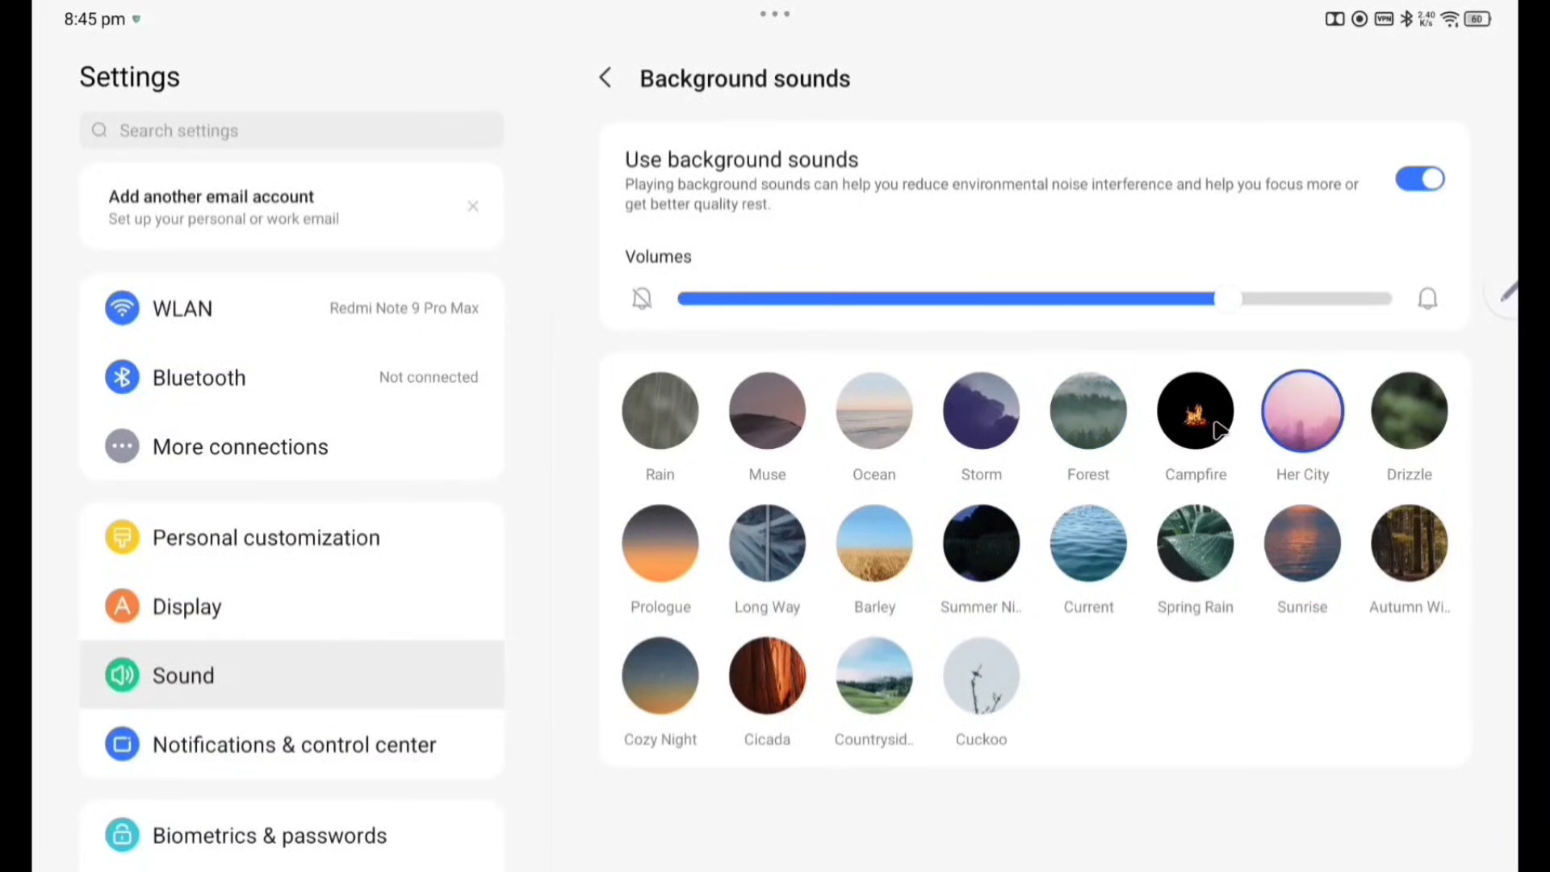
left_click(1195, 410)
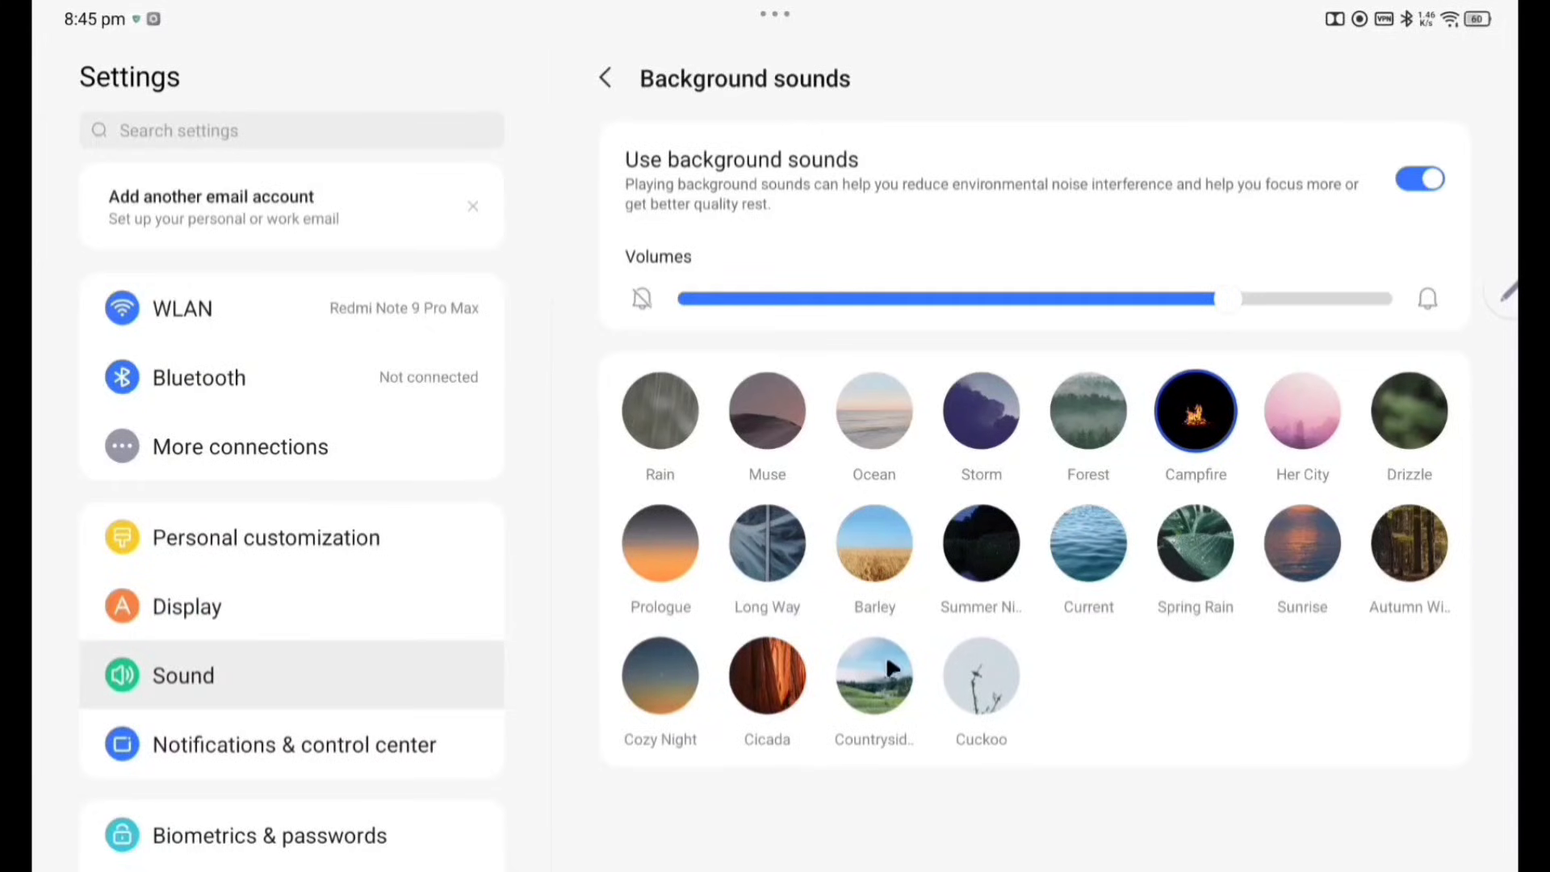
left_click(980, 674)
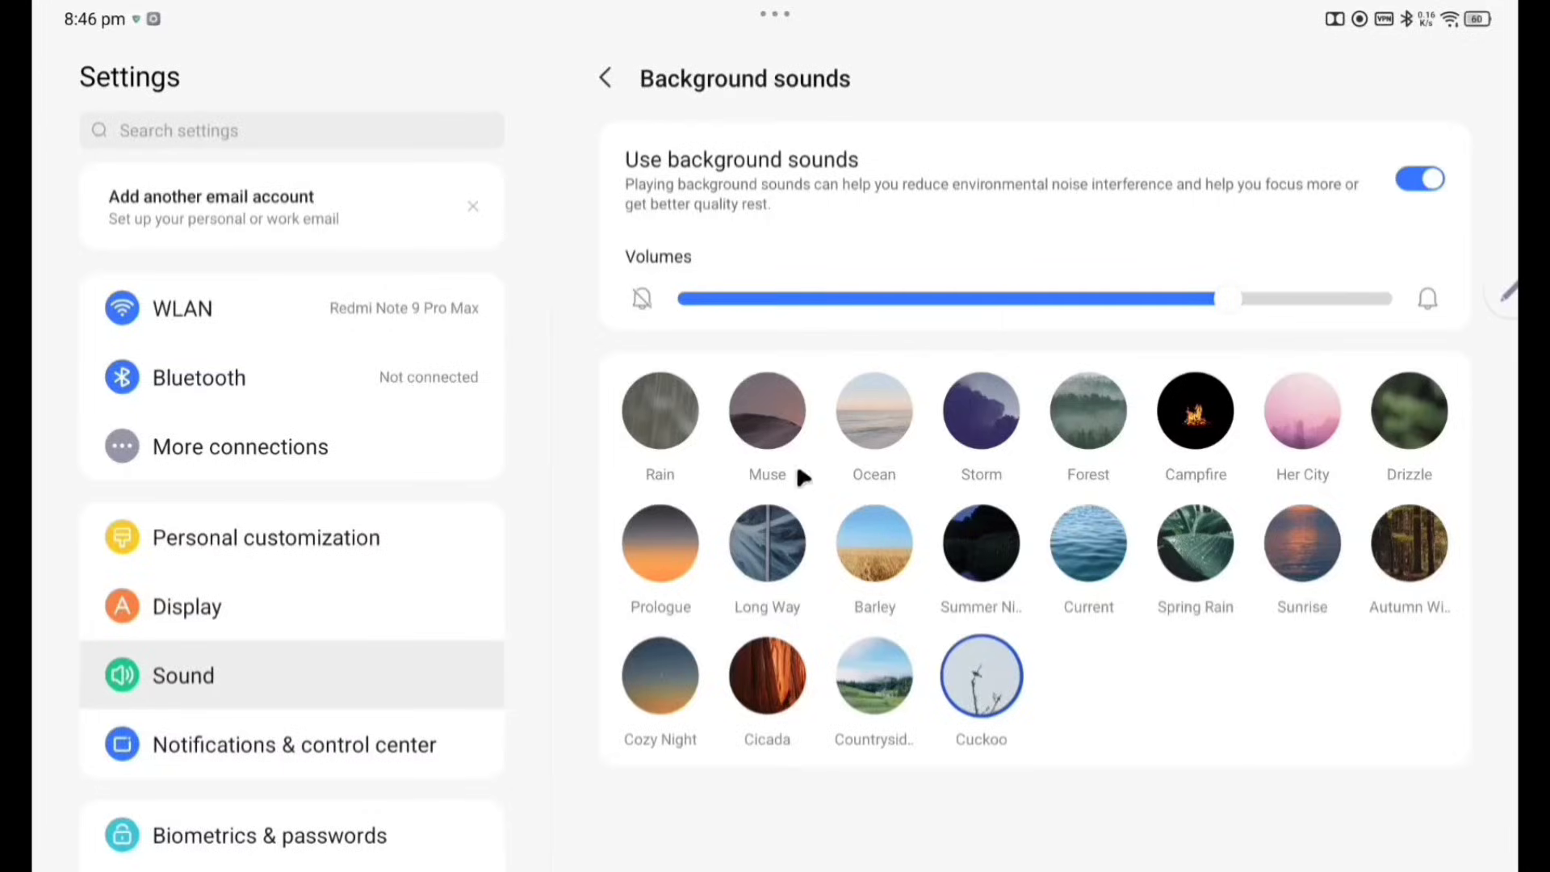
left_click(1418, 179)
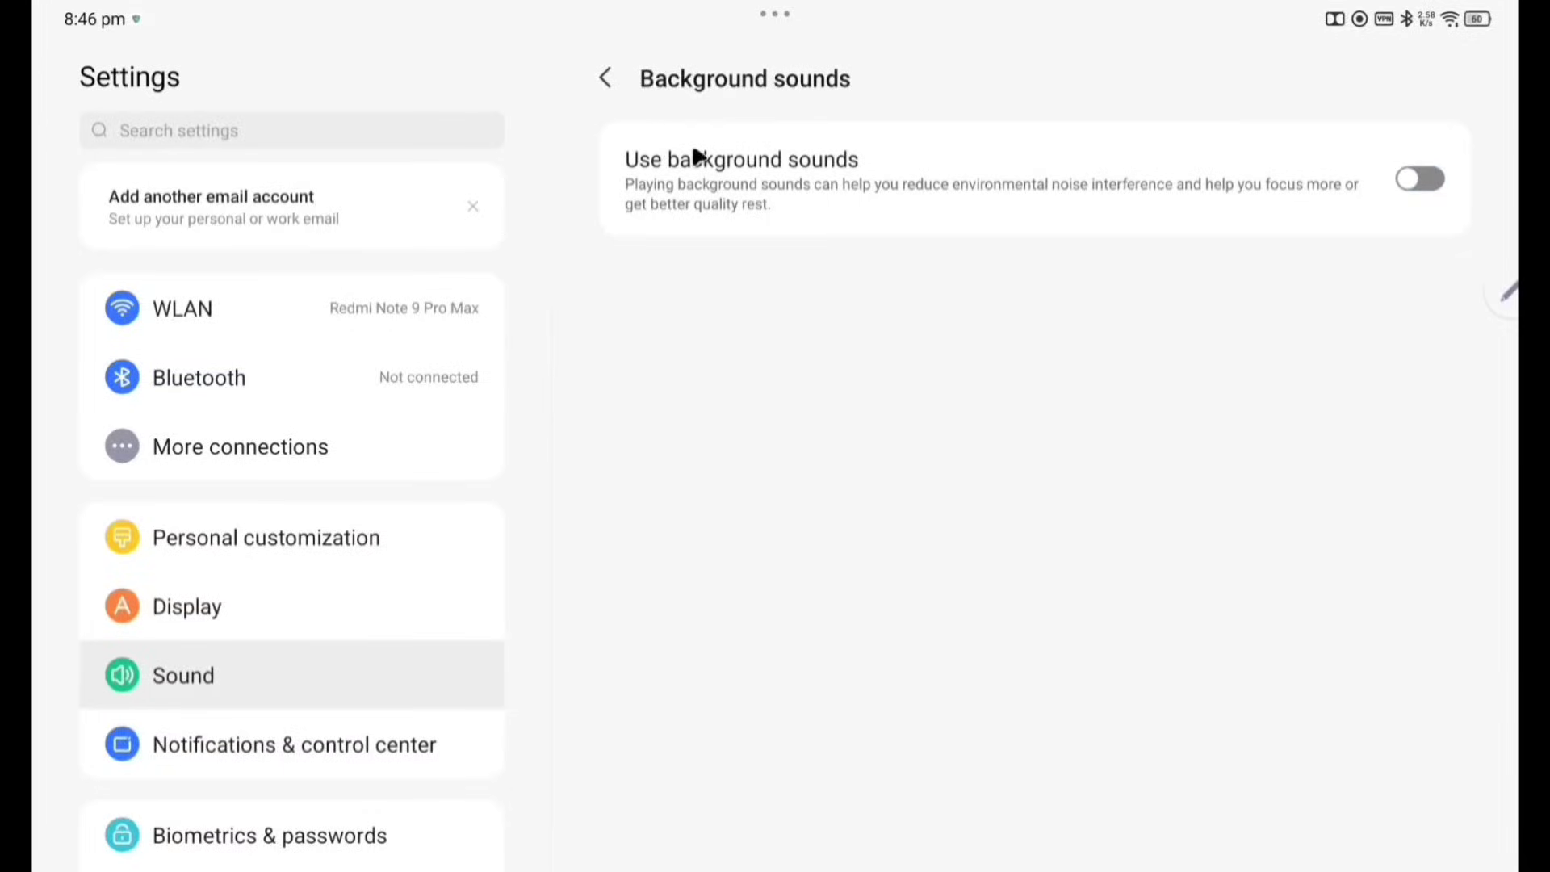
left_click(604, 78)
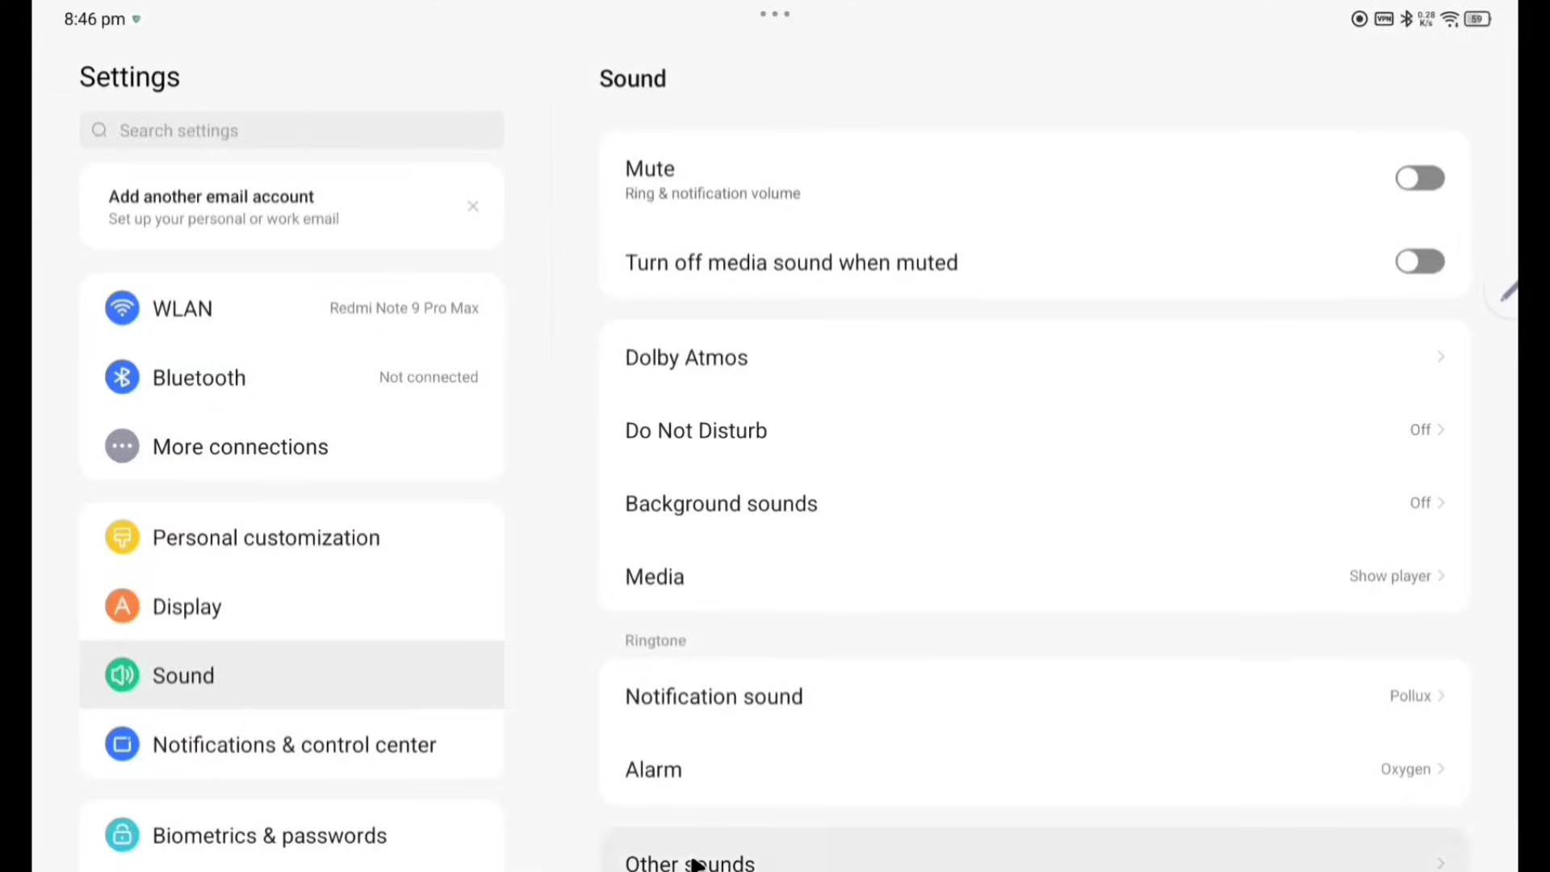
Show the Other sounds page with all four sounds on.
left_click(689, 860)
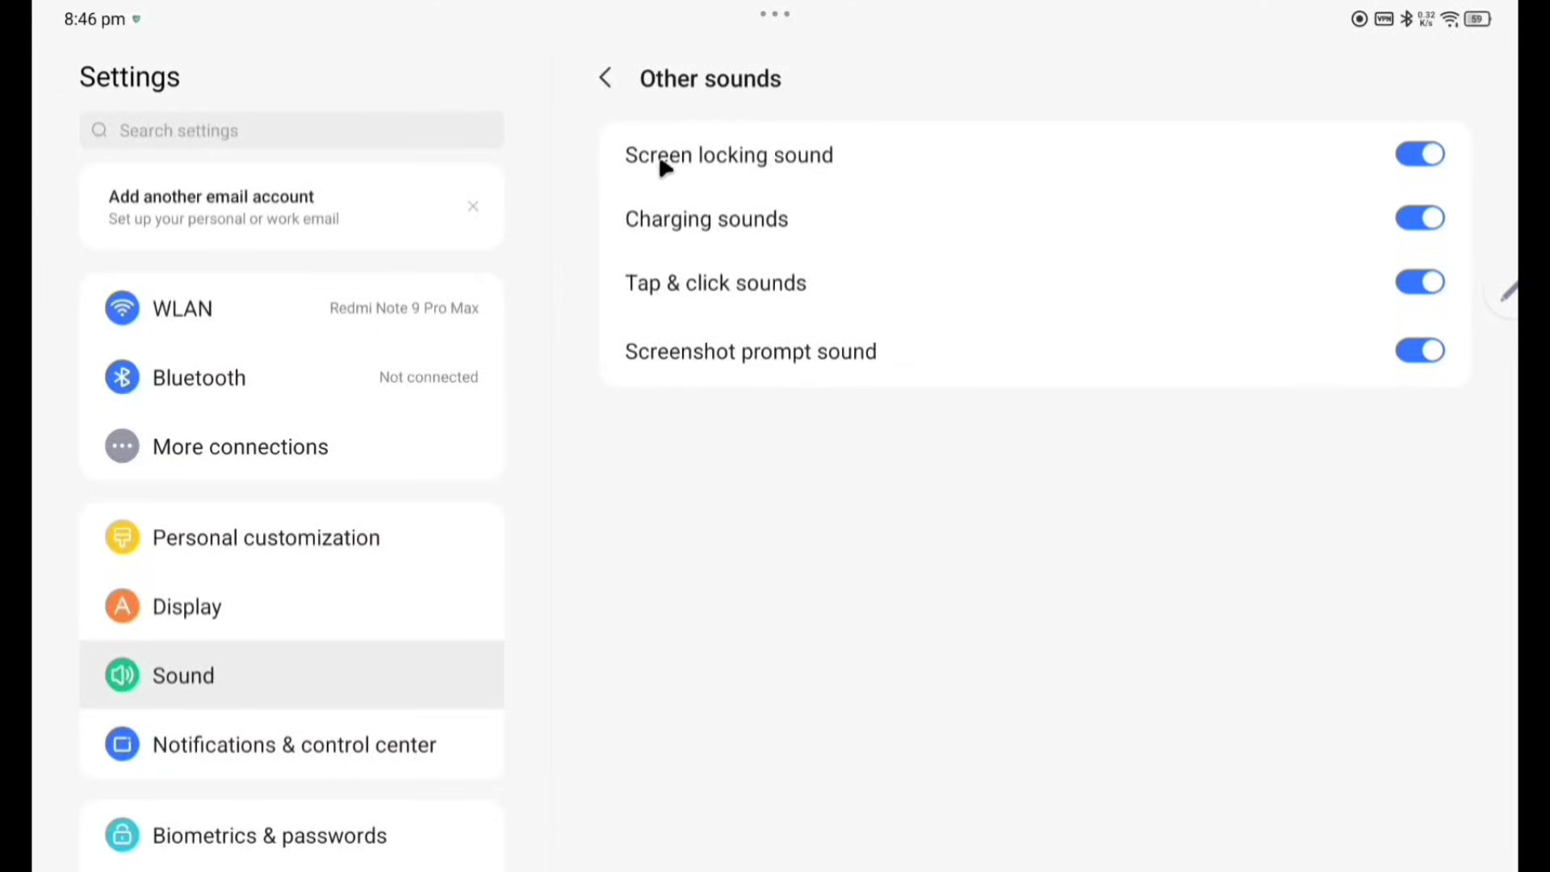
mouse_move(740, 232)
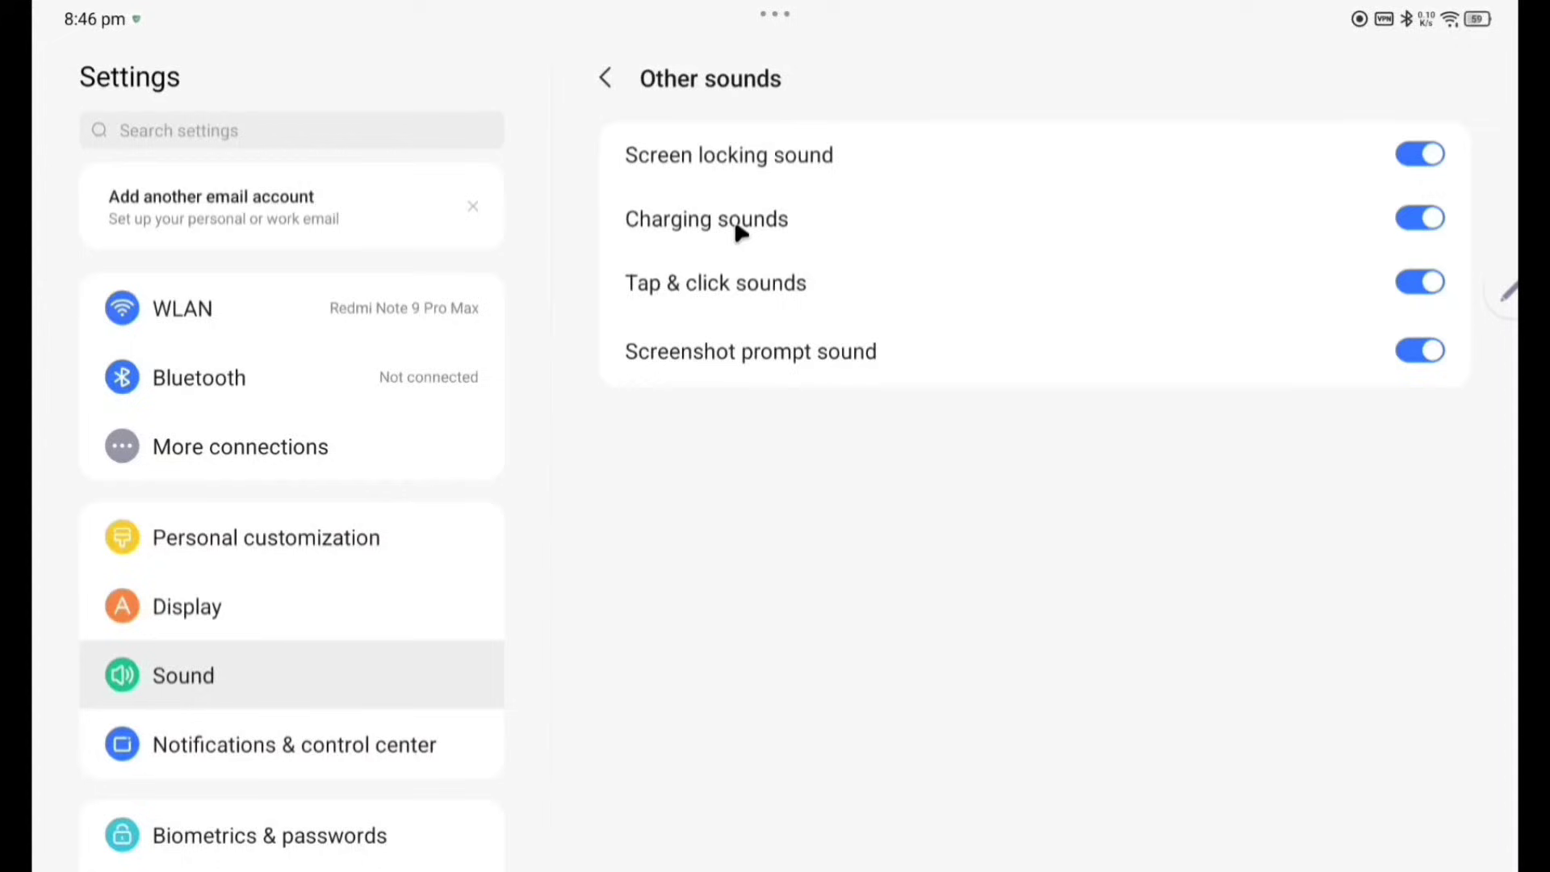
mouse_move(838, 378)
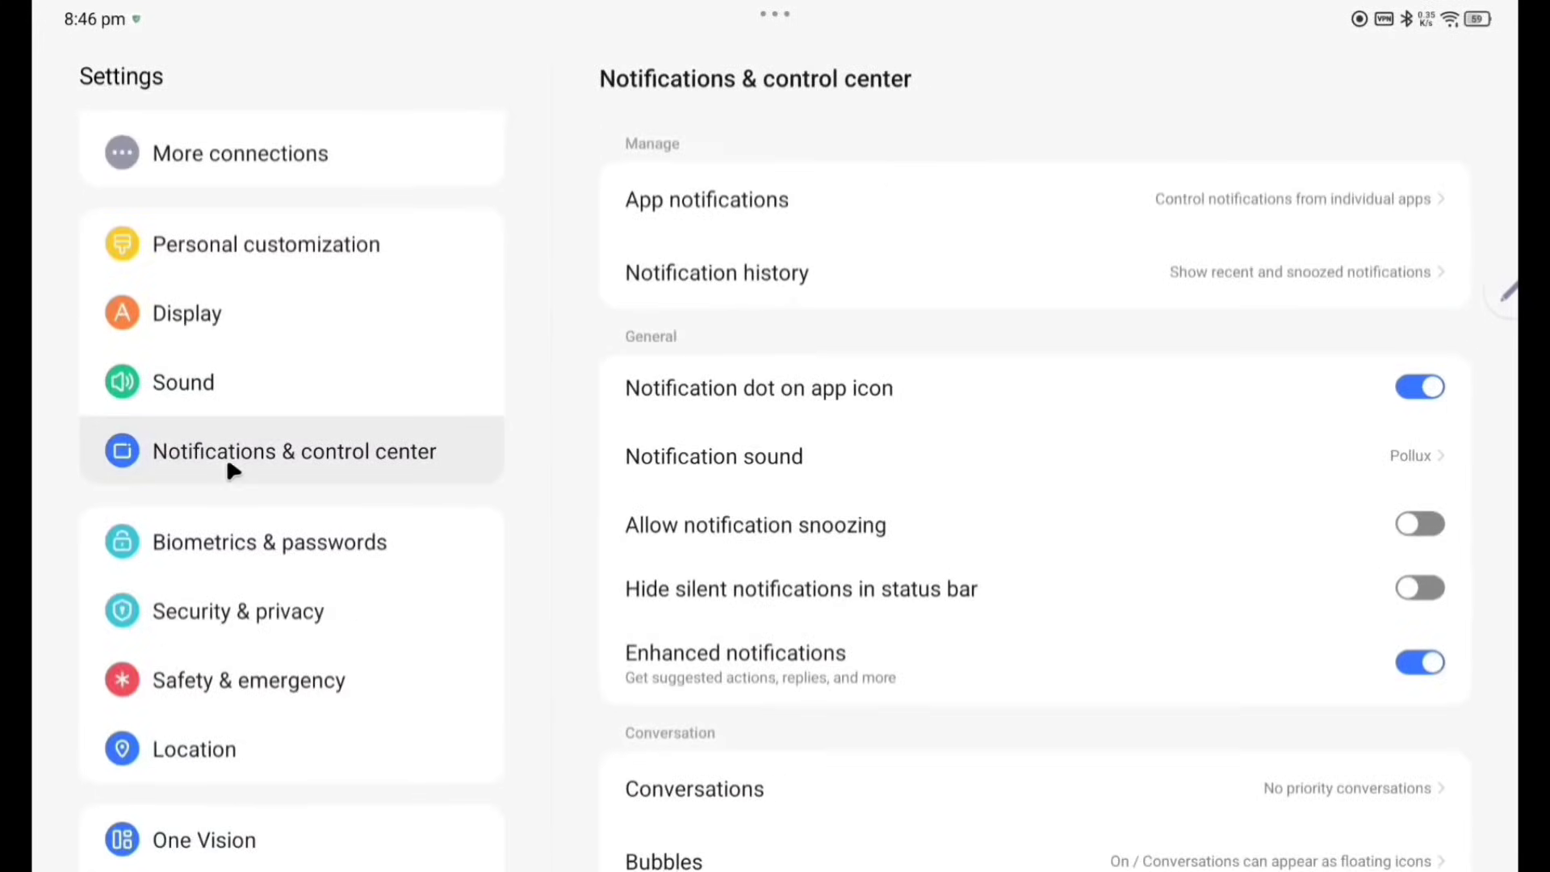
mouse_move(810, 299)
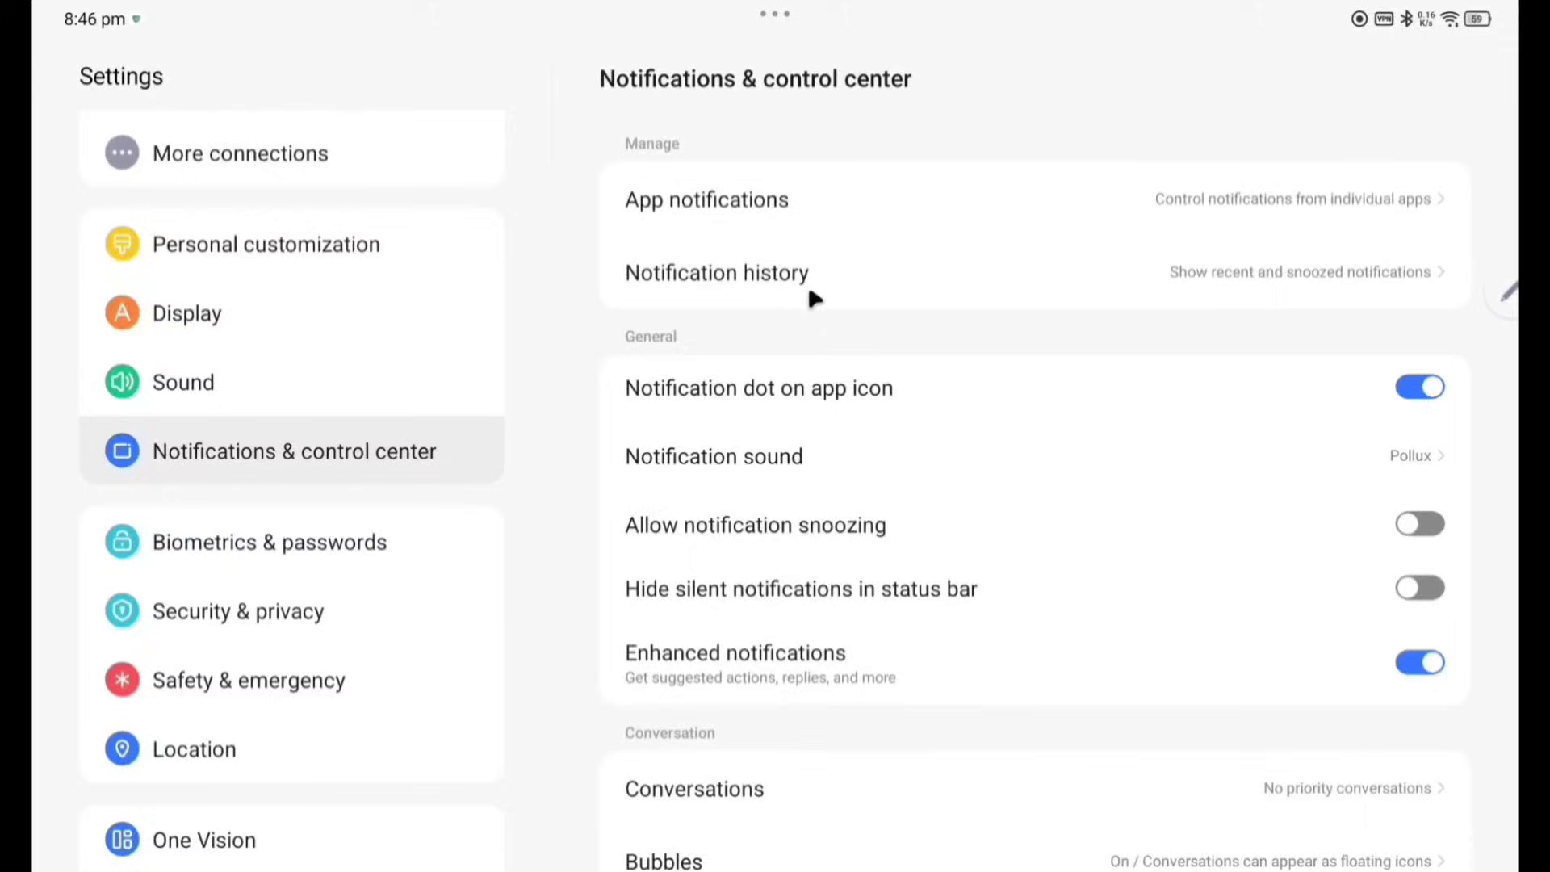
mouse_move(865, 413)
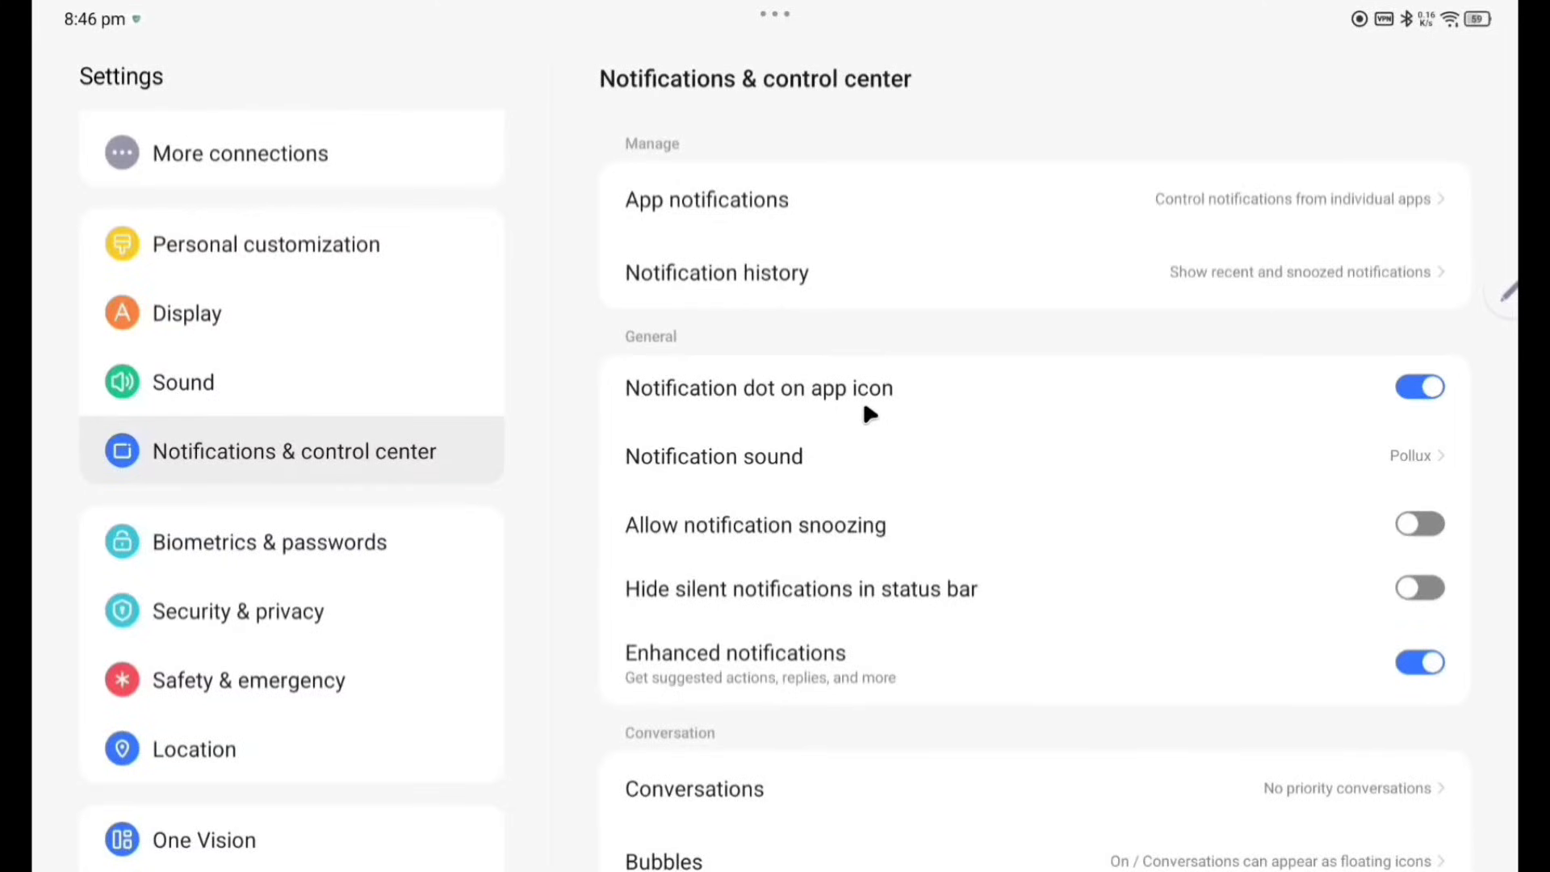
mouse_move(1067, 547)
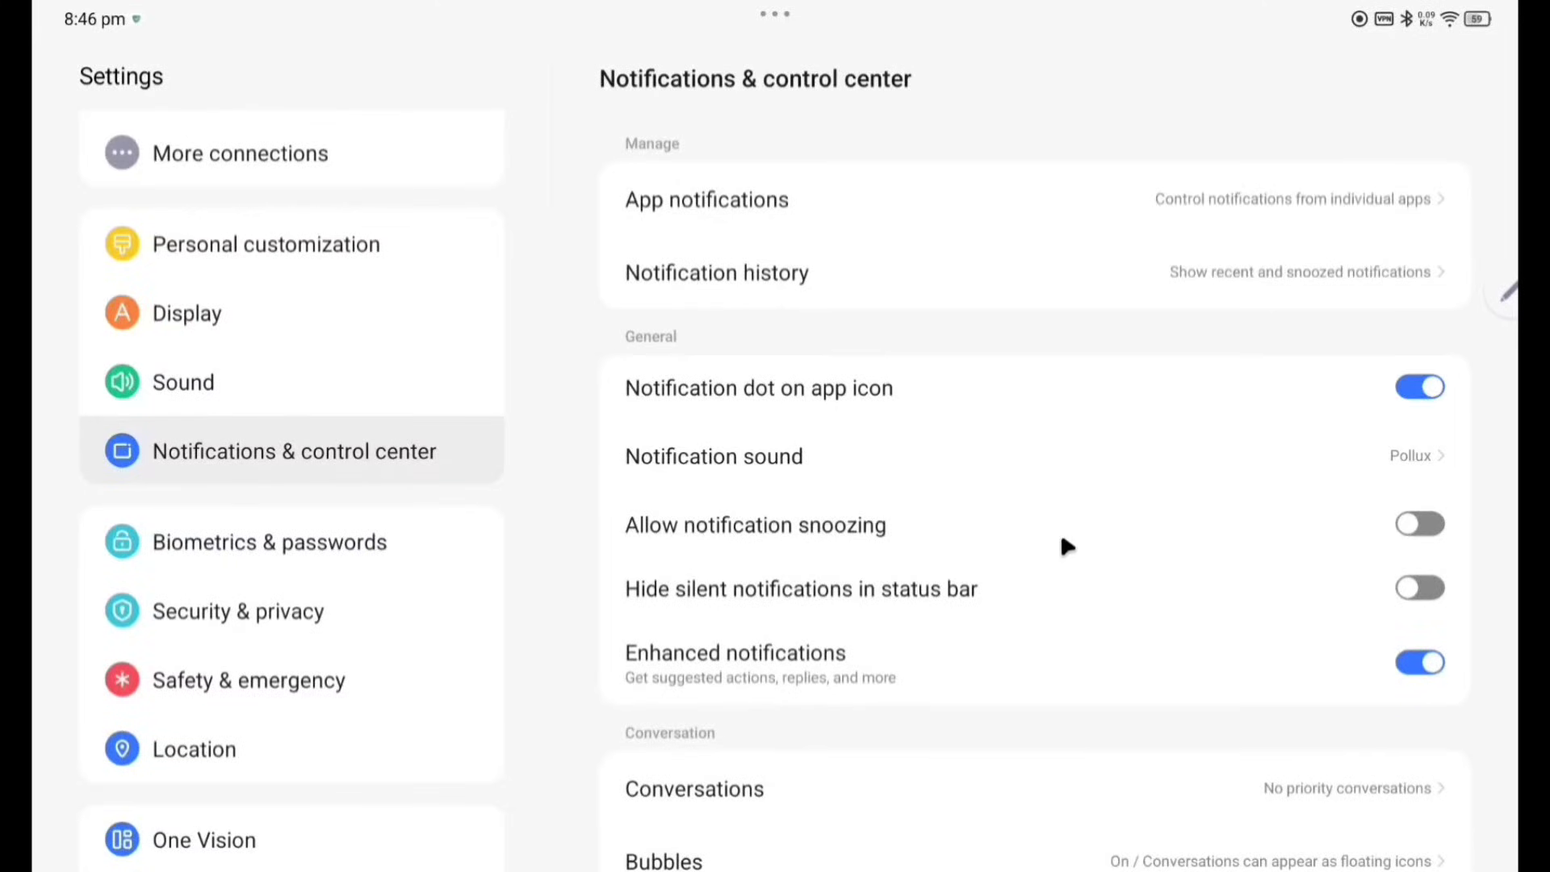
mouse_move(730, 607)
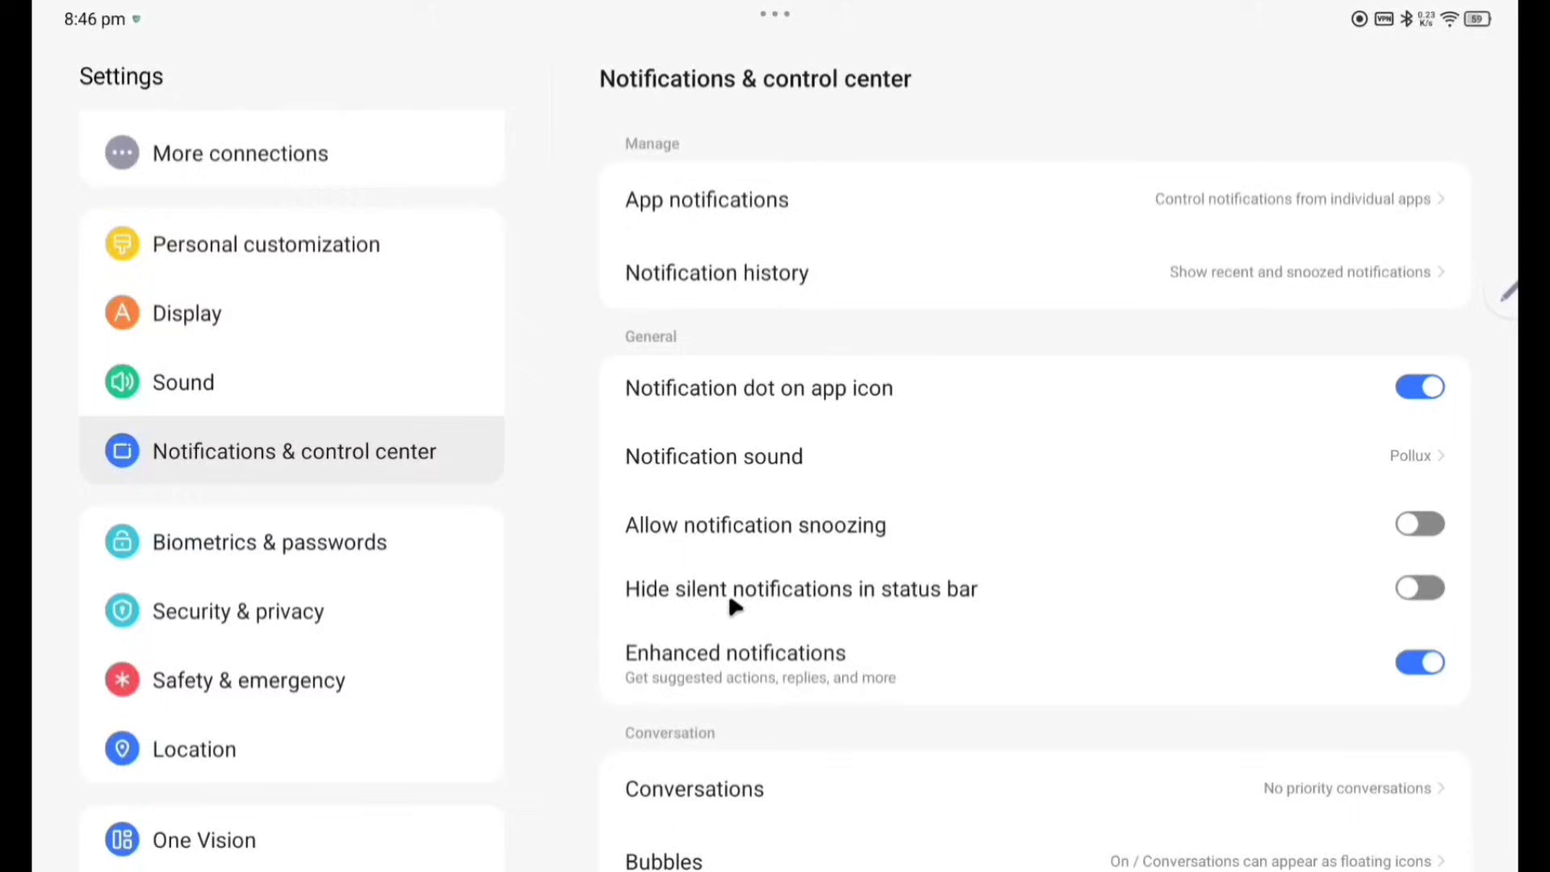
mouse_move(851, 628)
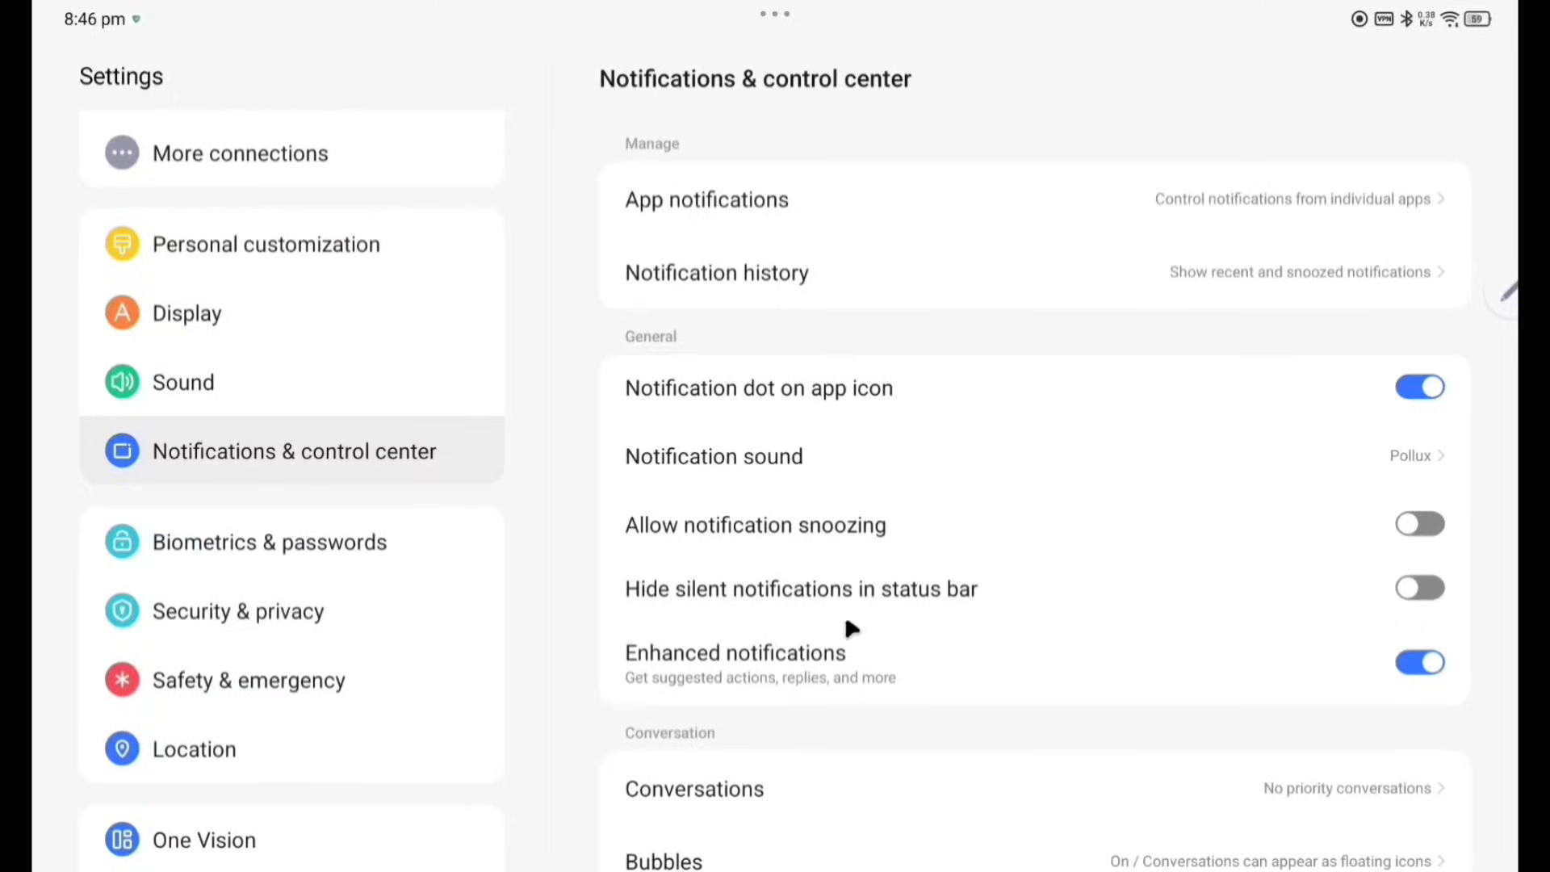
View the Control Center style page set to New Control Center, then go to Biometrics & passwords.
scroll("down", 3)
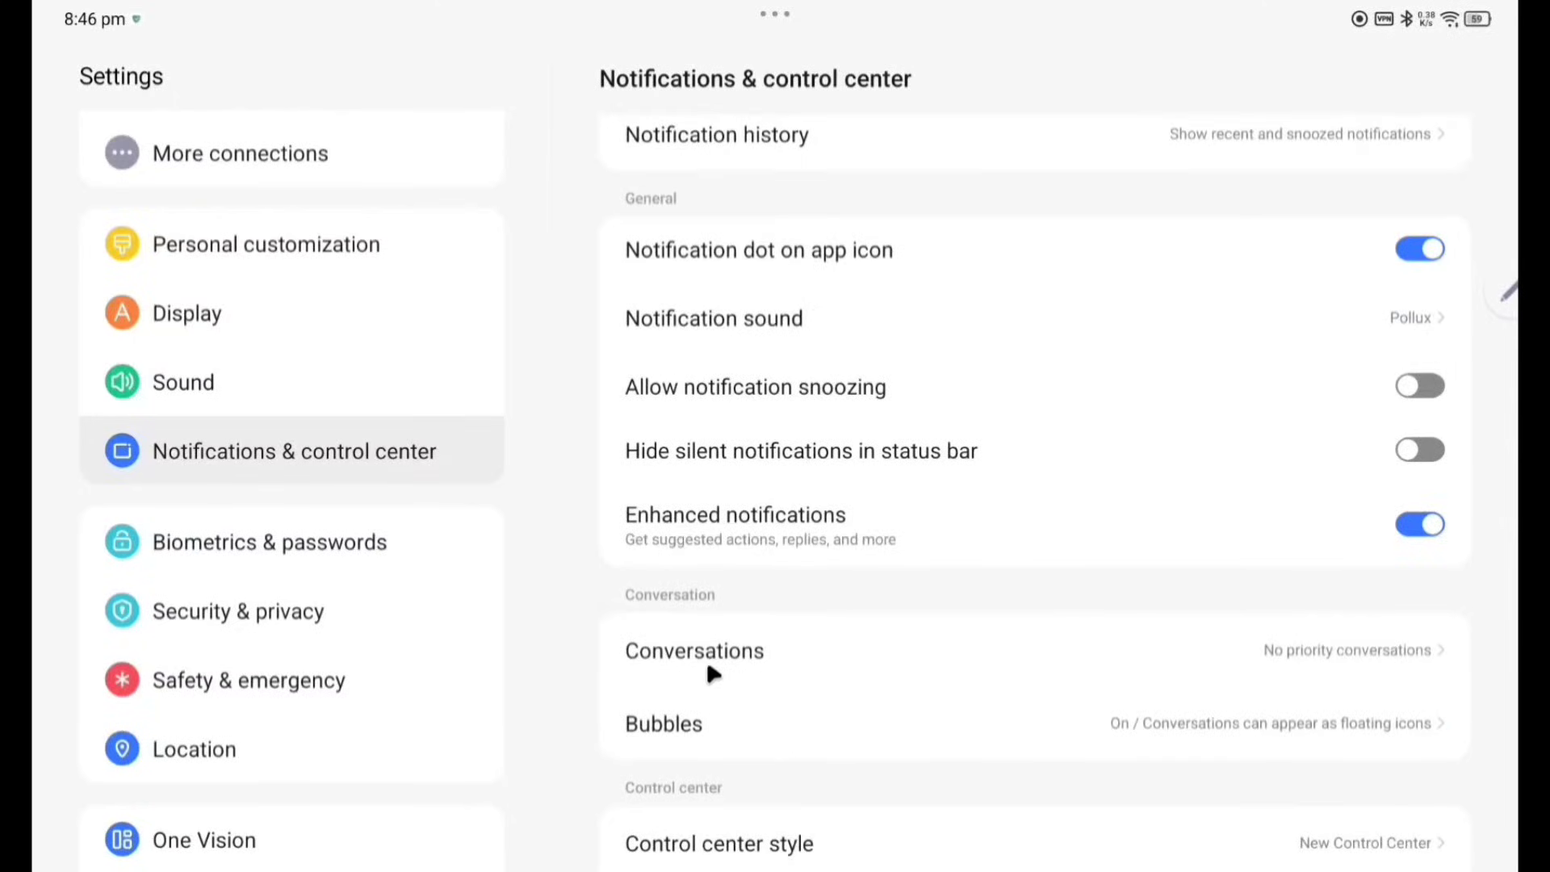
scroll("down", 3)
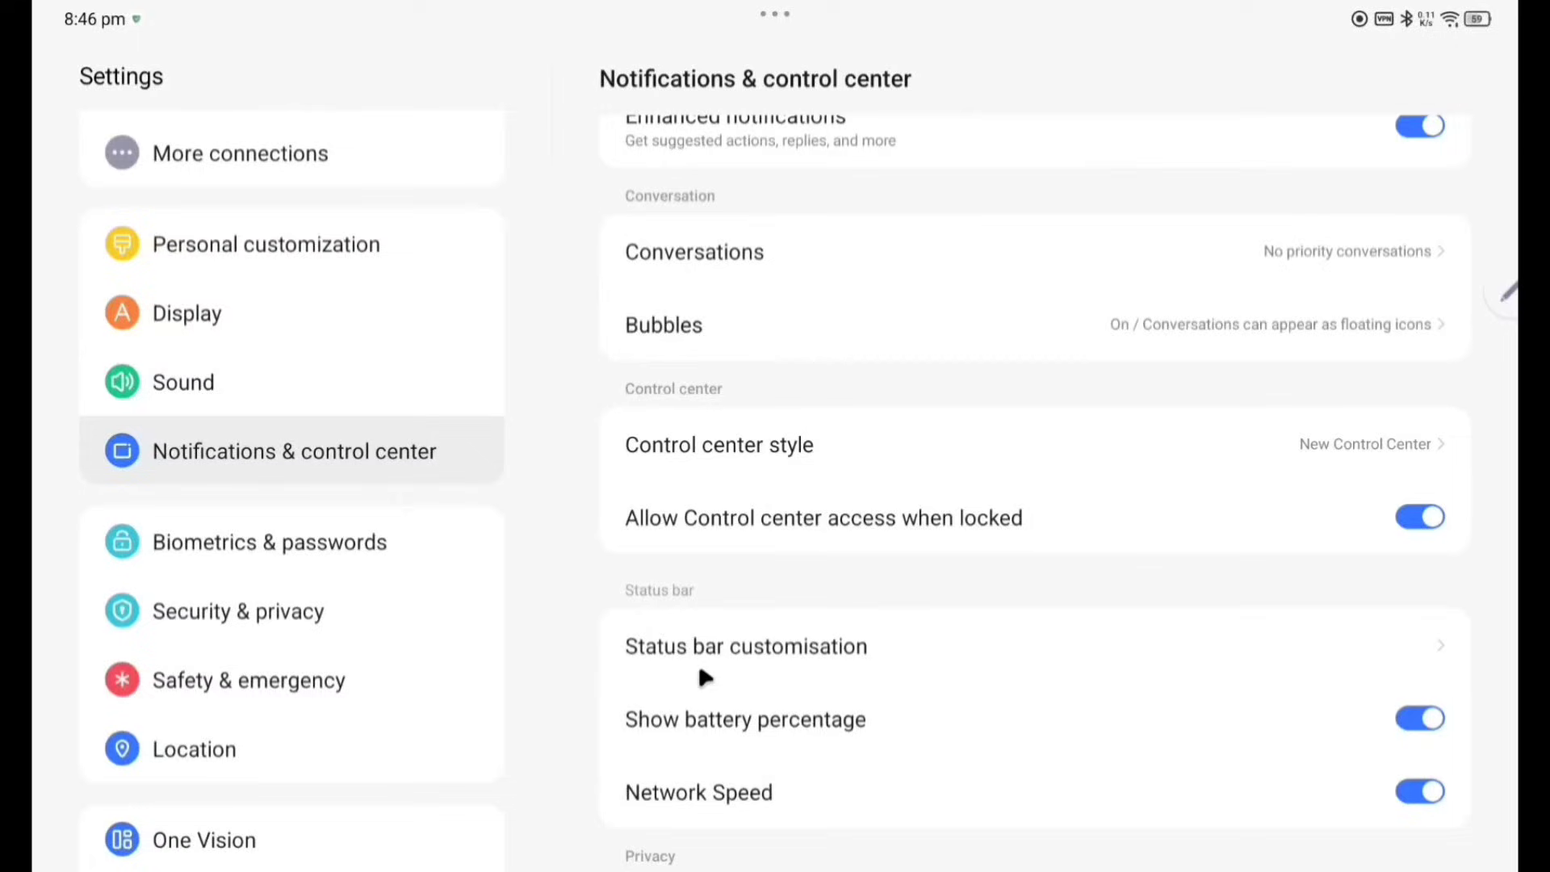
left_click(718, 444)
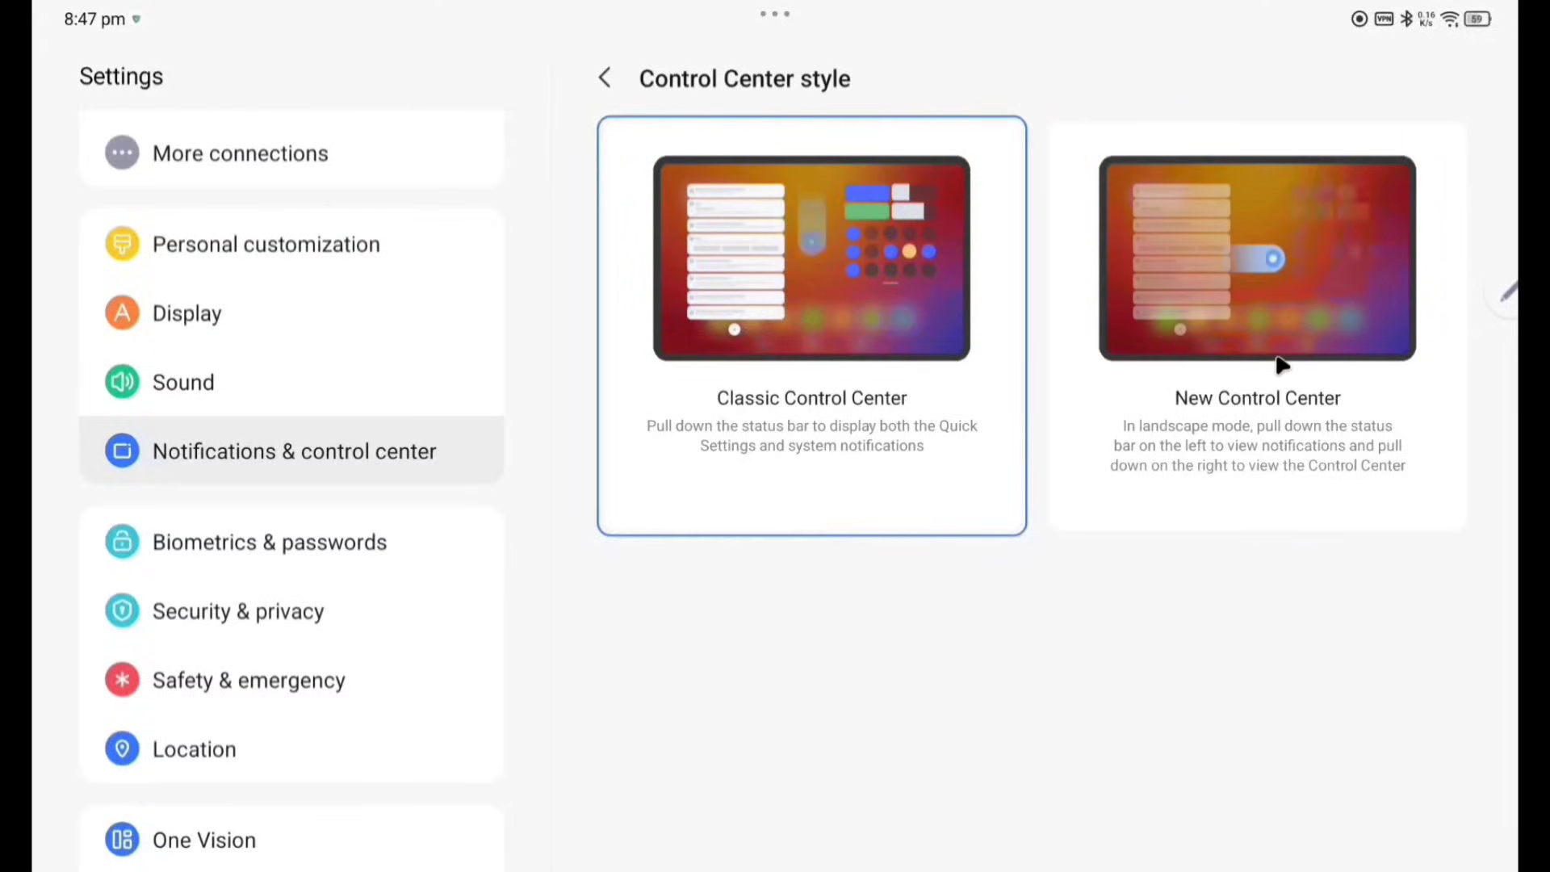
left_click(604, 78)
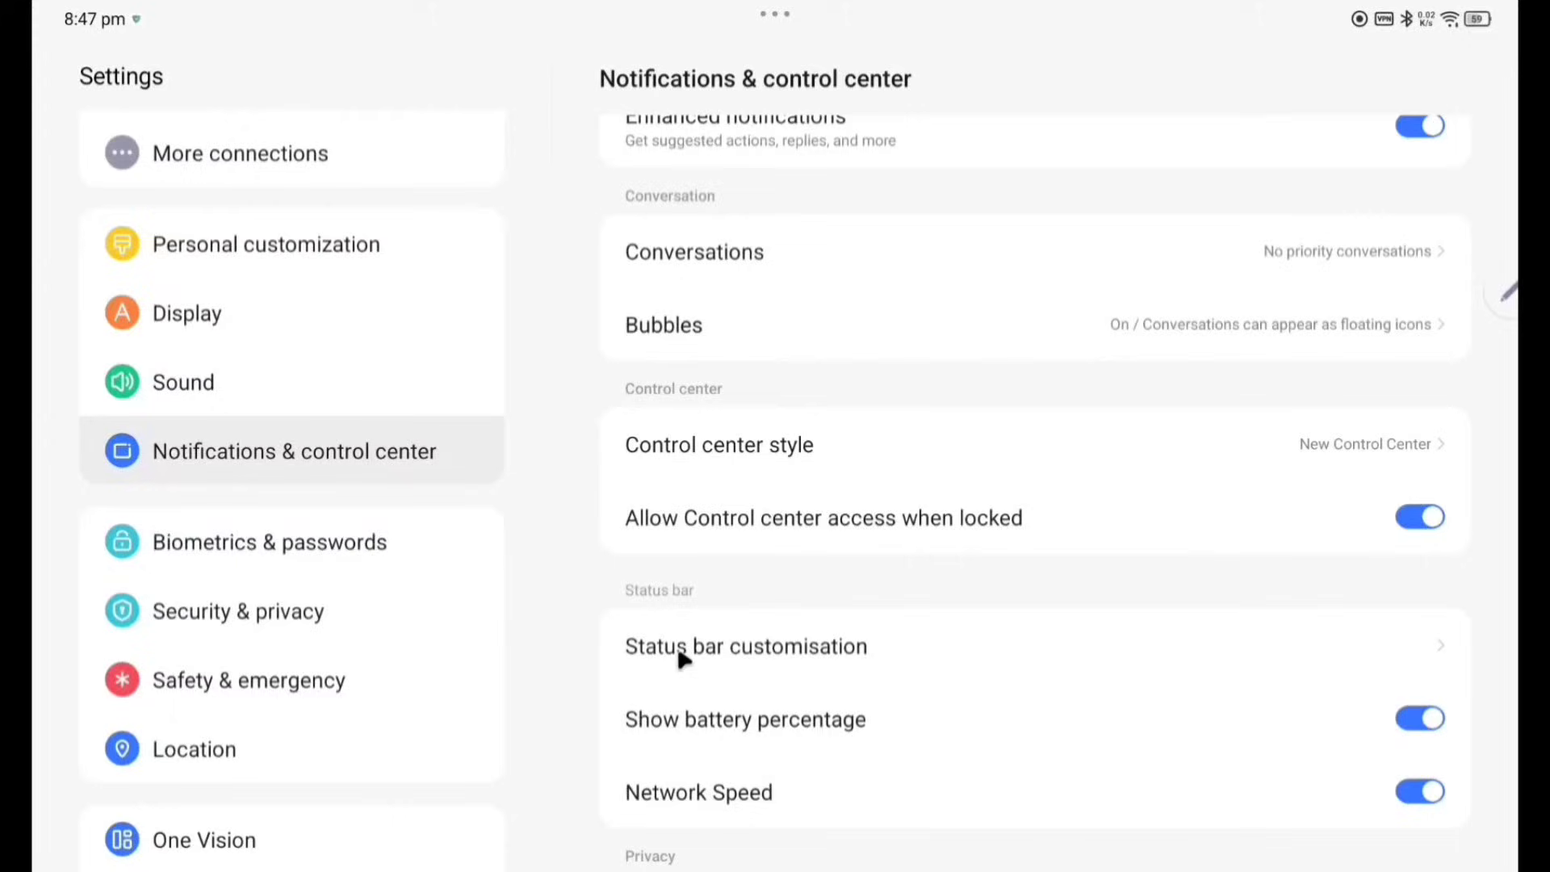
mouse_move(713, 726)
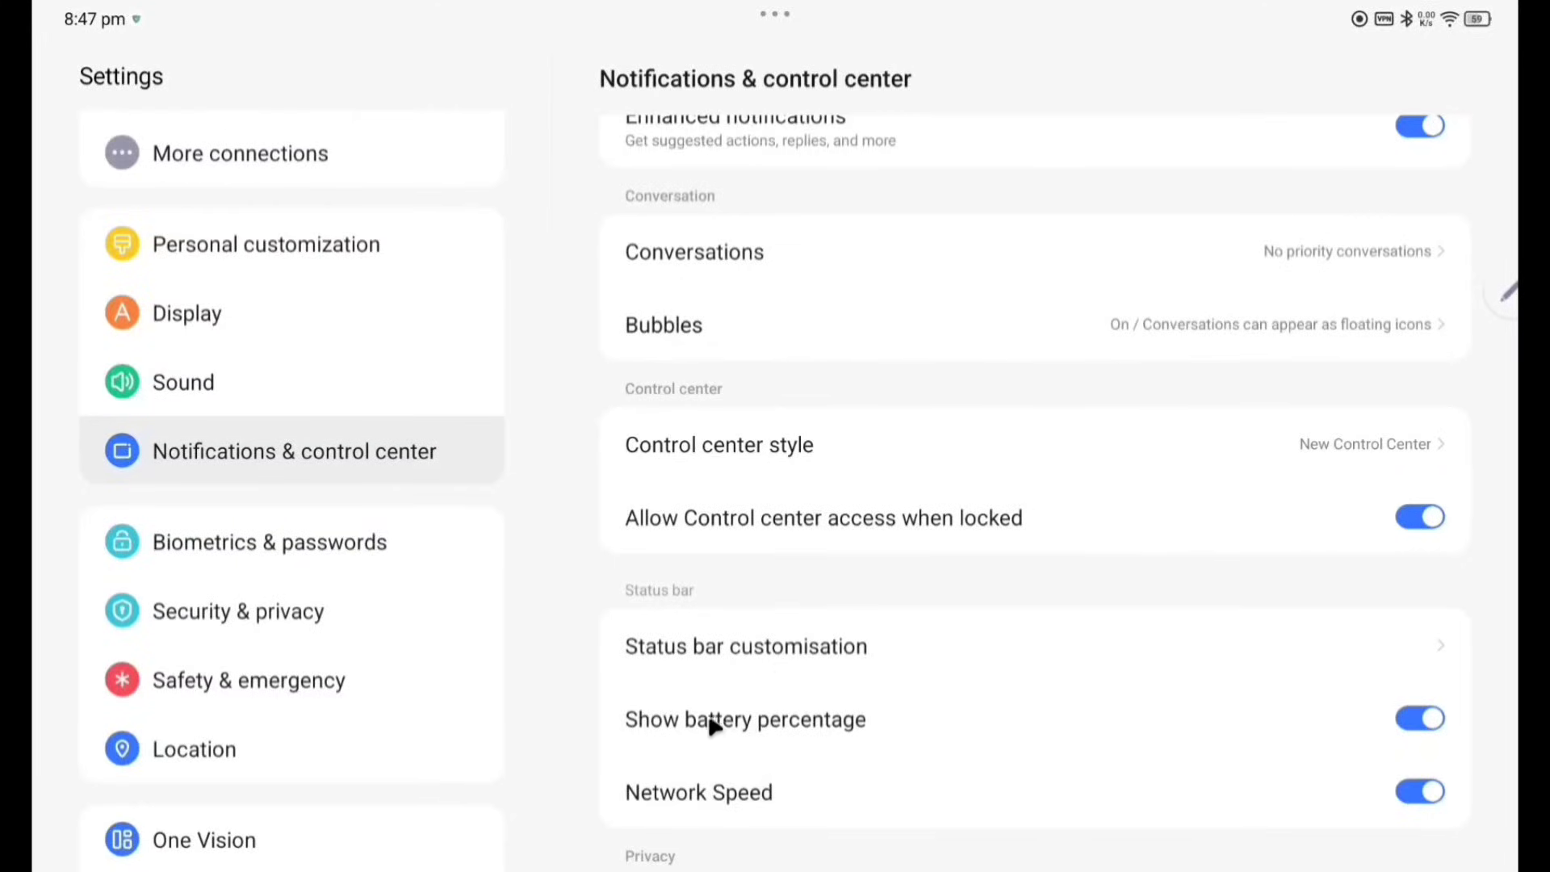
mouse_move(1260, 723)
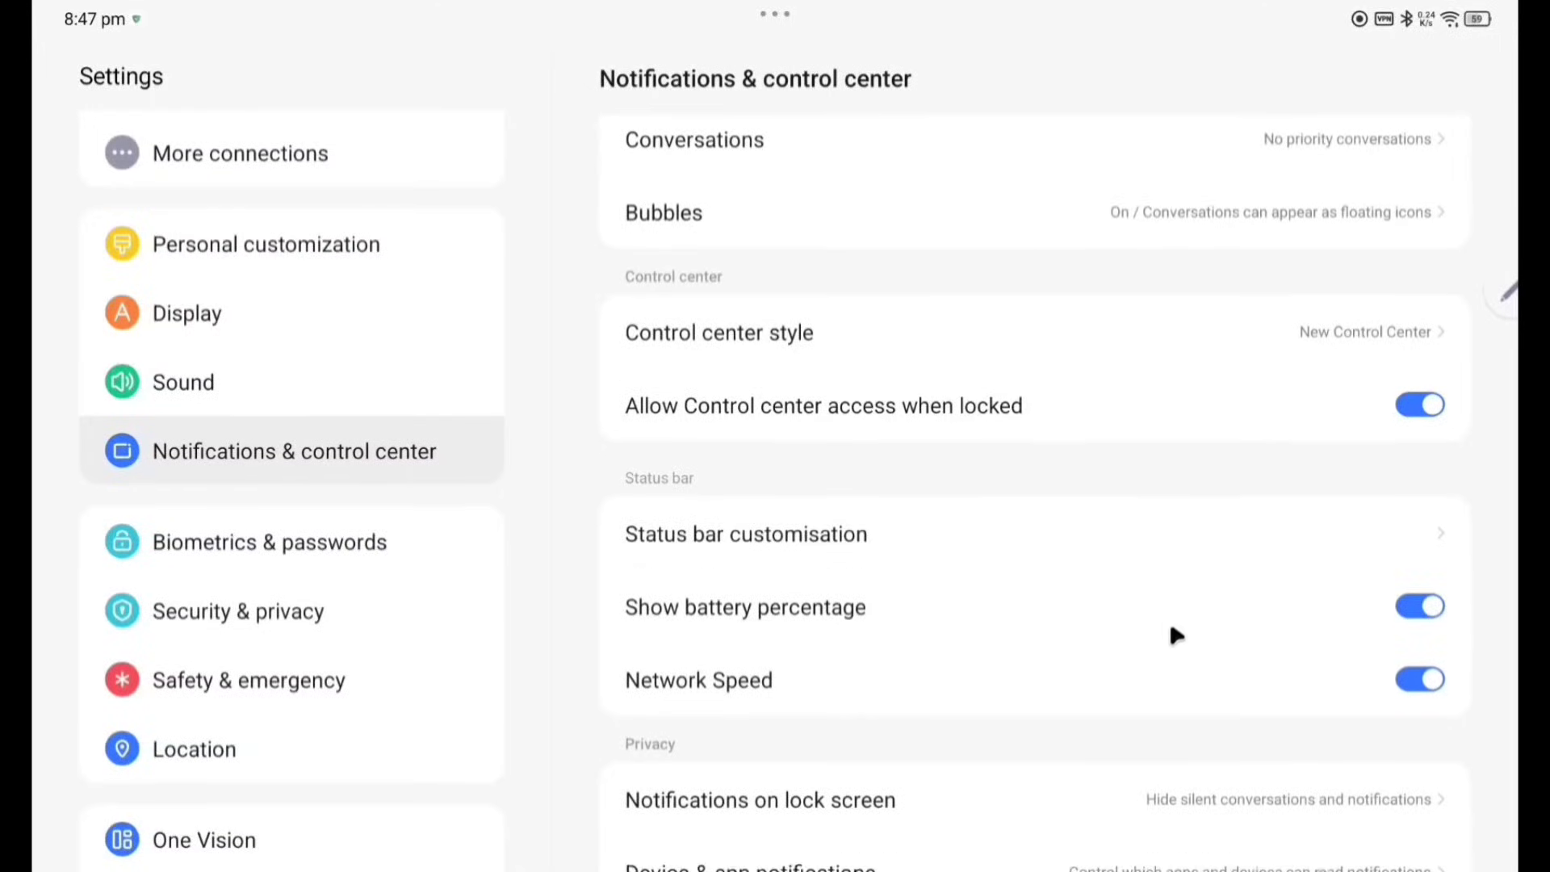
mouse_move(676, 817)
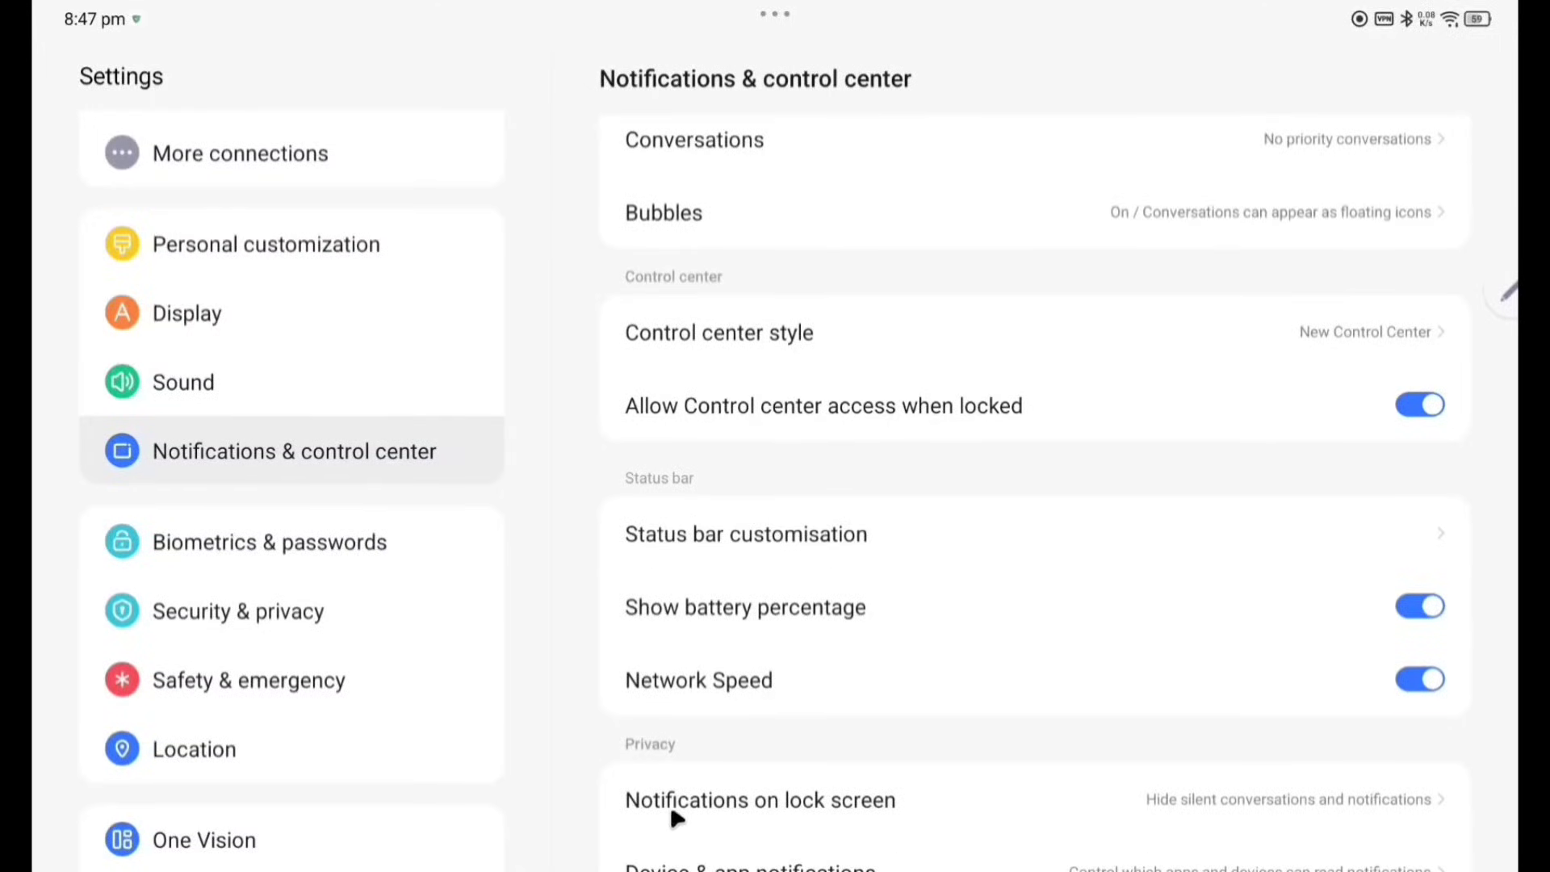
mouse_move(751, 869)
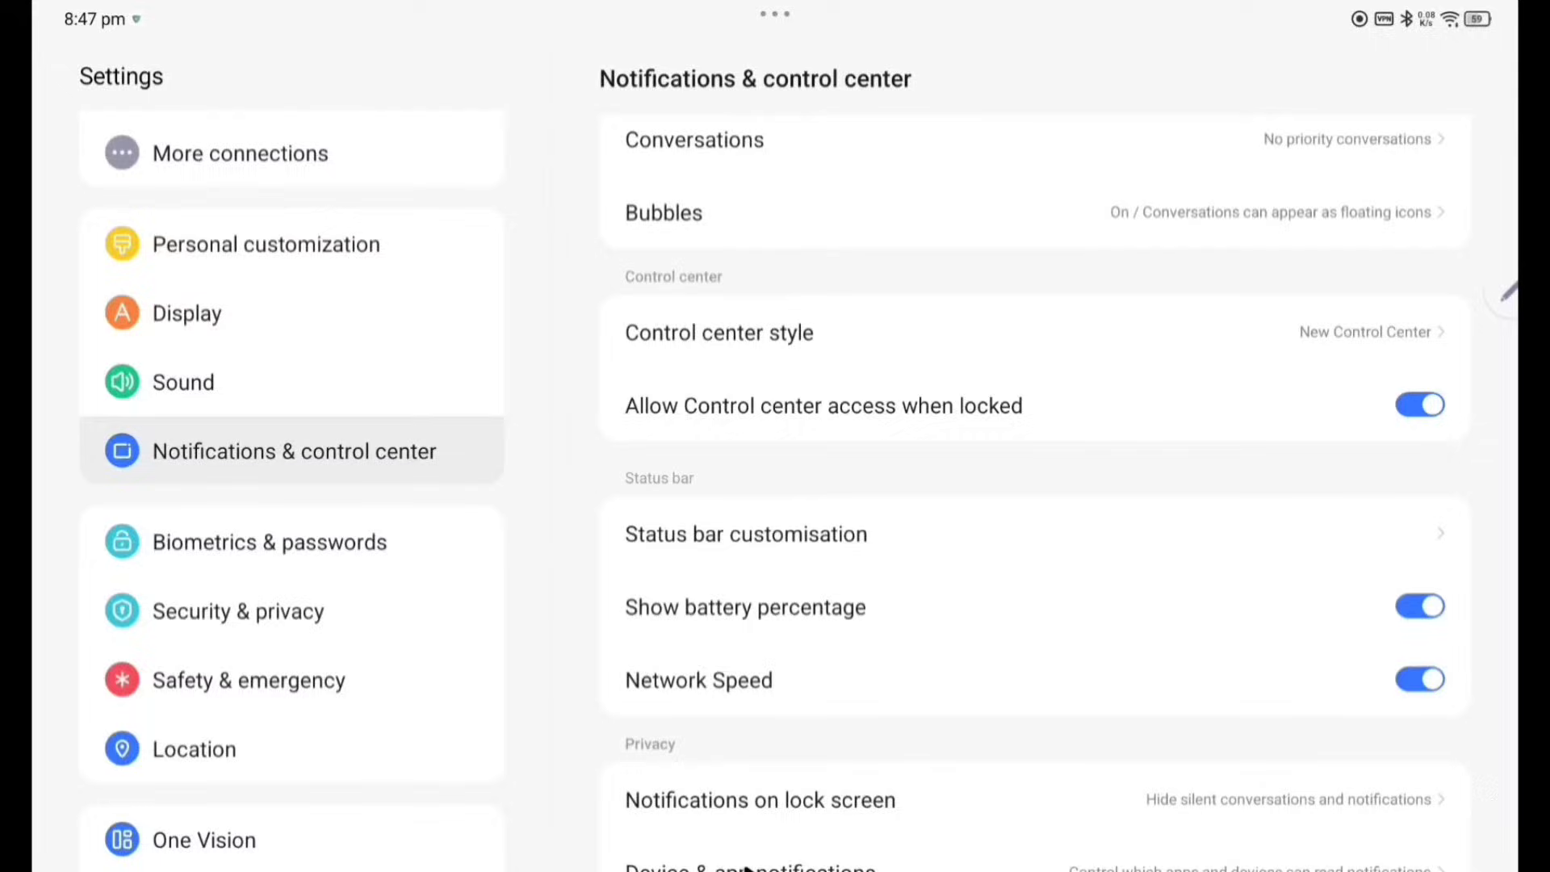
left_click(270, 542)
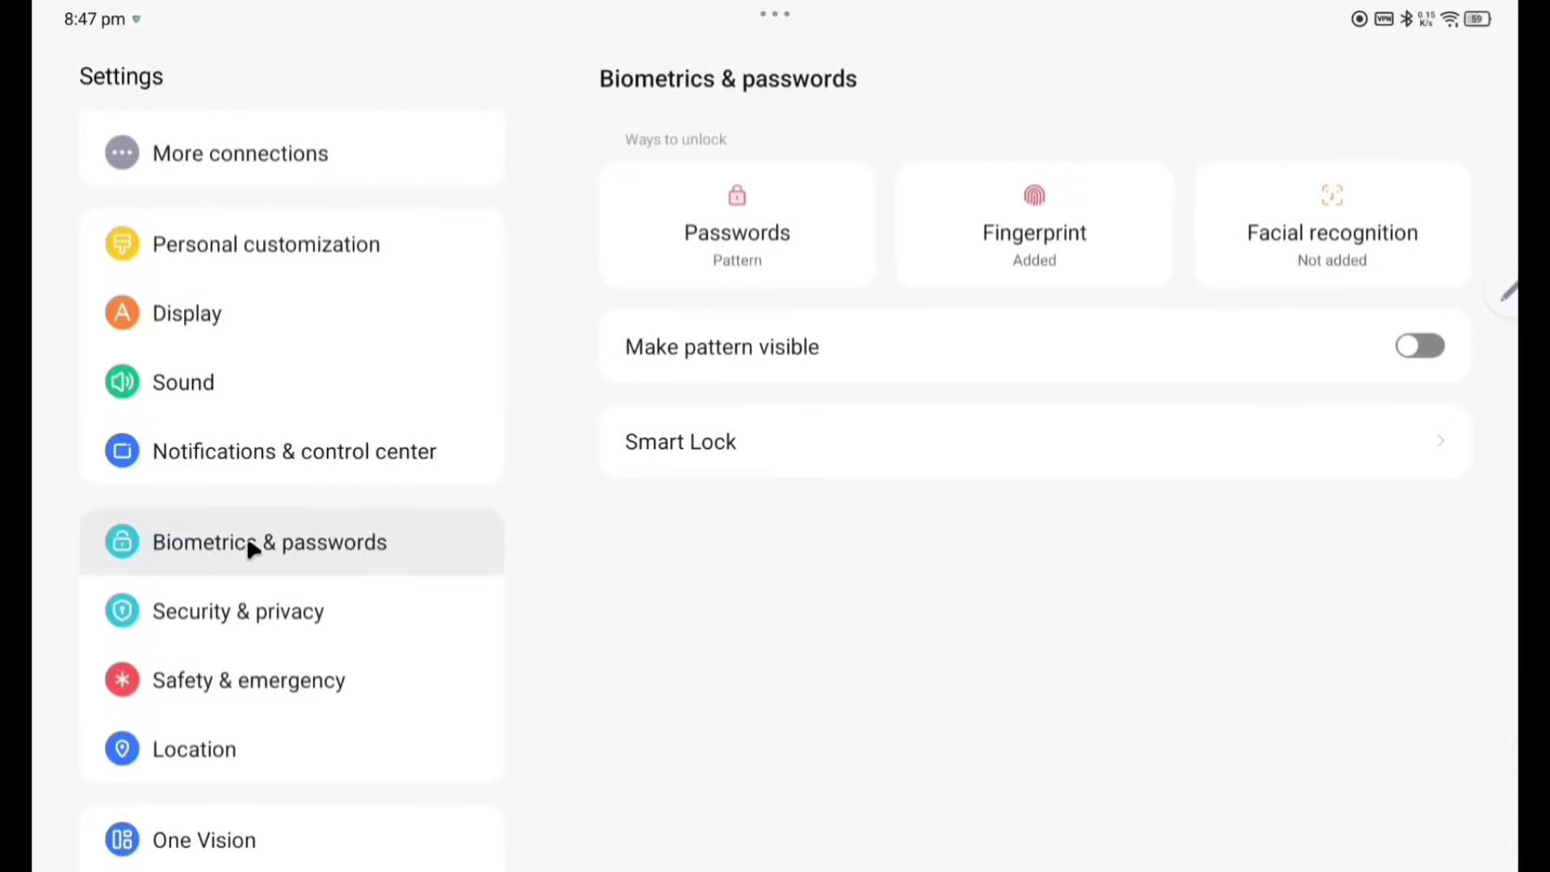
mouse_move(824, 277)
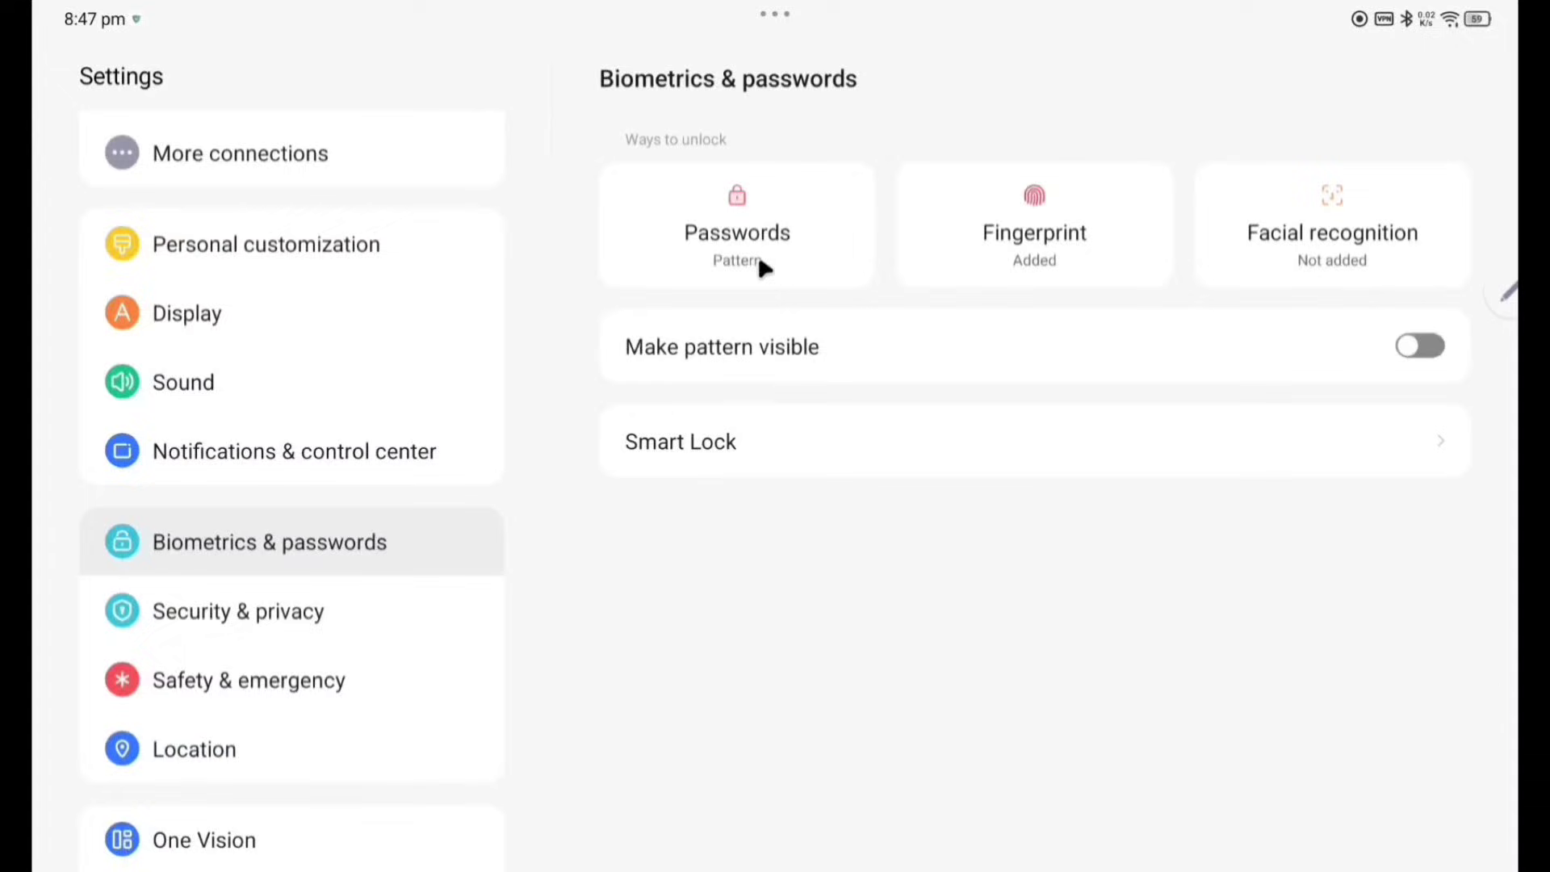
mouse_move(1339, 271)
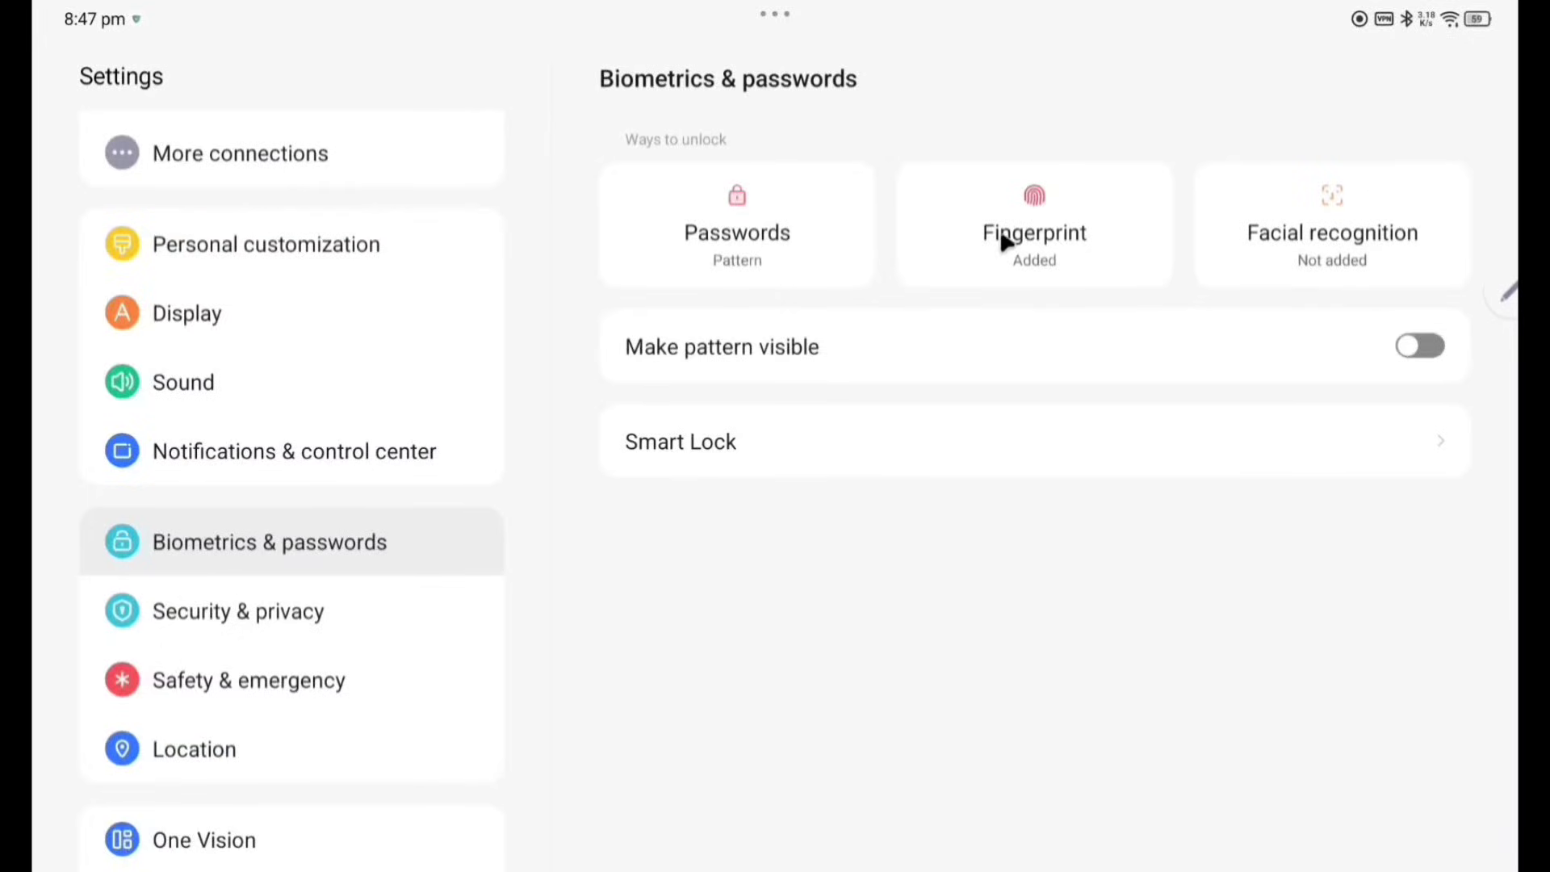
mouse_move(1047, 243)
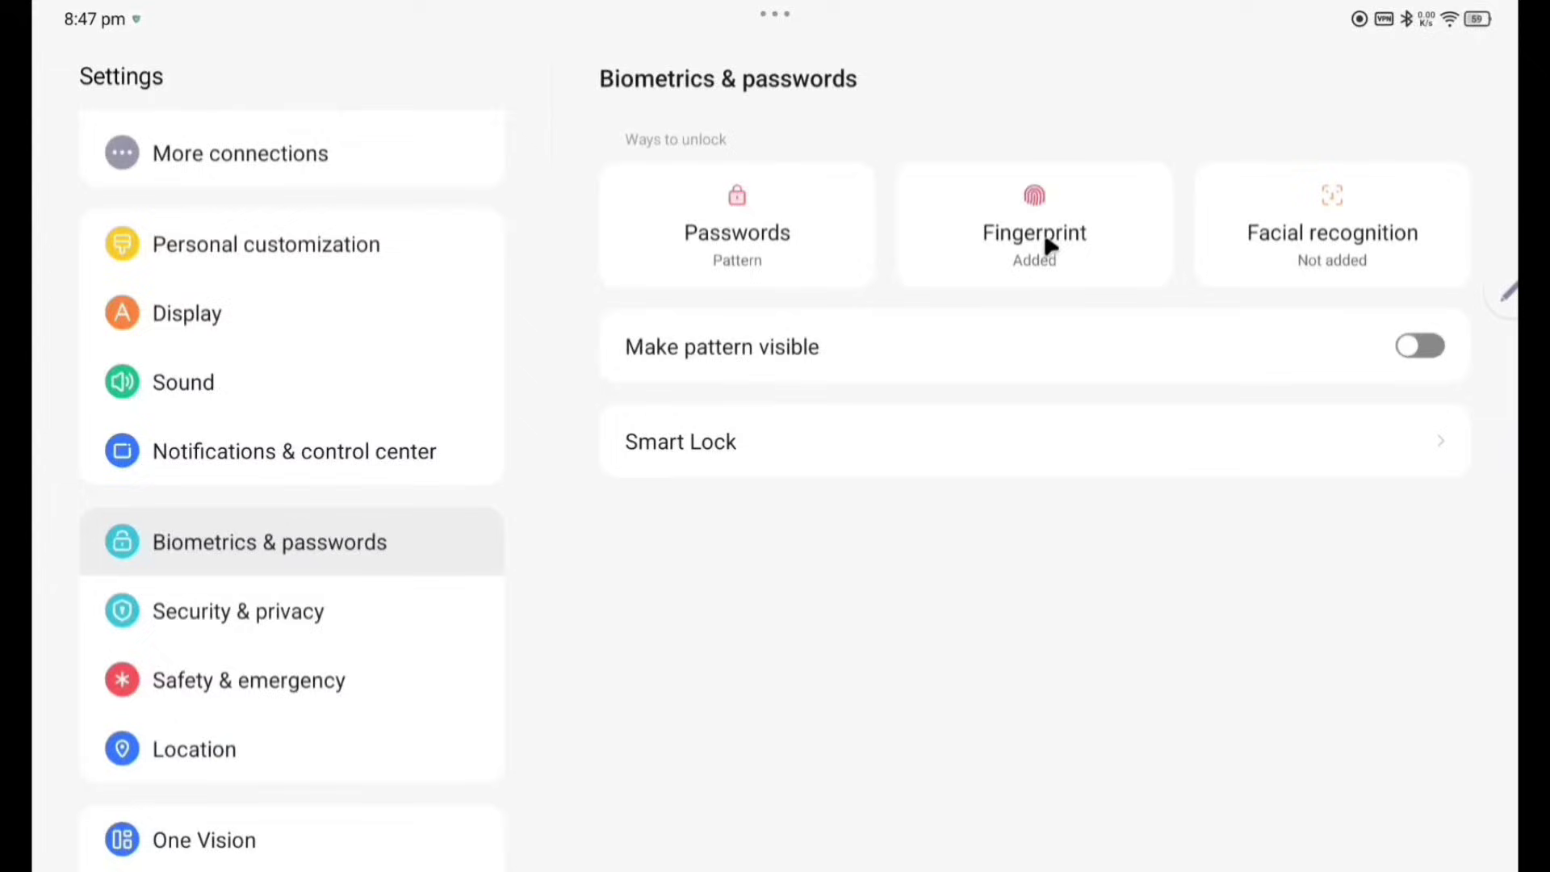
mouse_move(1025, 243)
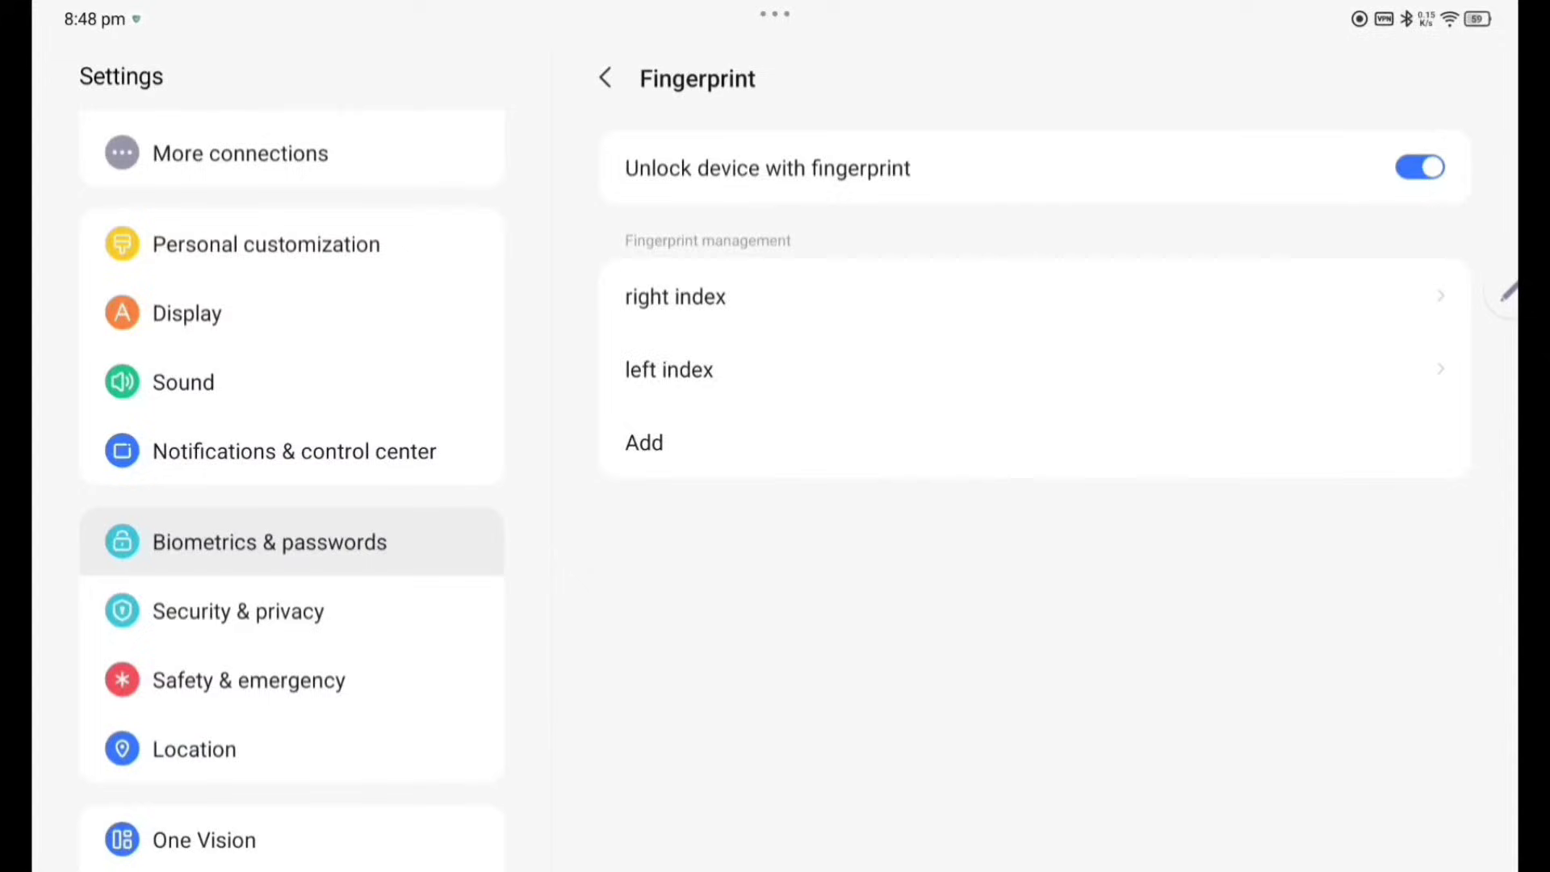
Enrol a new fingerprint saved as Finger 1, then go to the Security & privacy page.
left_click(644, 442)
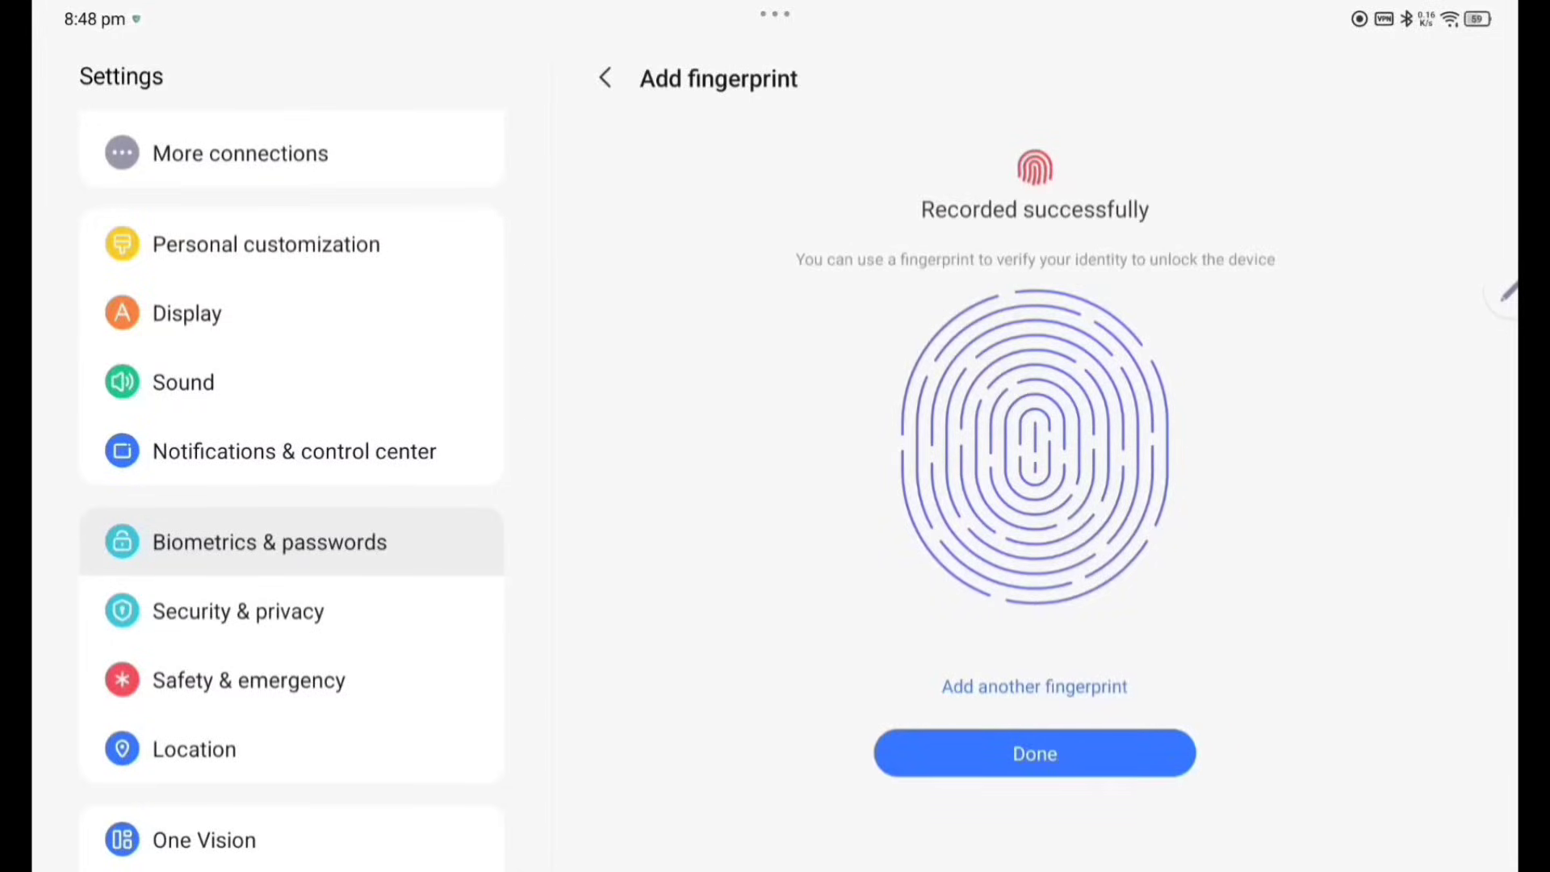
left_click(1031, 752)
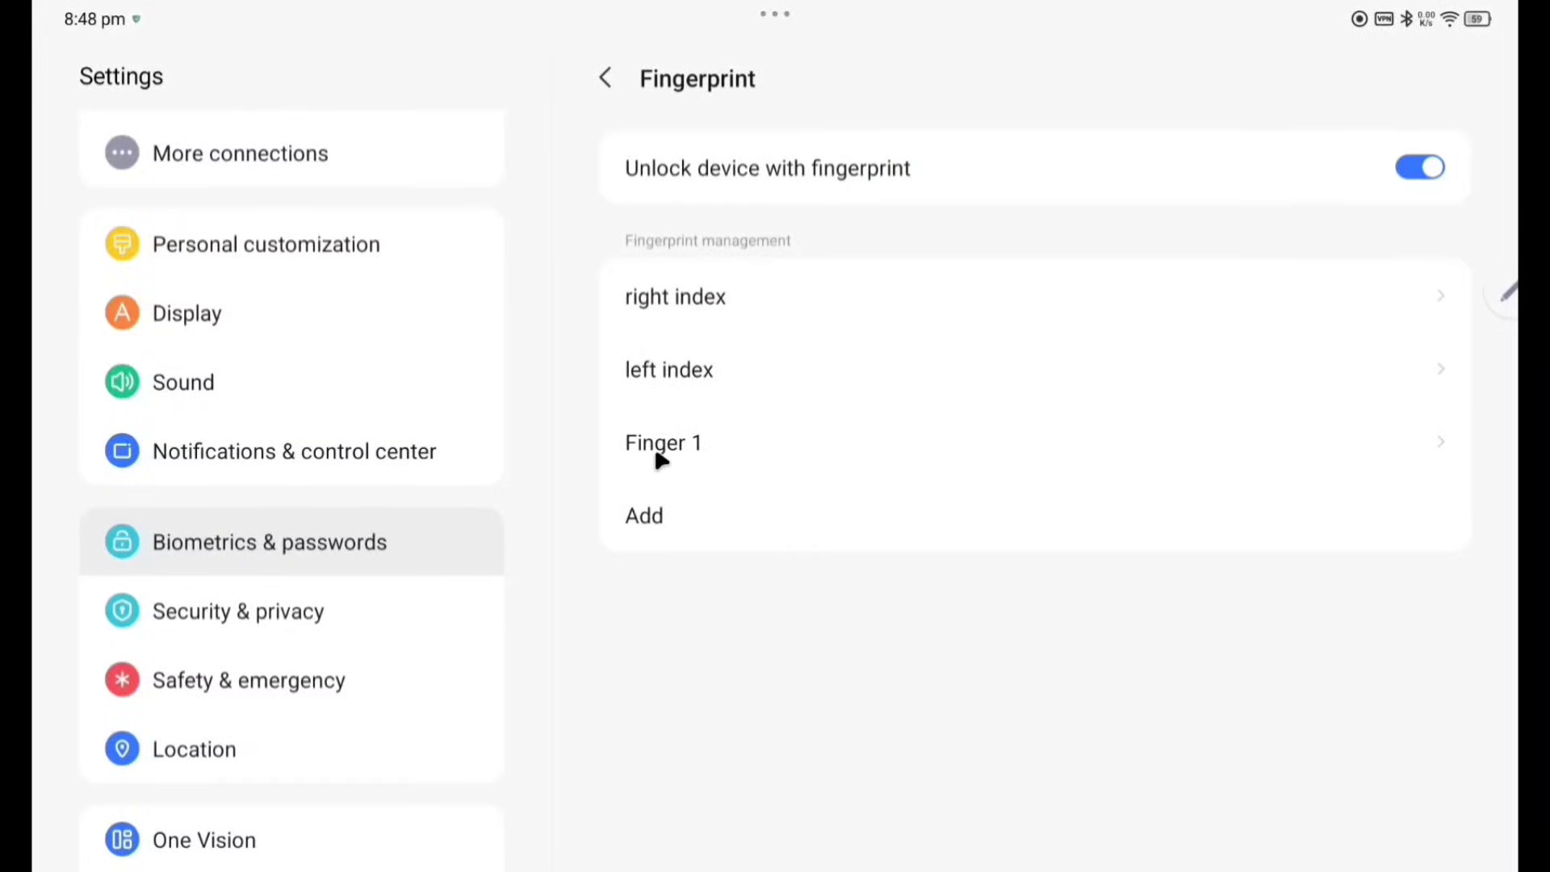
left_click(602, 78)
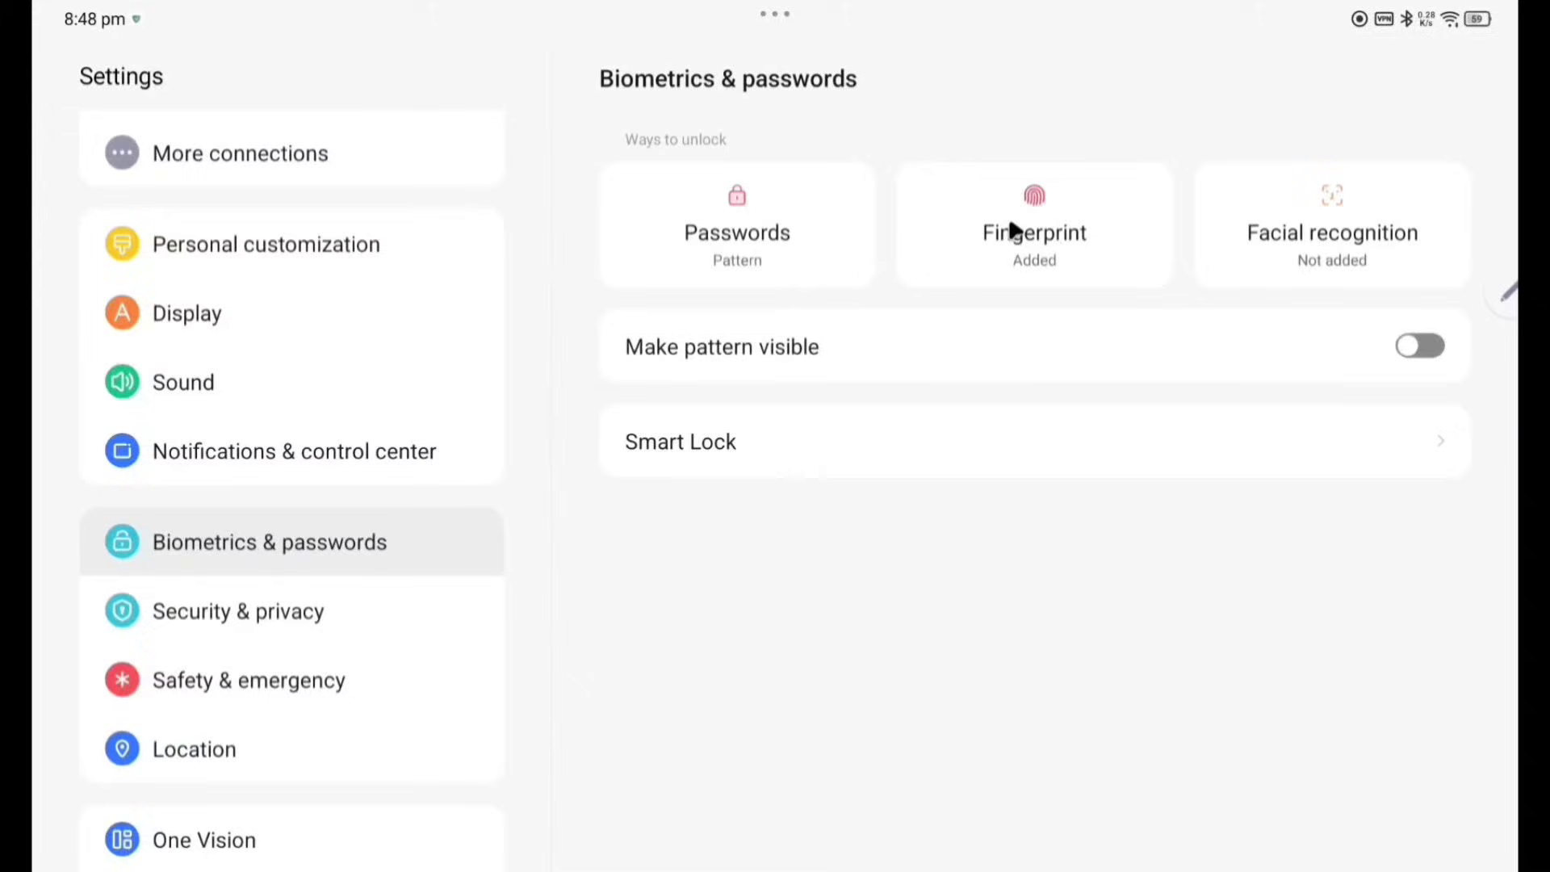
mouse_move(1402, 263)
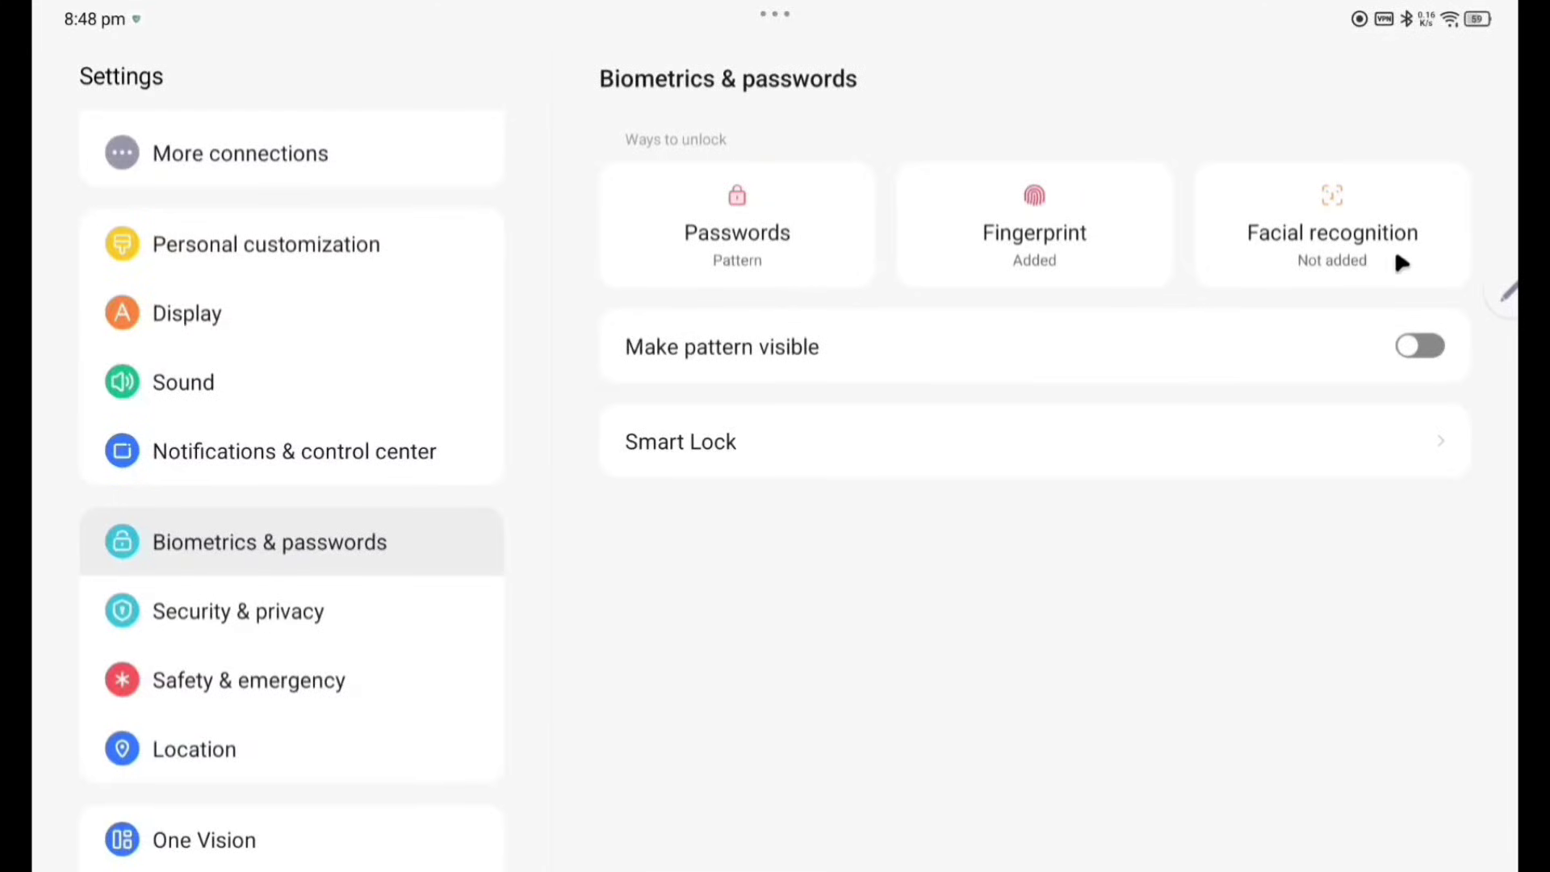
mouse_move(1048, 233)
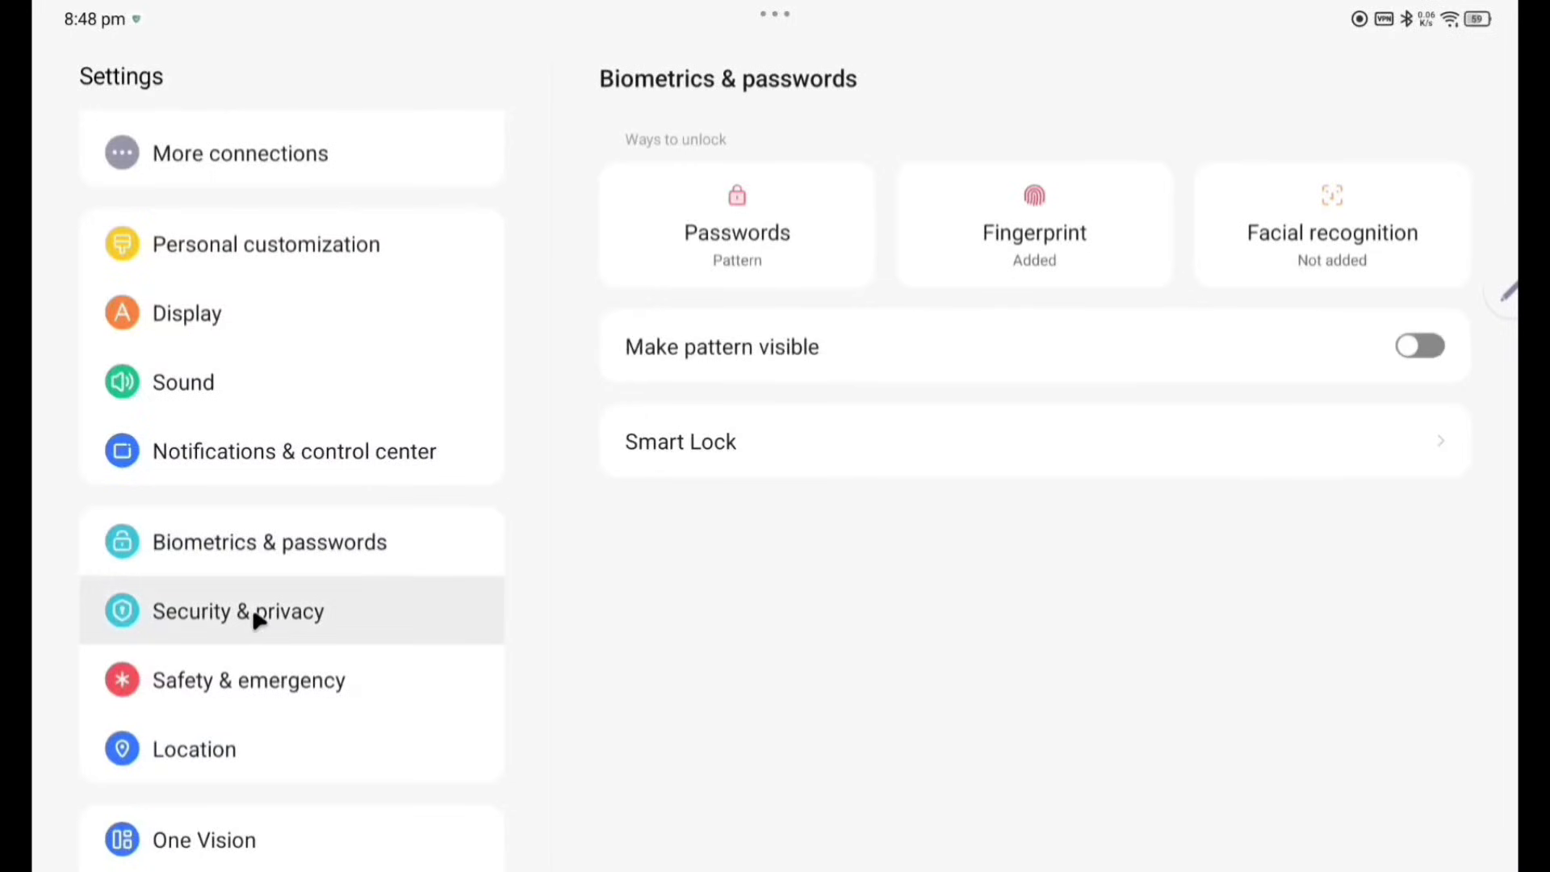
left_click(238, 610)
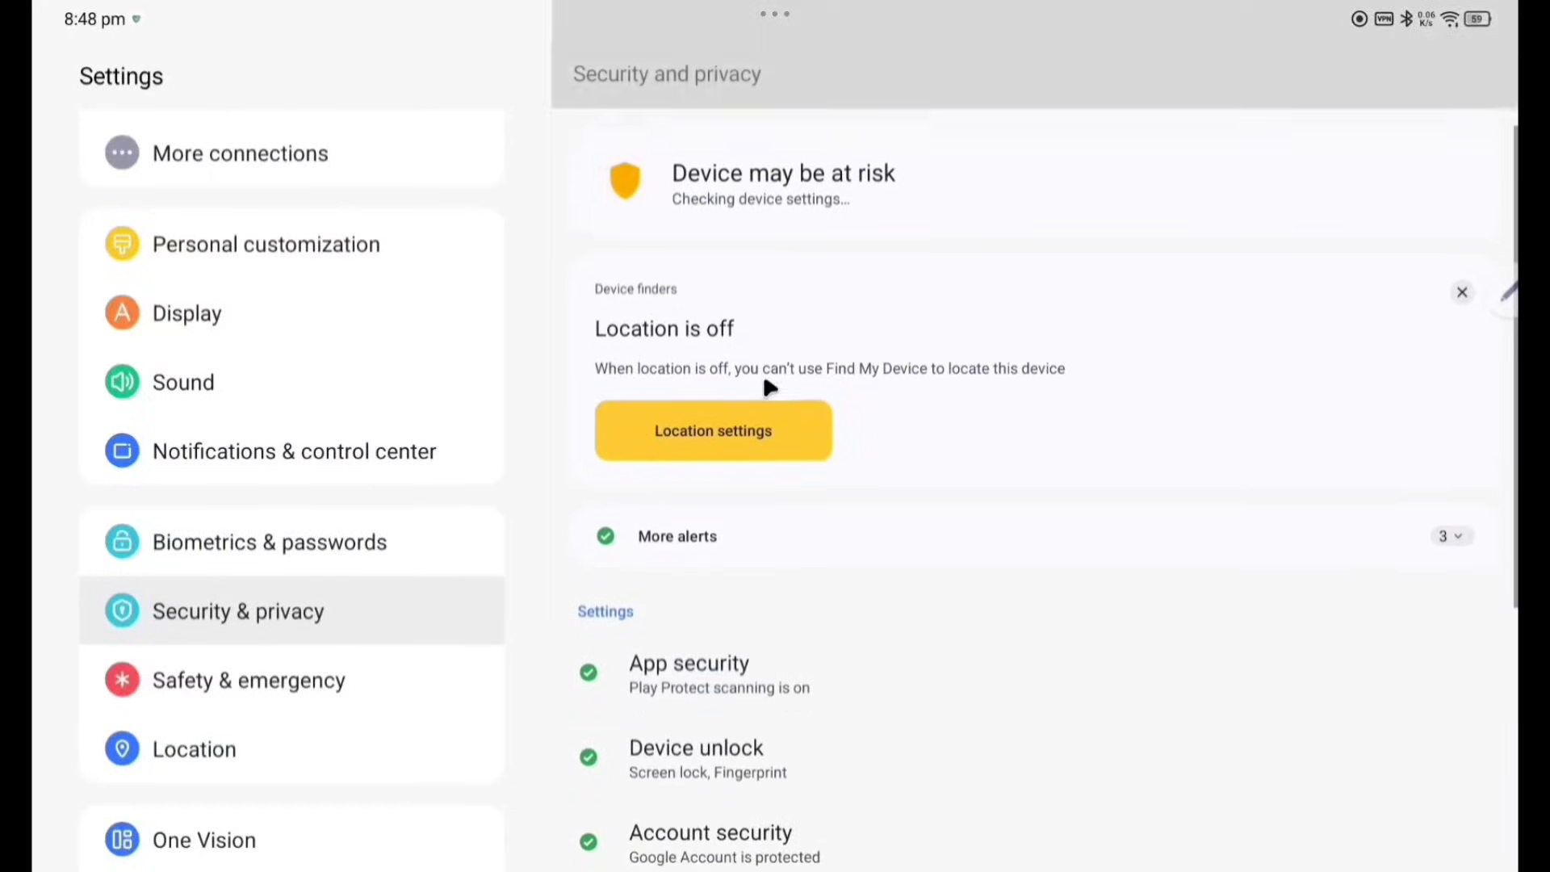
Switch Use location off on the Location page under Safety & emergency.
scroll("down", 3)
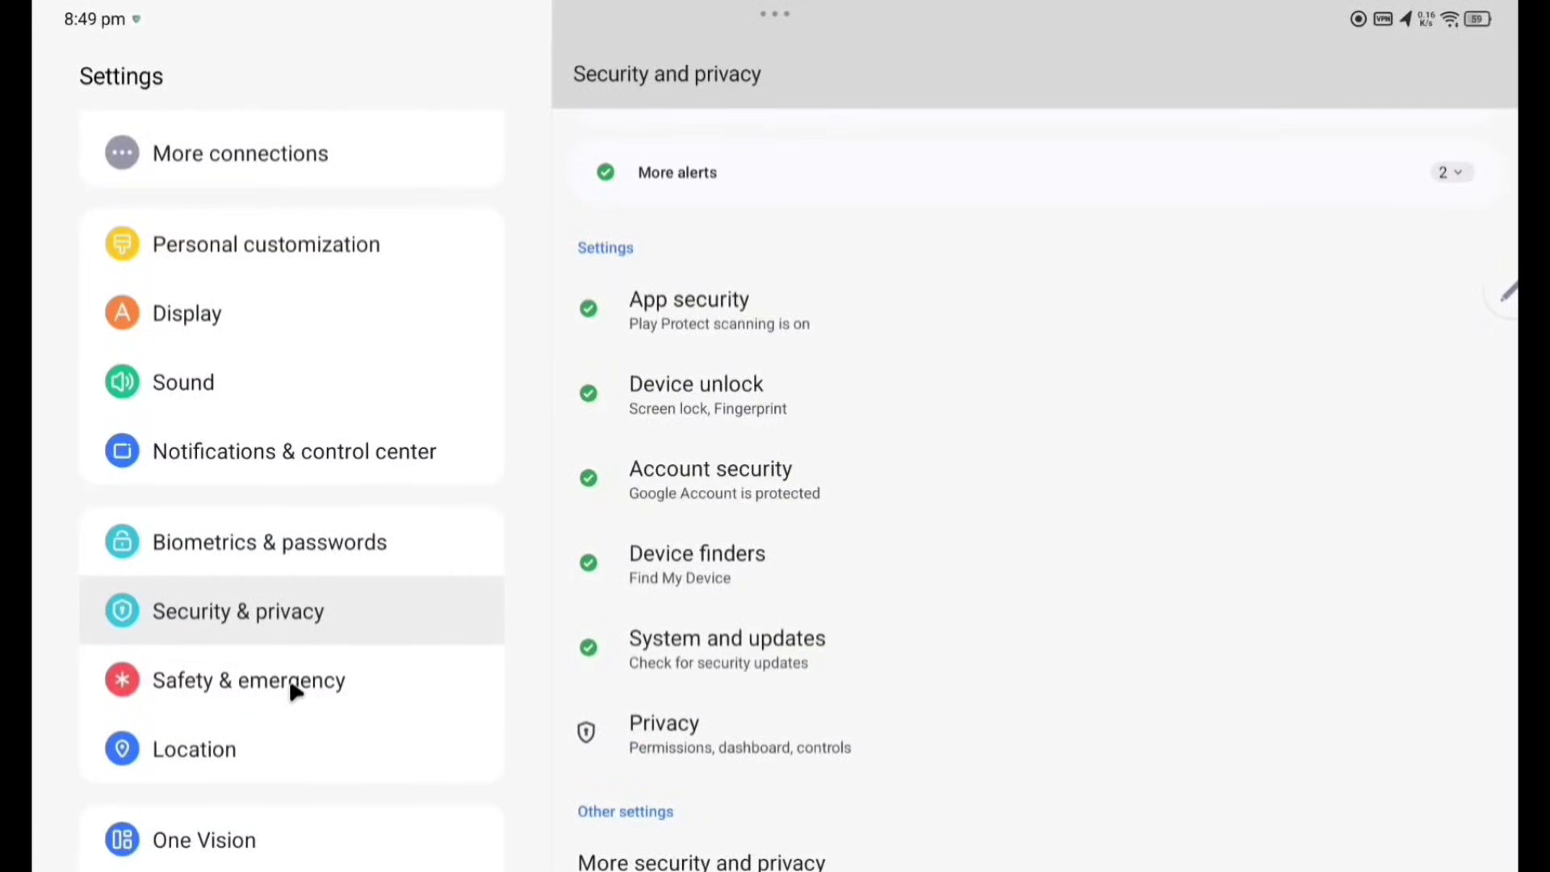
left_click(248, 680)
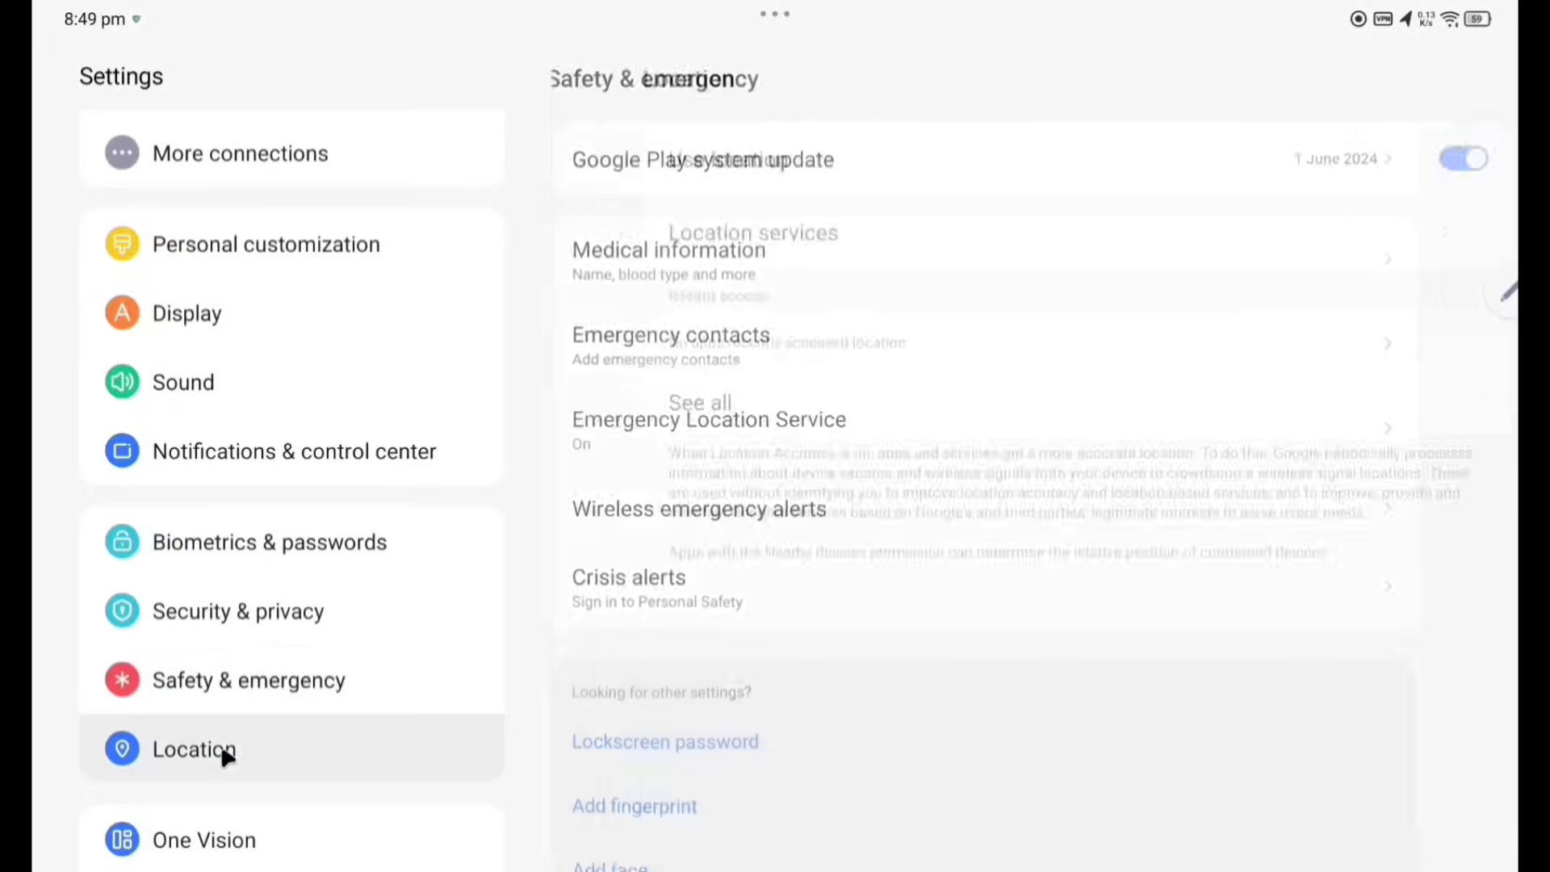
left_click(194, 747)
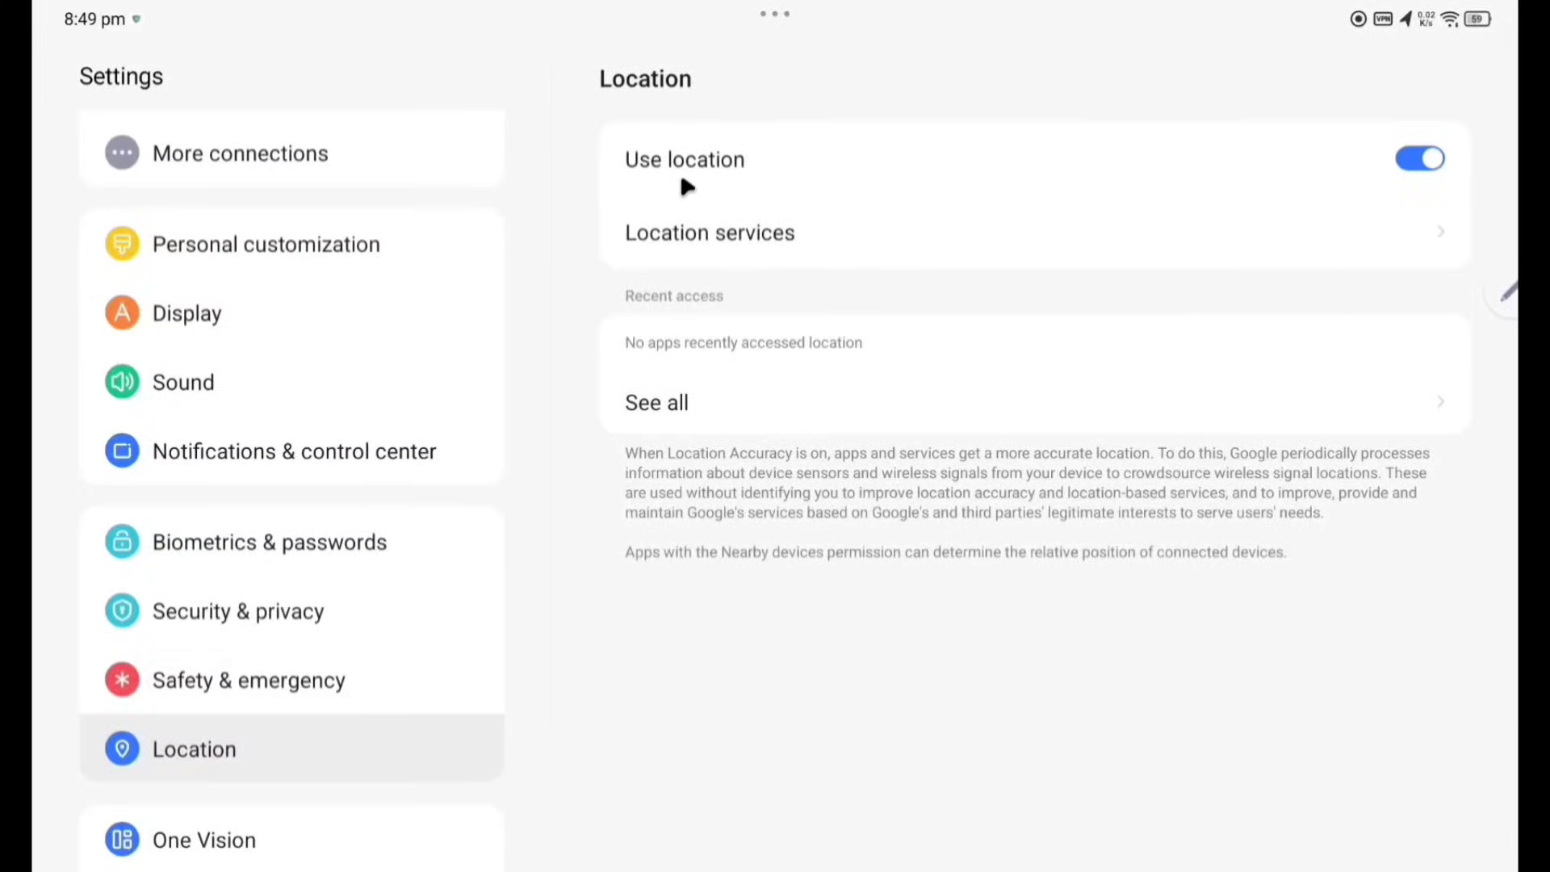
left_click(1418, 158)
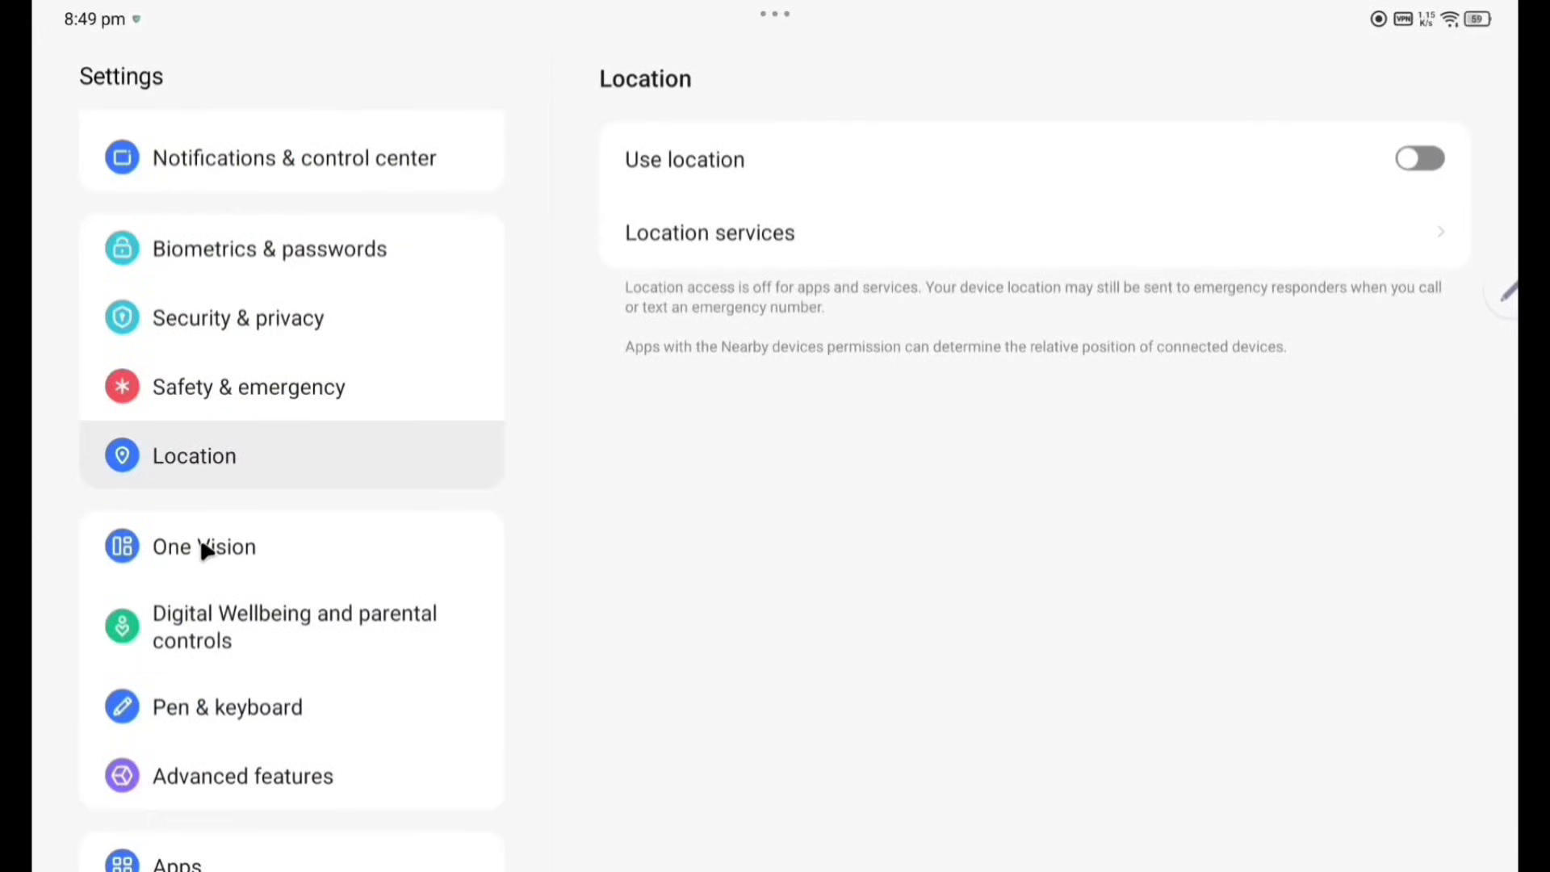
Move to the One Vision multitasking settings from the sidebar.
left_click(203, 545)
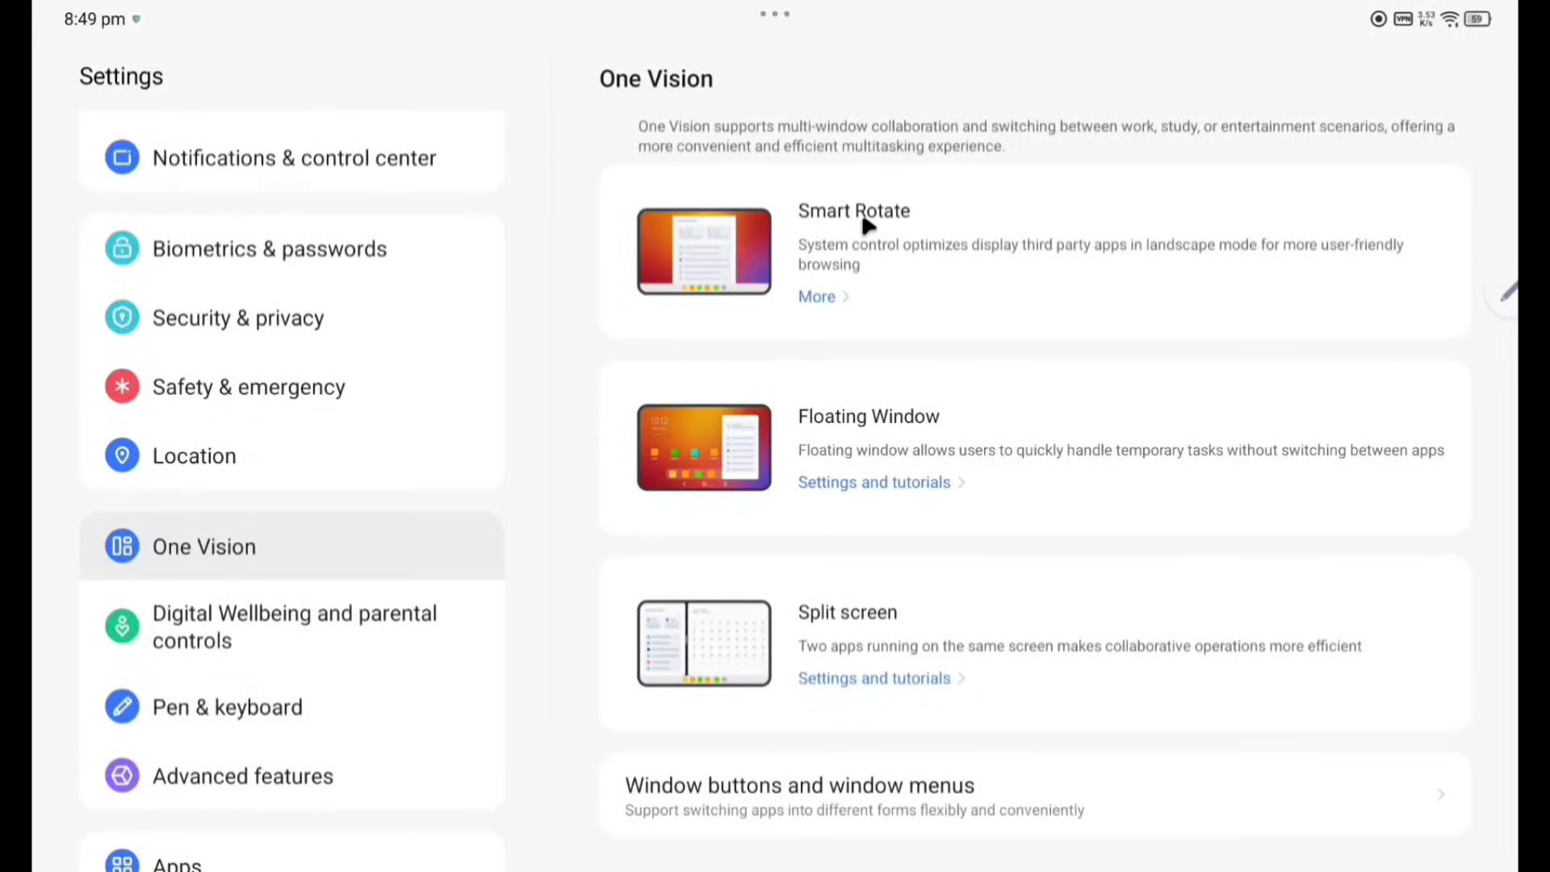
mouse_move(897, 556)
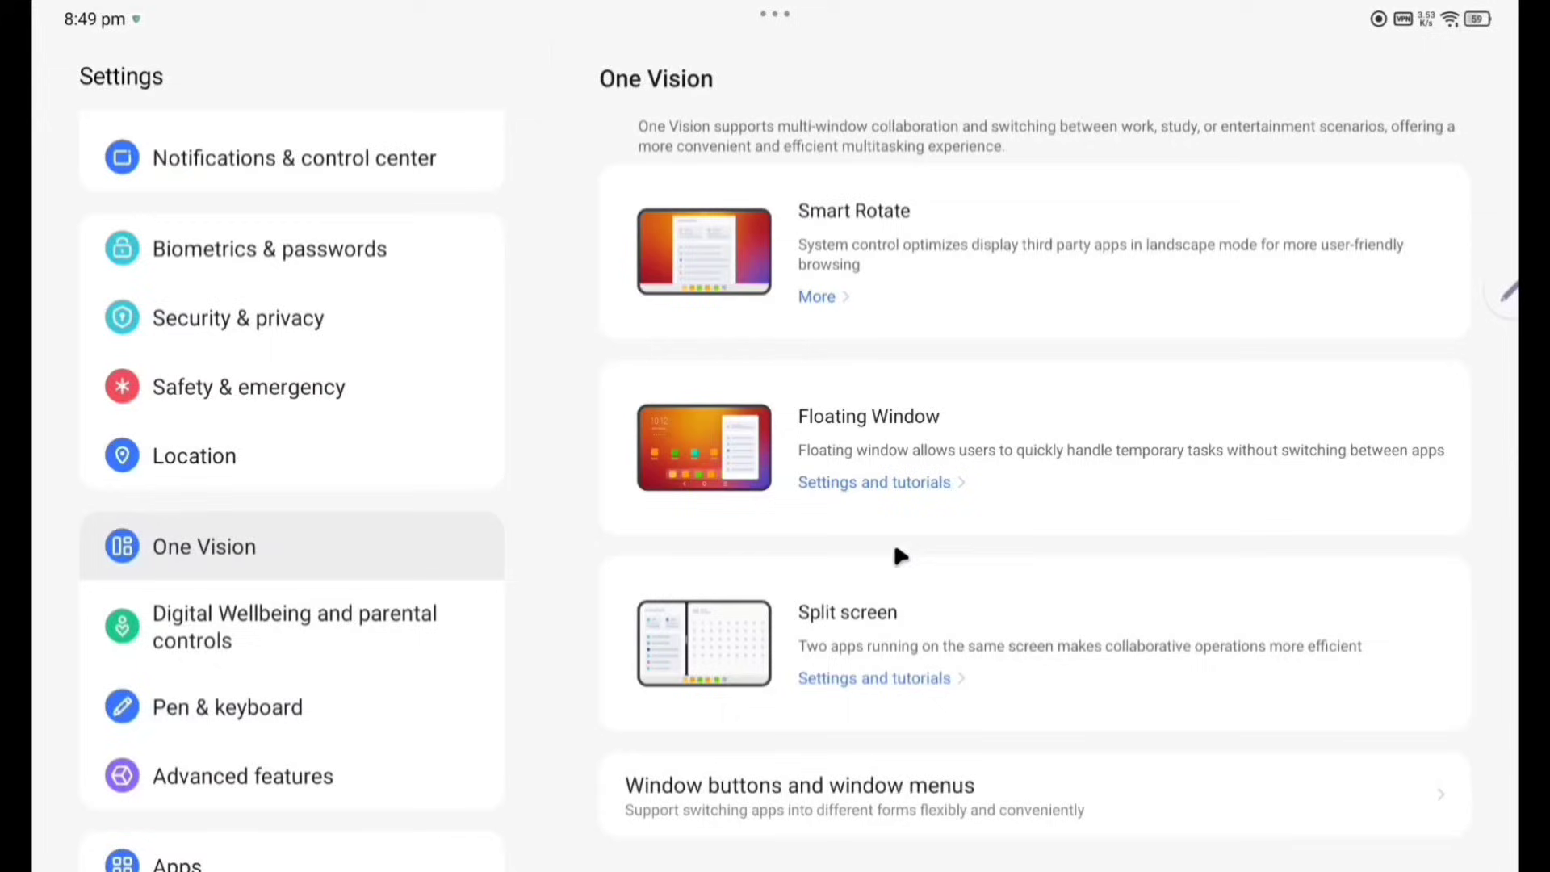
mouse_move(847, 221)
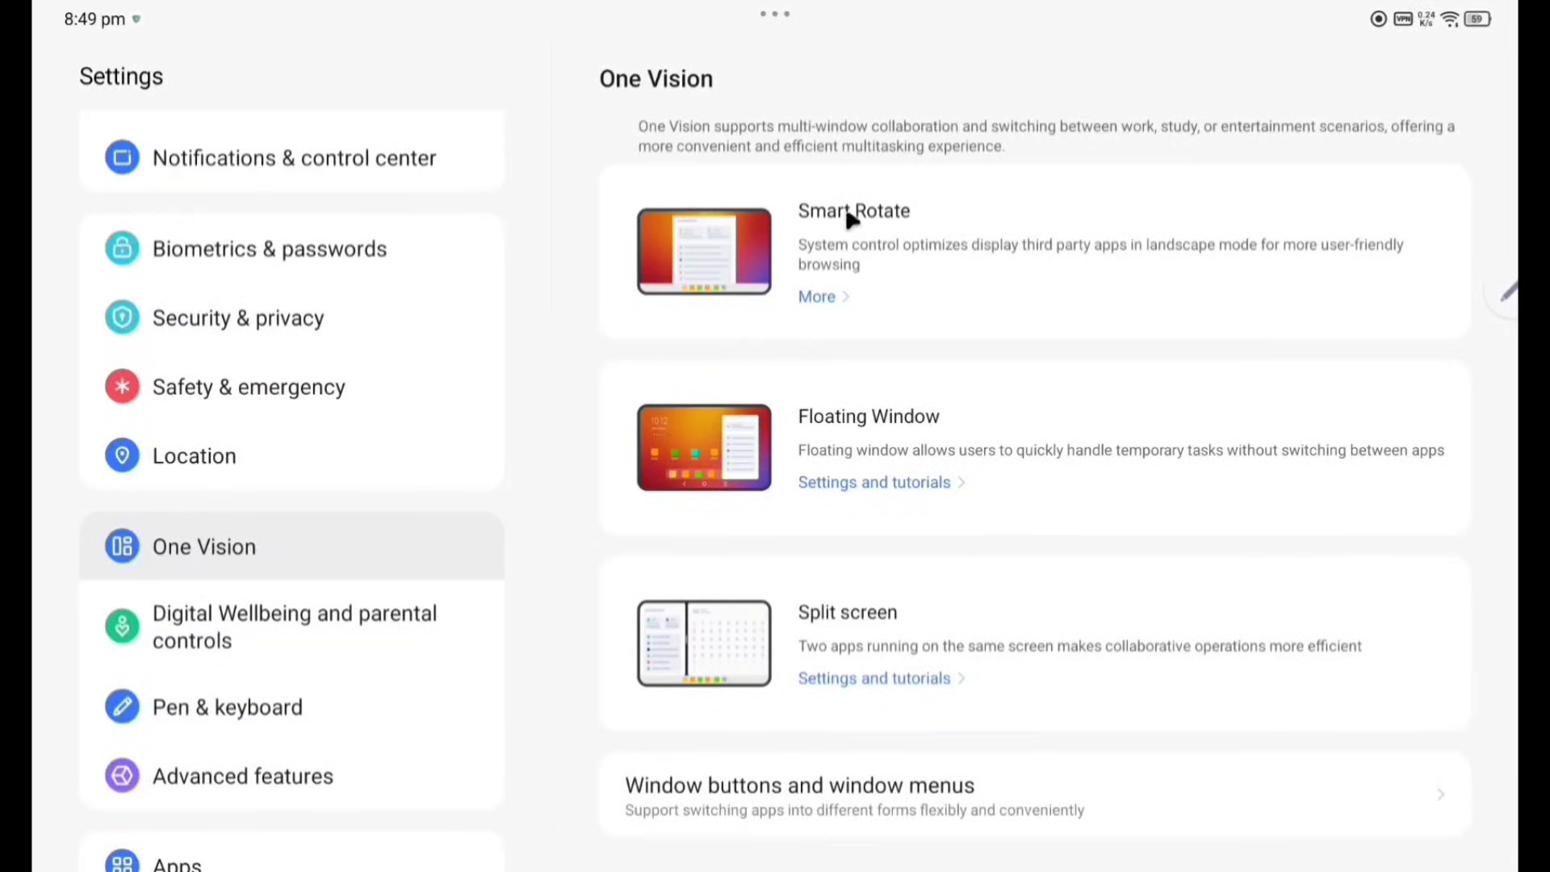
mouse_move(1050, 269)
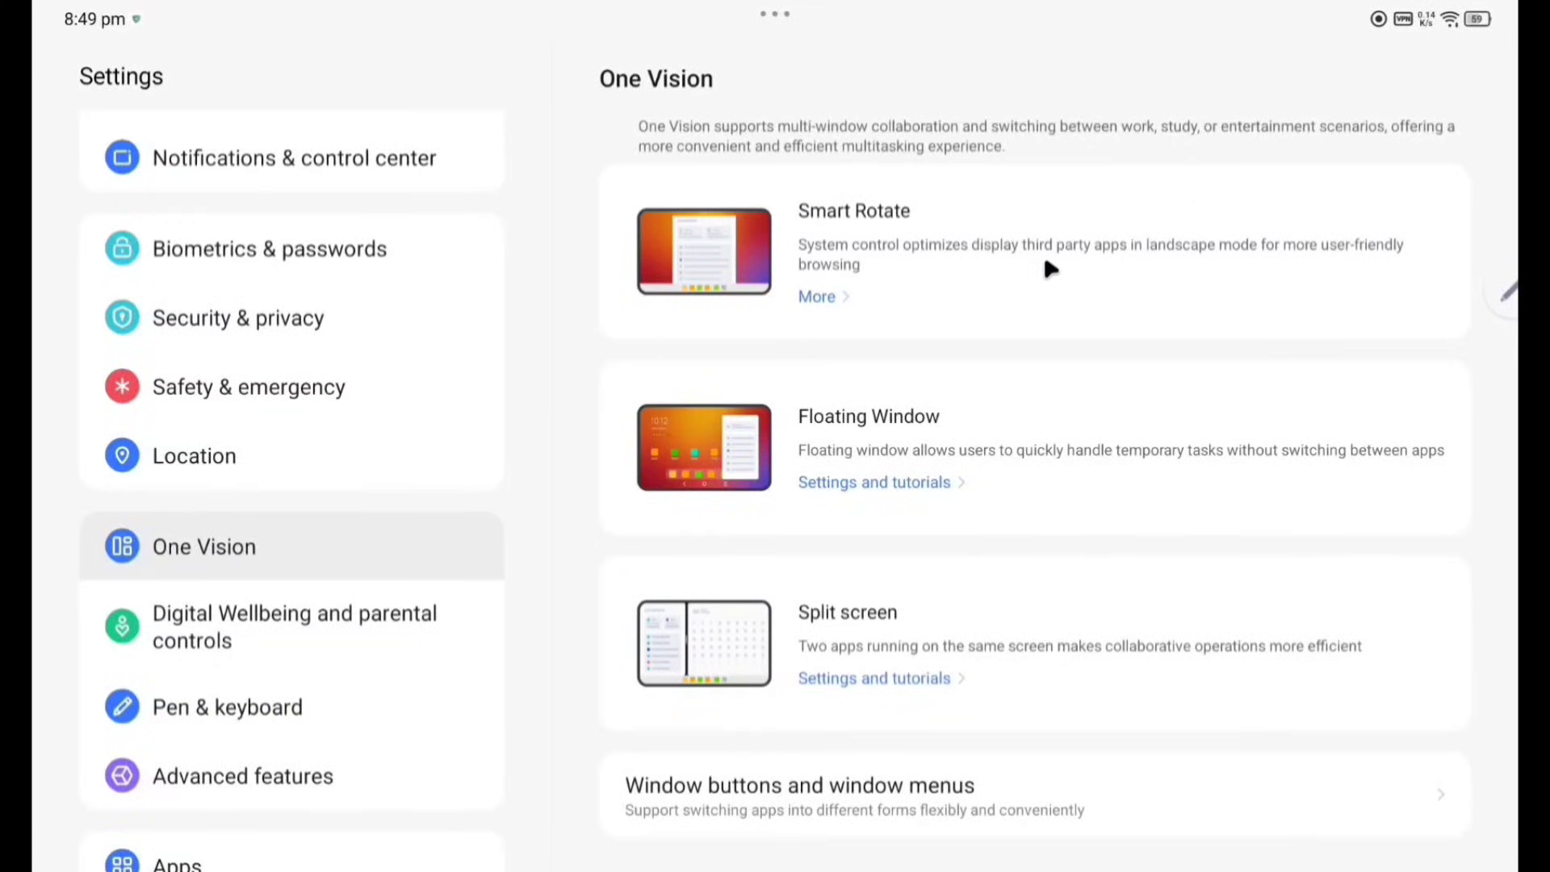
mouse_move(1268, 270)
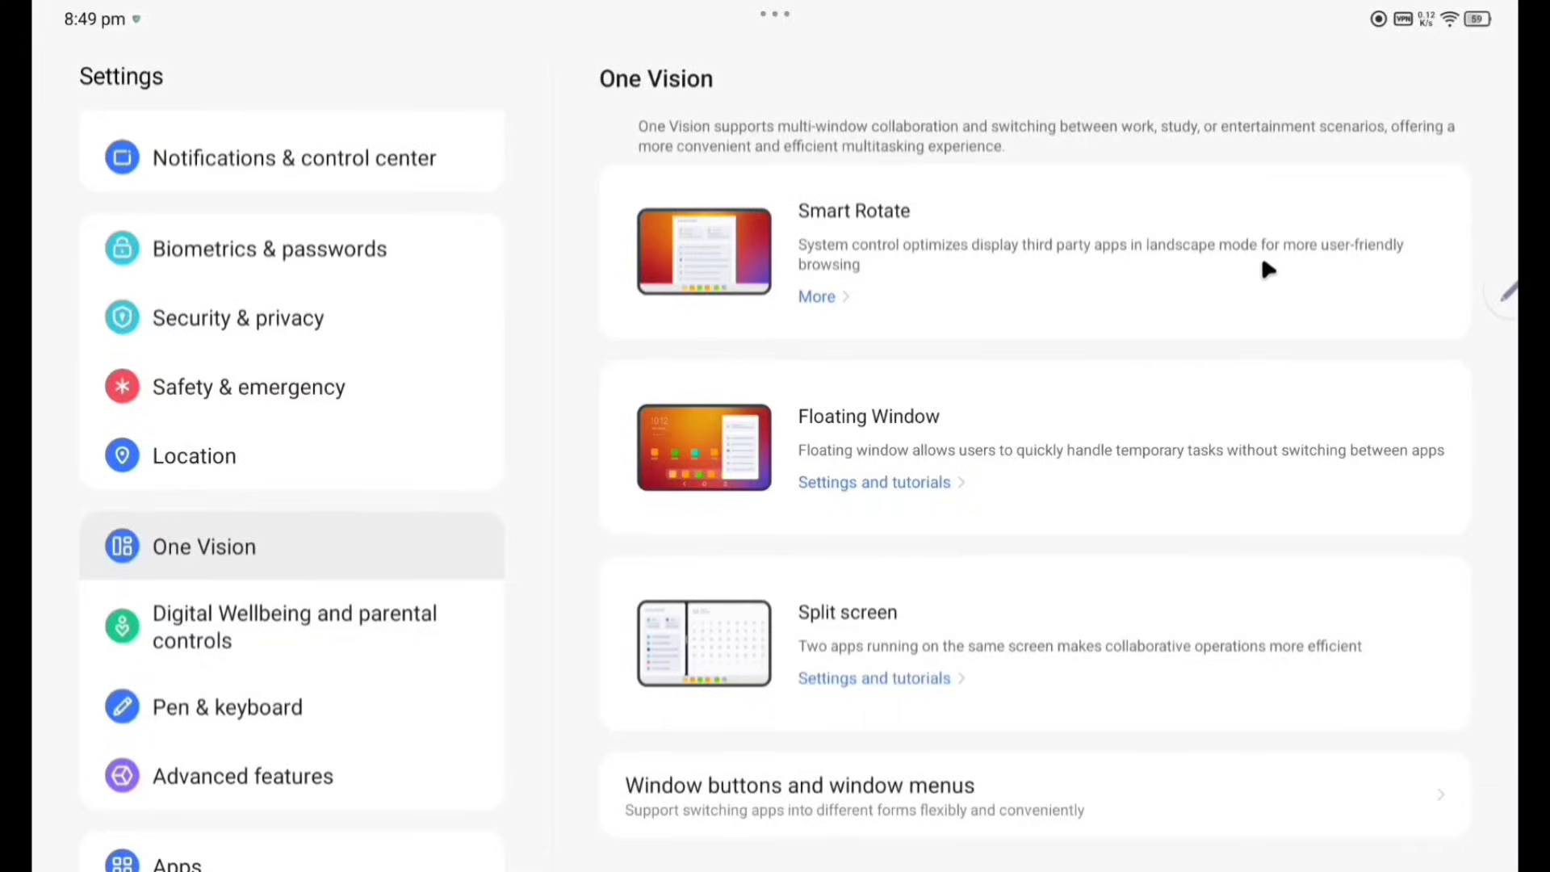
mouse_move(825, 274)
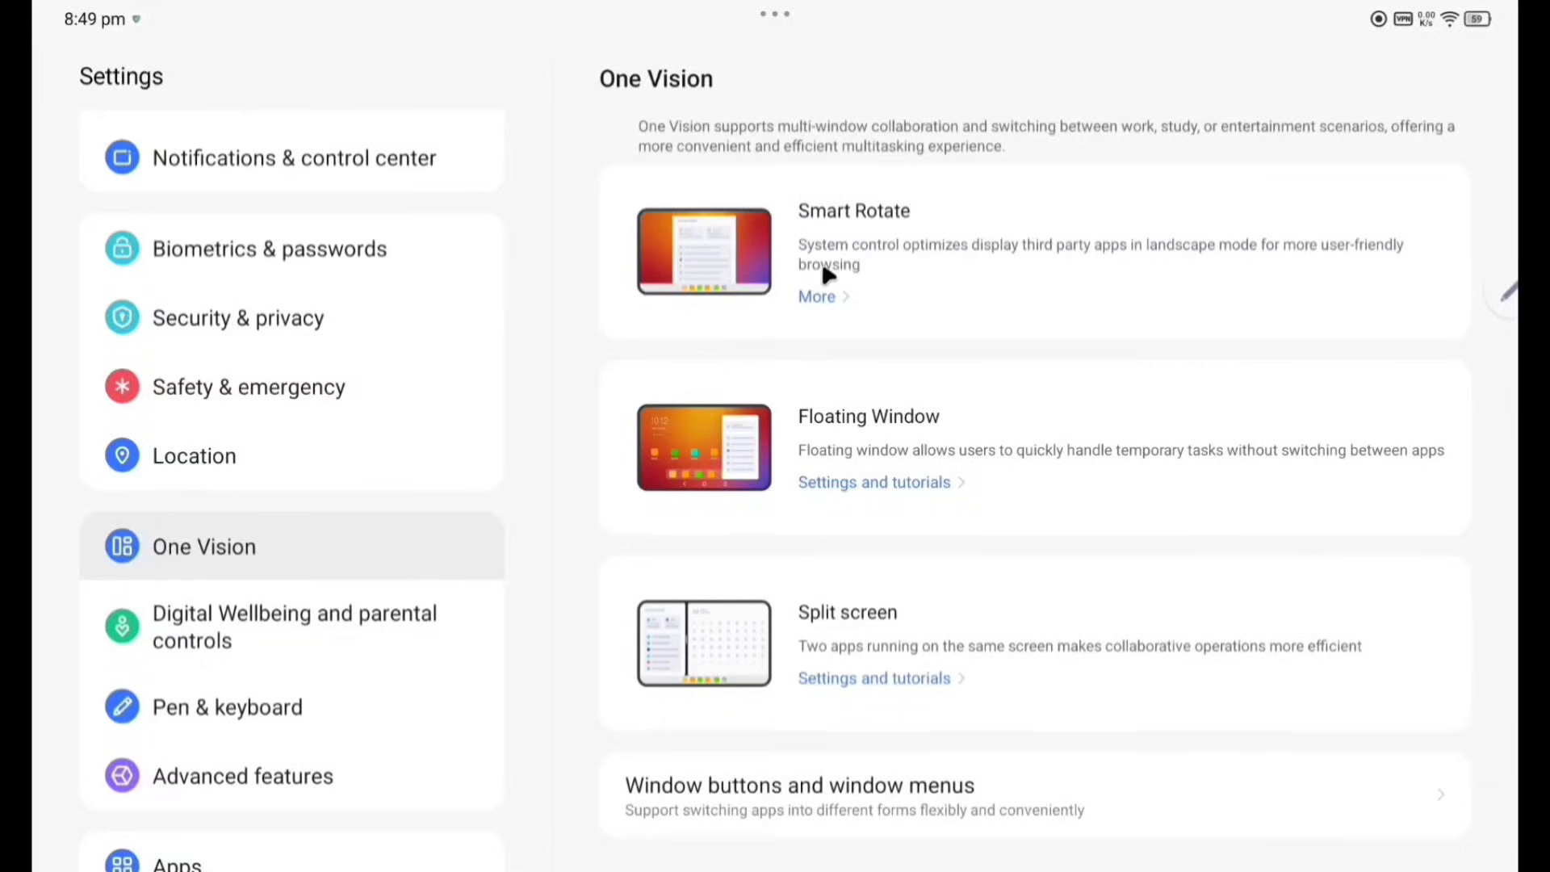
left_click(815, 297)
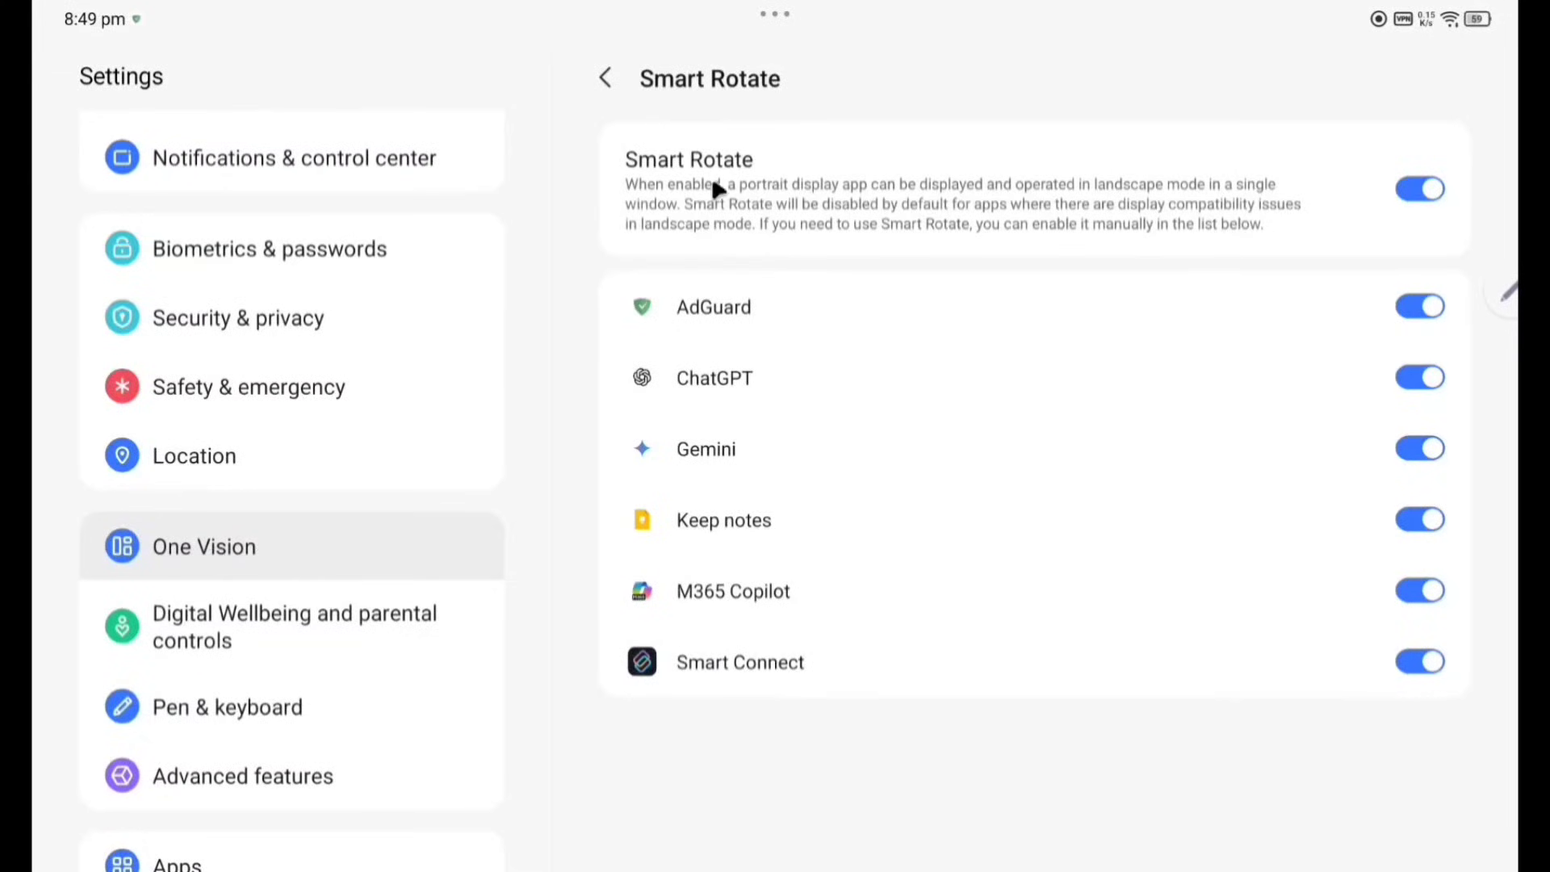
left_click(604, 78)
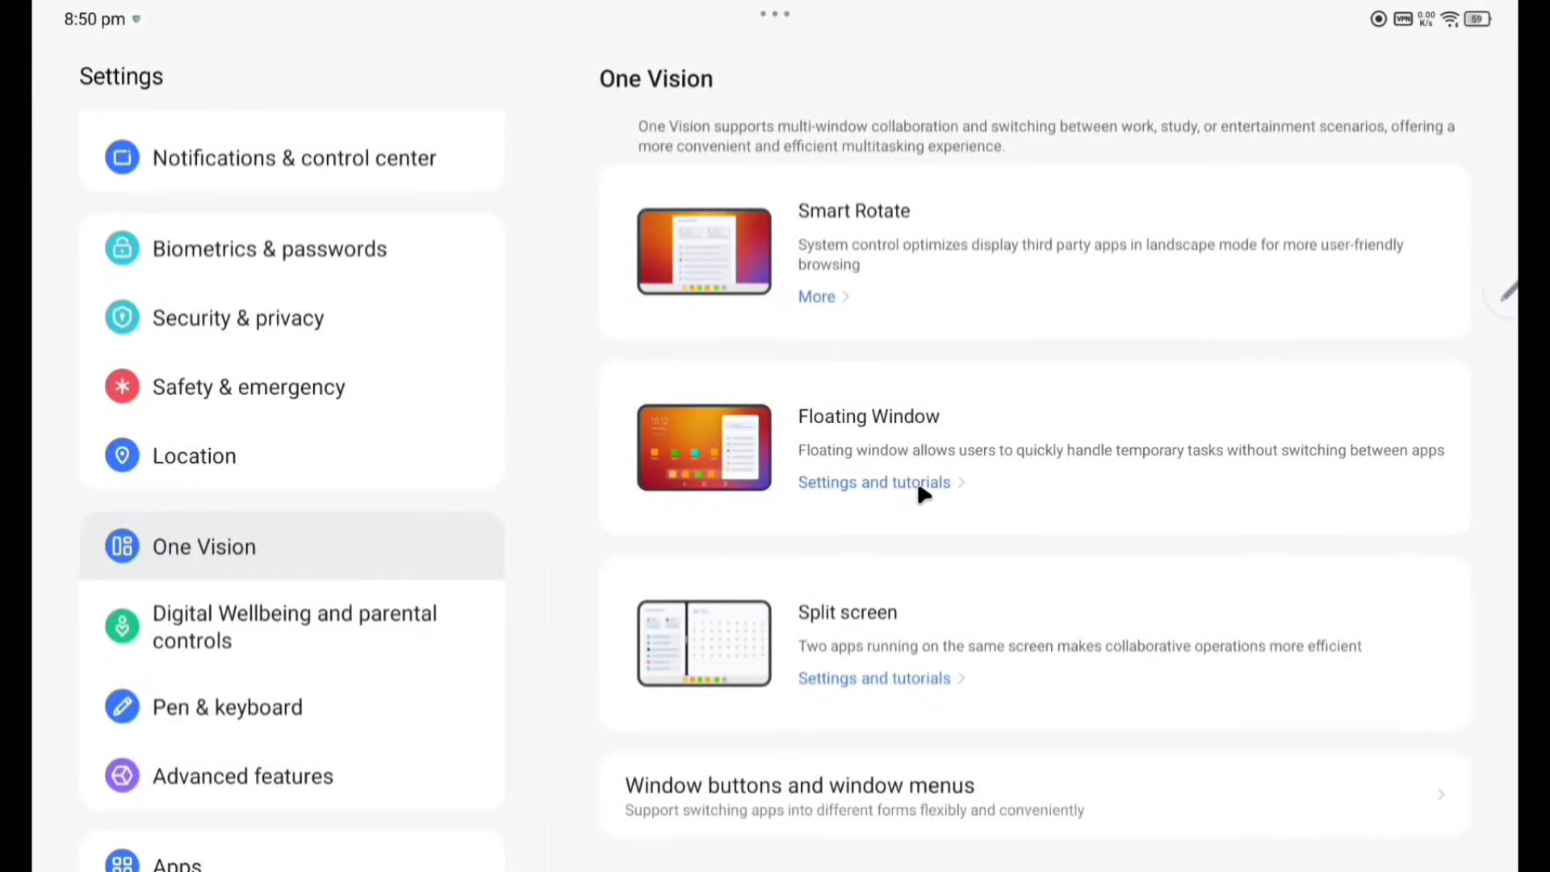
left_click(873, 482)
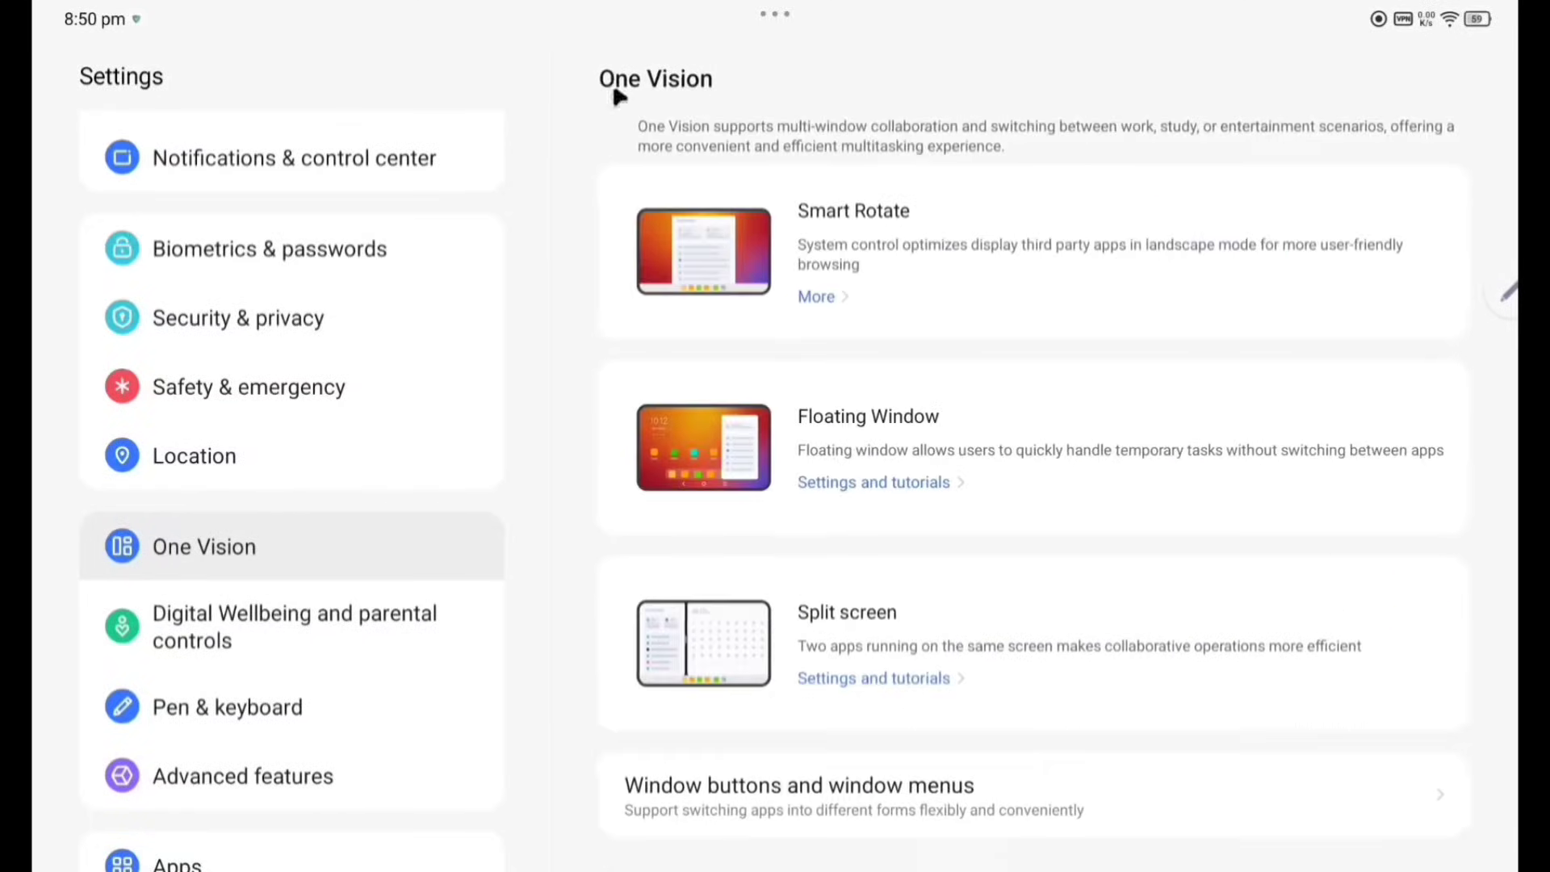
left_click(846, 612)
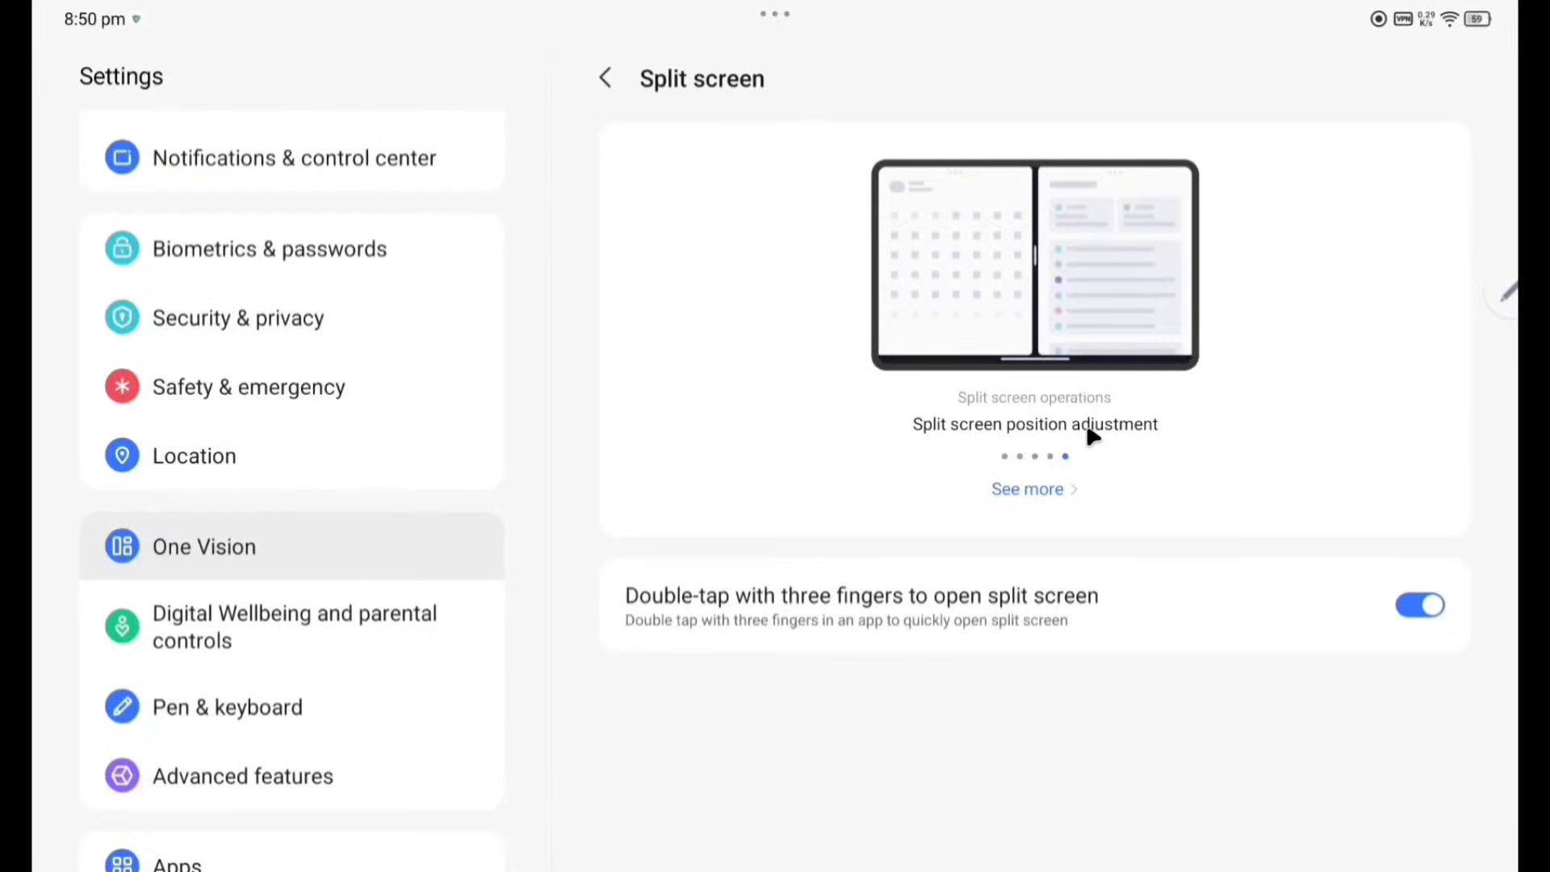
left_click(604, 78)
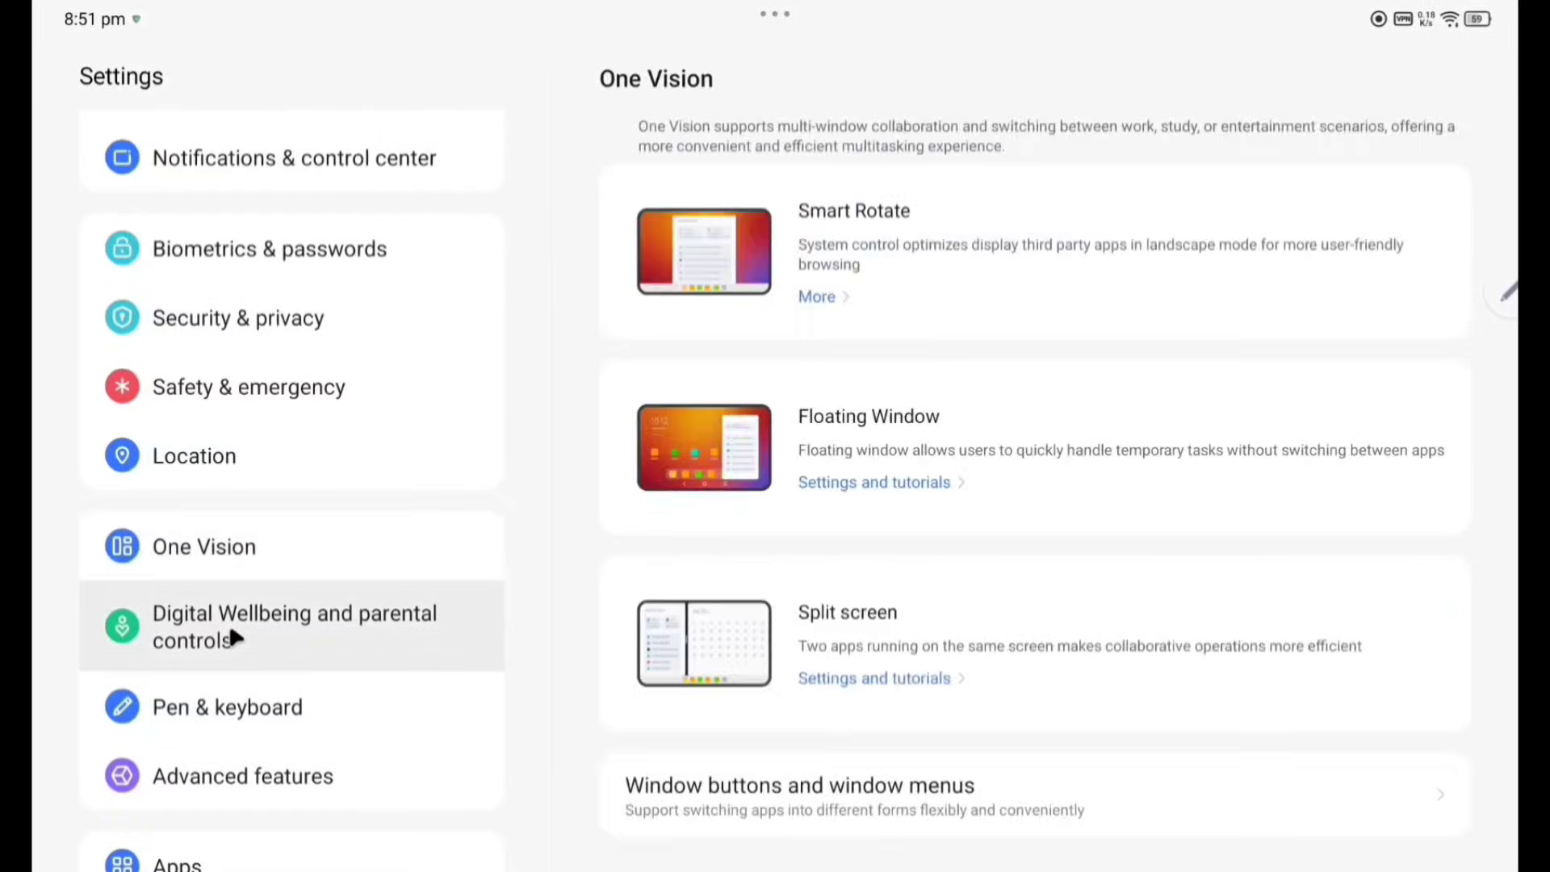
Review Digital Wellbeing showing 3 hrs 2 mins screen time and 50 unlocks today.
left_click(294, 626)
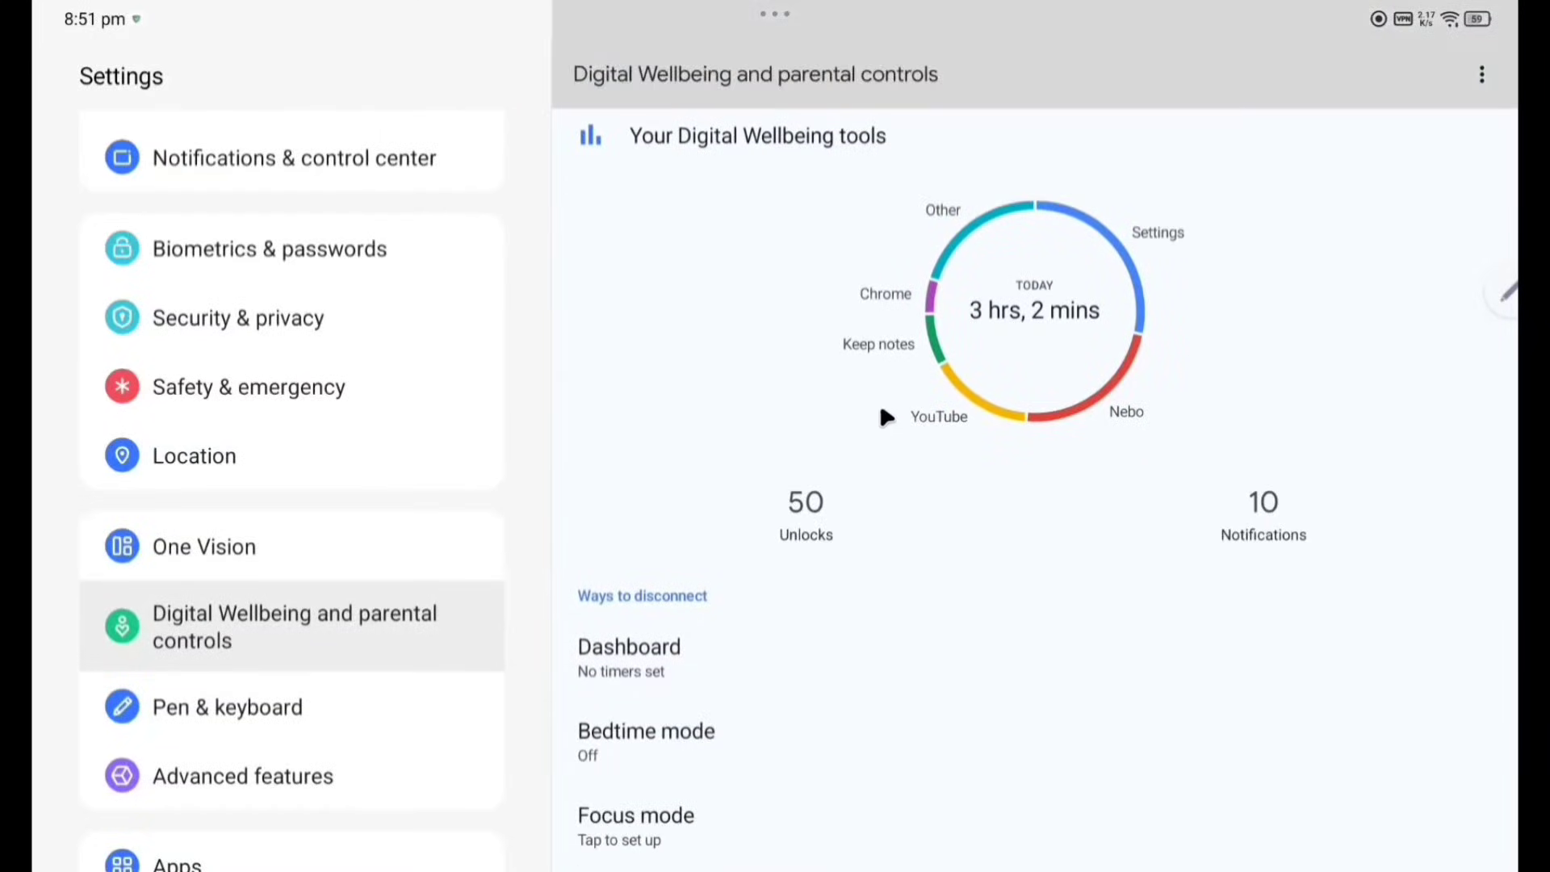
scroll("down", 3)
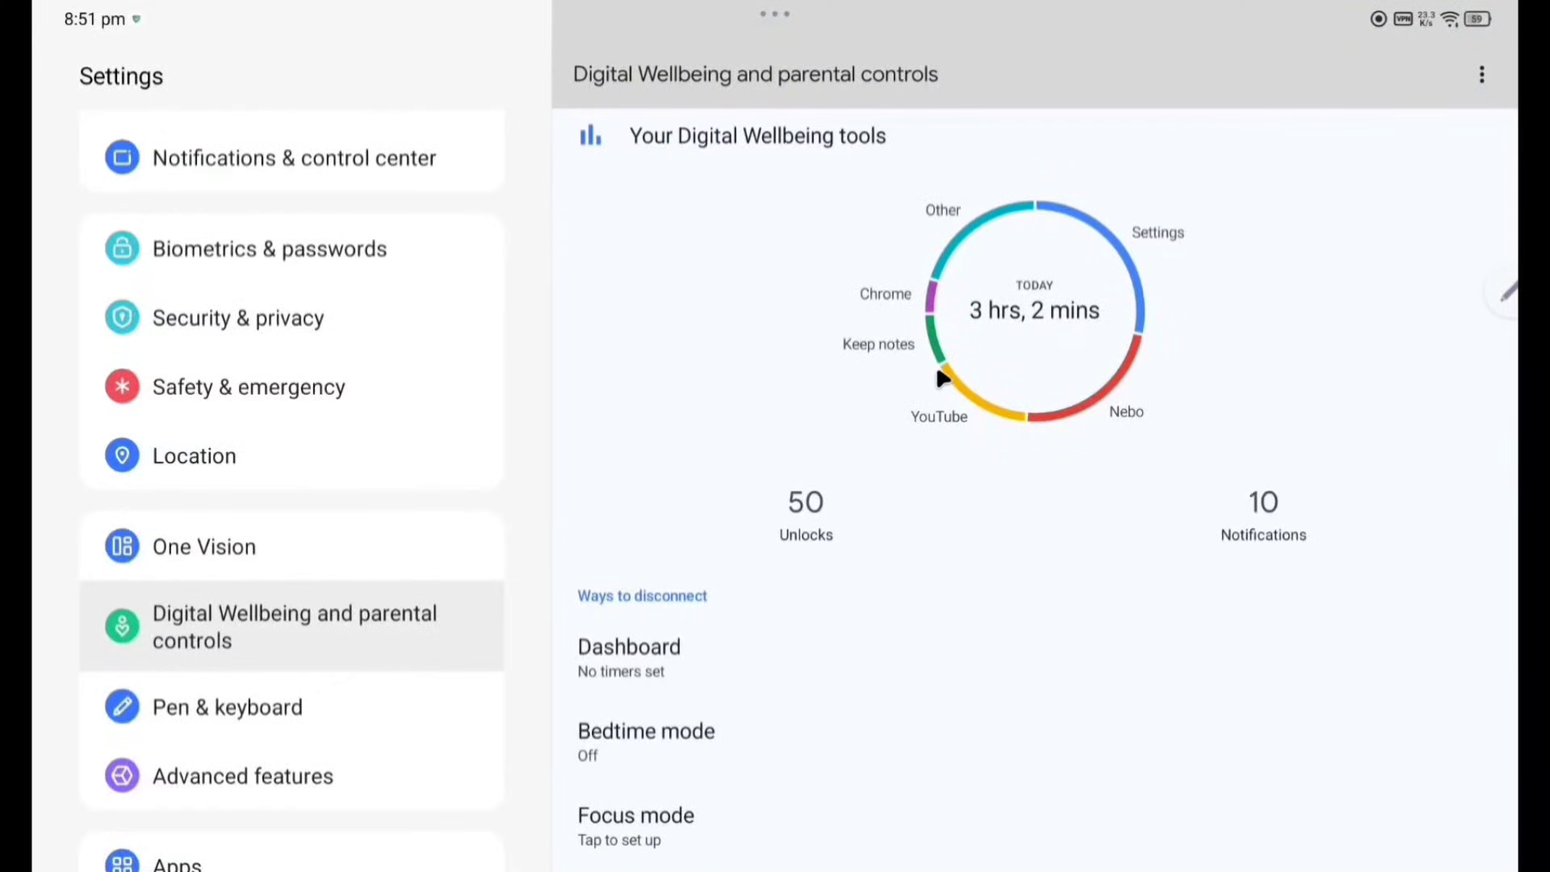
scroll("down", 3)
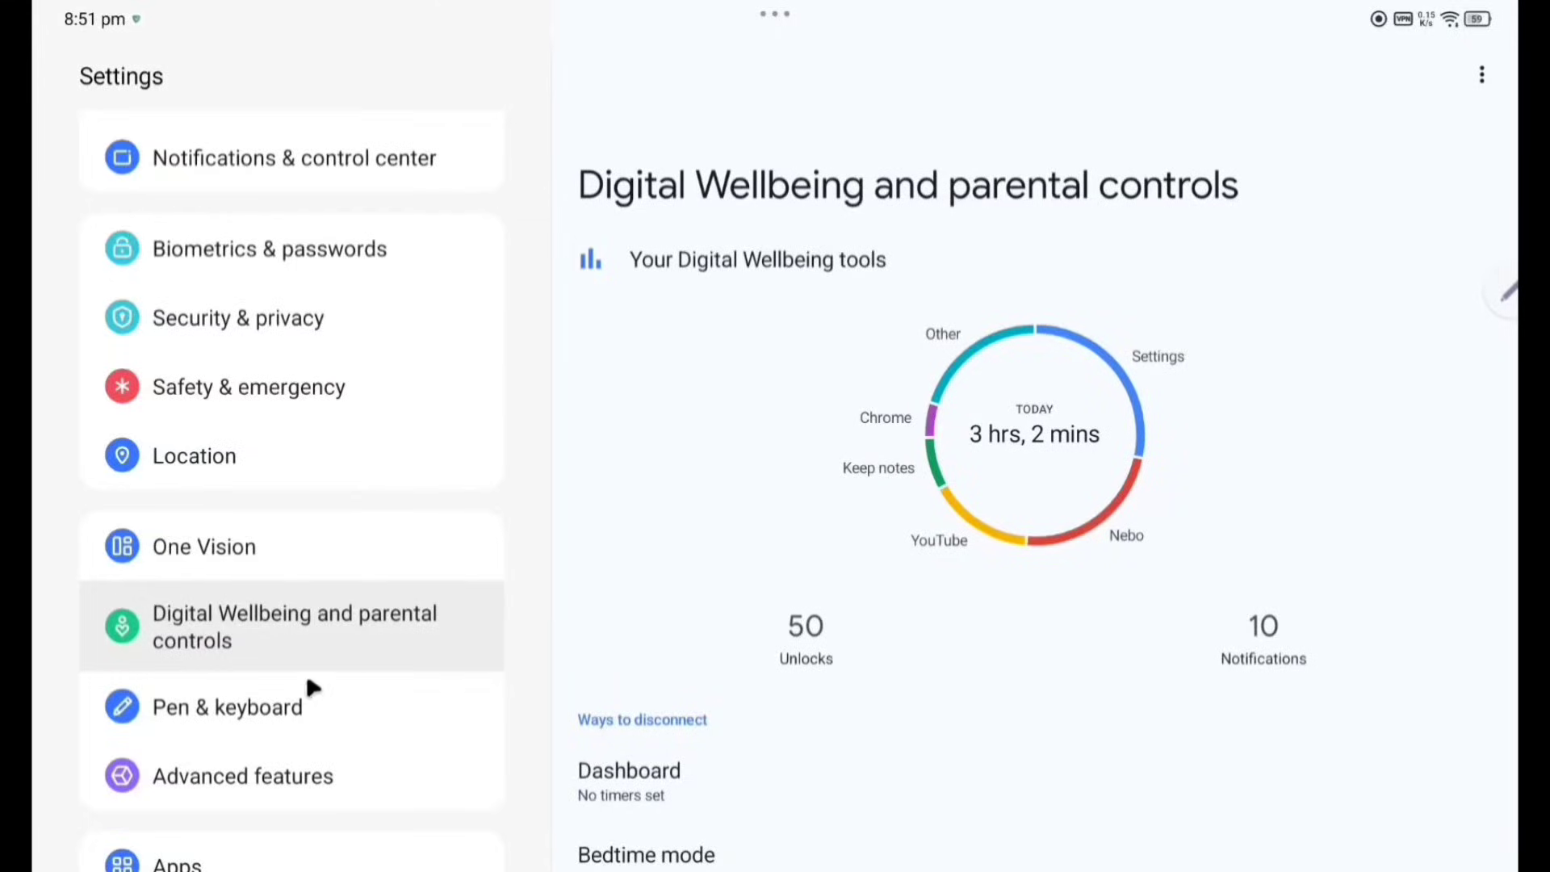
Review the Pen options under Pen & keyboard, then move to Advanced features.
left_click(226, 706)
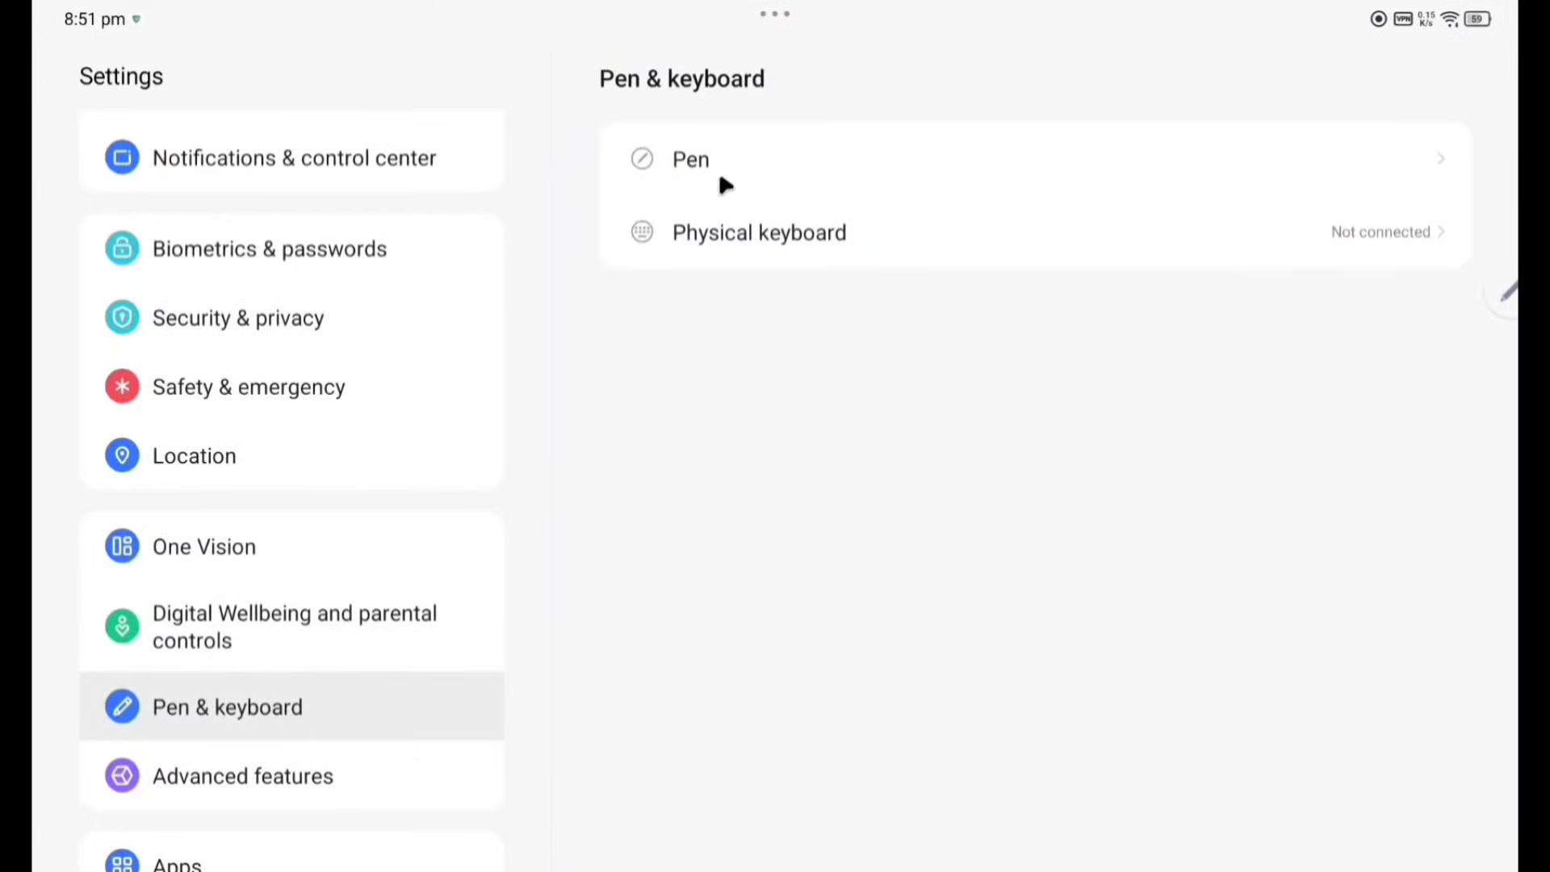
left_click(689, 158)
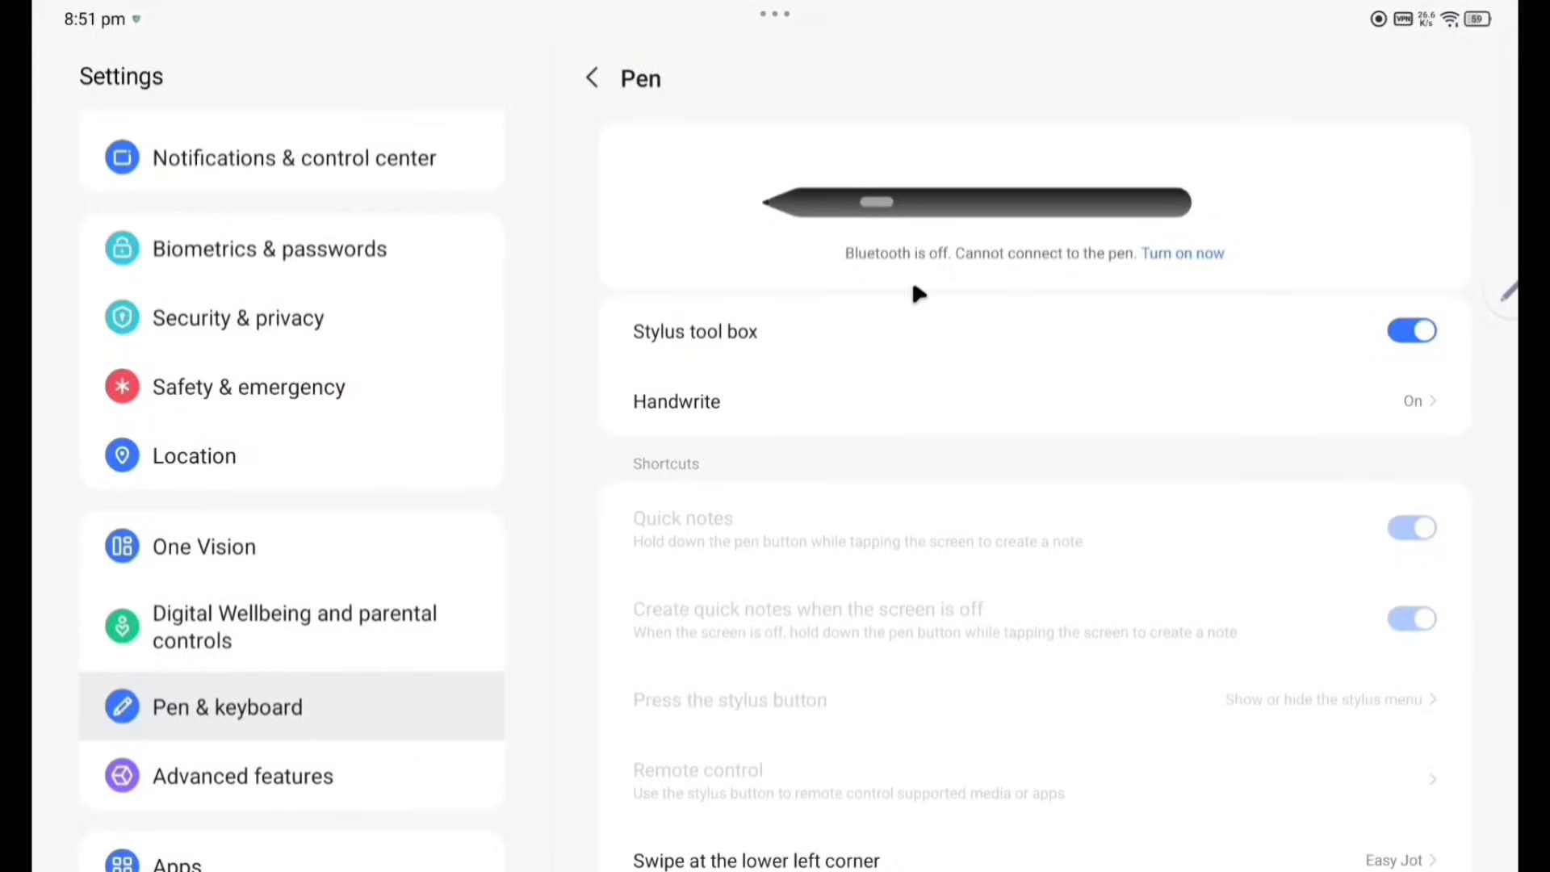
scroll("down", 3)
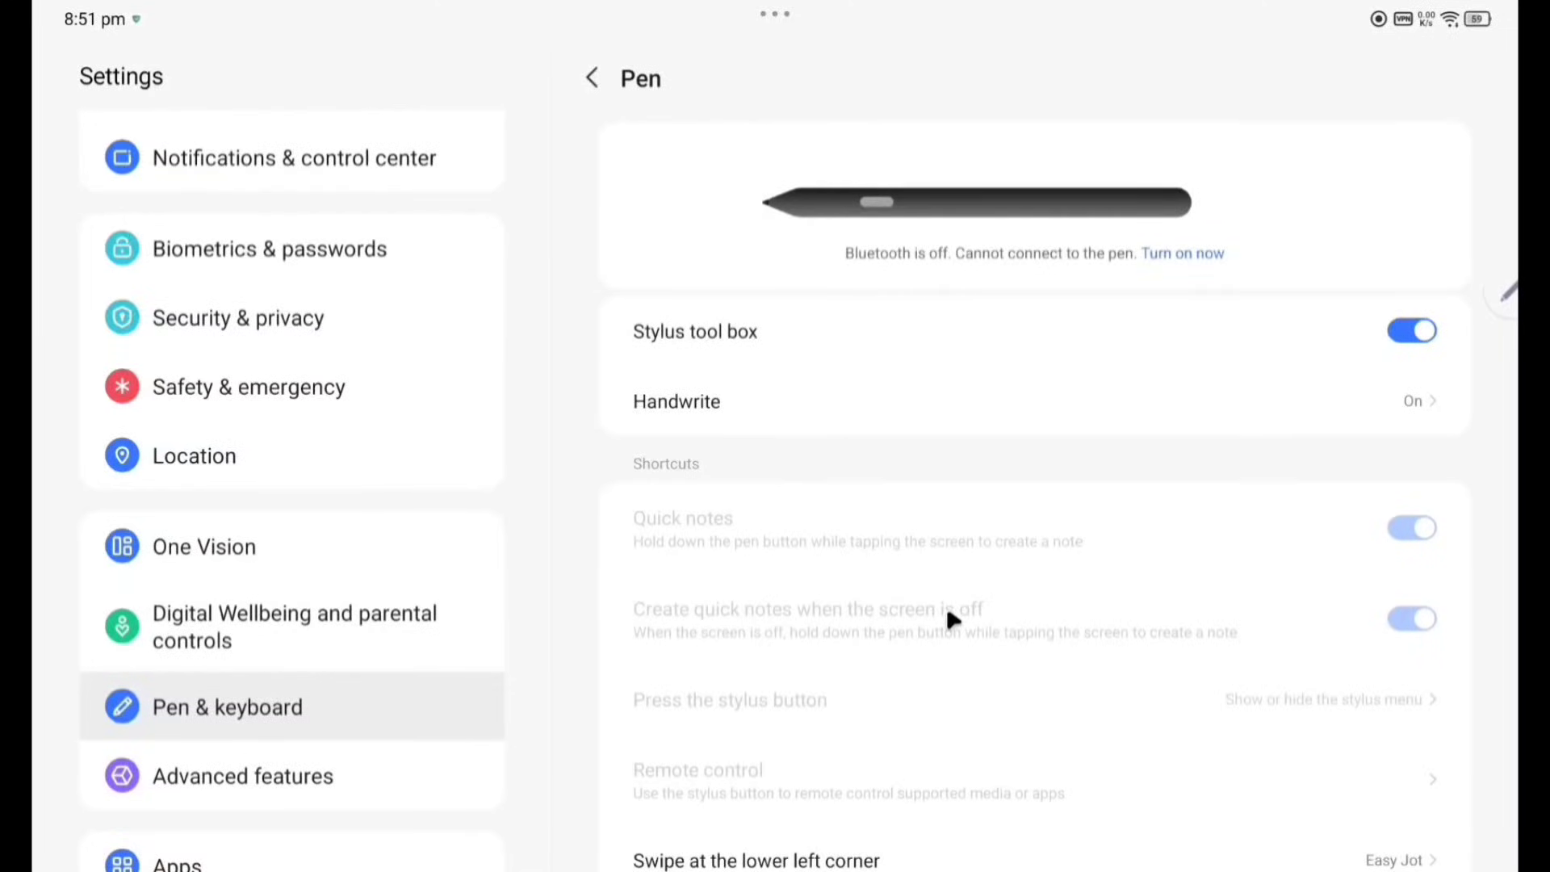
left_click(242, 777)
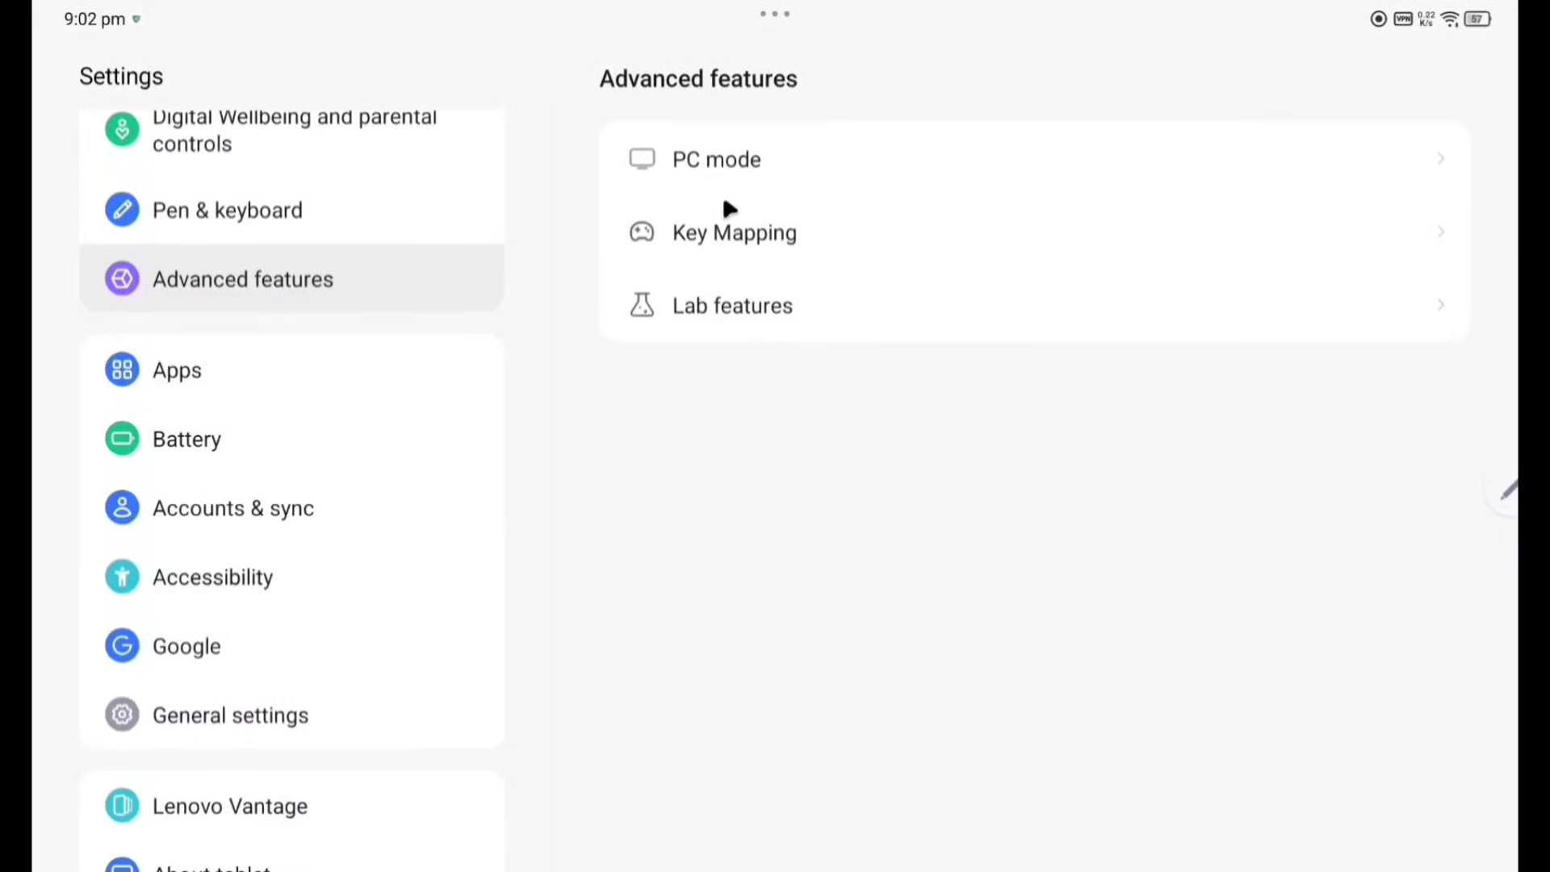
Bring up the Welcome to Key Mapping page from Advanced features.
left_click(733, 231)
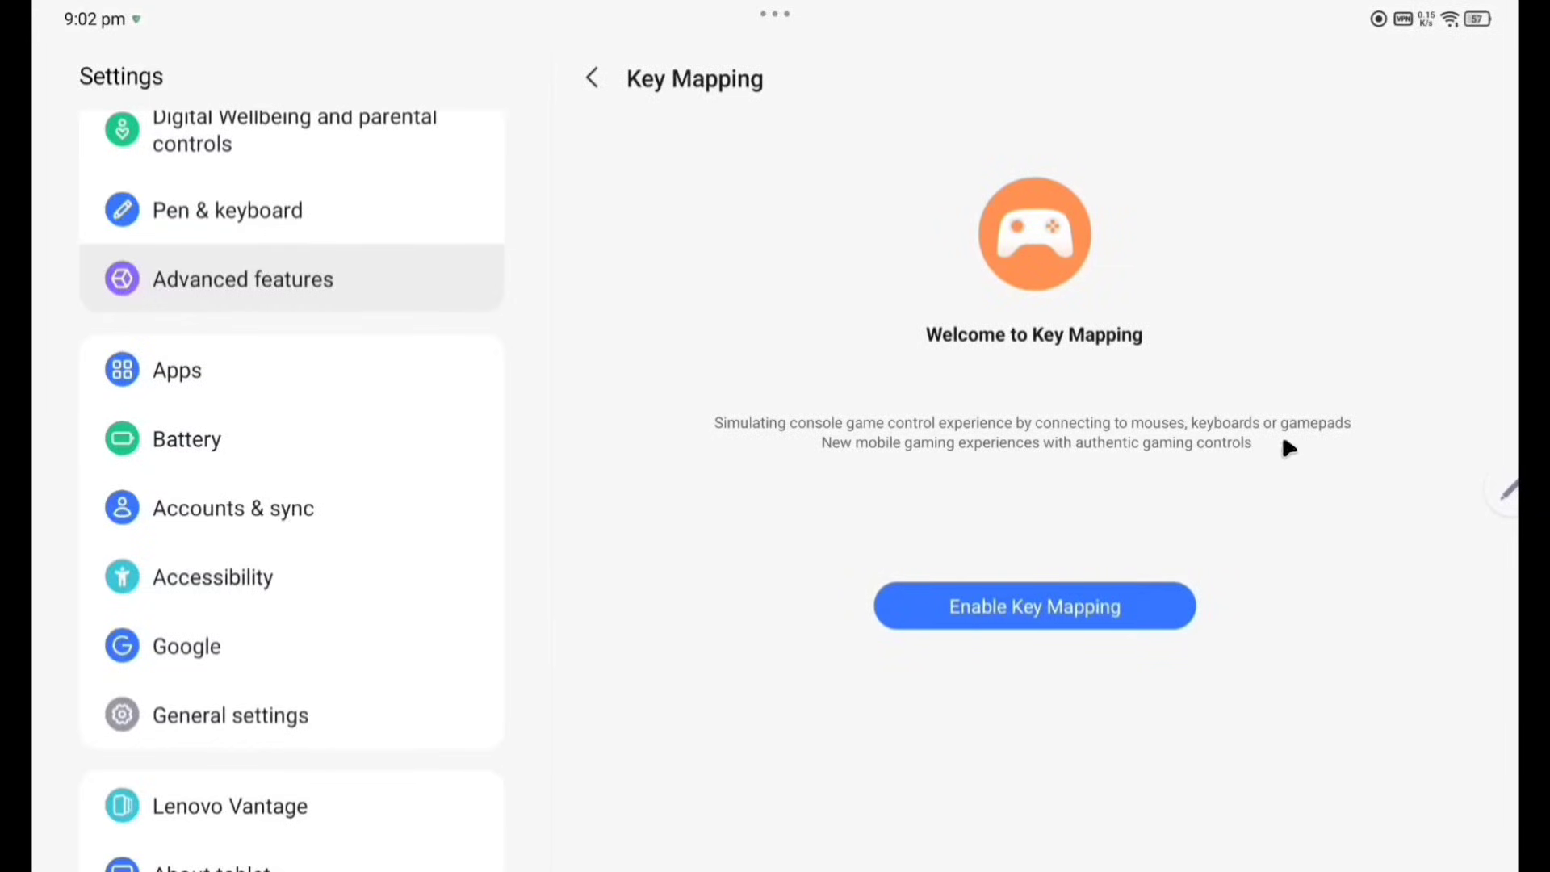
mouse_move(1050, 457)
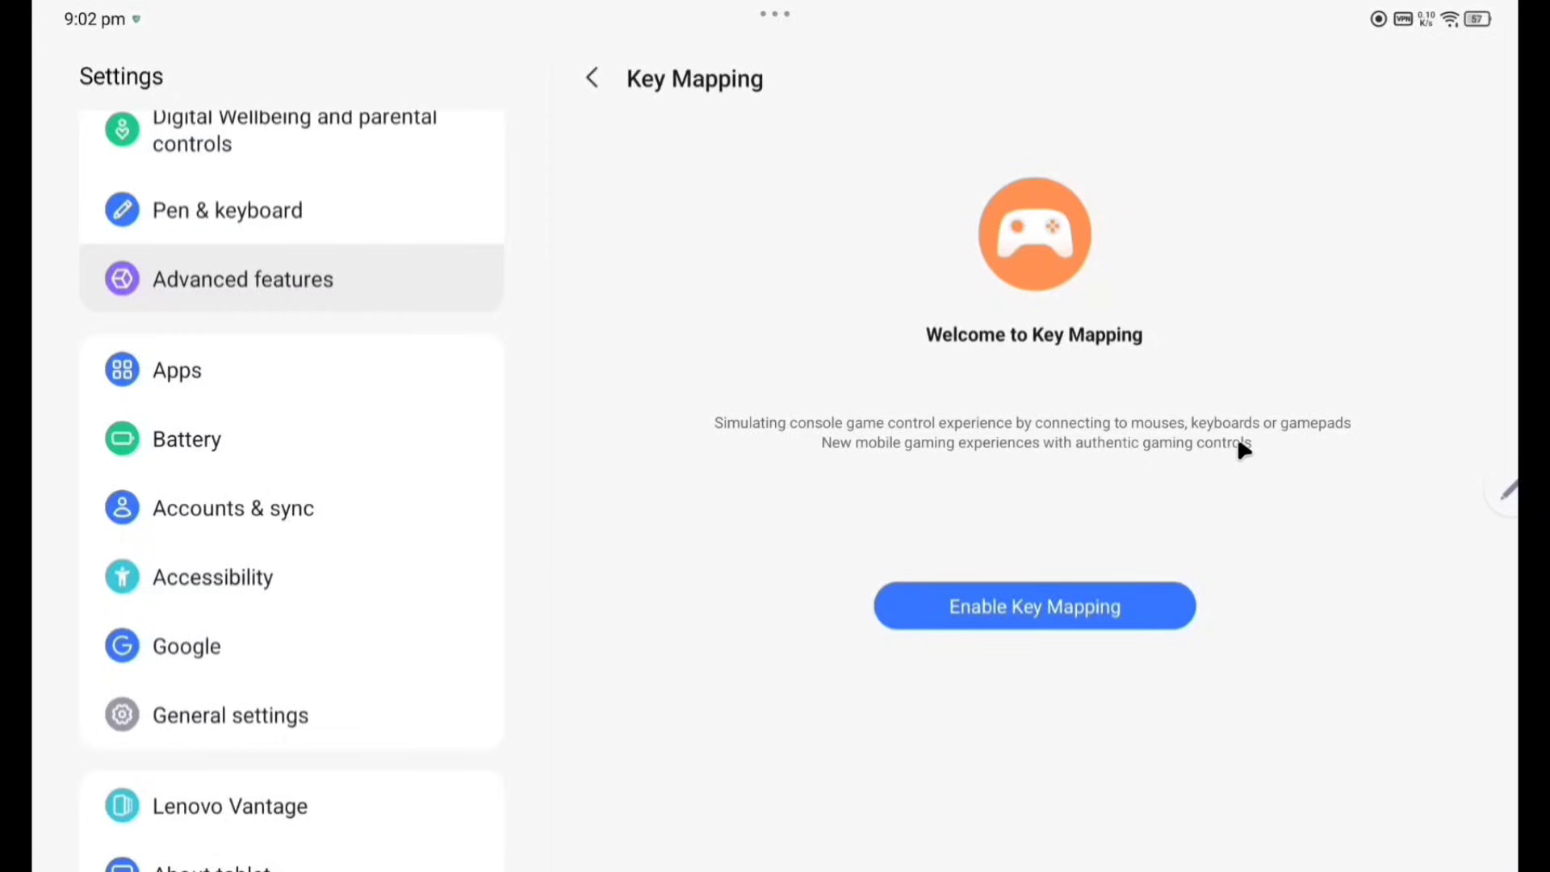
mouse_move(182, 373)
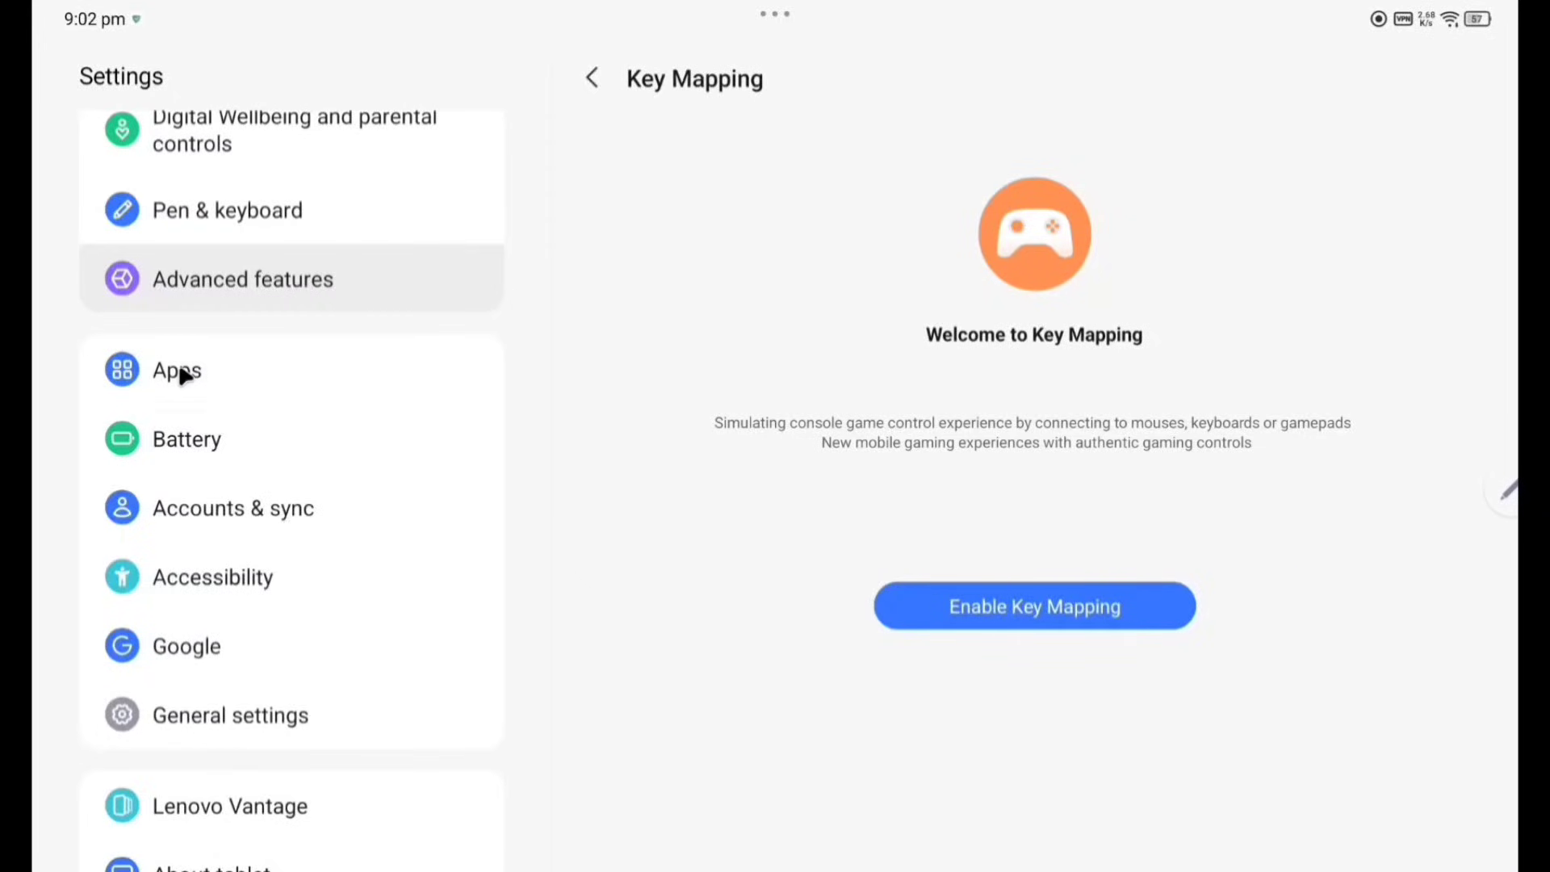
Review the Apps page with recently opened apps, 48 installed apps and general options.
left_click(176, 370)
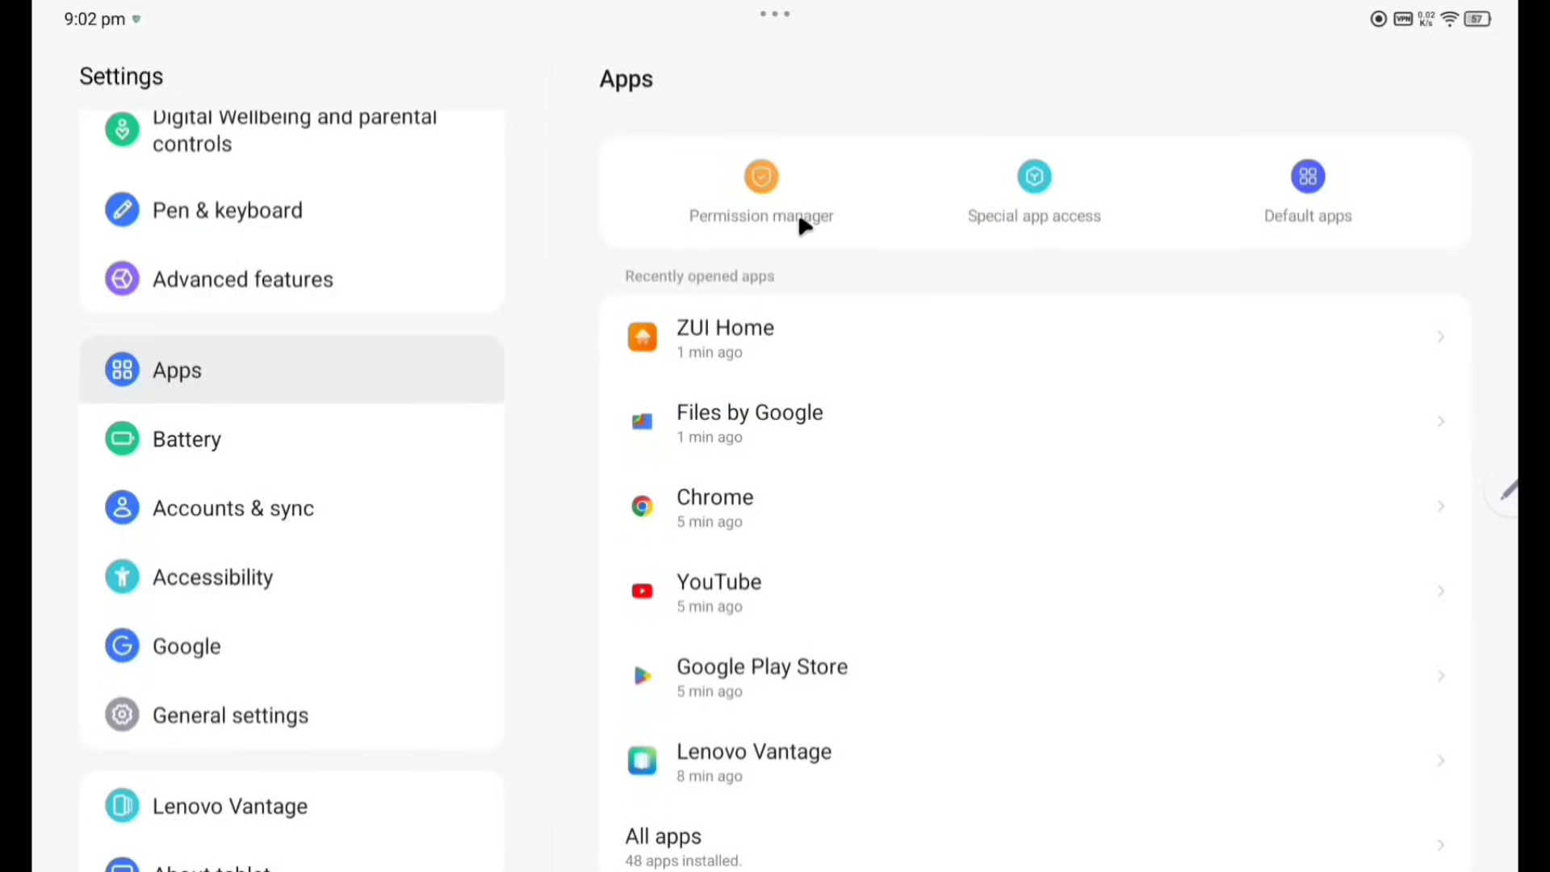
mouse_move(1331, 215)
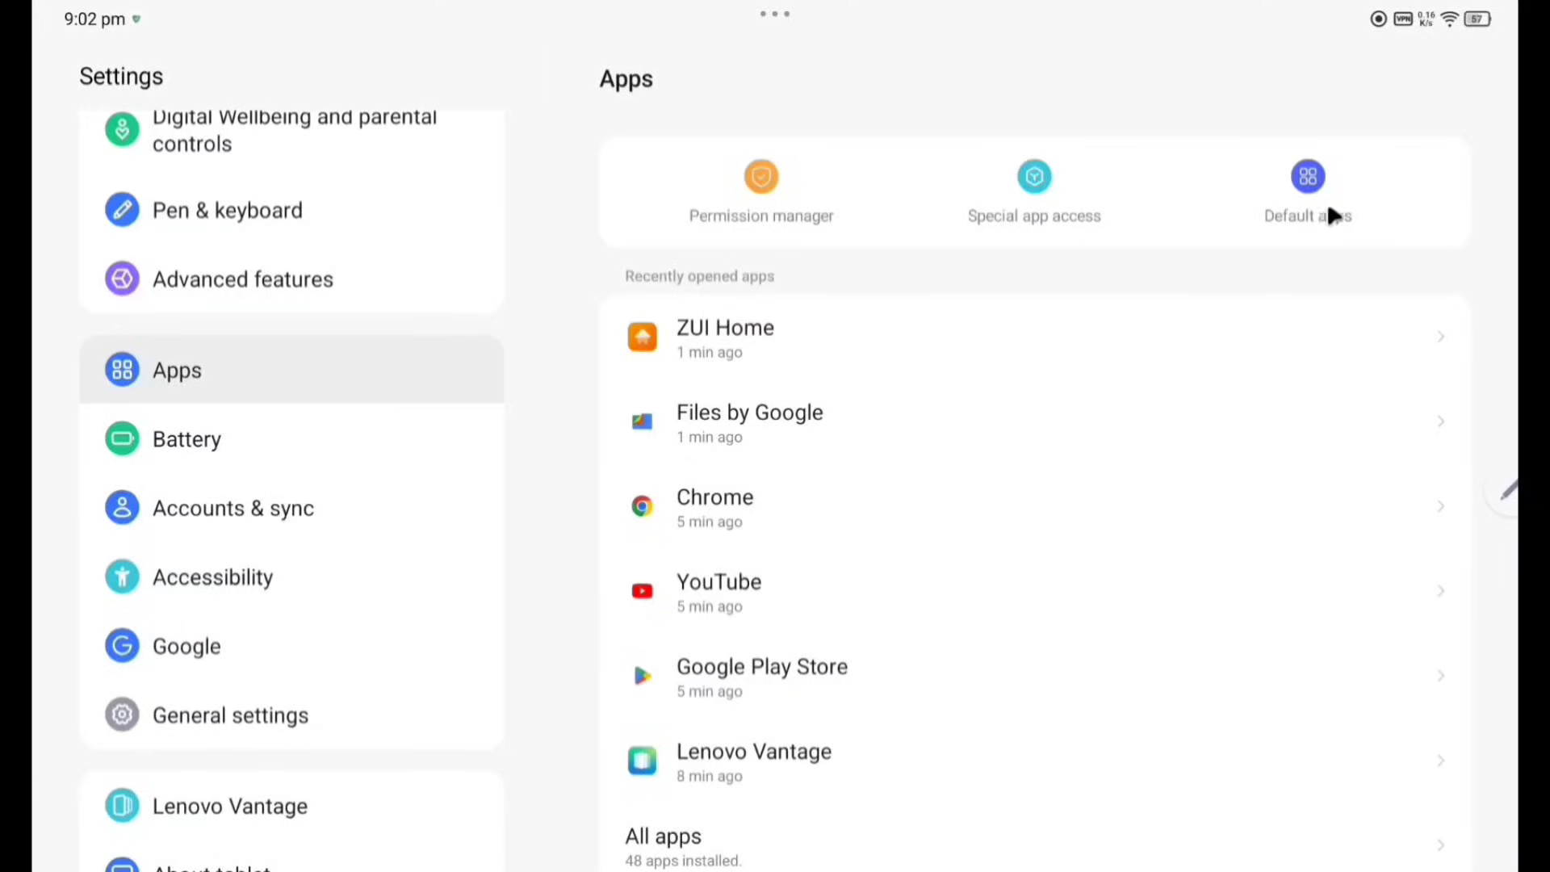
scroll("down", 3)
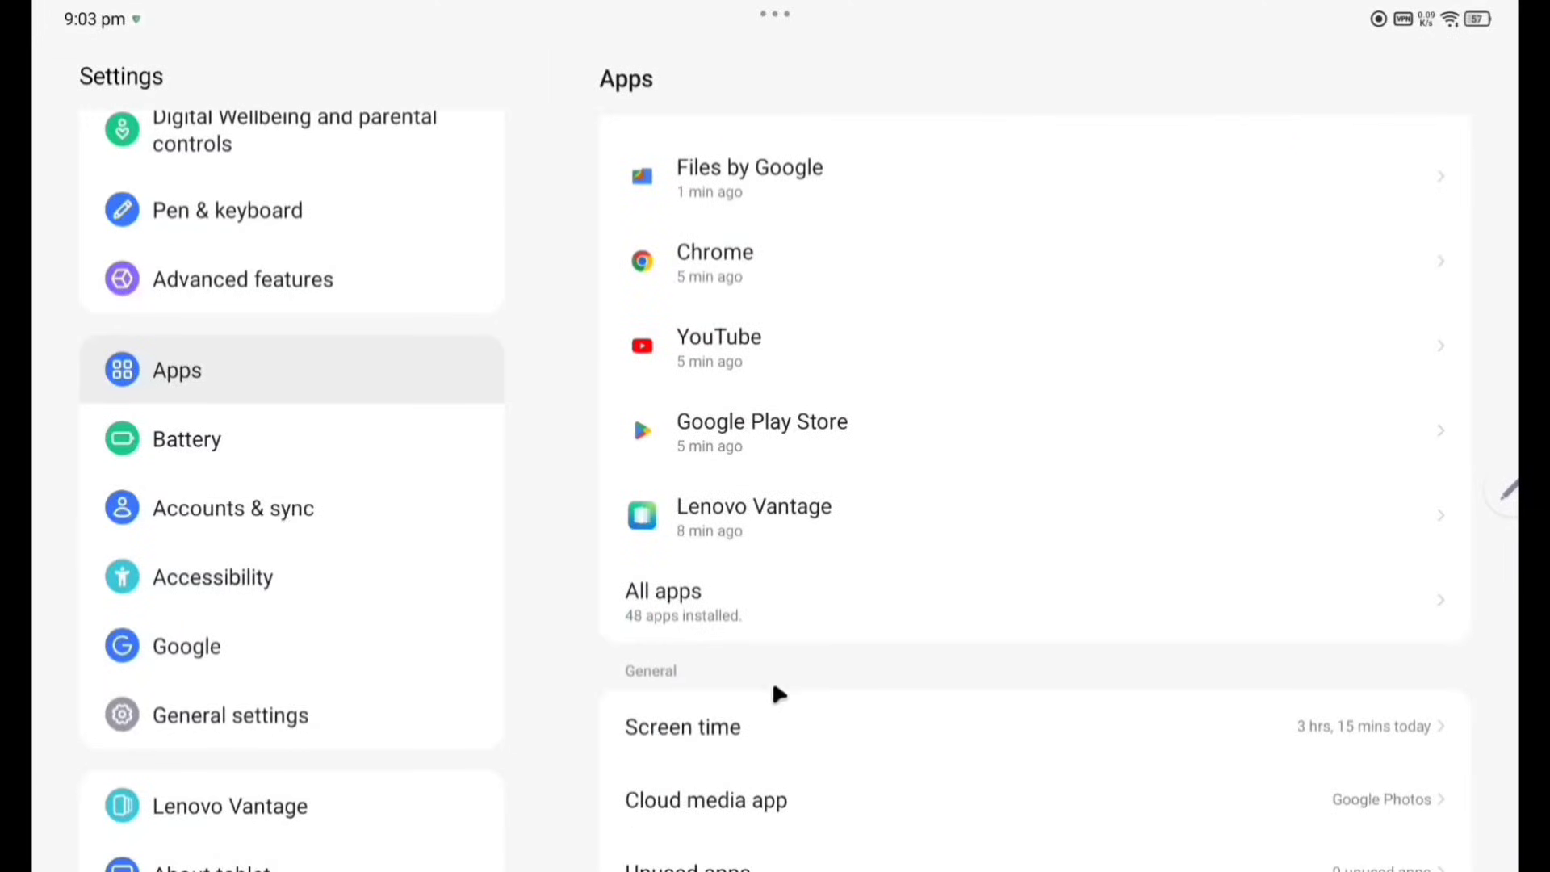
mouse_move(736, 750)
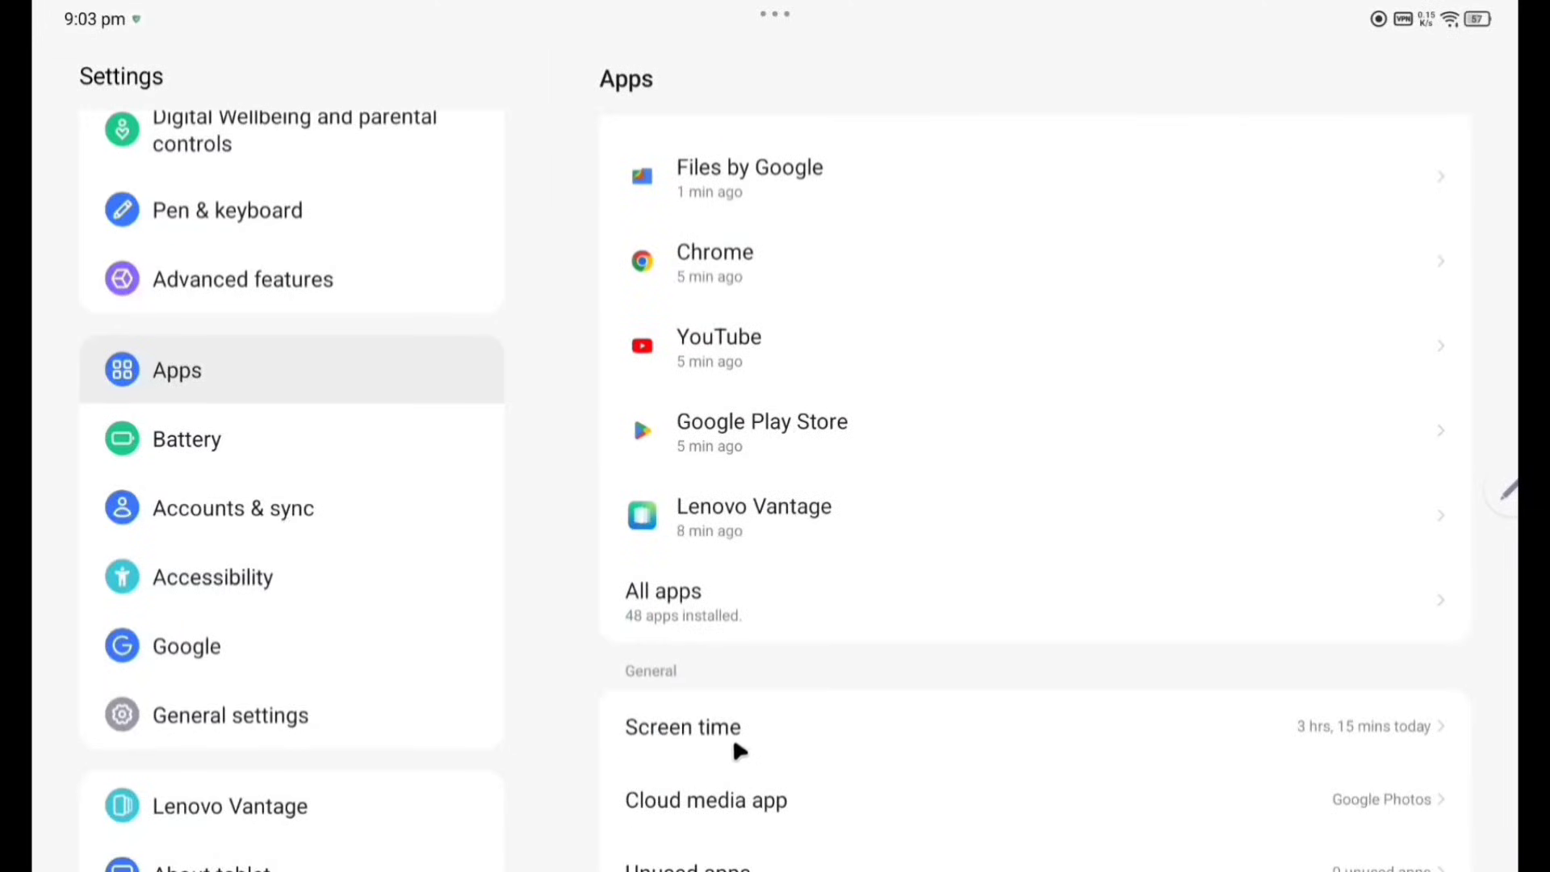
left_click(681, 726)
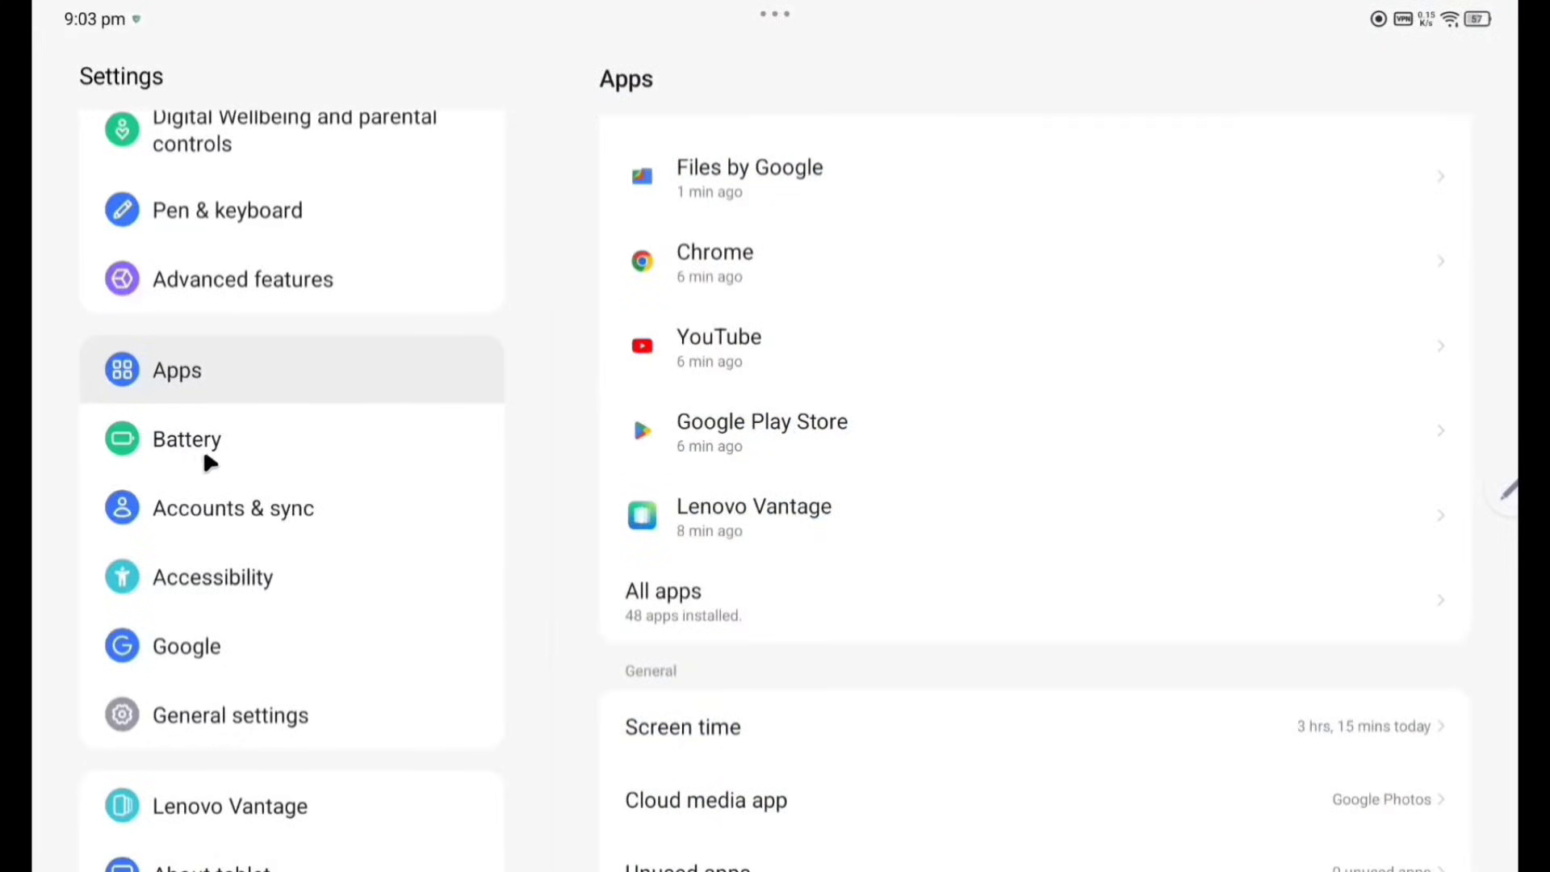
Review the Battery page at 57% charge, 36.3°C and per-app usage led by YouTube.
left_click(188, 439)
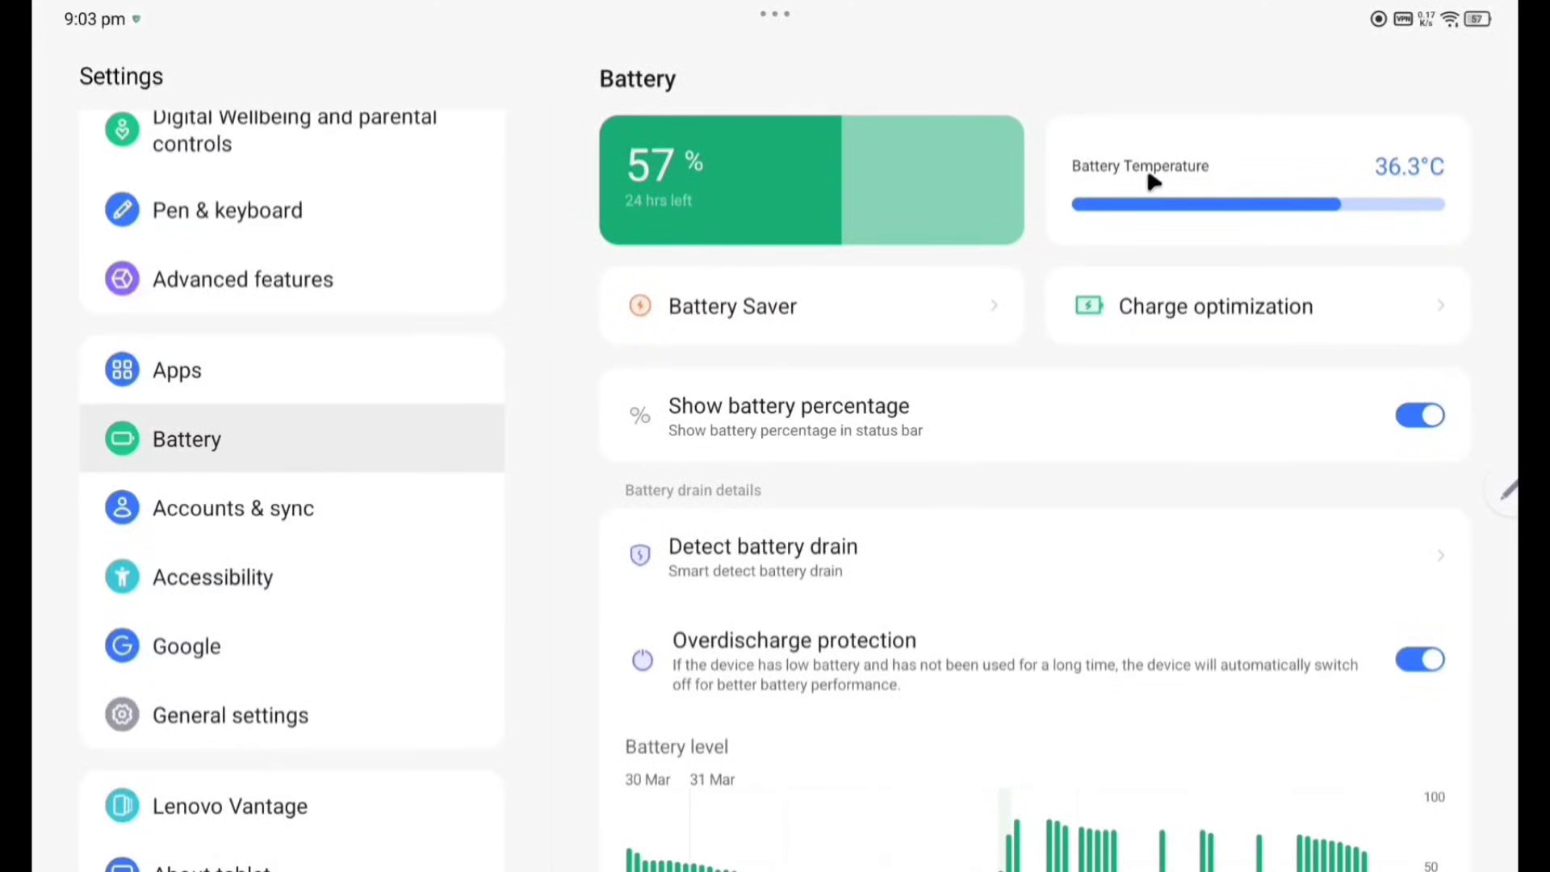
mouse_move(1390, 179)
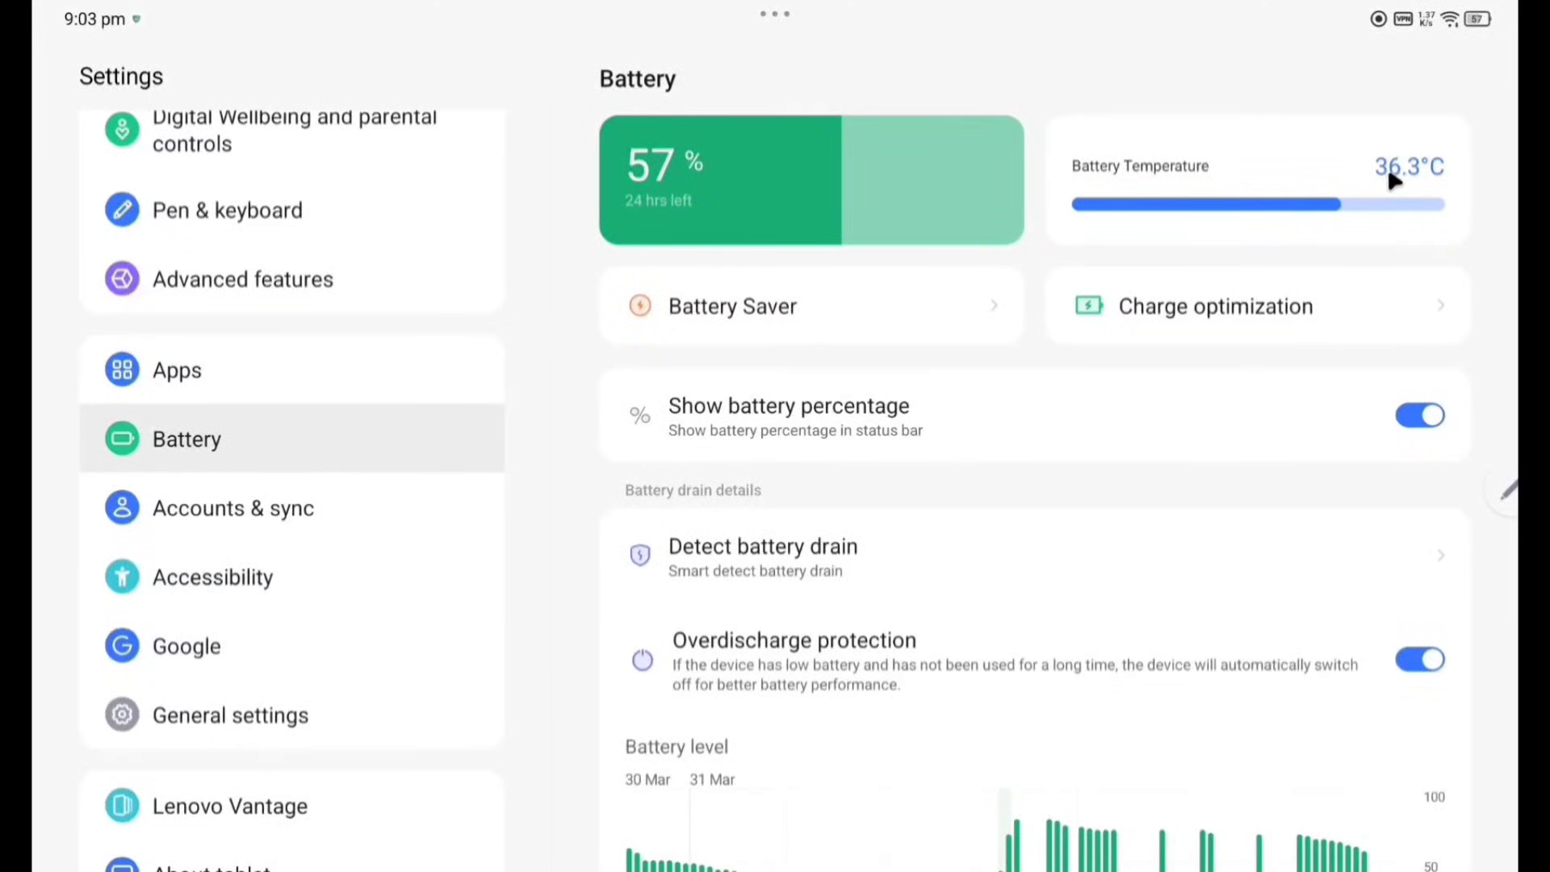
mouse_move(794, 434)
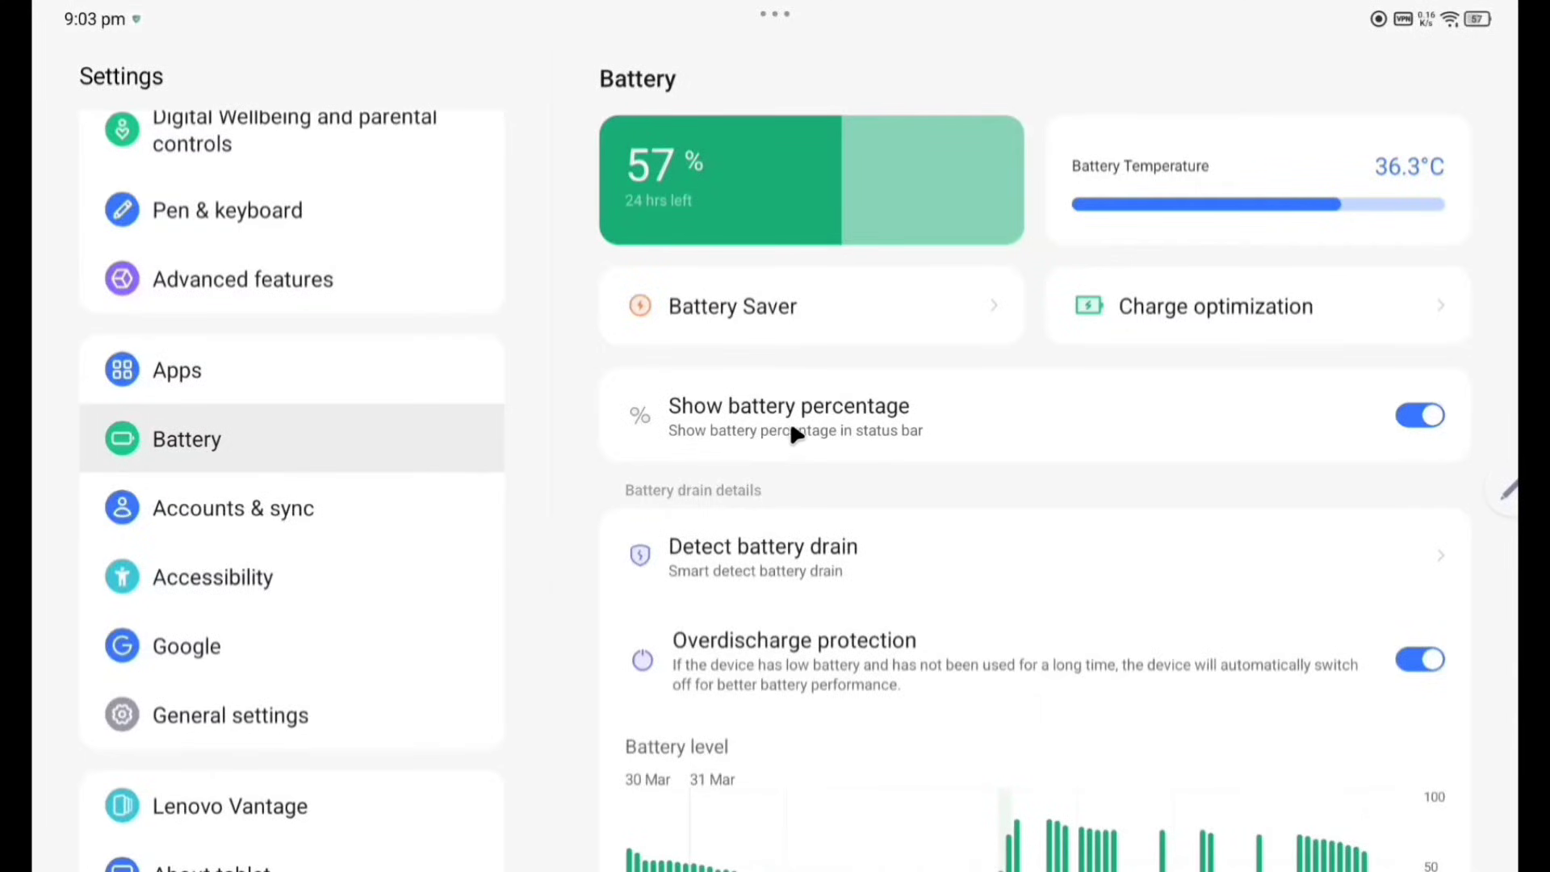
mouse_move(720, 580)
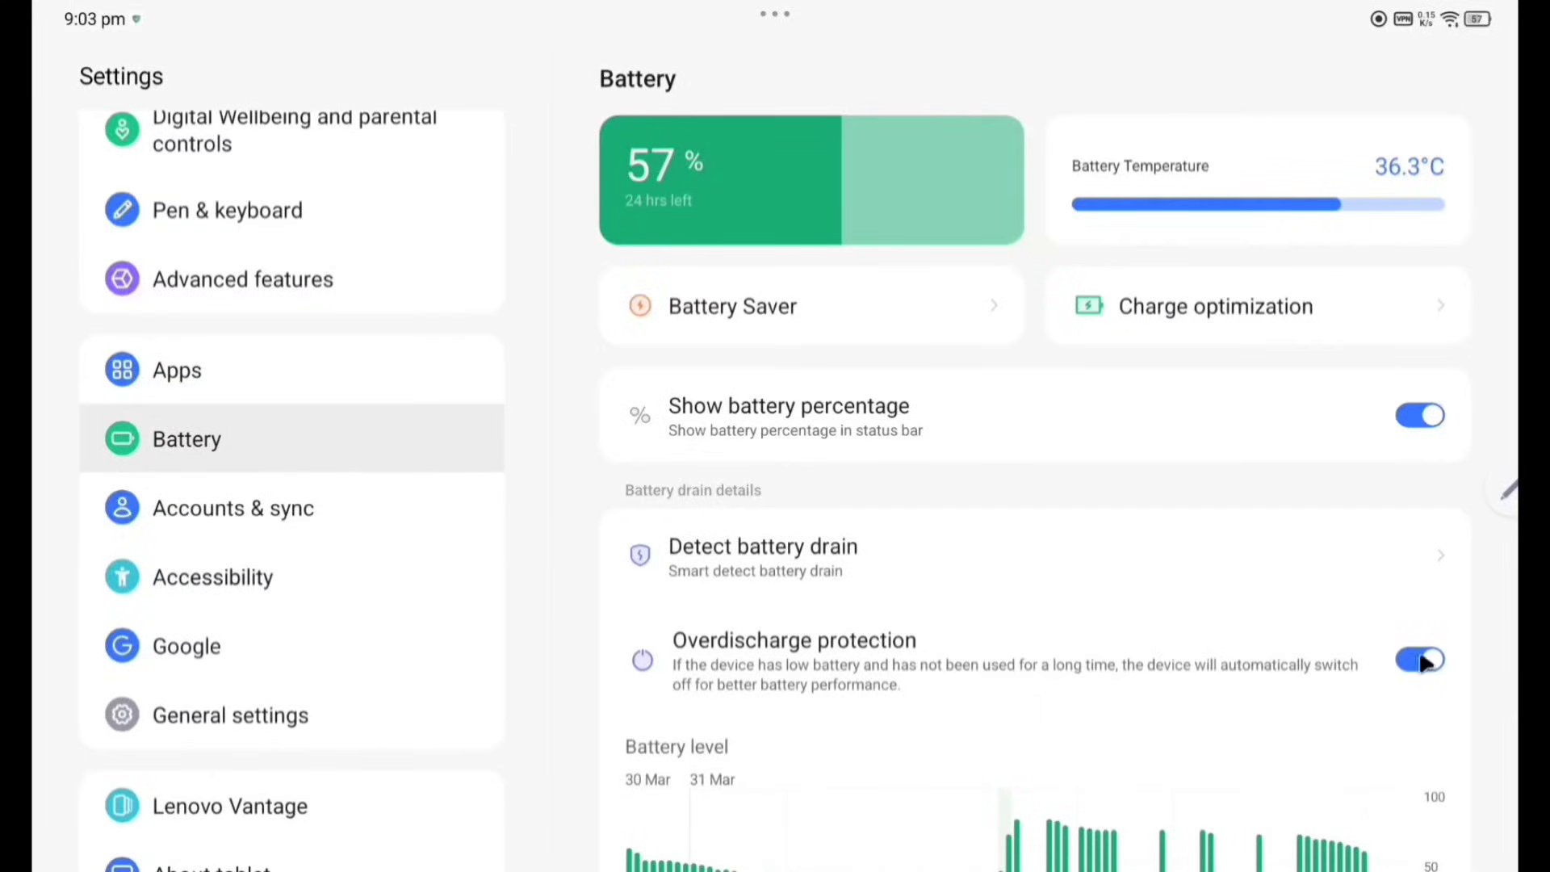
scroll("down", 3)
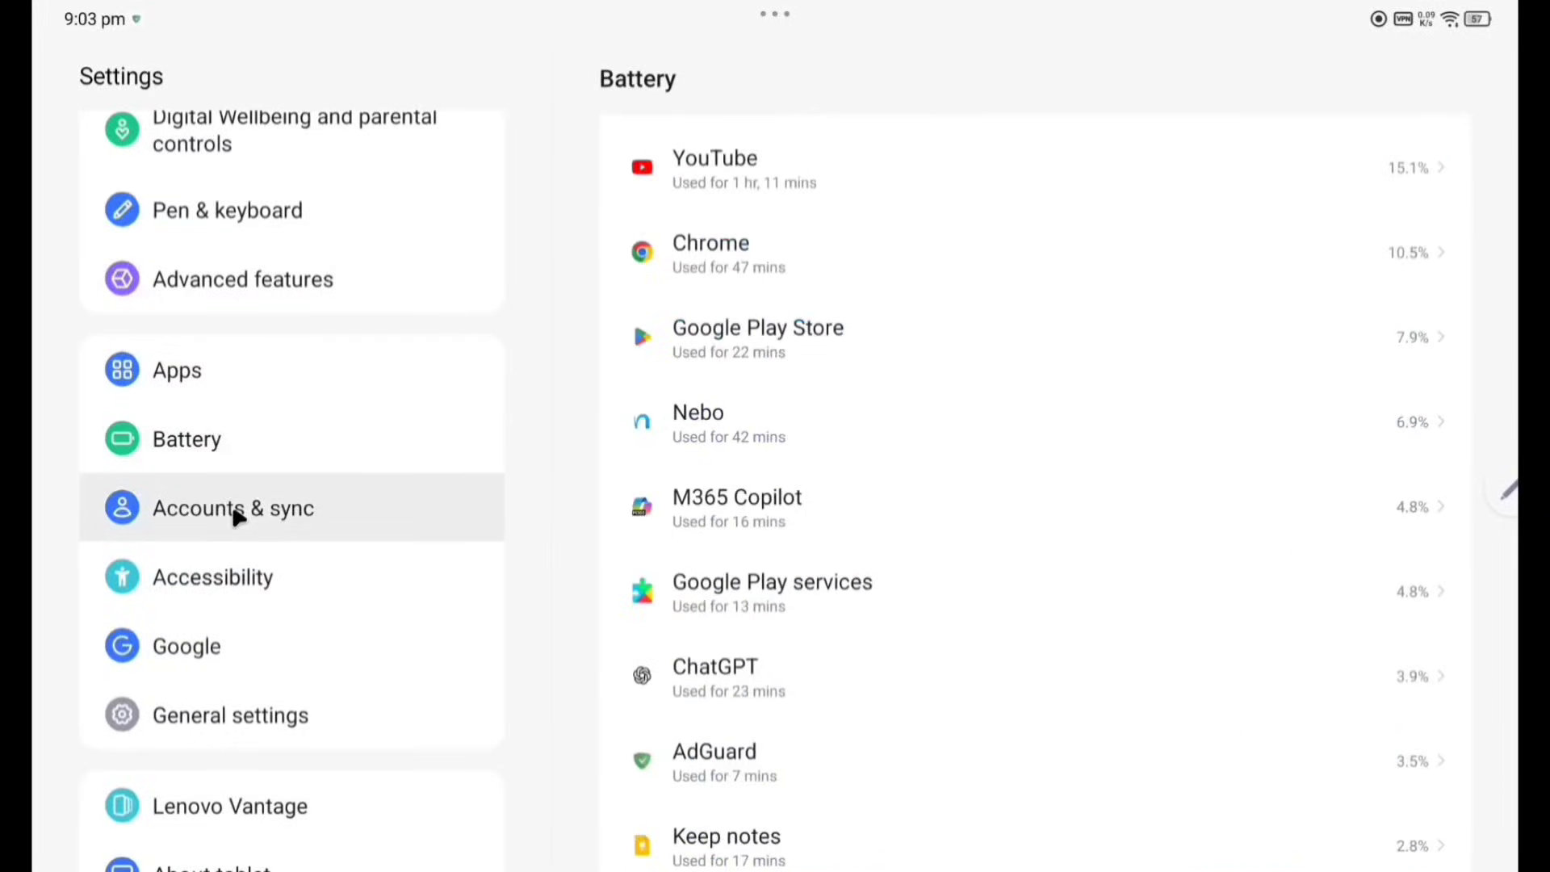
Look through Accounts & sync and Accessibility options, ending on the Google services page.
left_click(233, 507)
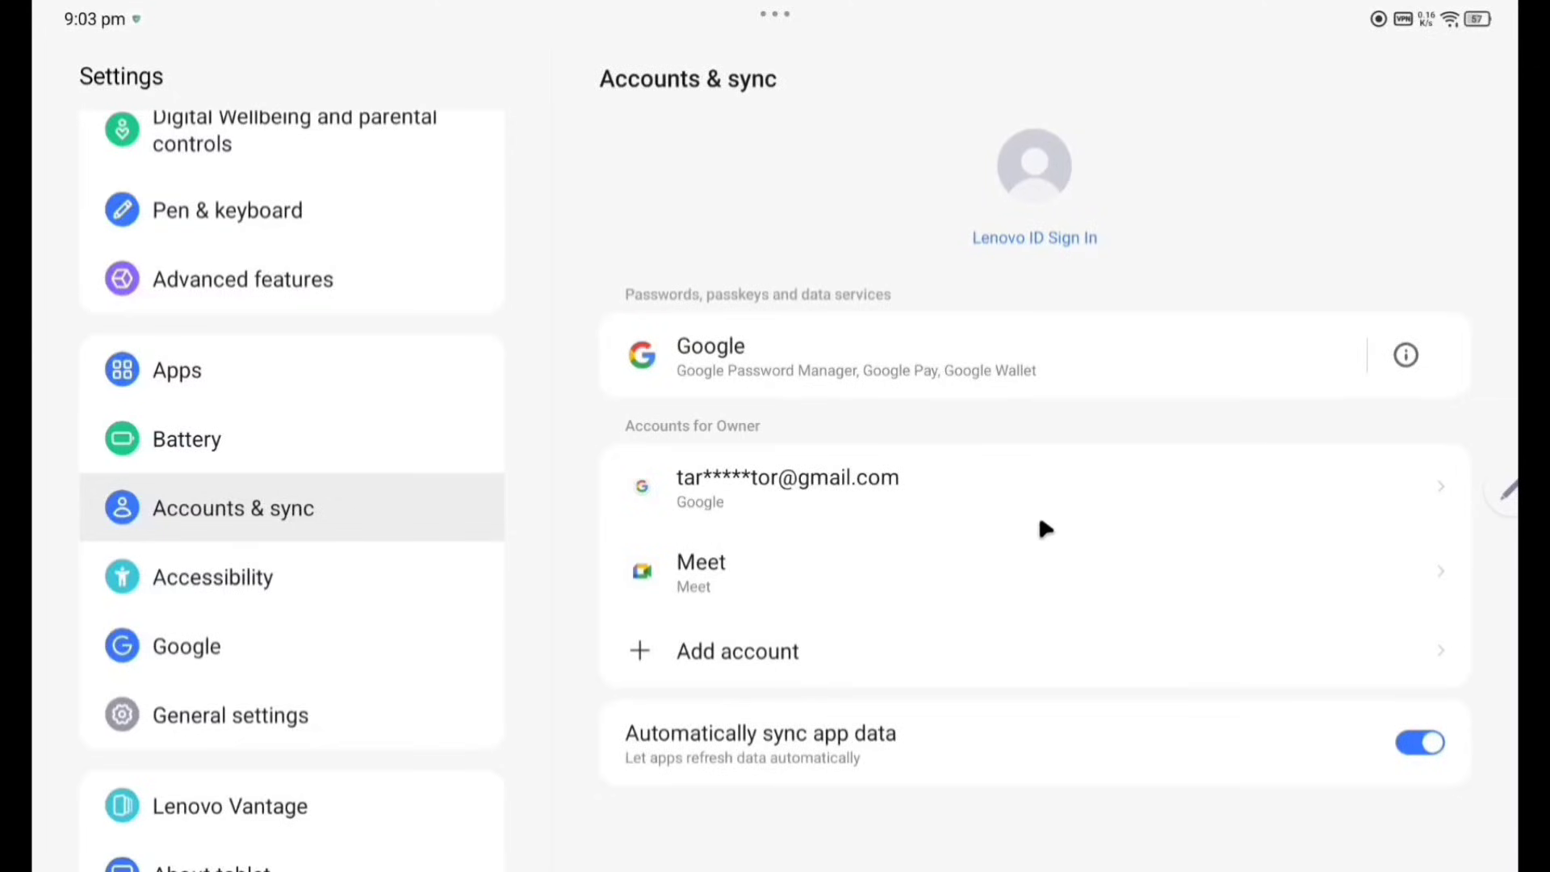
mouse_move(196, 591)
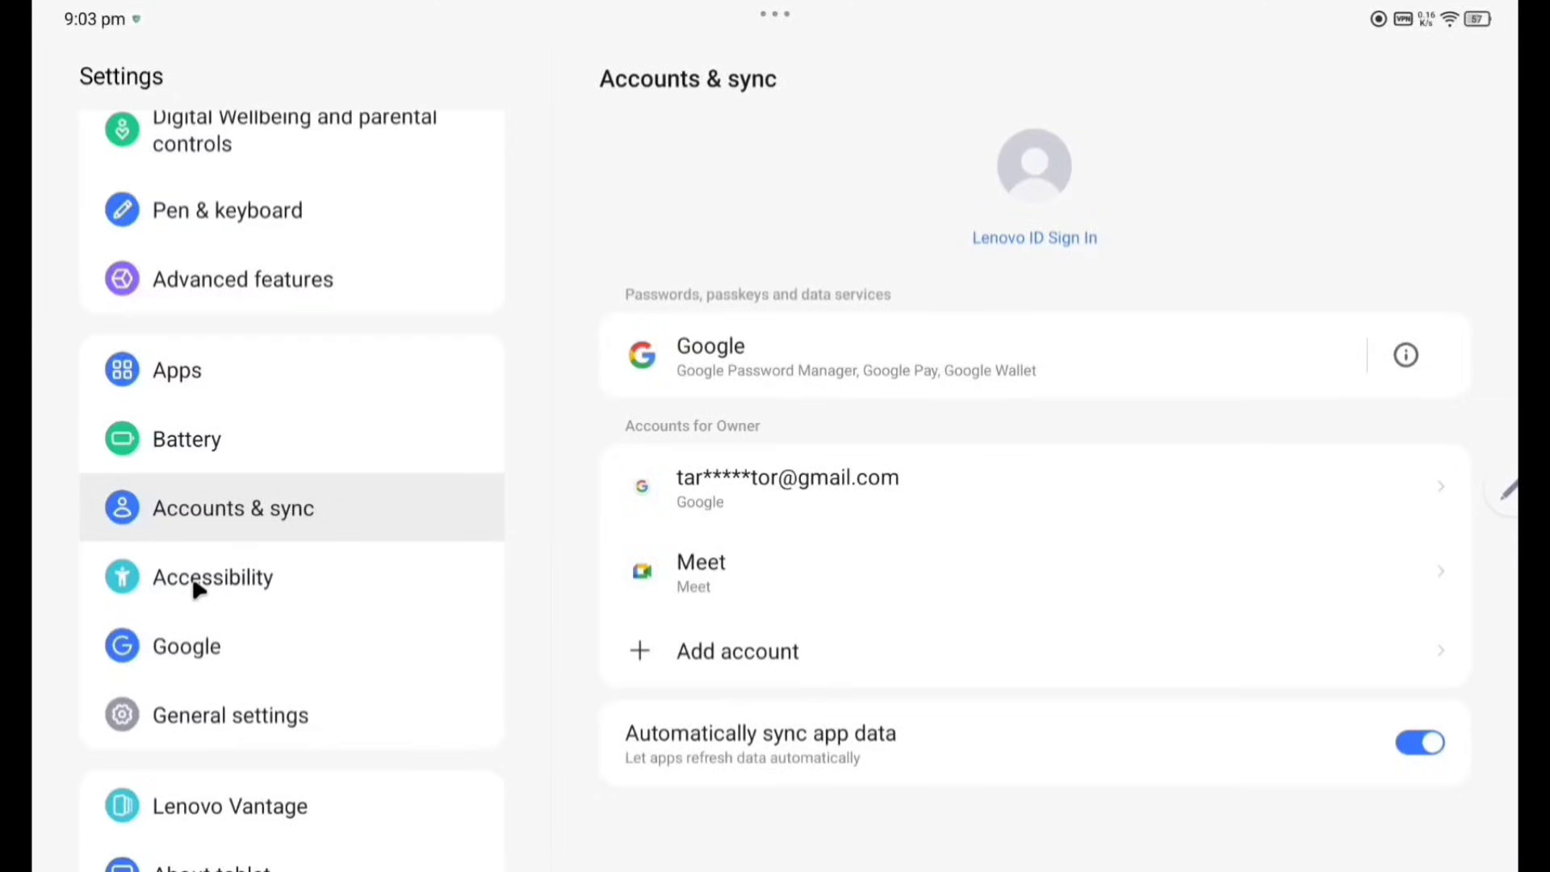
left_click(213, 577)
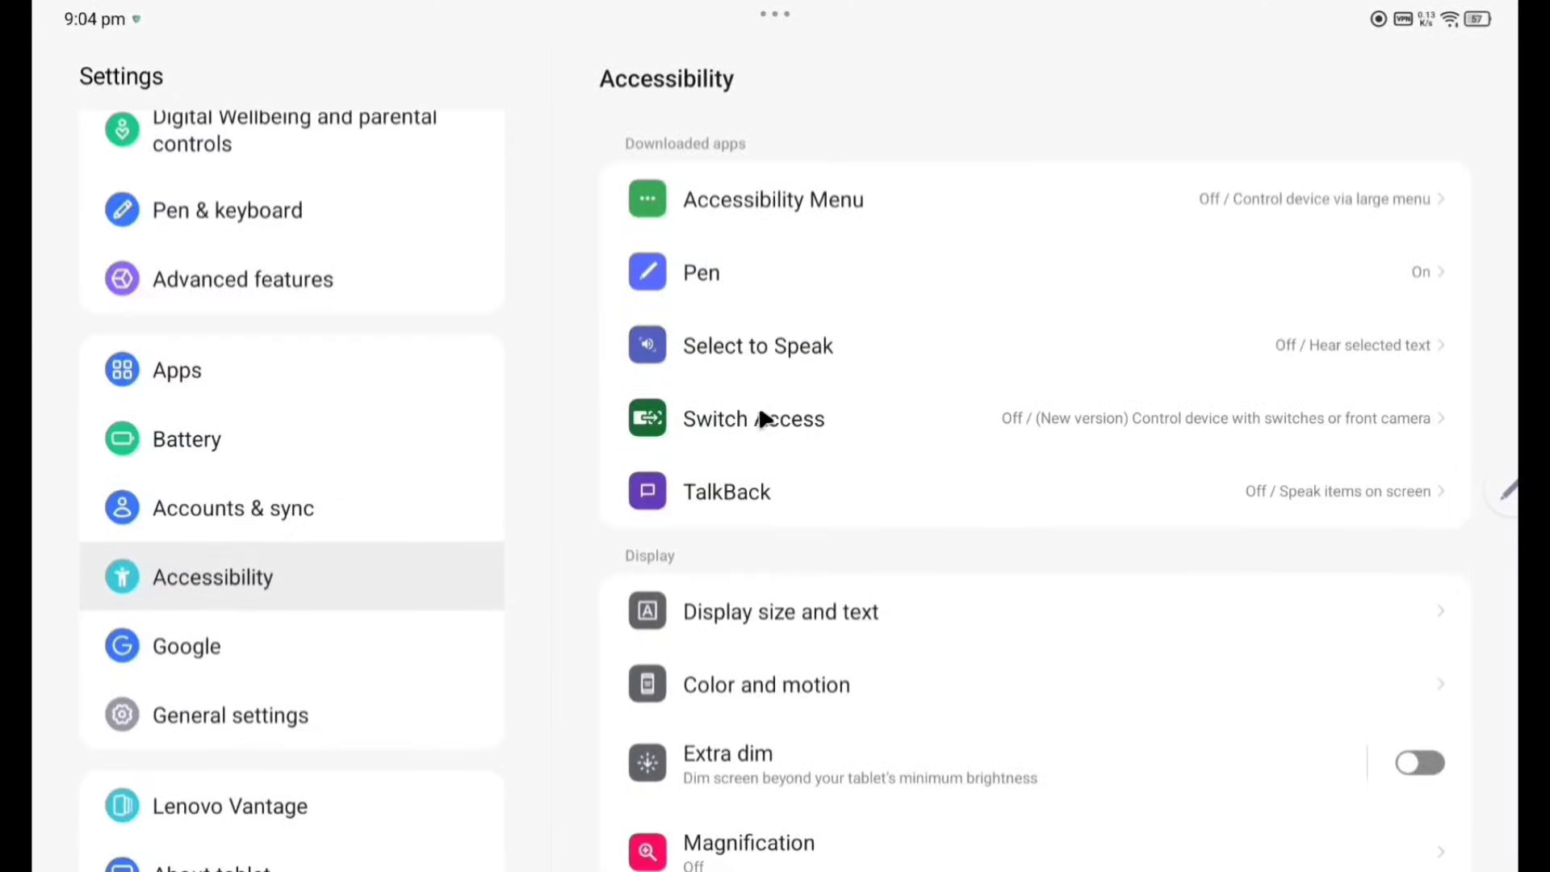
mouse_move(736, 350)
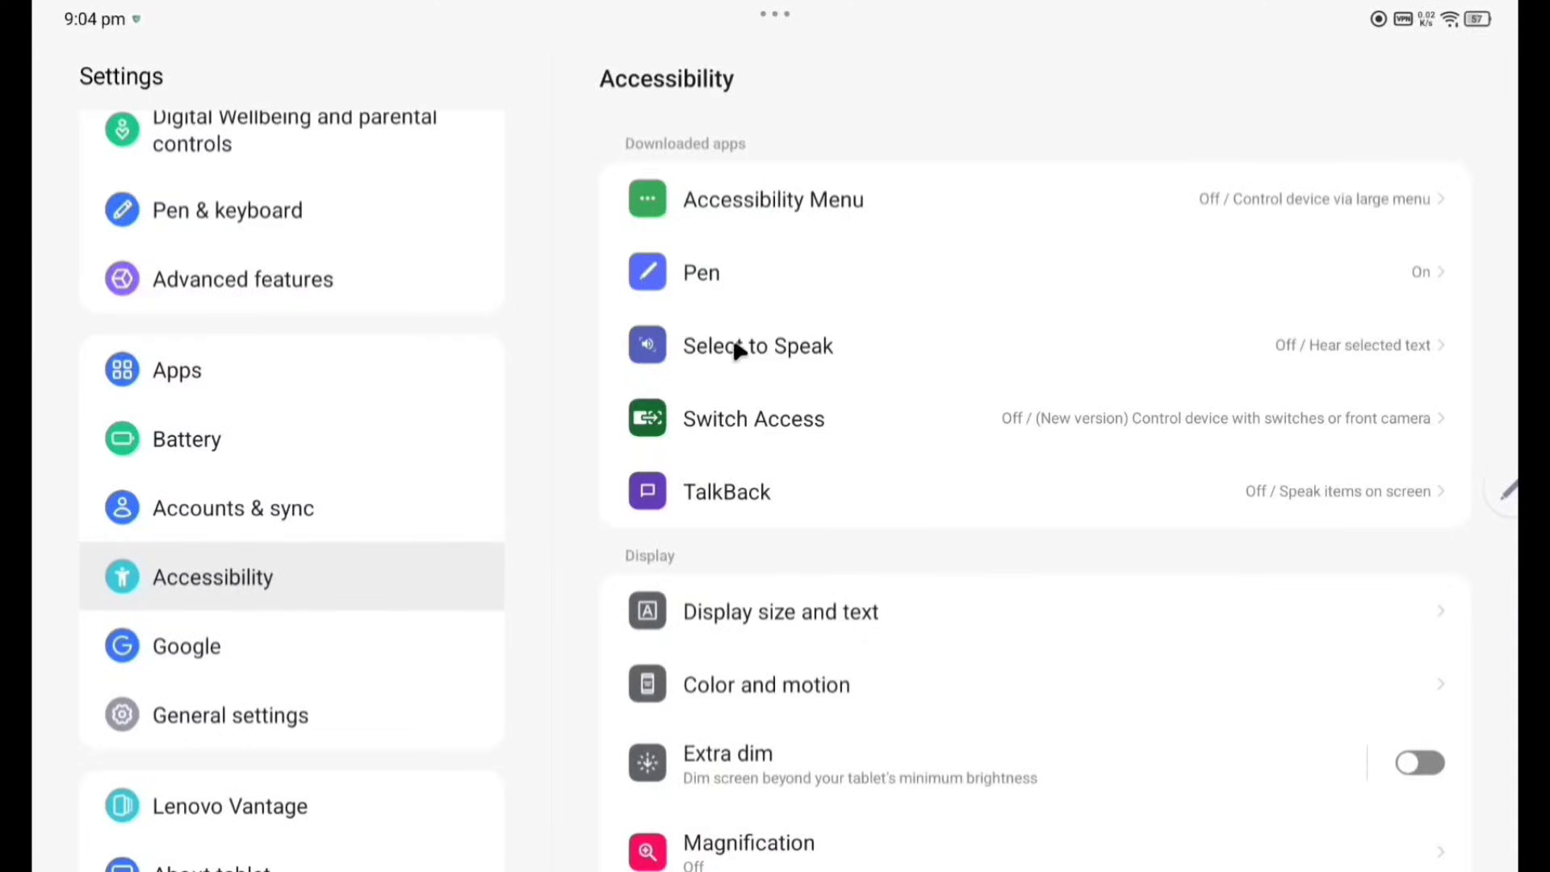
scroll("down", 3)
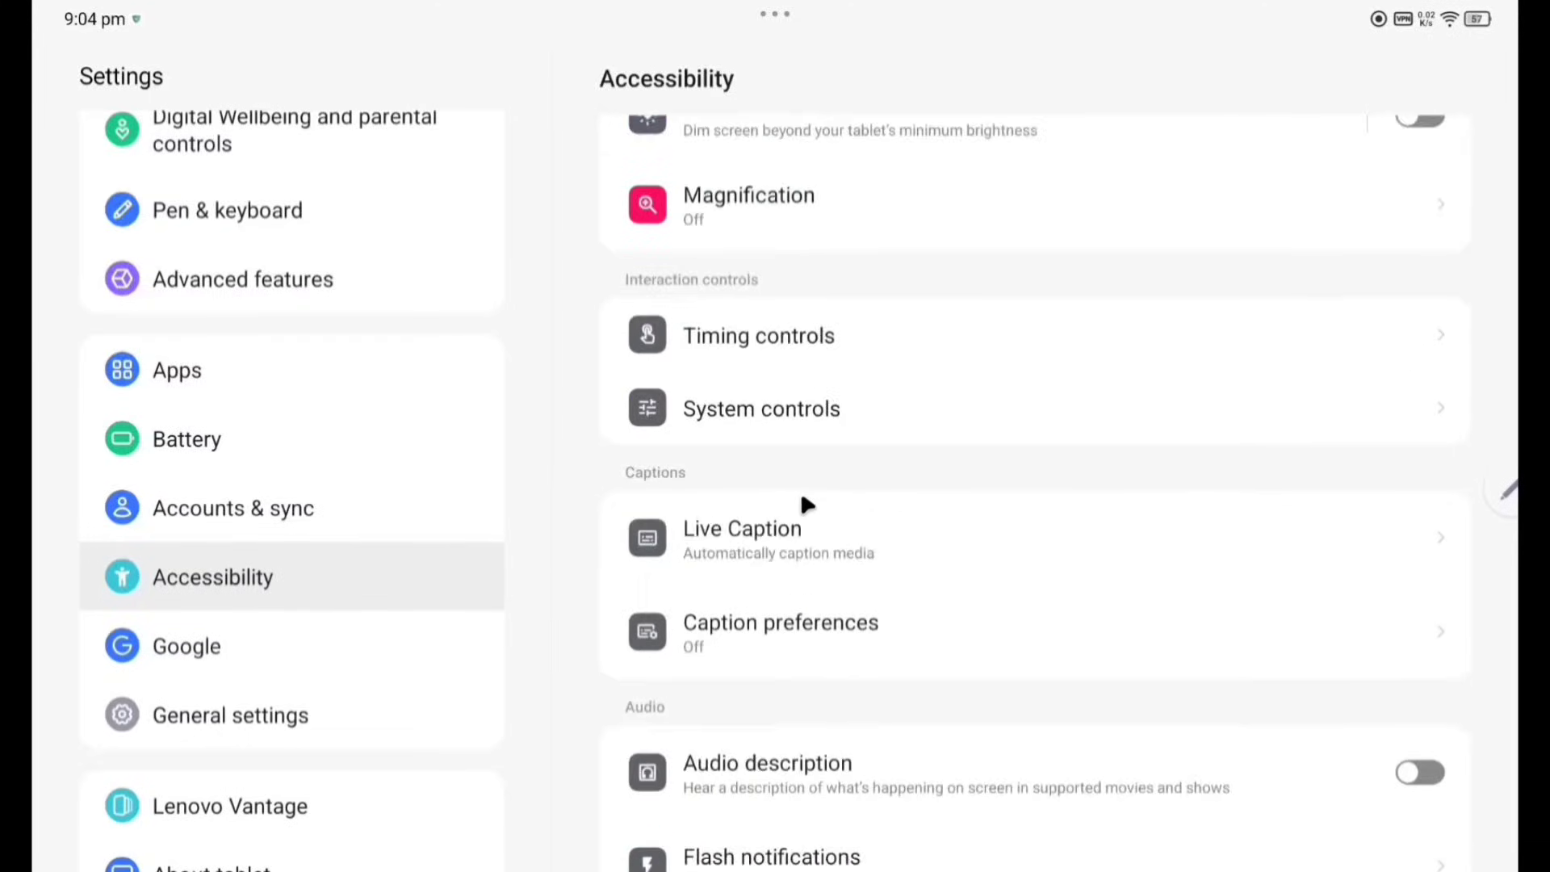
scroll("down", 3)
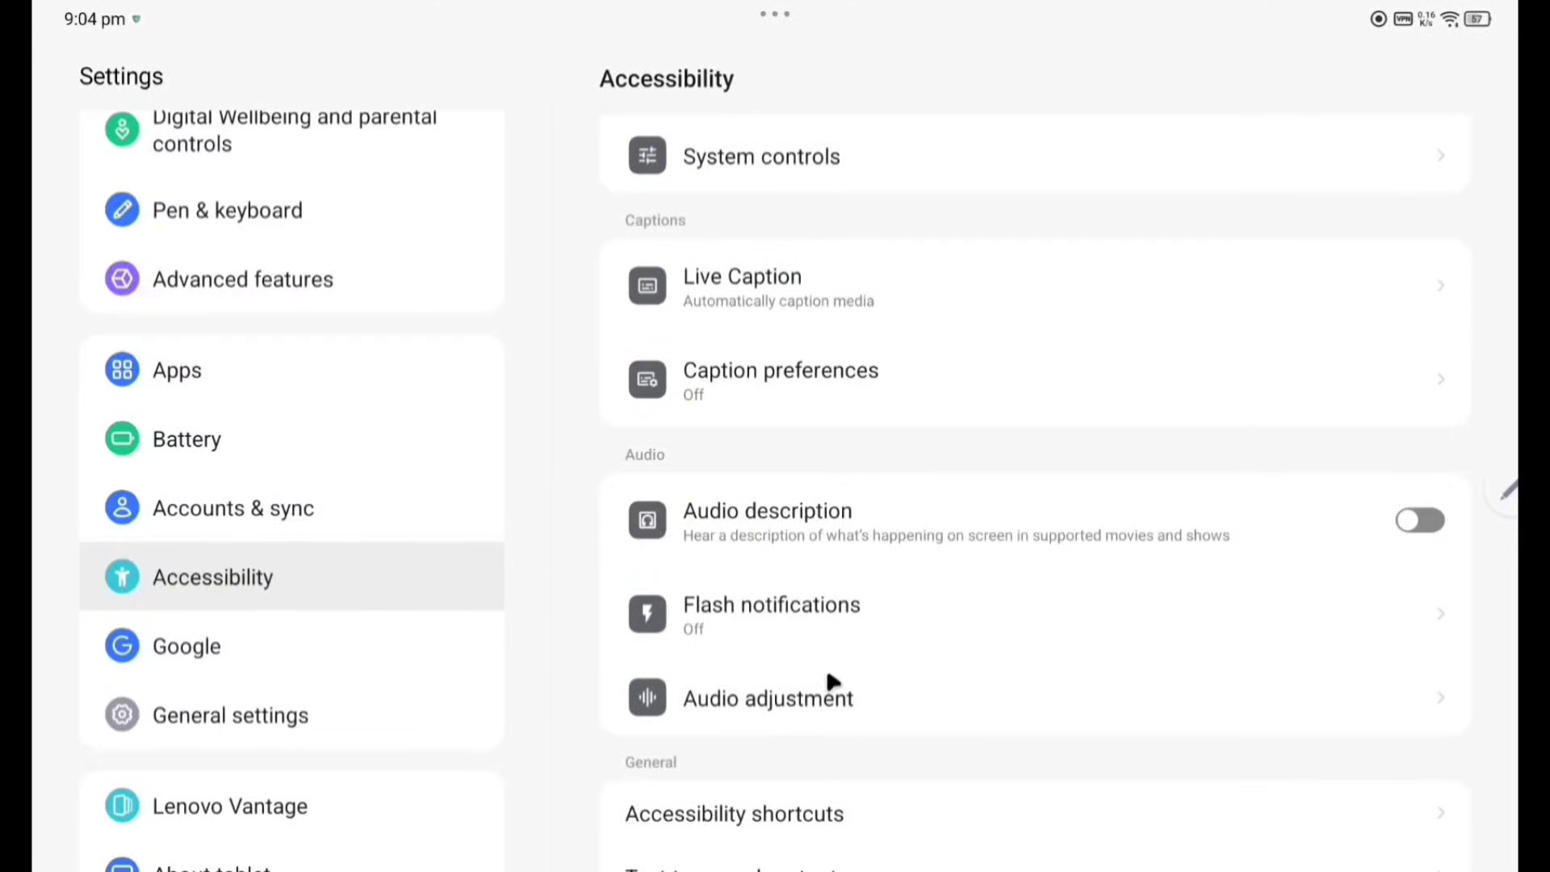
left_click(185, 646)
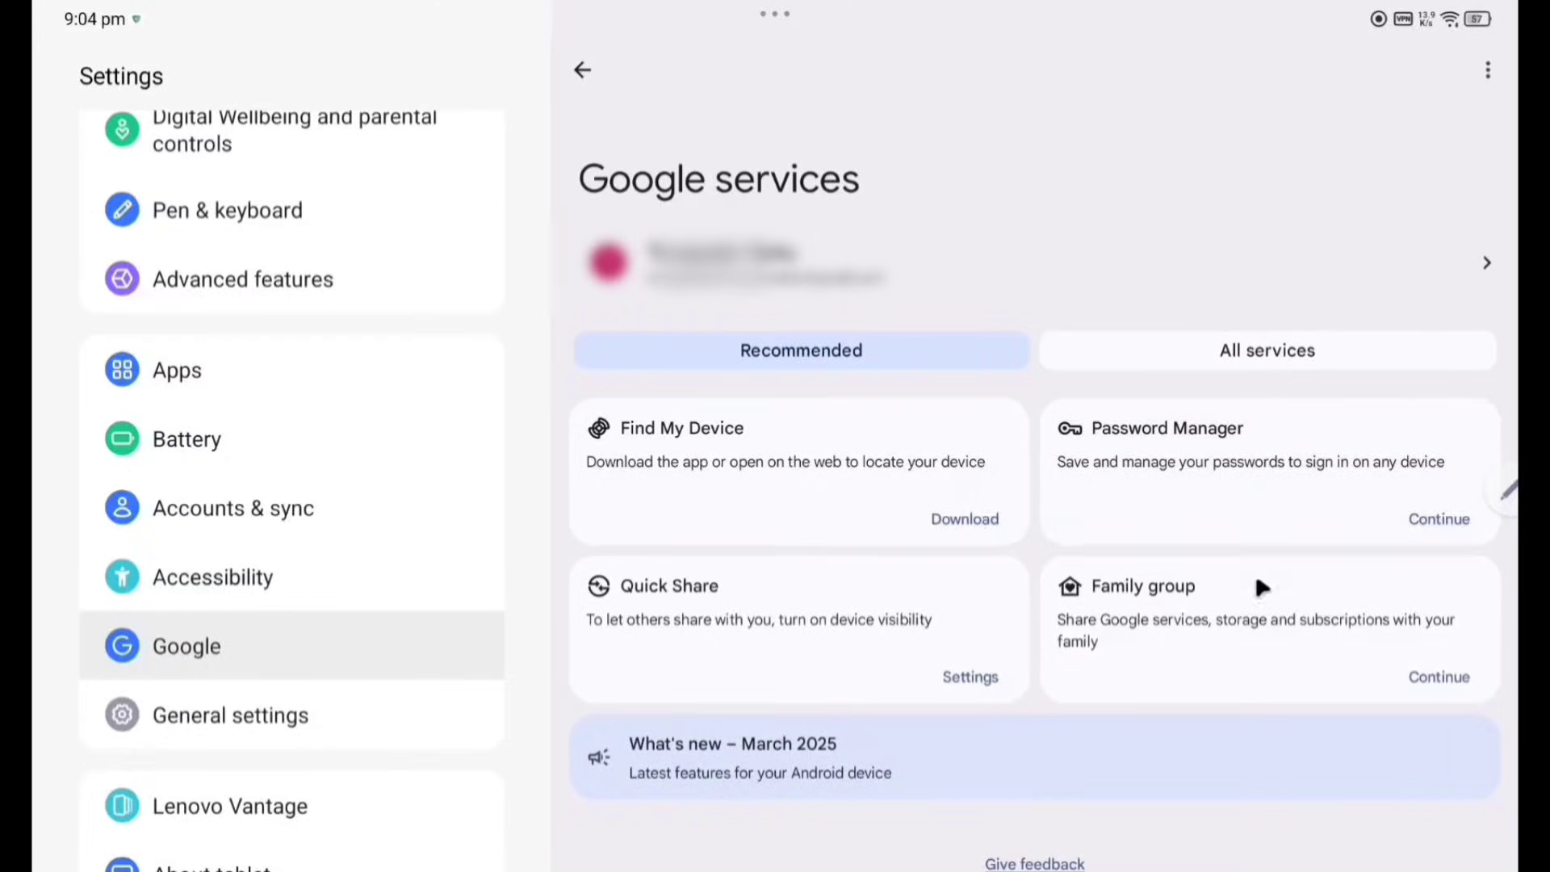
Check the Taskbar page with its display options on, then return to General settings.
left_click(229, 715)
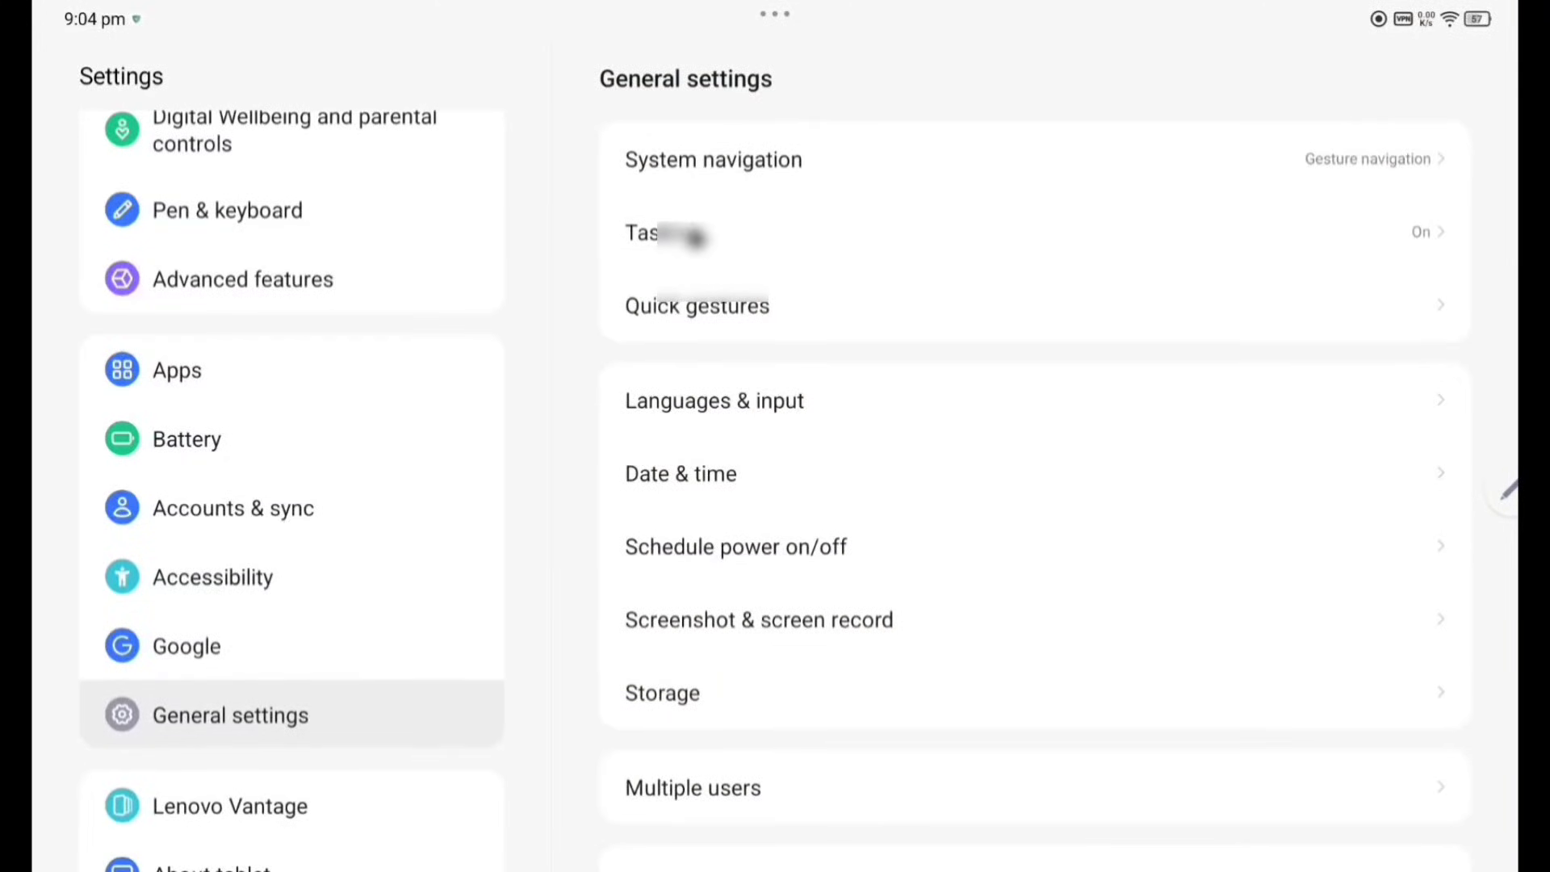
left_click(693, 233)
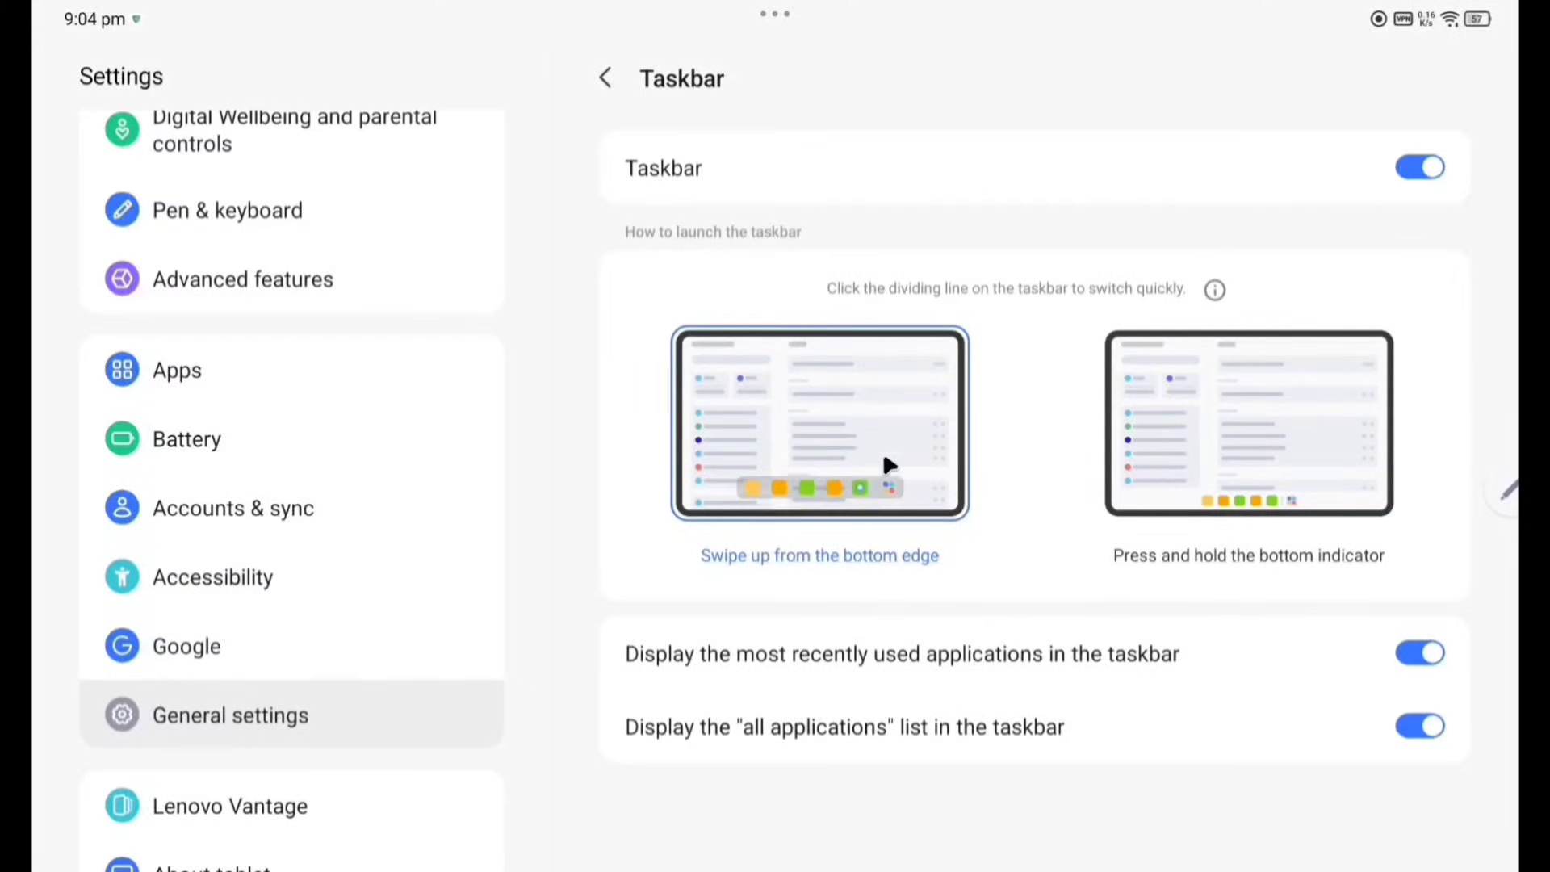
left_click(773, 15)
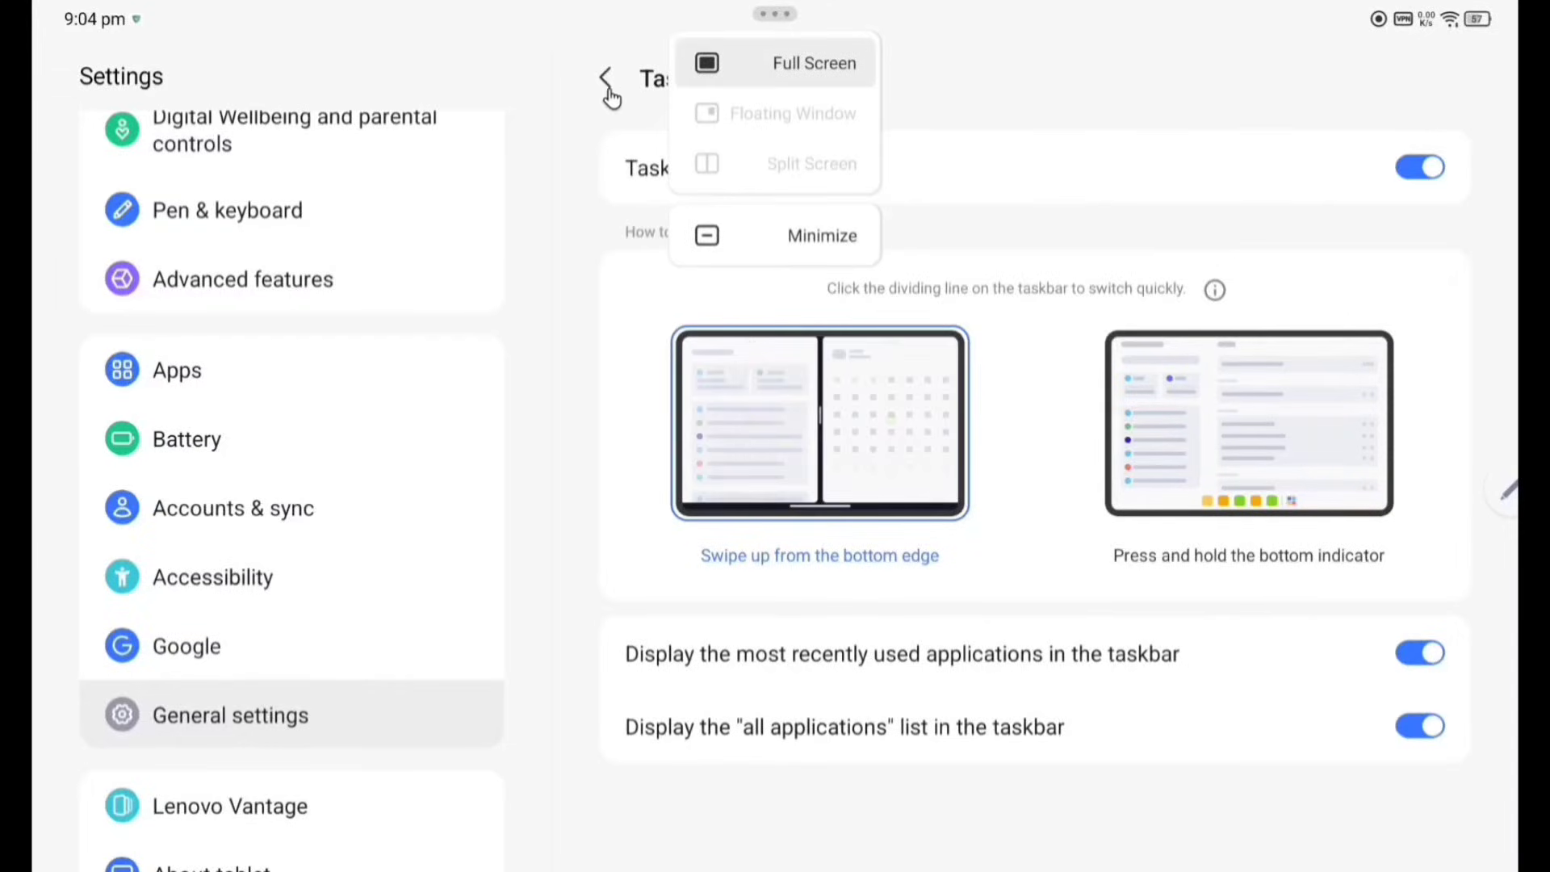
left_click(607, 77)
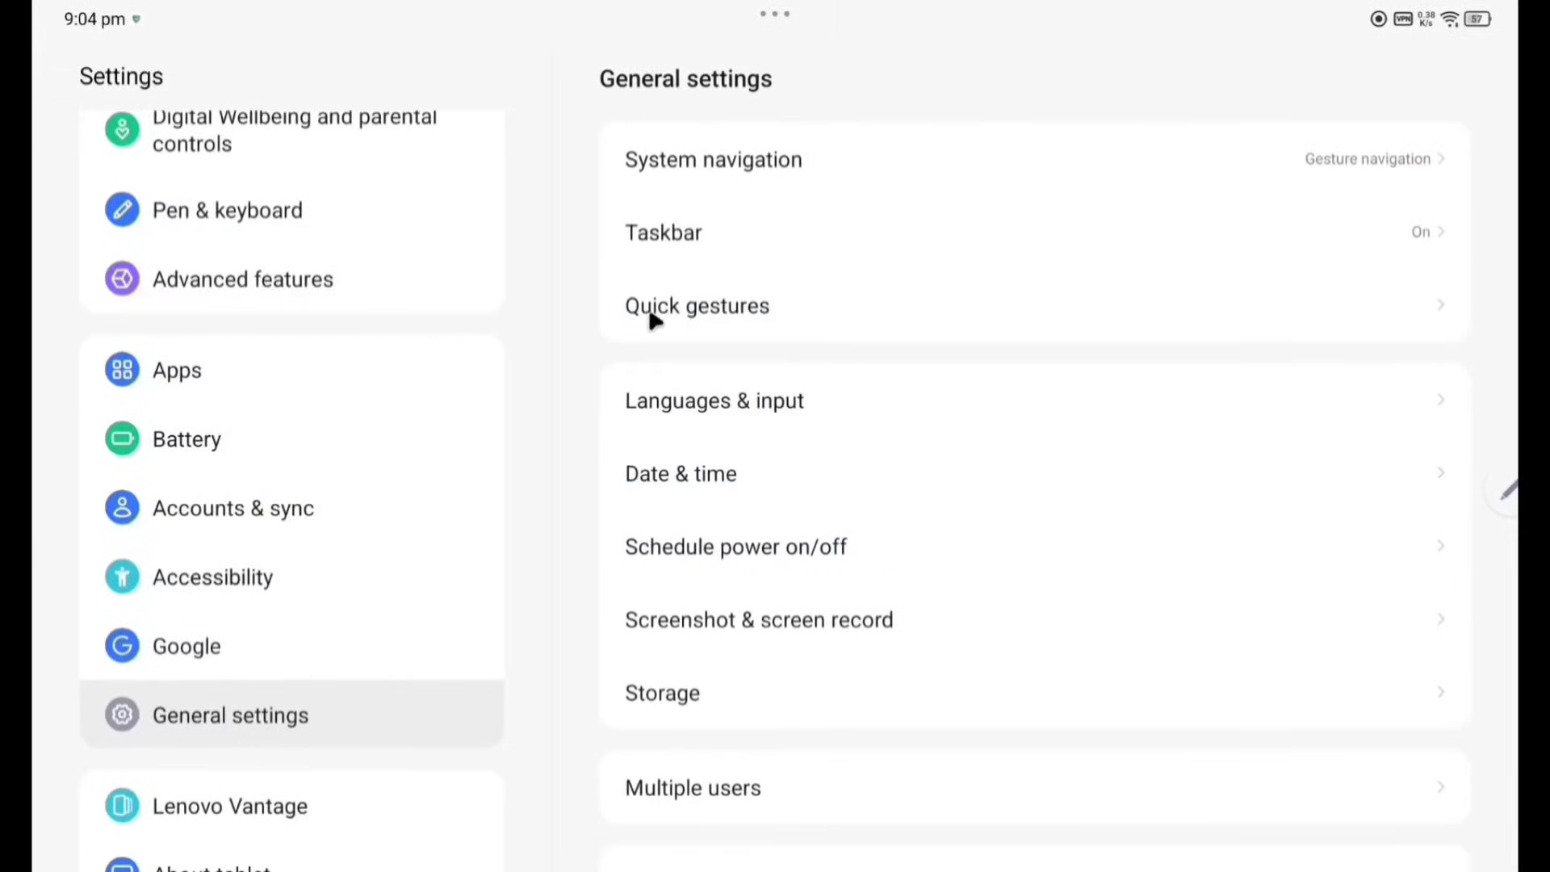
Review Quick gestures with three-finger gestures on and Lift to check tablet off, then go back.
left_click(697, 305)
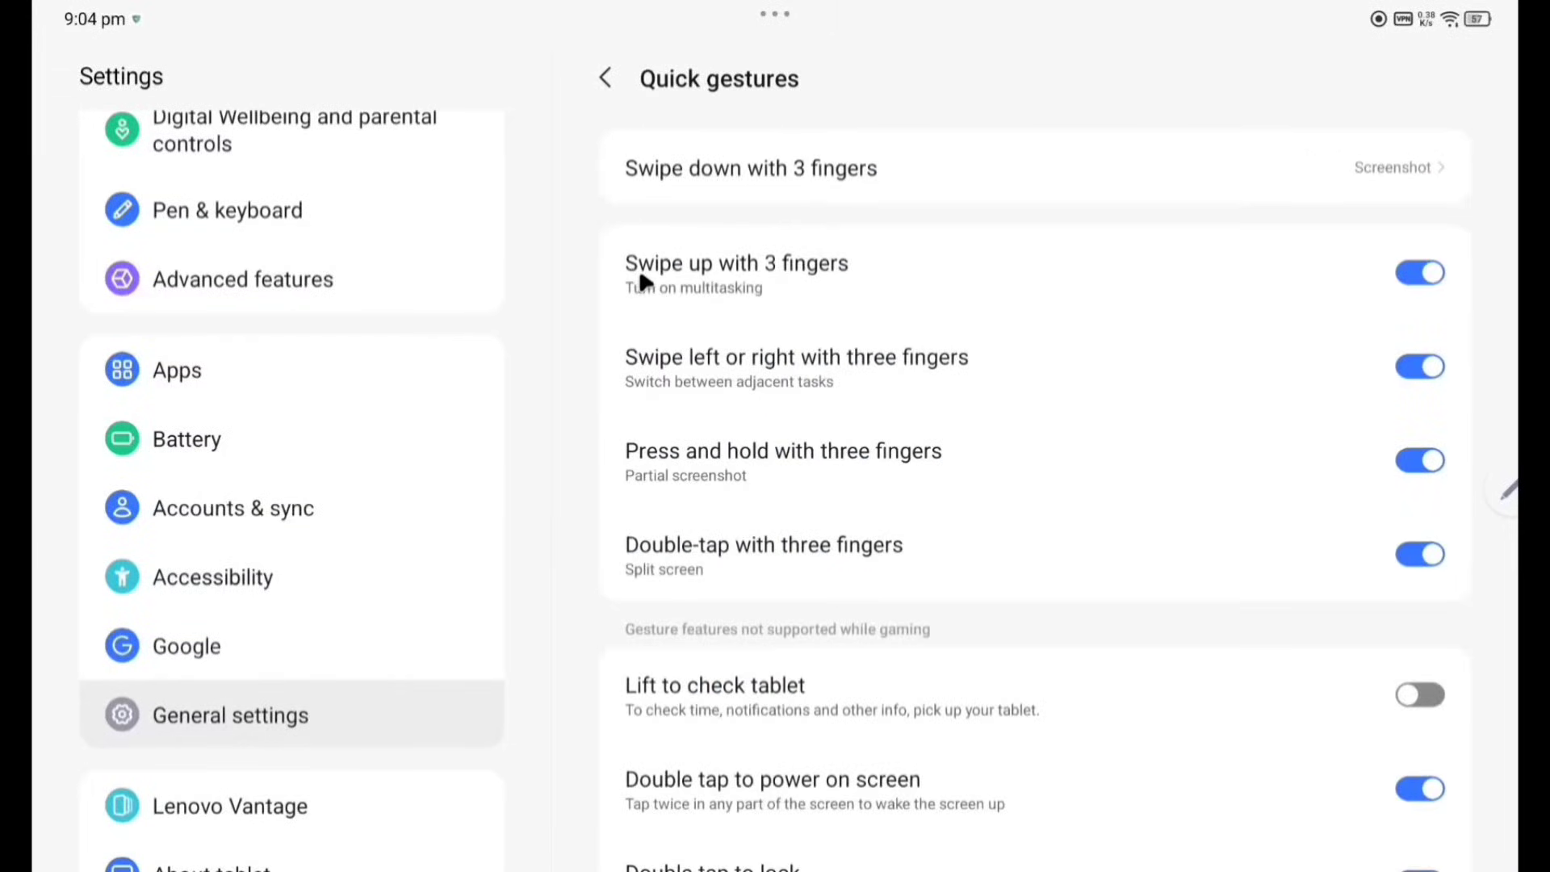
mouse_move(693, 376)
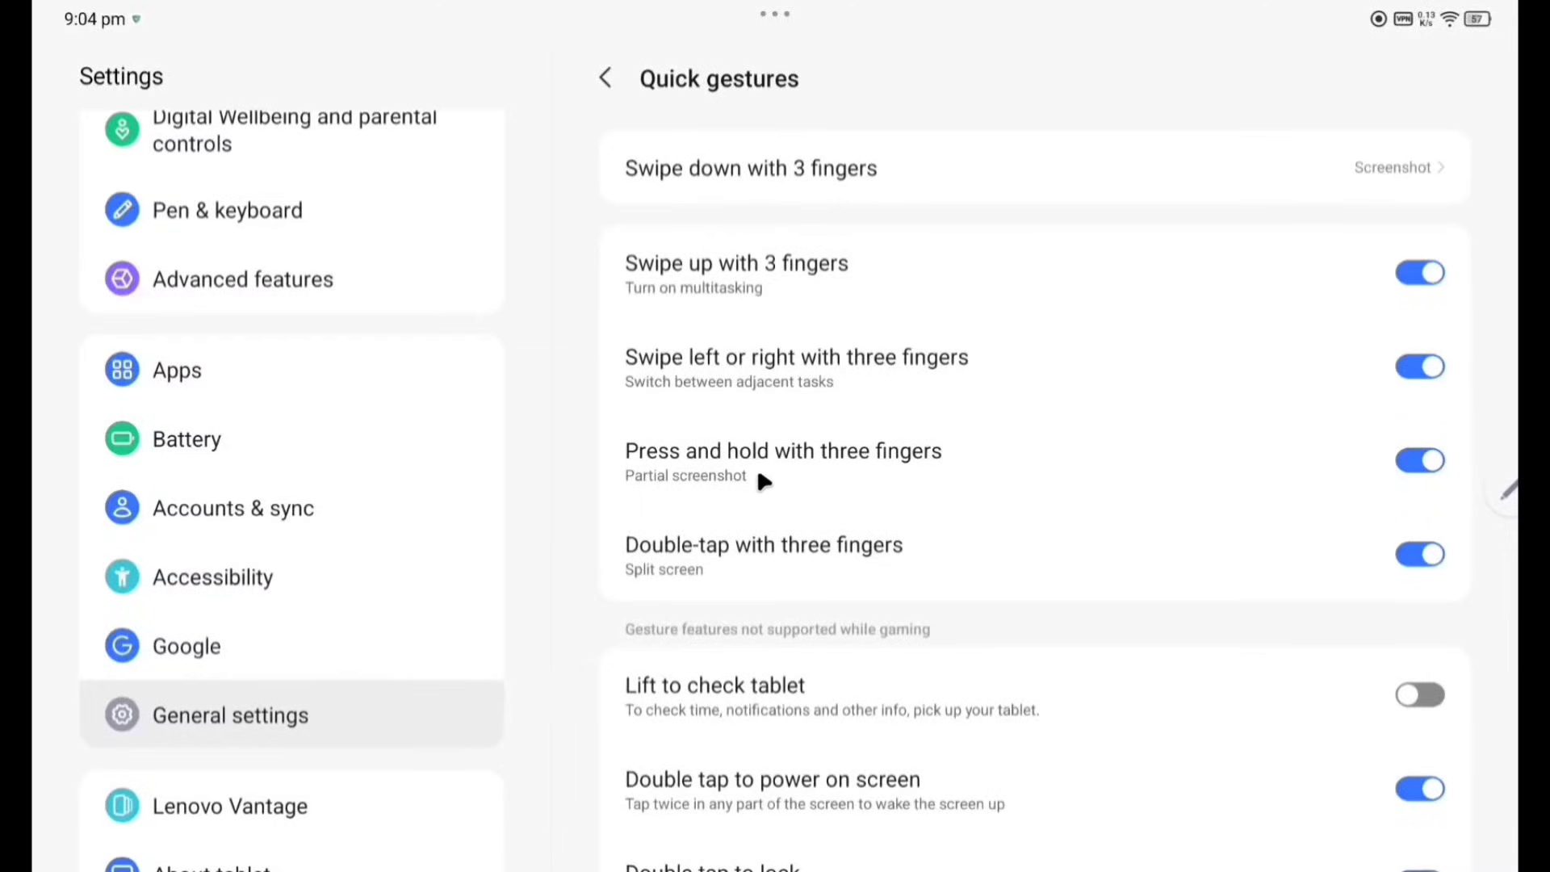
mouse_move(870, 569)
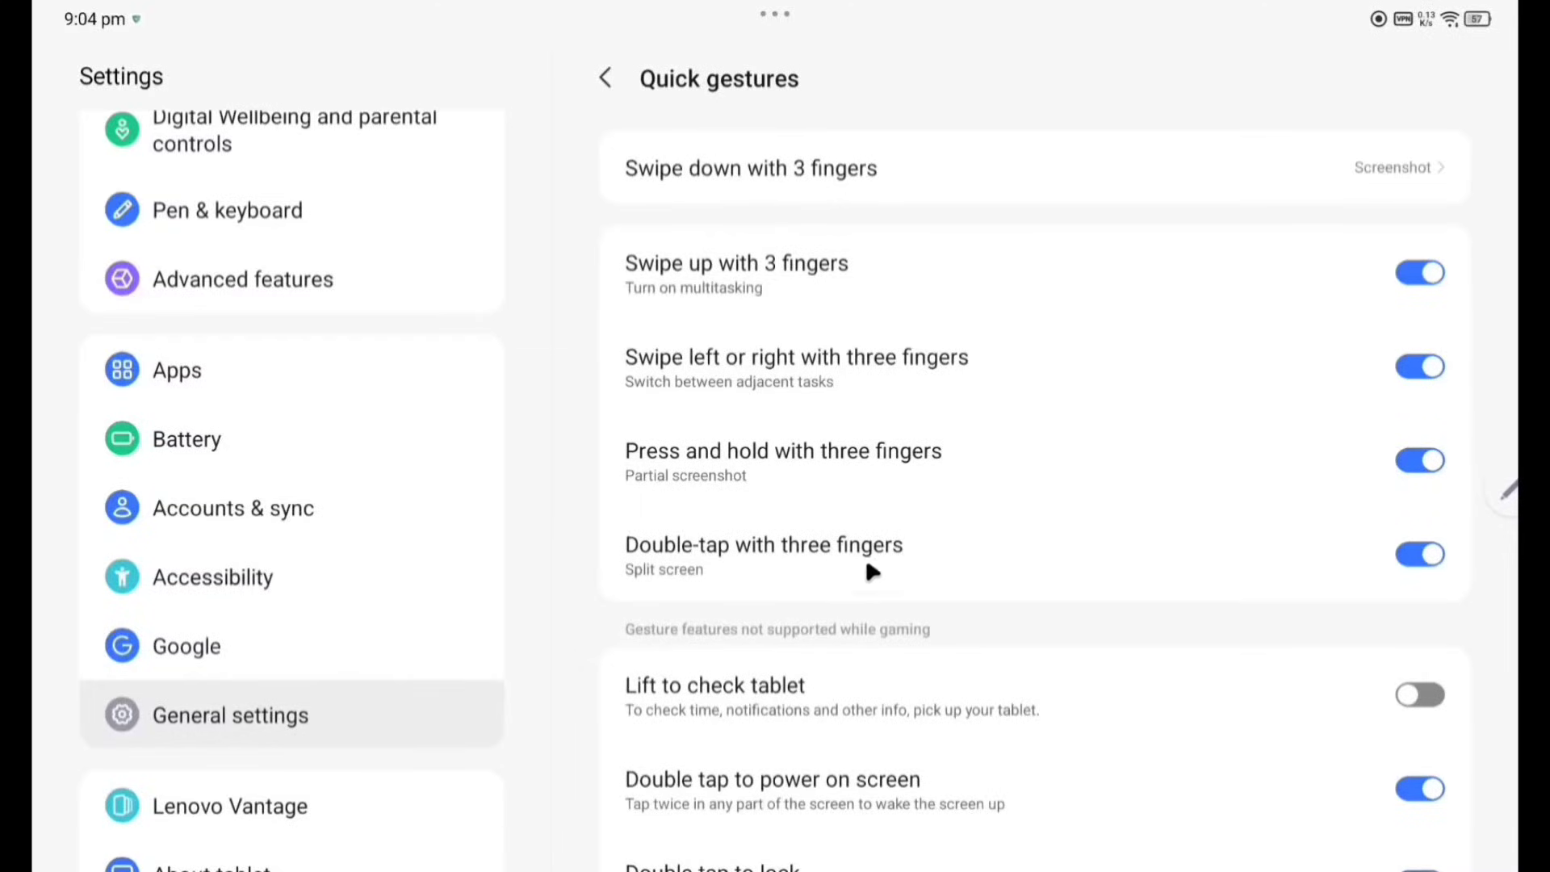
scroll("down", 3)
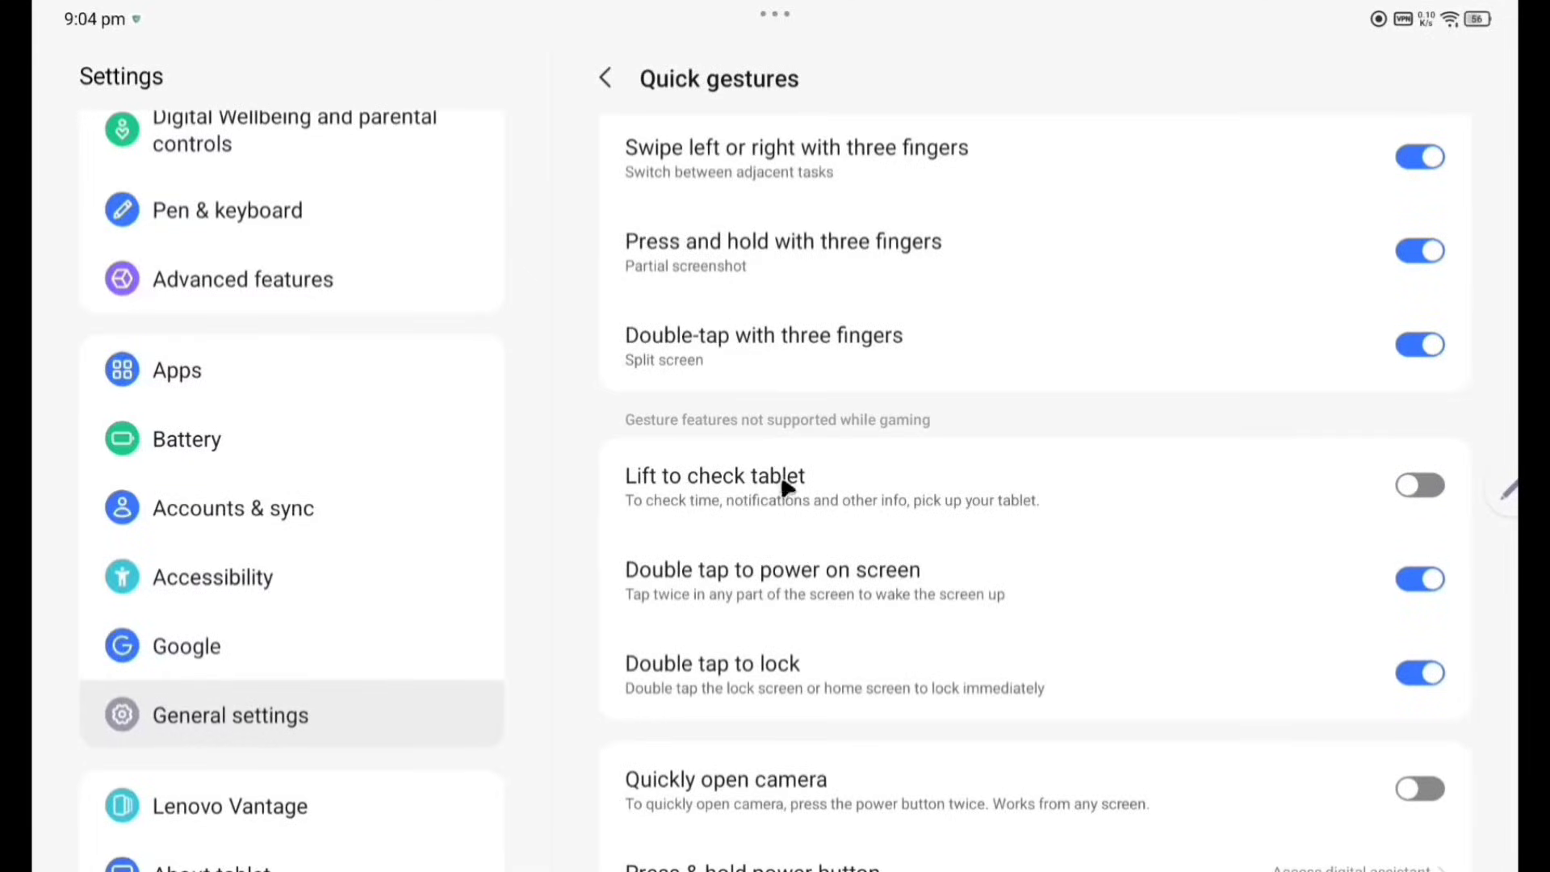
scroll("down", 3)
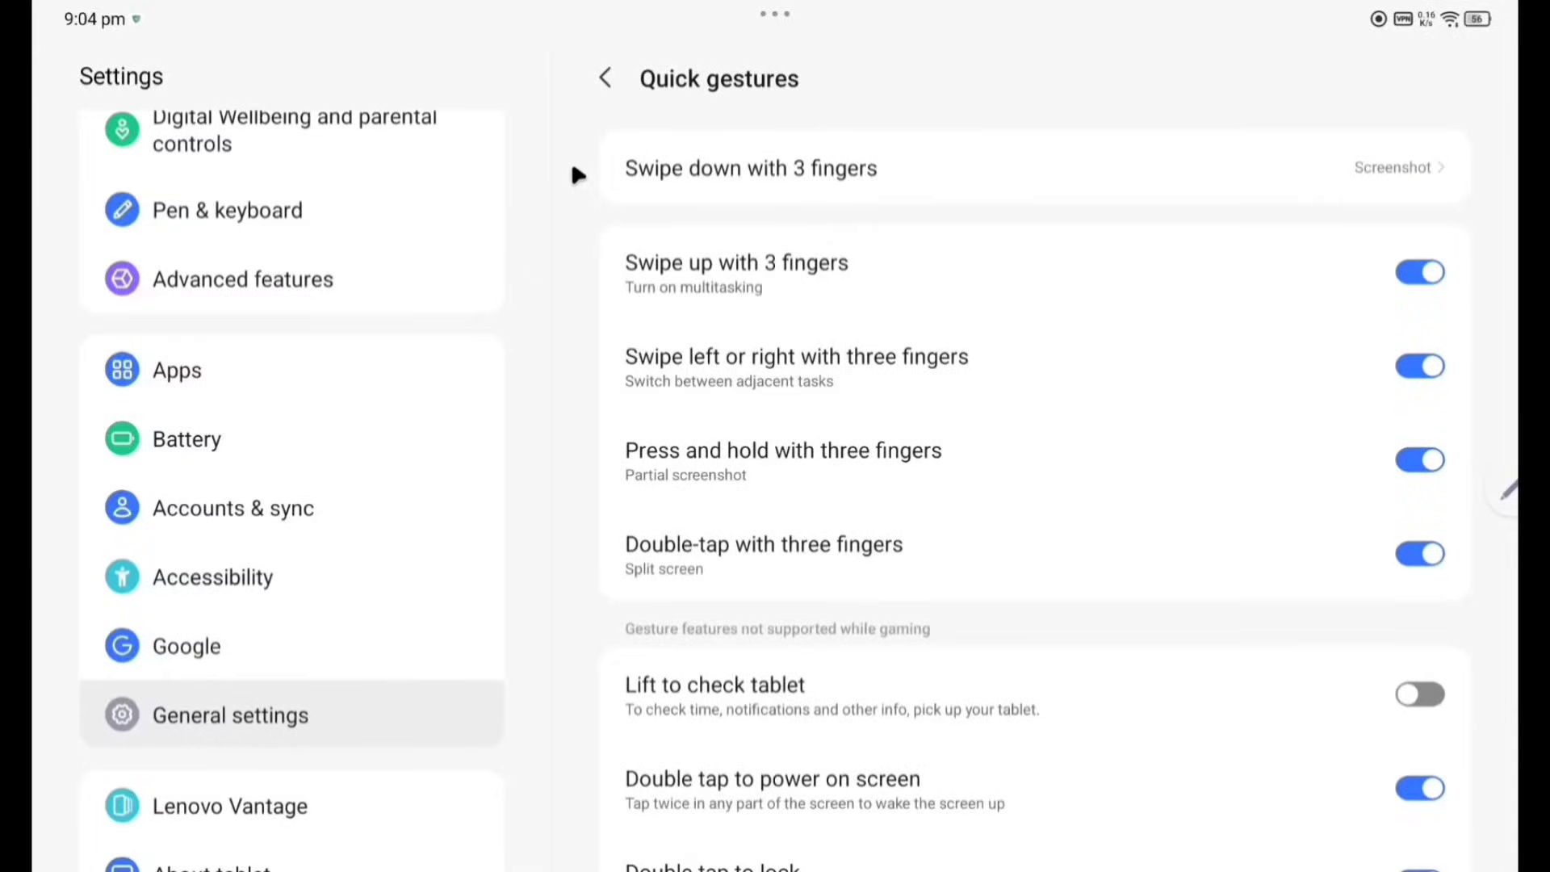
left_click(604, 77)
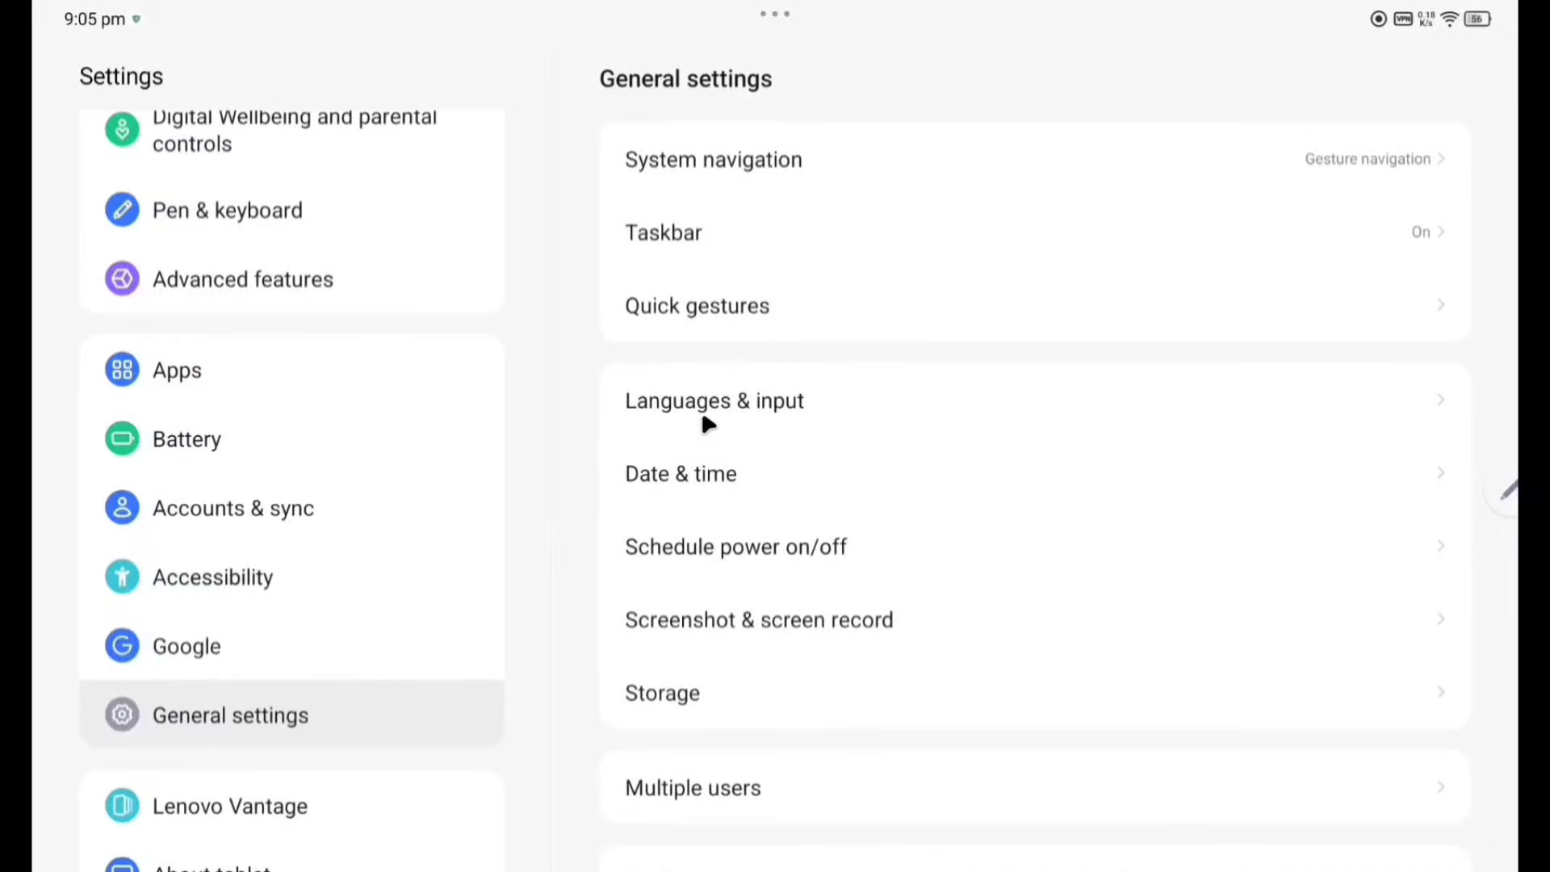
mouse_move(702, 559)
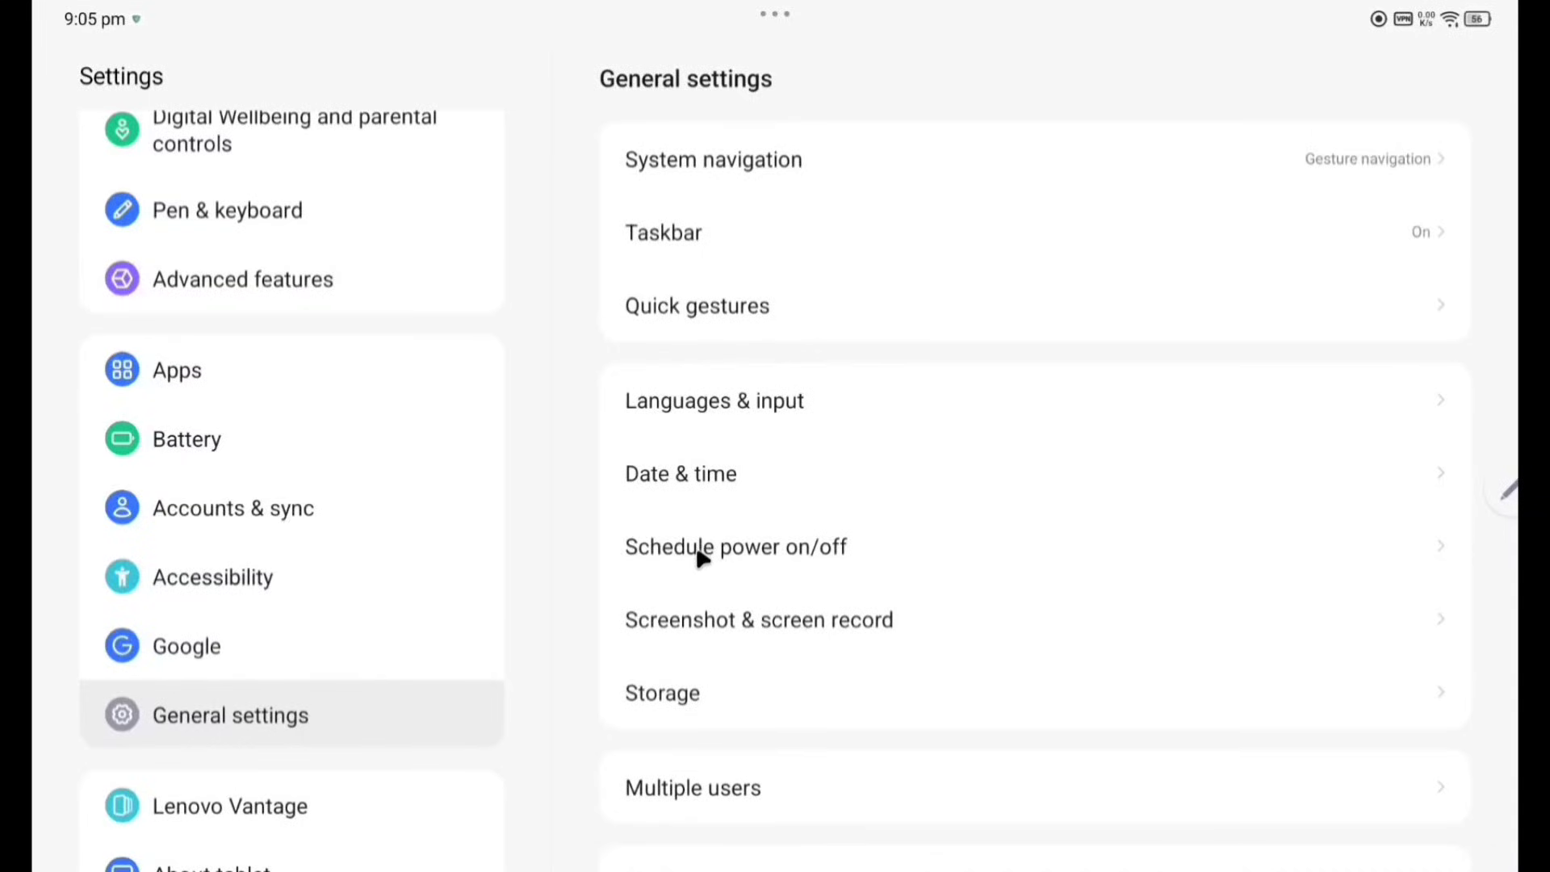
mouse_move(690, 710)
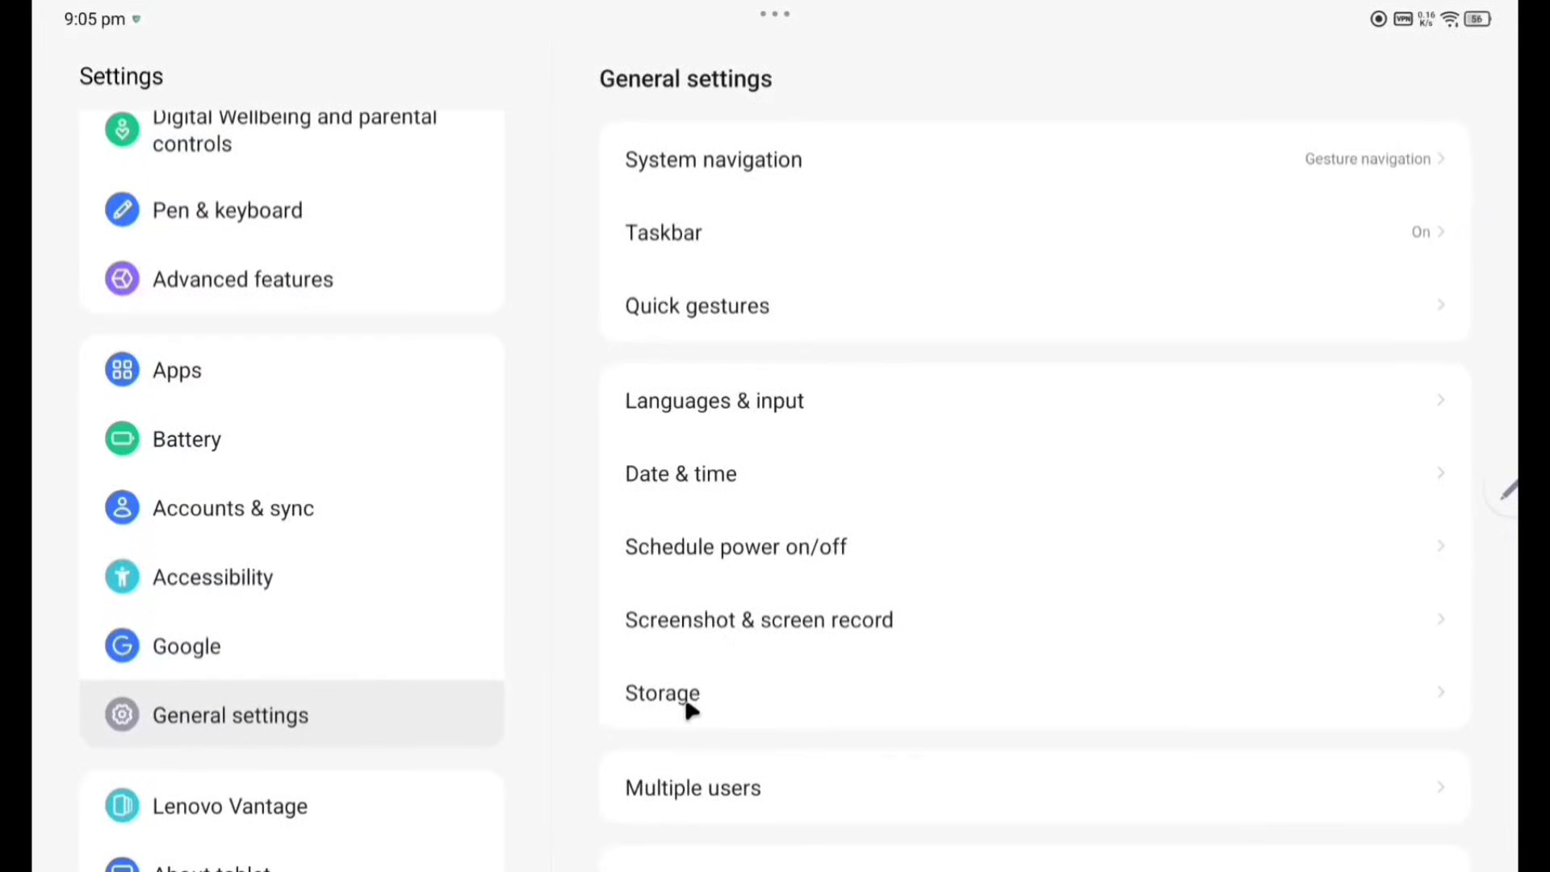
Check Storage usage (21 GB of 256 GB) and the System storage explanation.
left_click(662, 693)
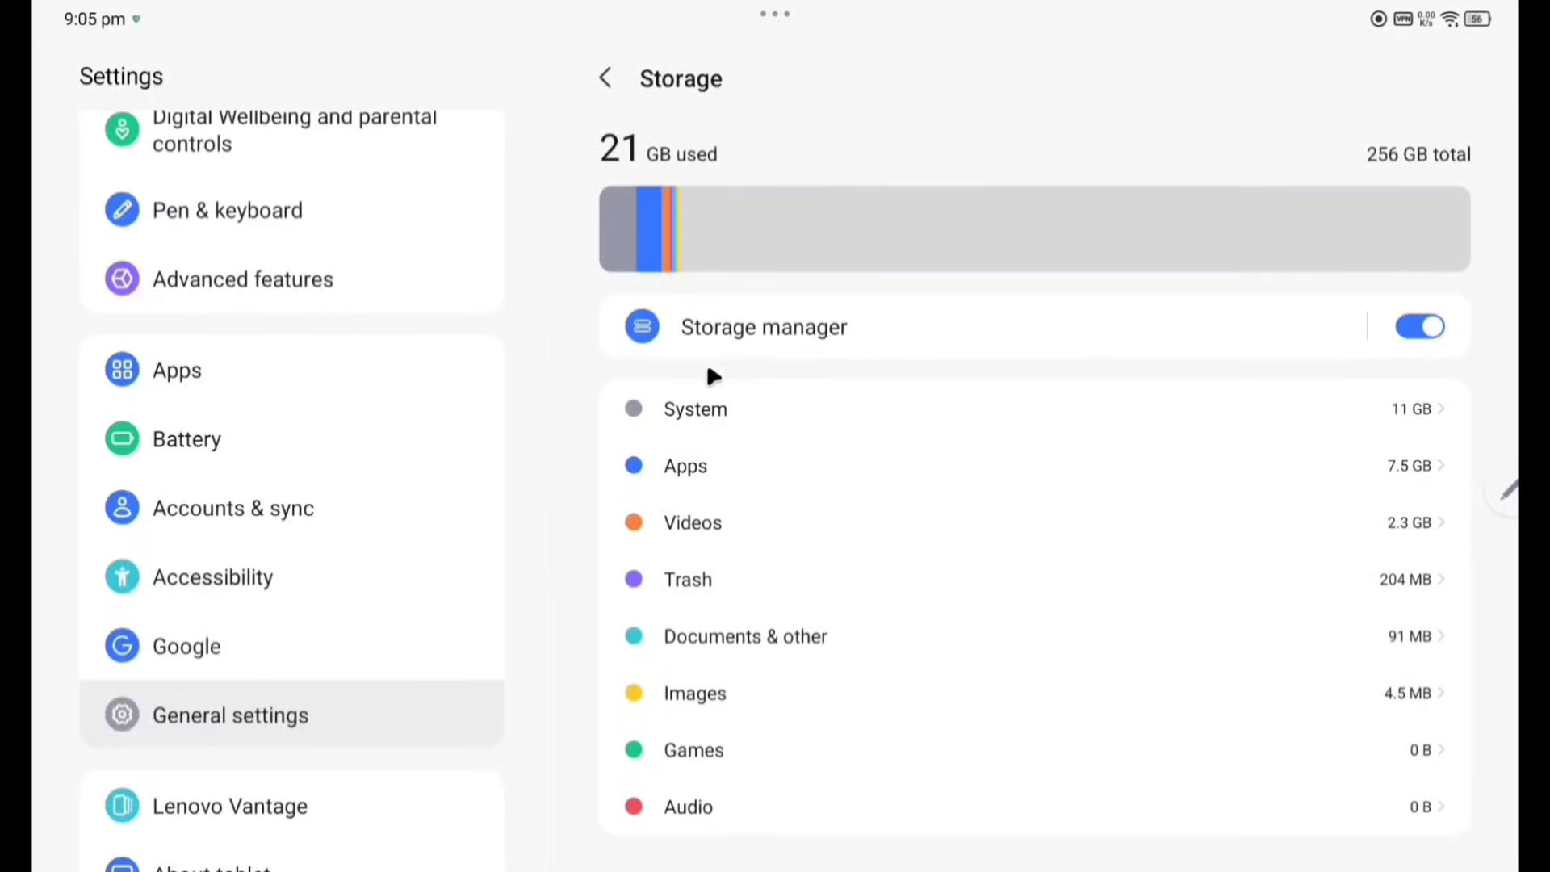
mouse_move(1306, 425)
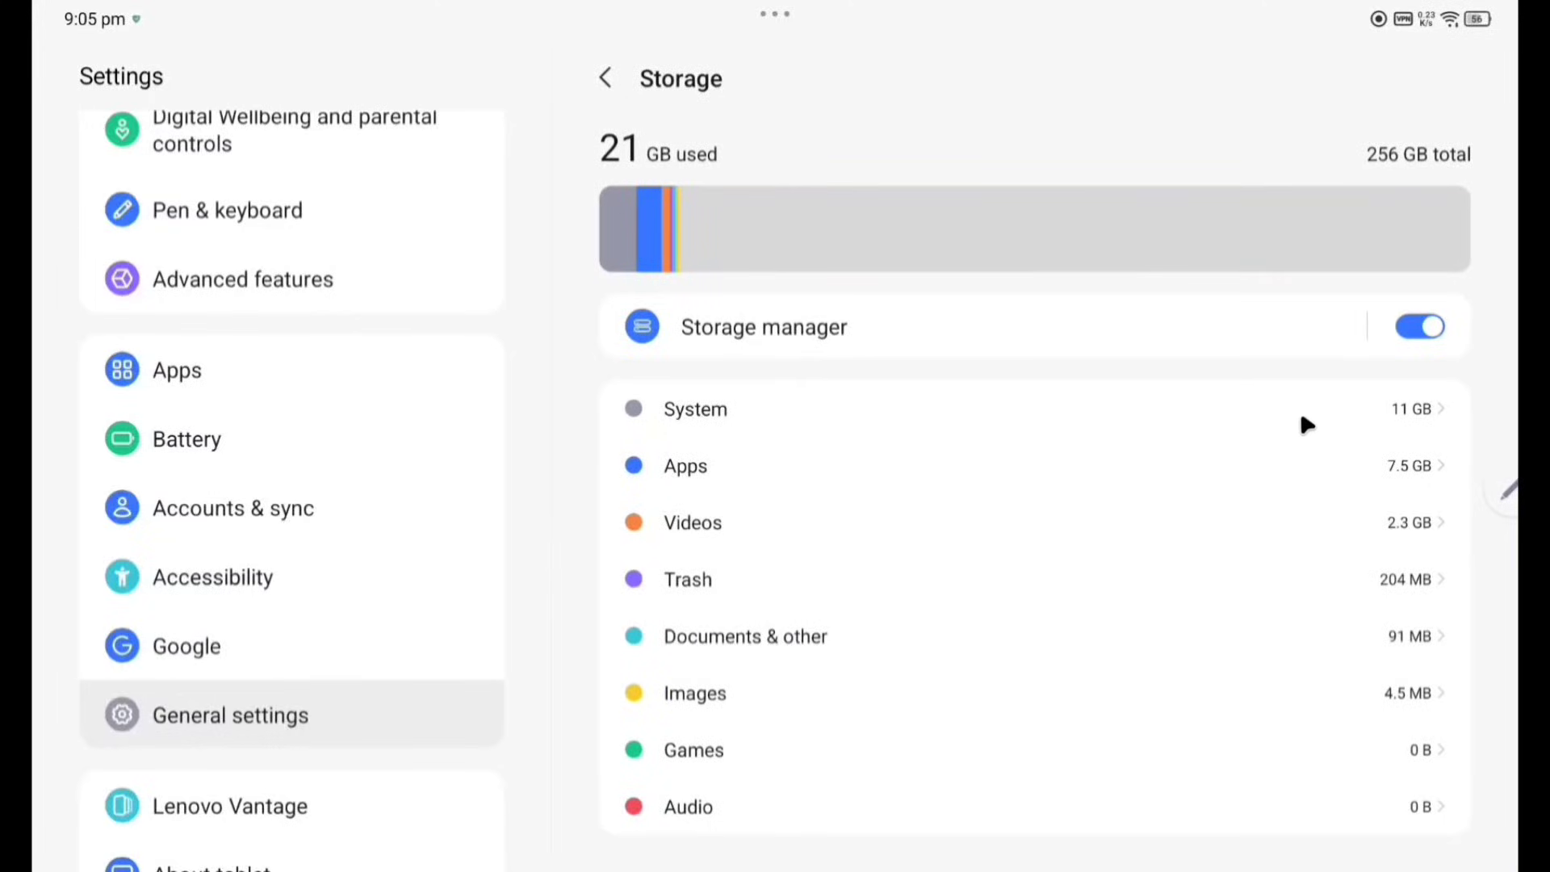
left_click(694, 408)
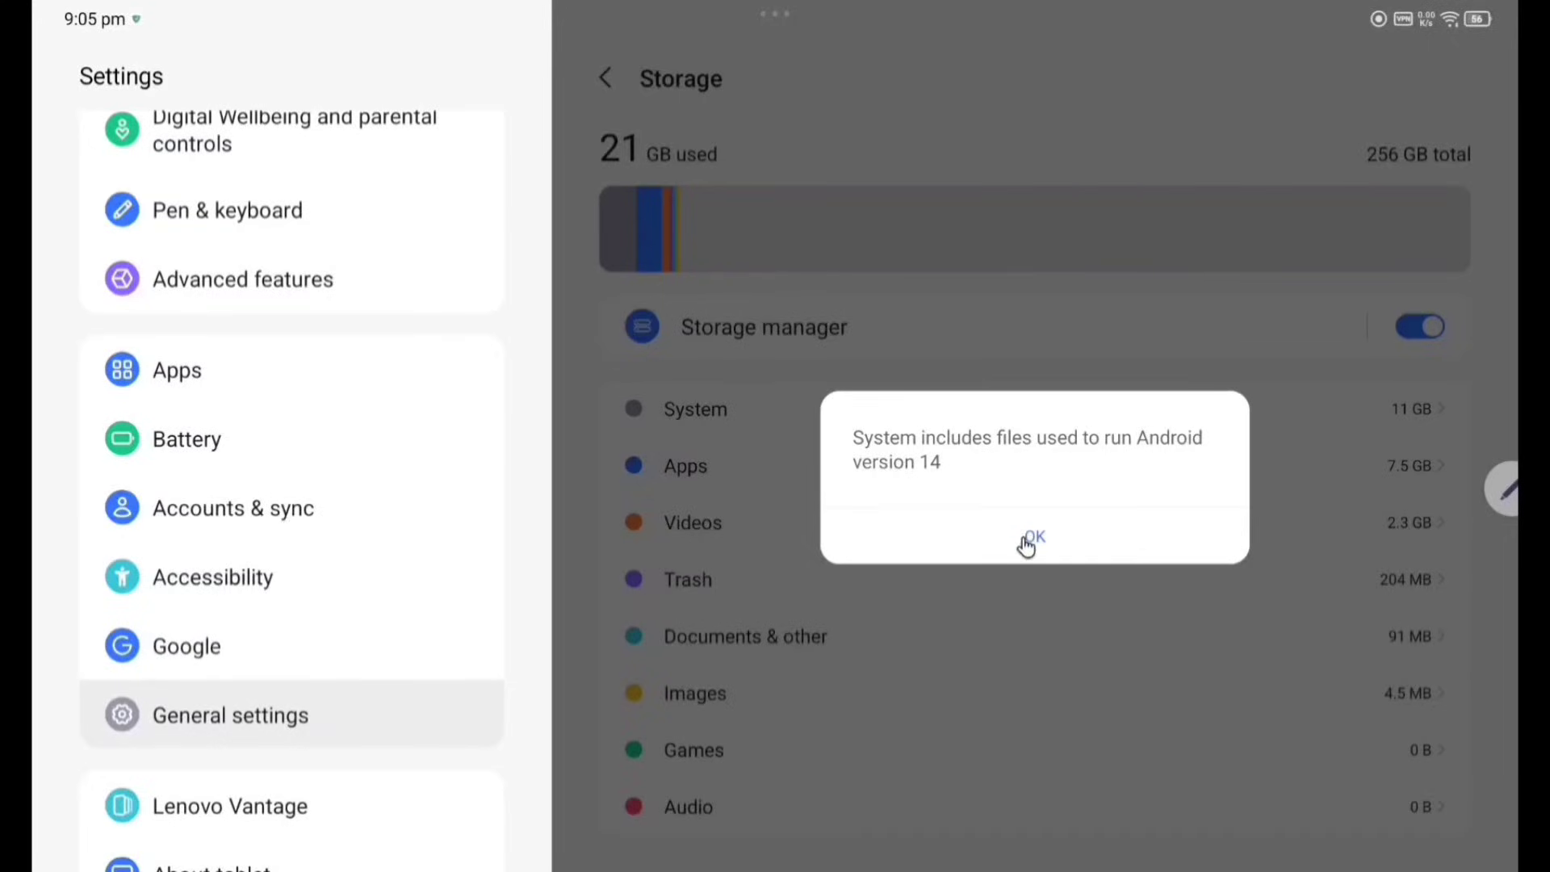
left_click(1031, 539)
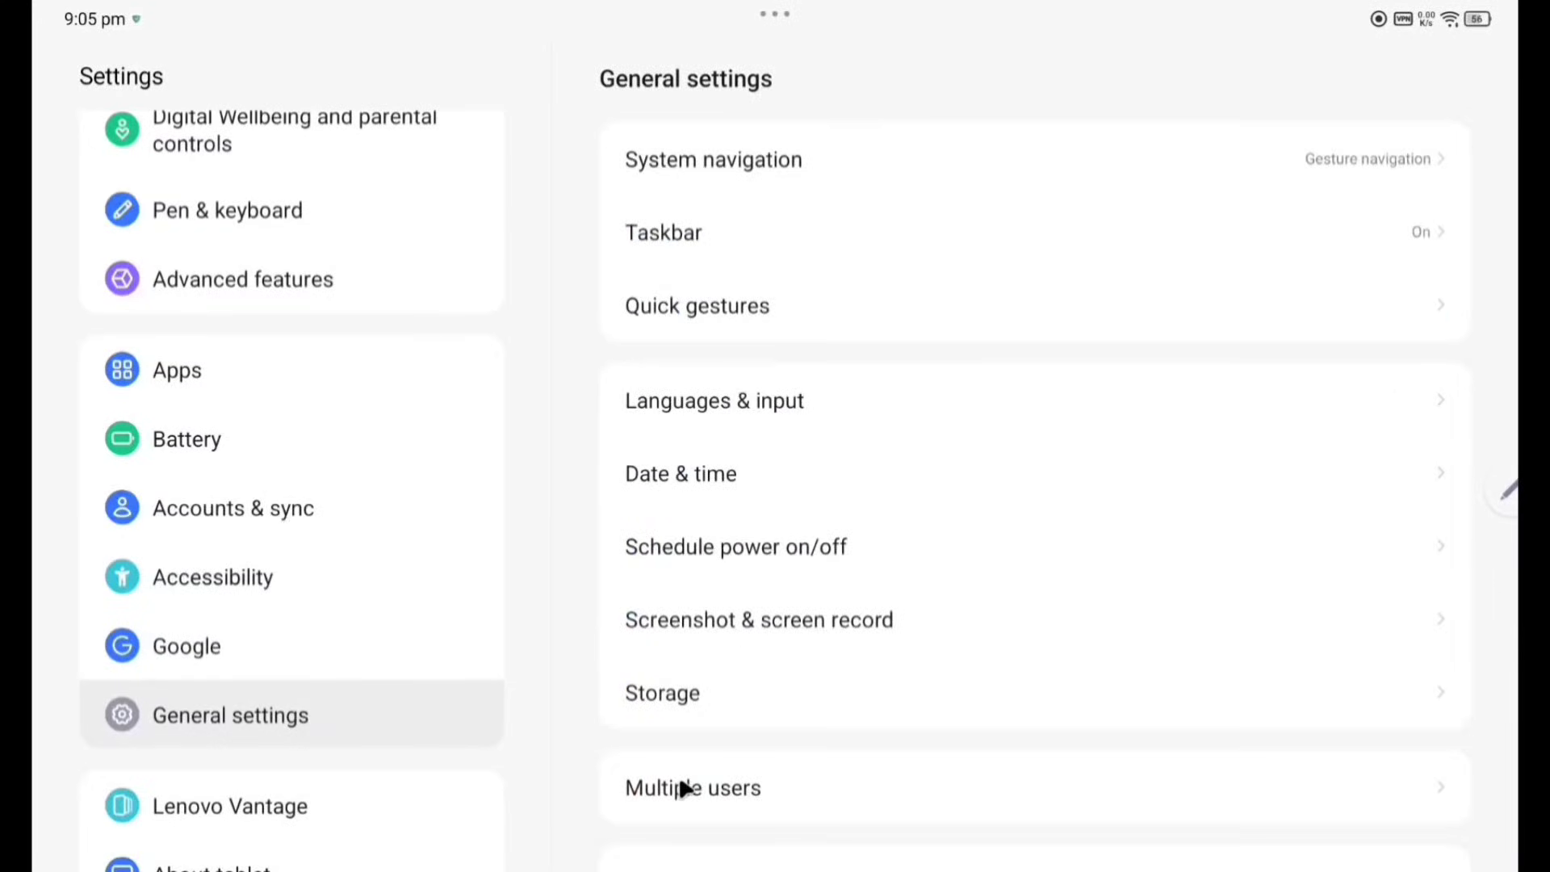
View the Multiple users page, then open Reset options including factory reset.
left_click(692, 787)
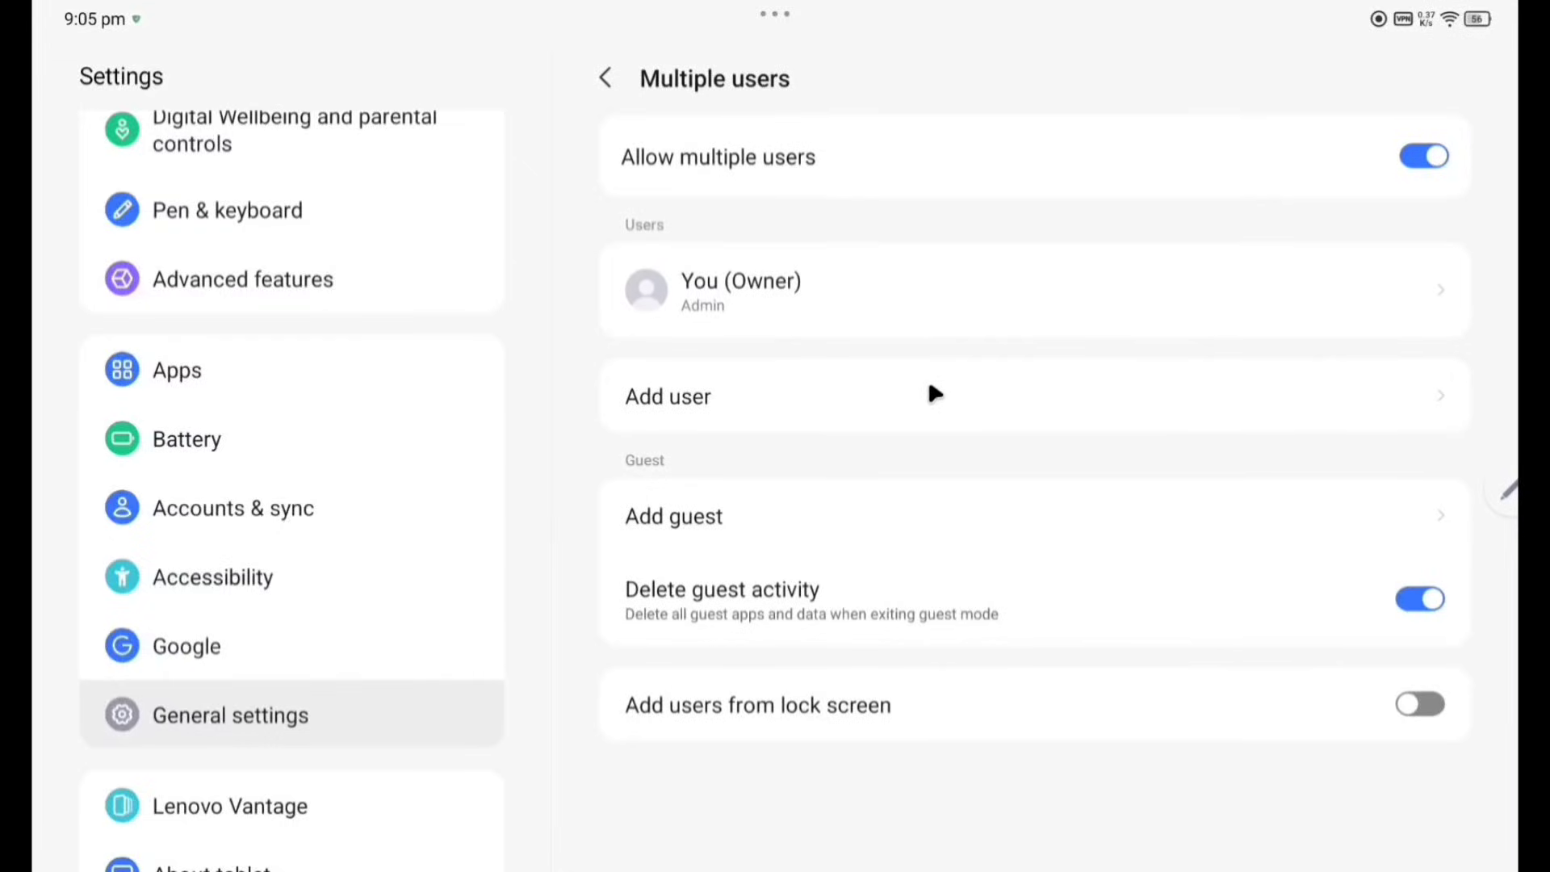
left_click(604, 77)
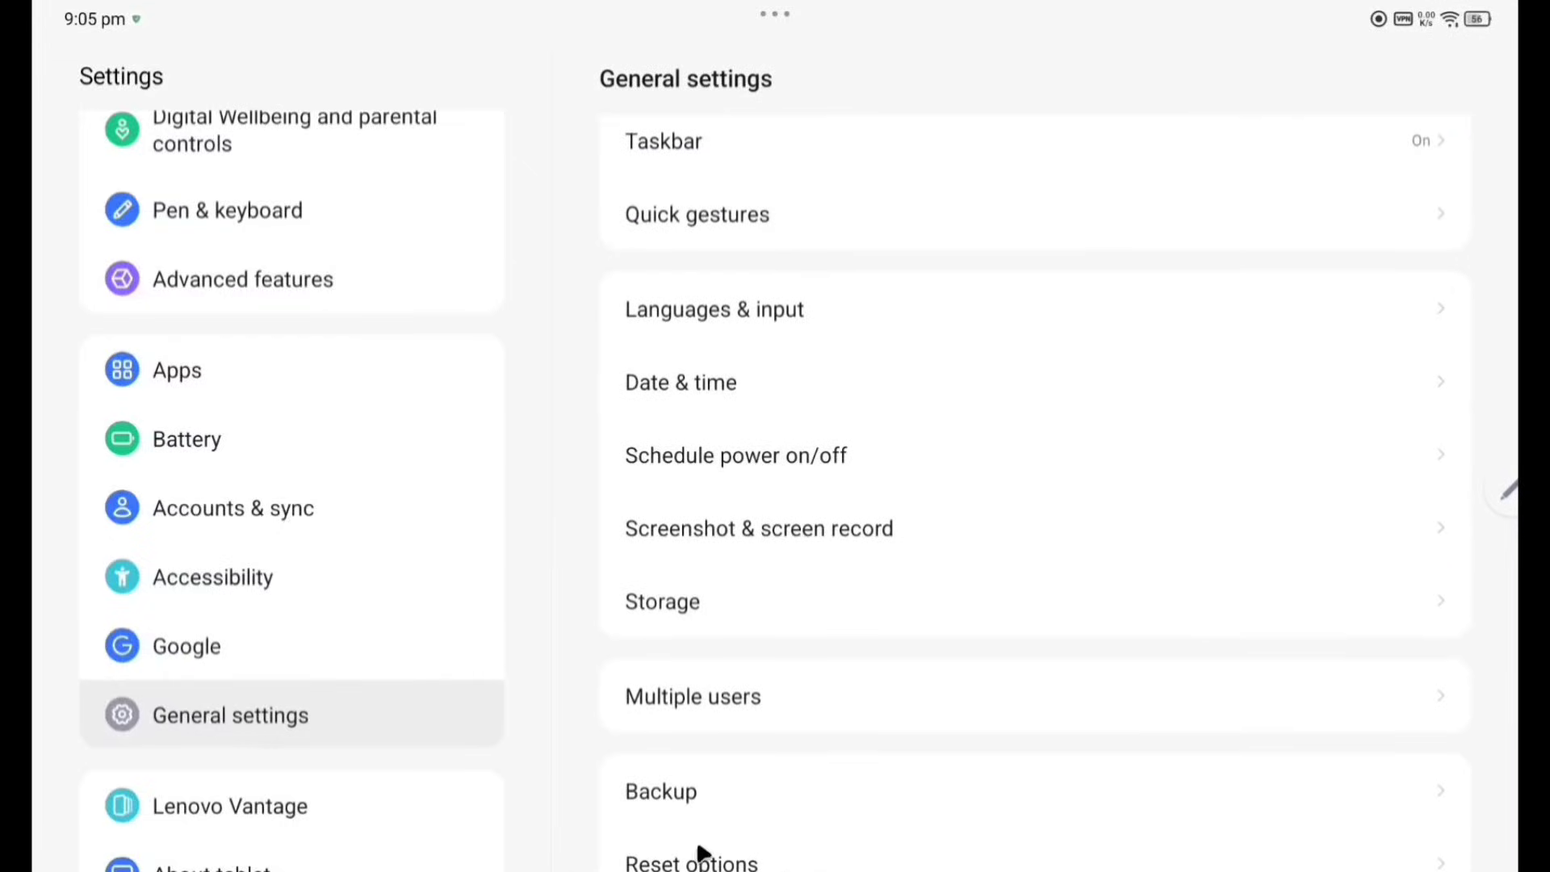
left_click(691, 860)
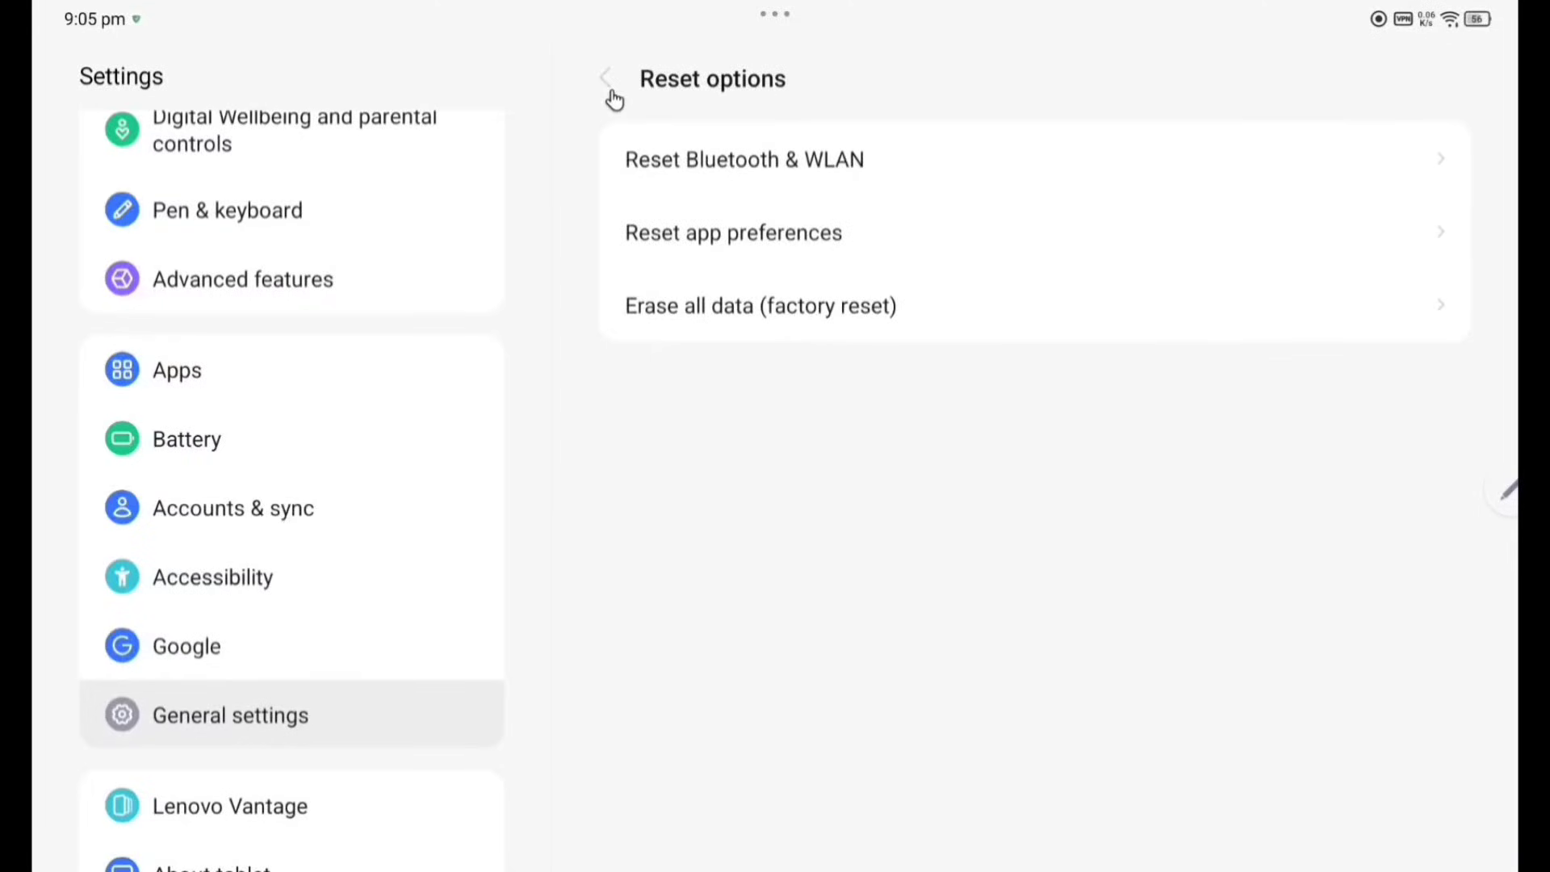
left_click(229, 804)
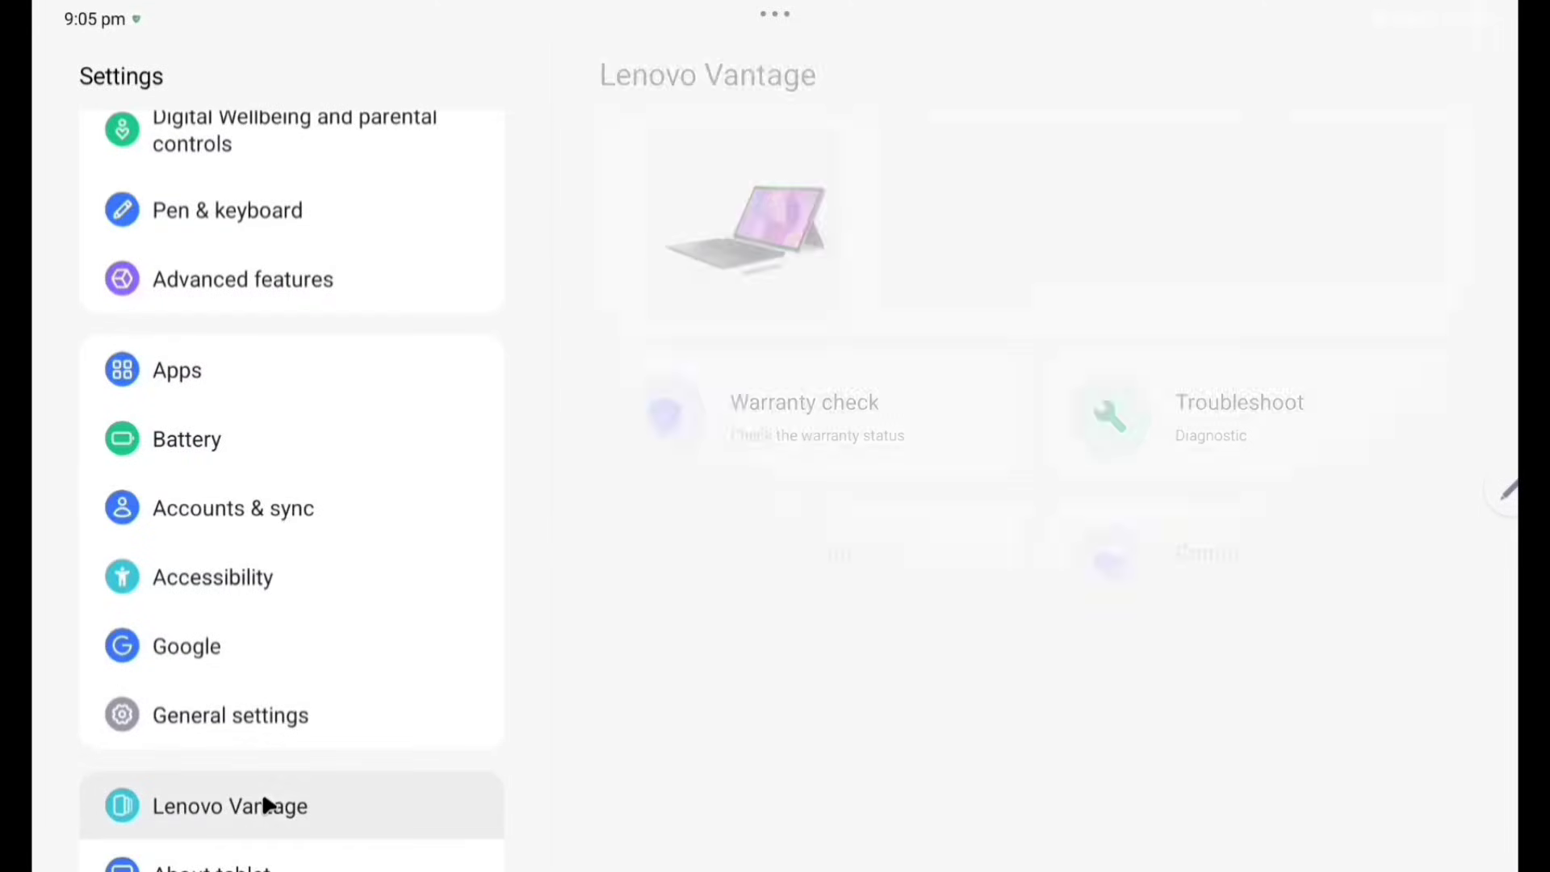
left_click(229, 806)
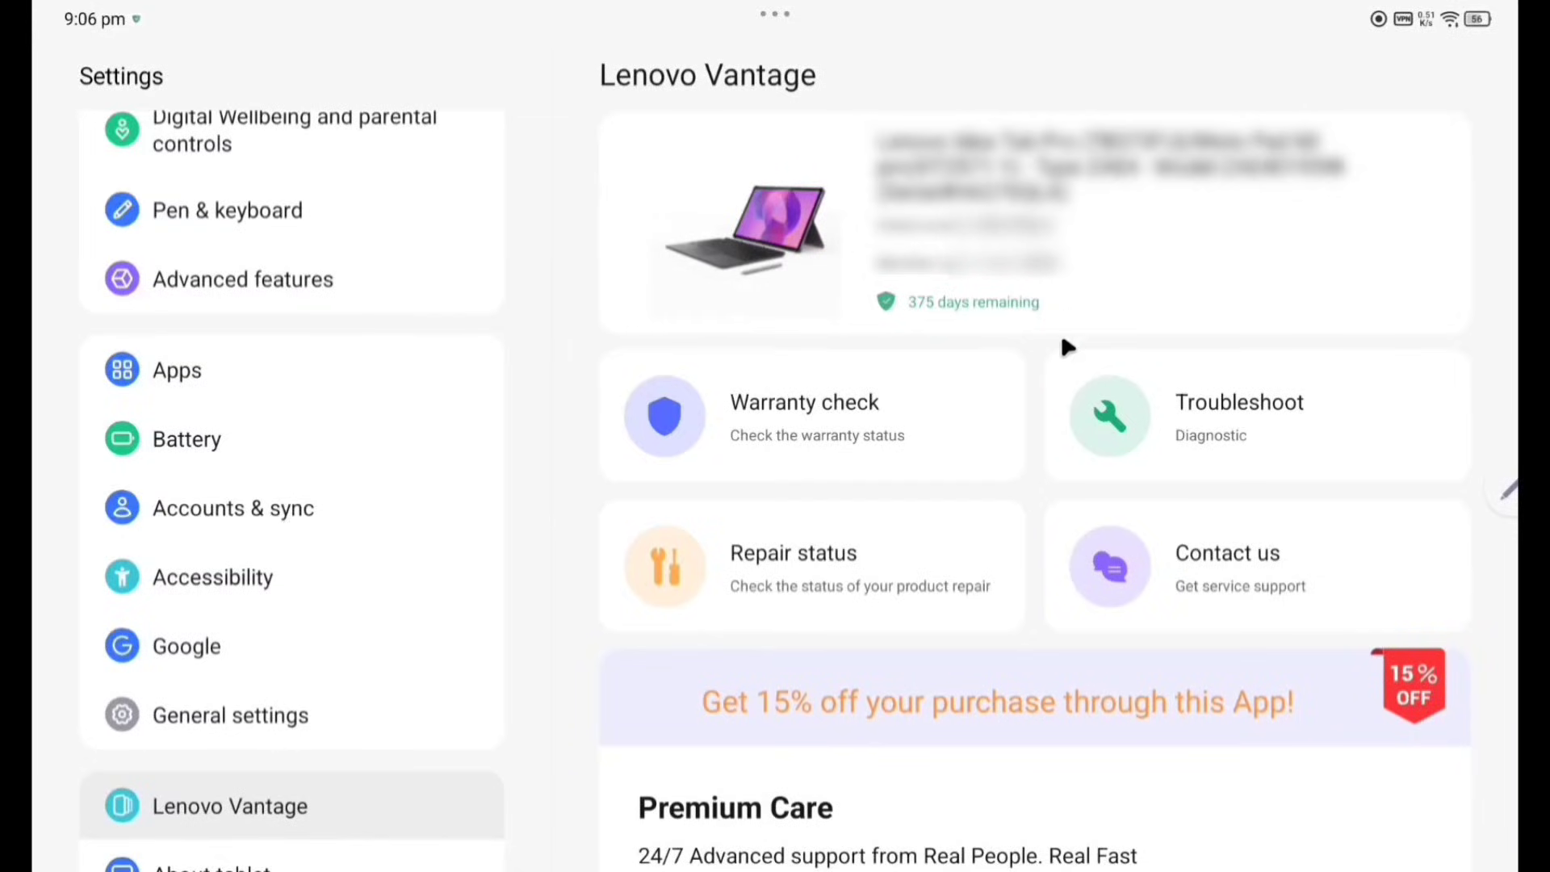
mouse_move(818, 731)
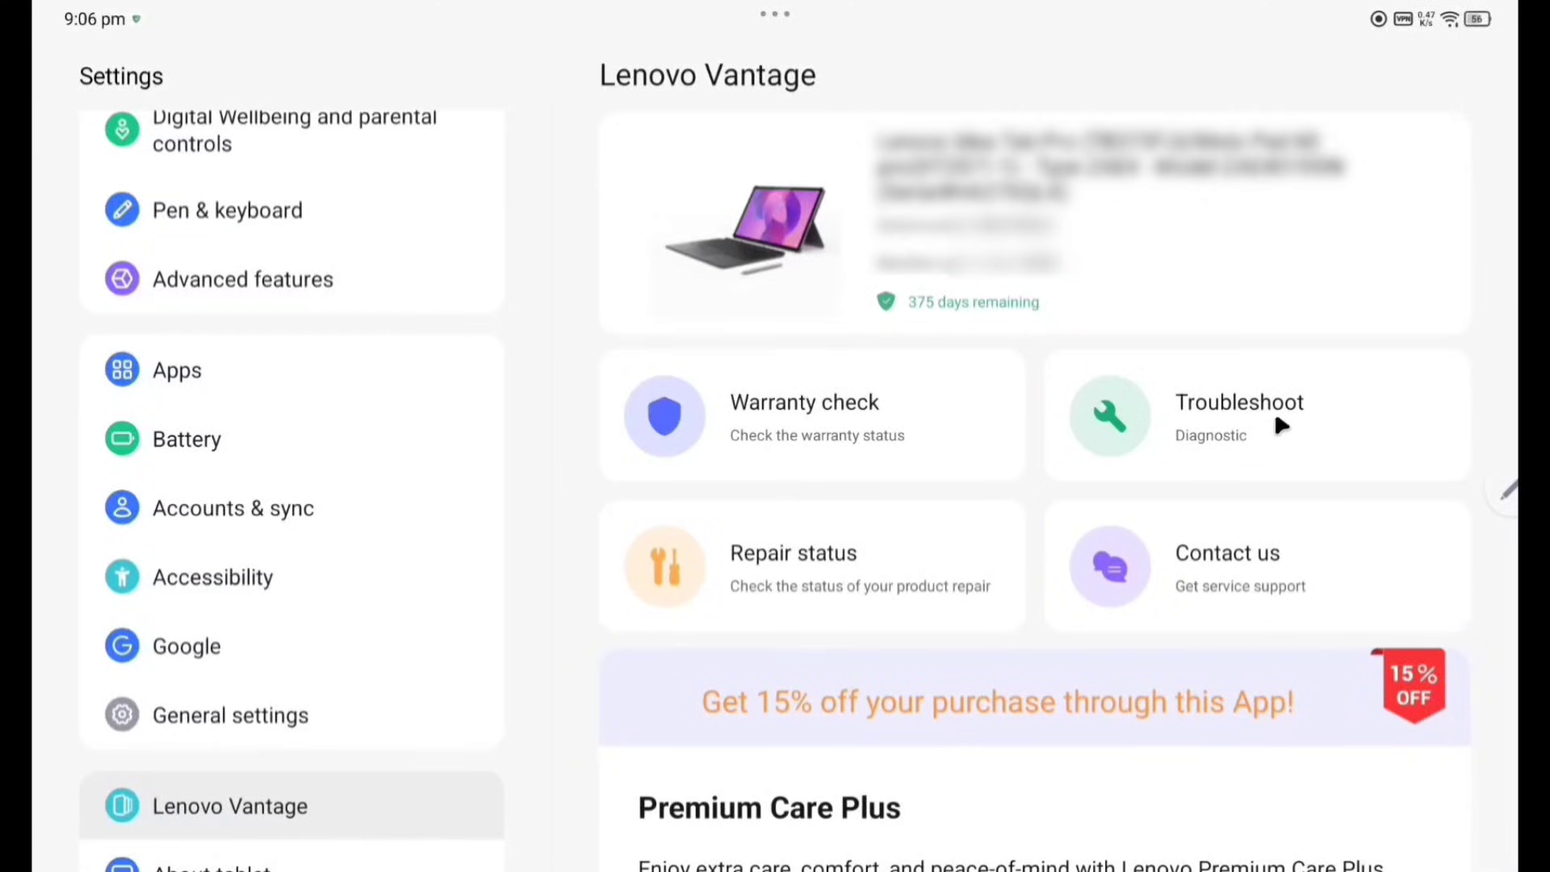
mouse_move(810, 384)
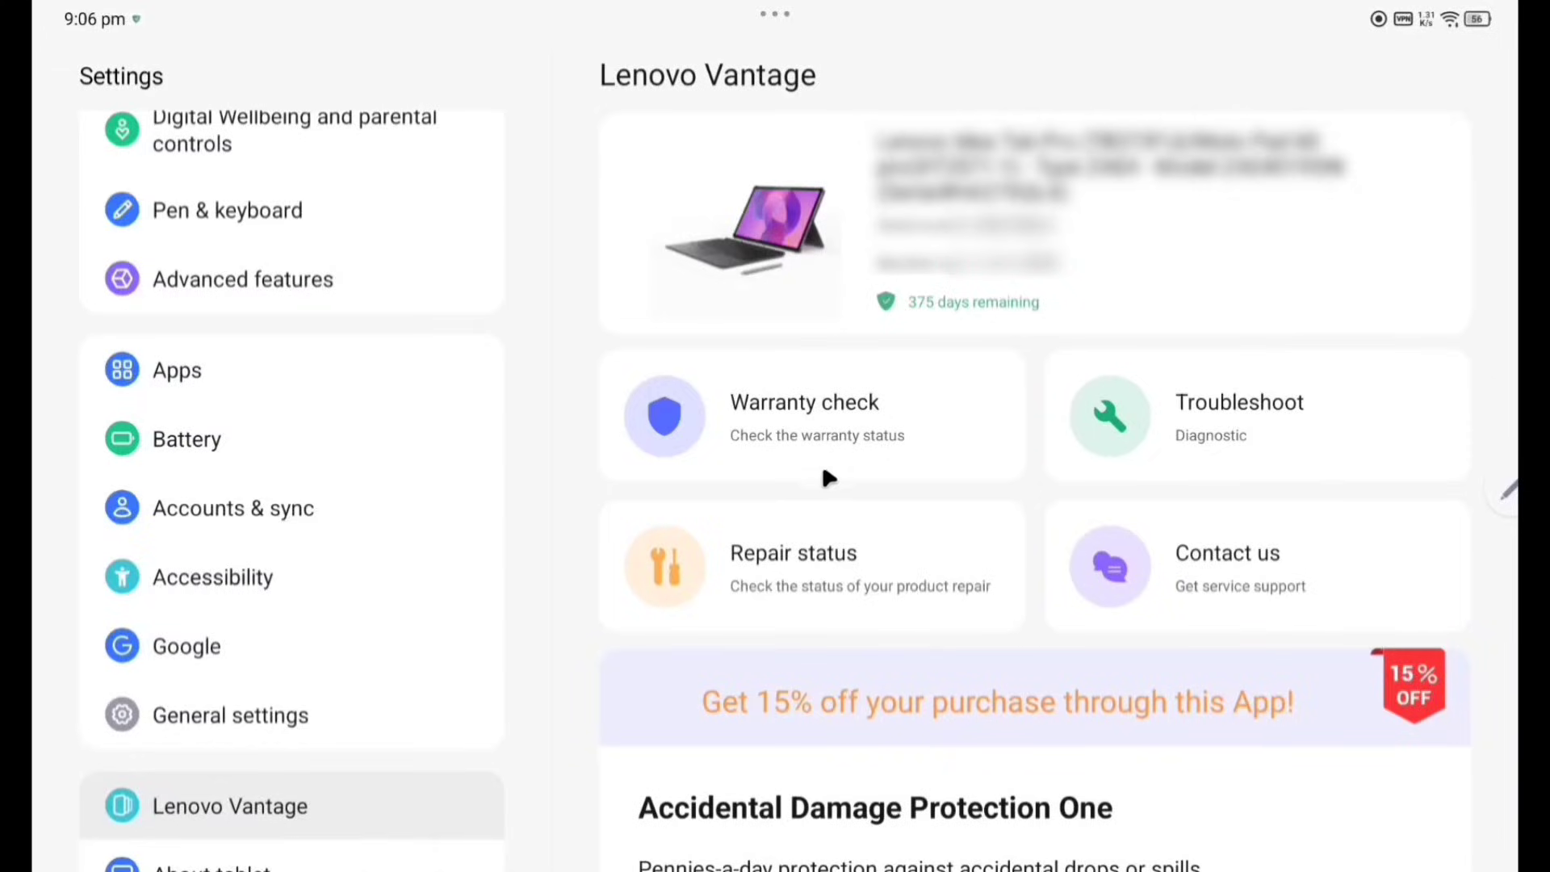
mouse_move(959, 434)
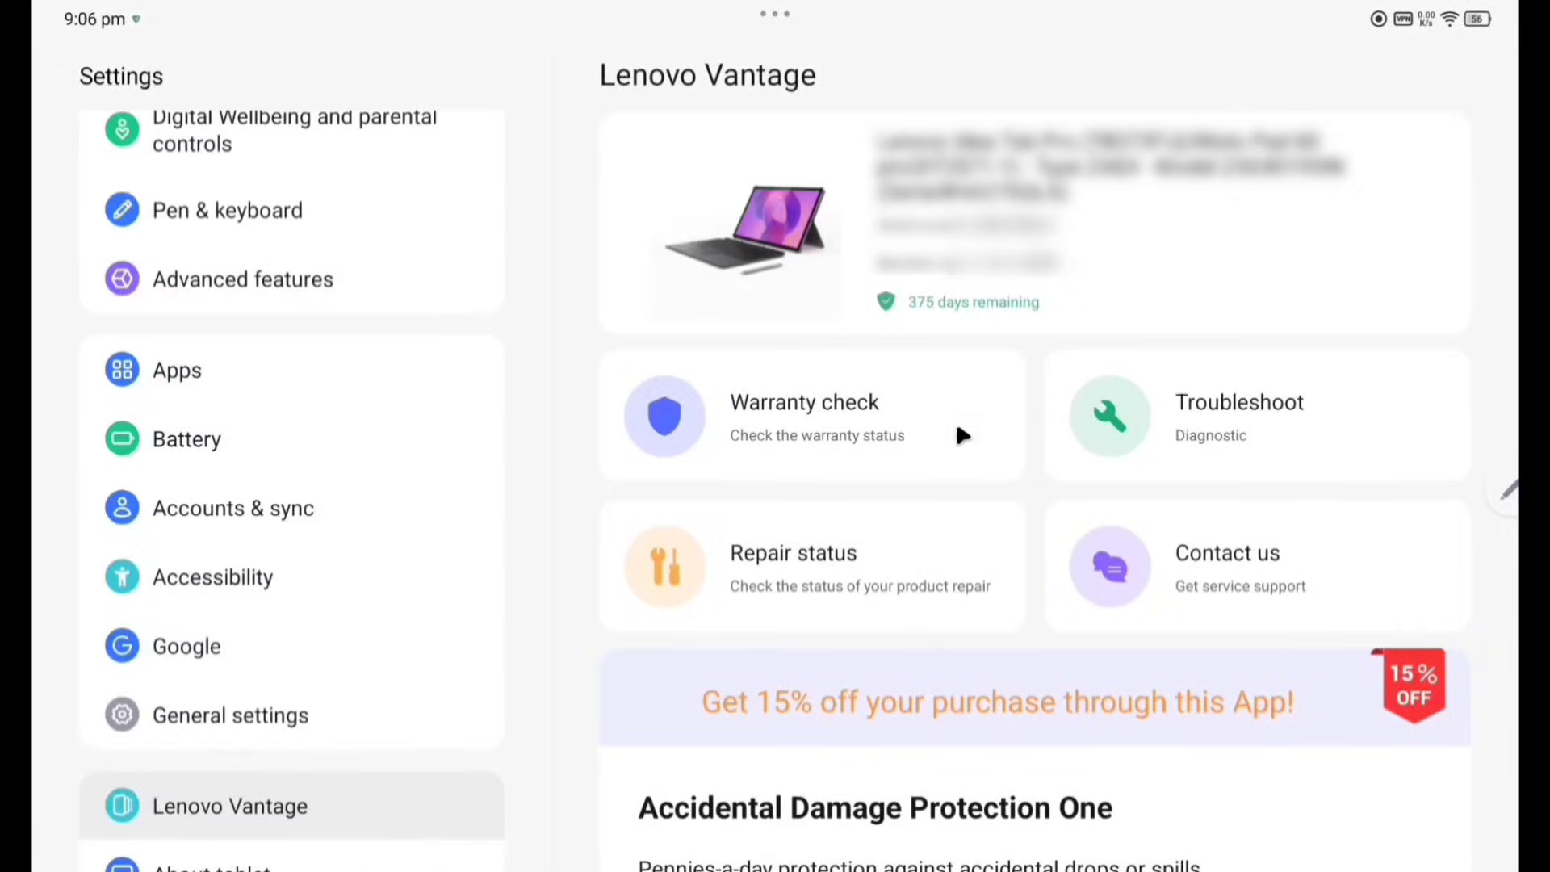
scroll("down", 3)
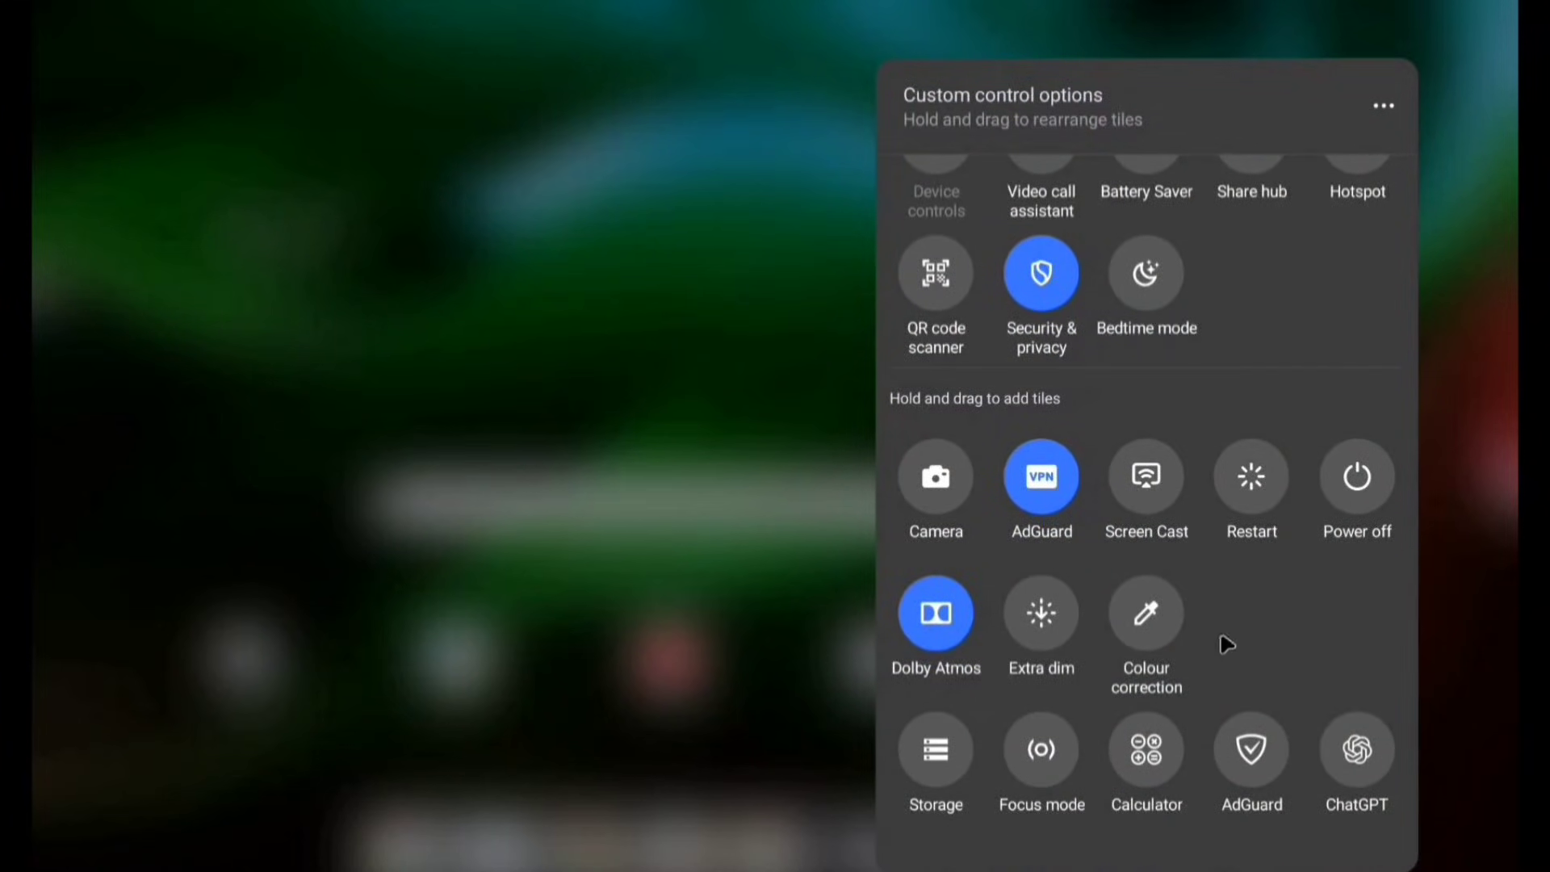
Scroll through the available quick control tiles in the Control Center edit panel.
scroll("down", 3)
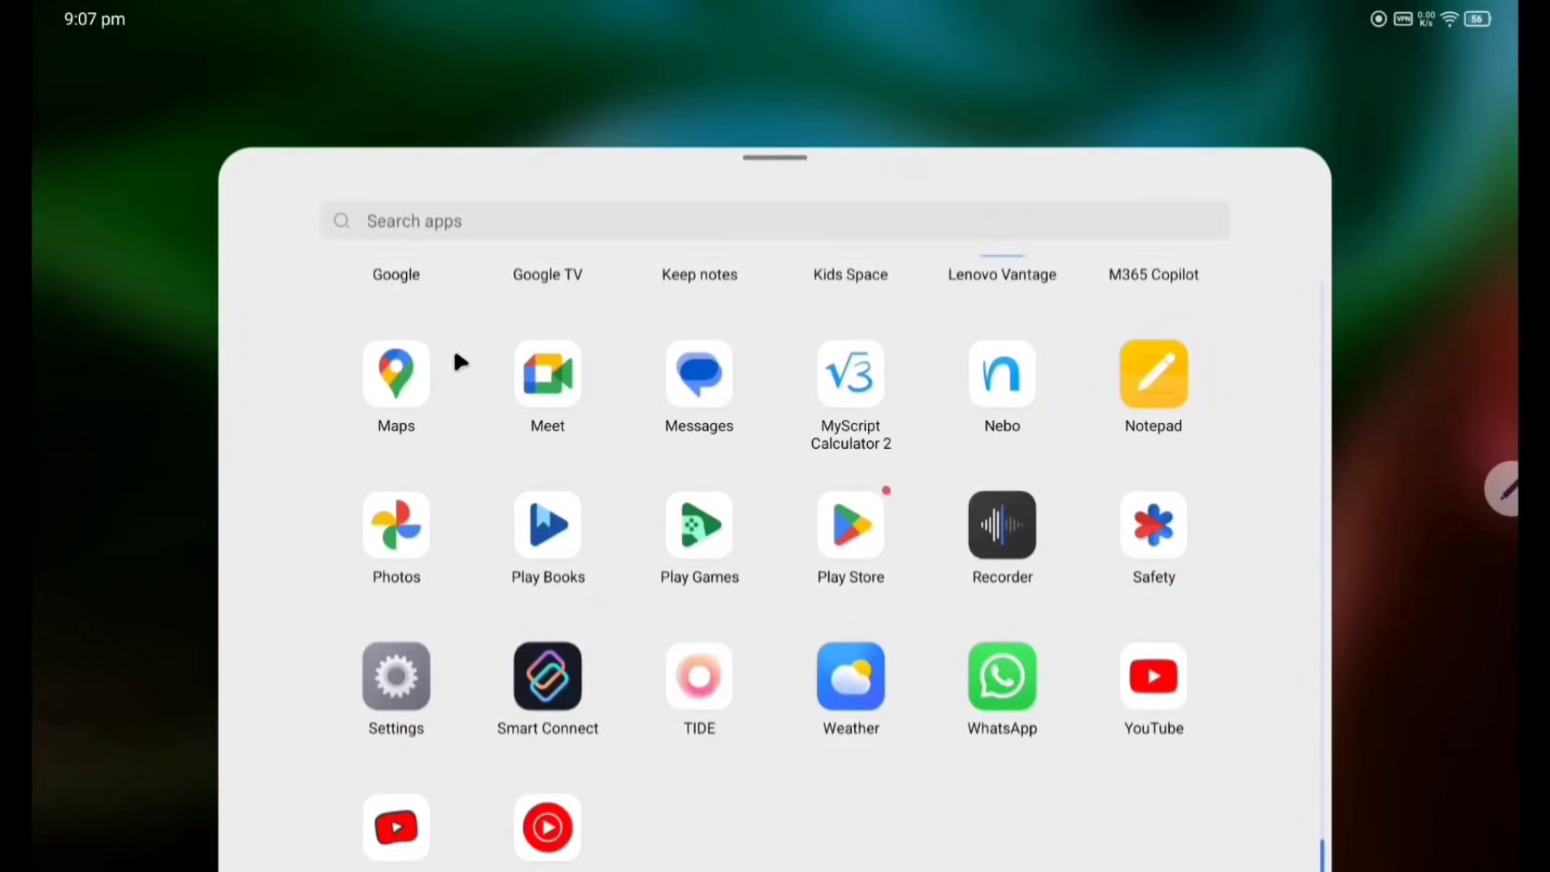
mouse_move(667, 344)
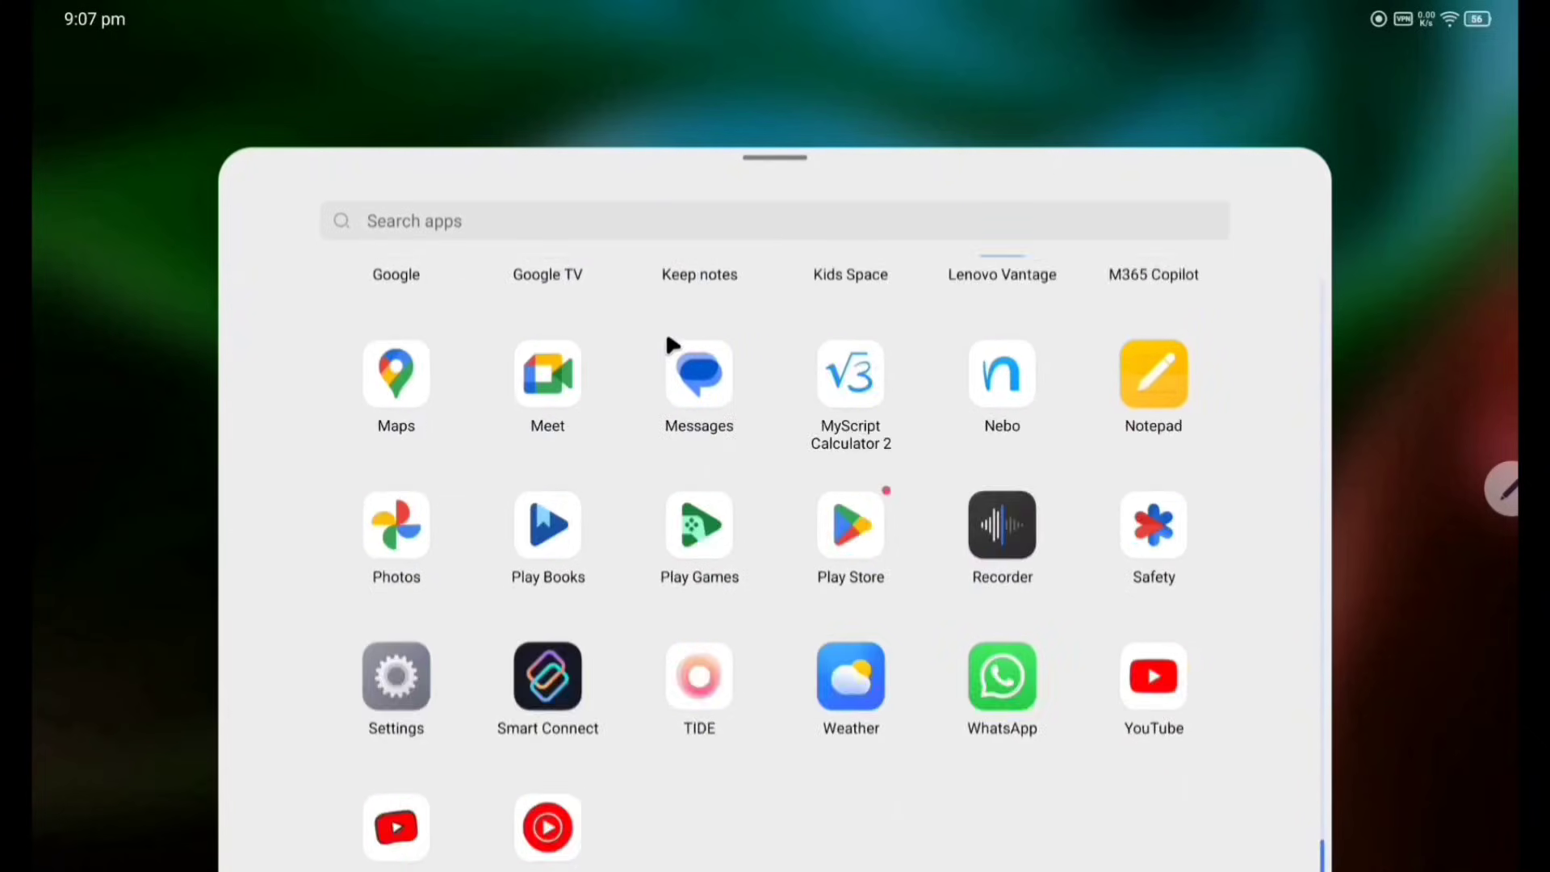
Scroll through the app drawer's list of installed apps such as Maps, Settings and WhatsApp.
scroll("down", 3)
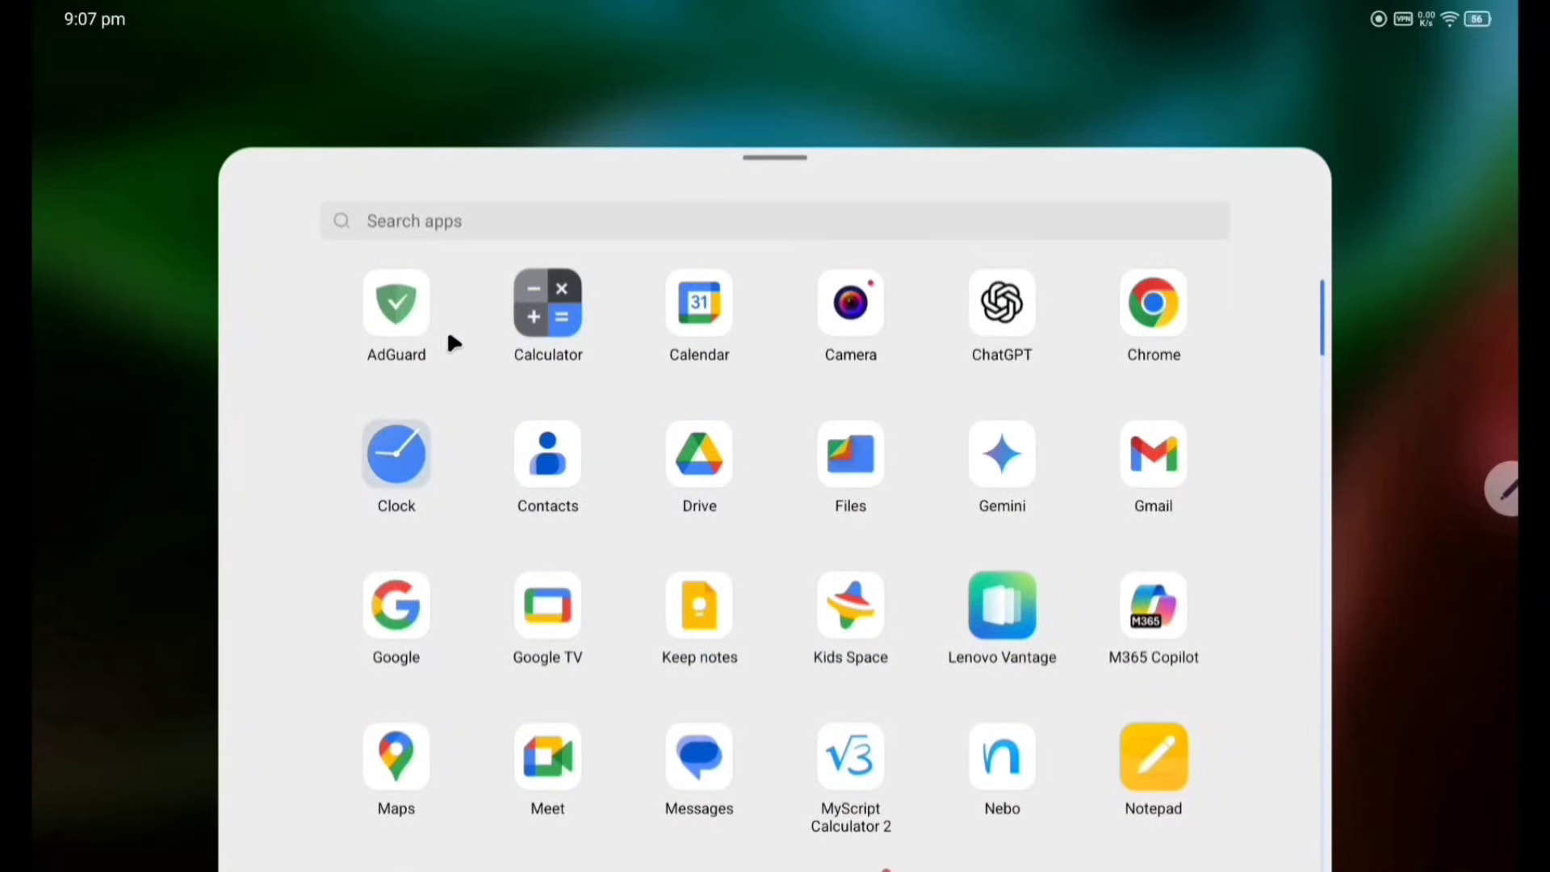
mouse_move(584, 518)
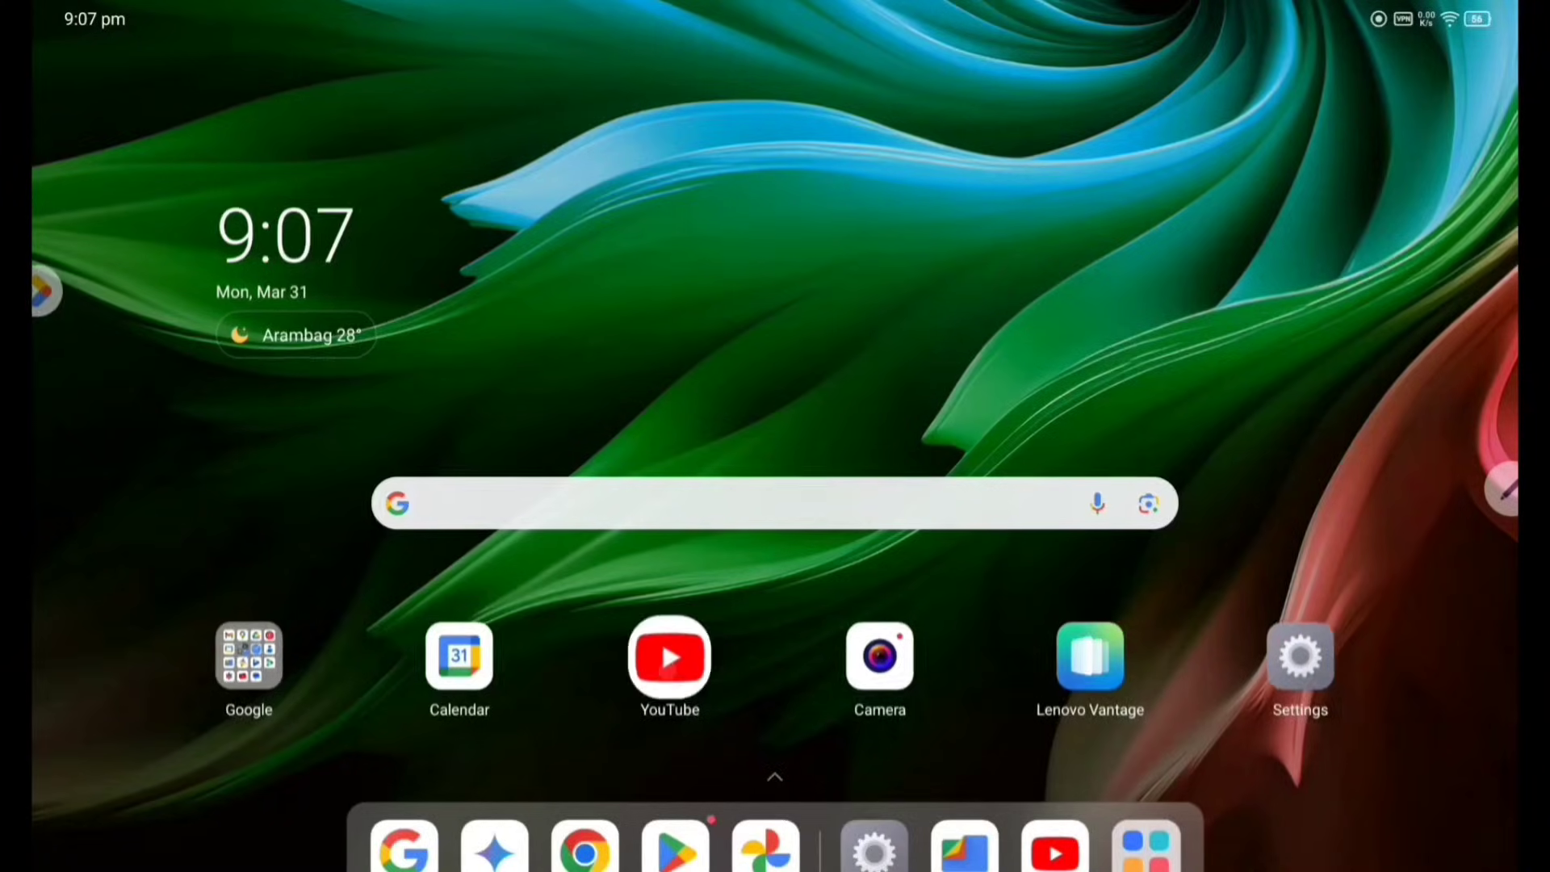
Launch YouTube and shrink Chrome and Calculator into floating windows via the window handle.
left_click(668, 655)
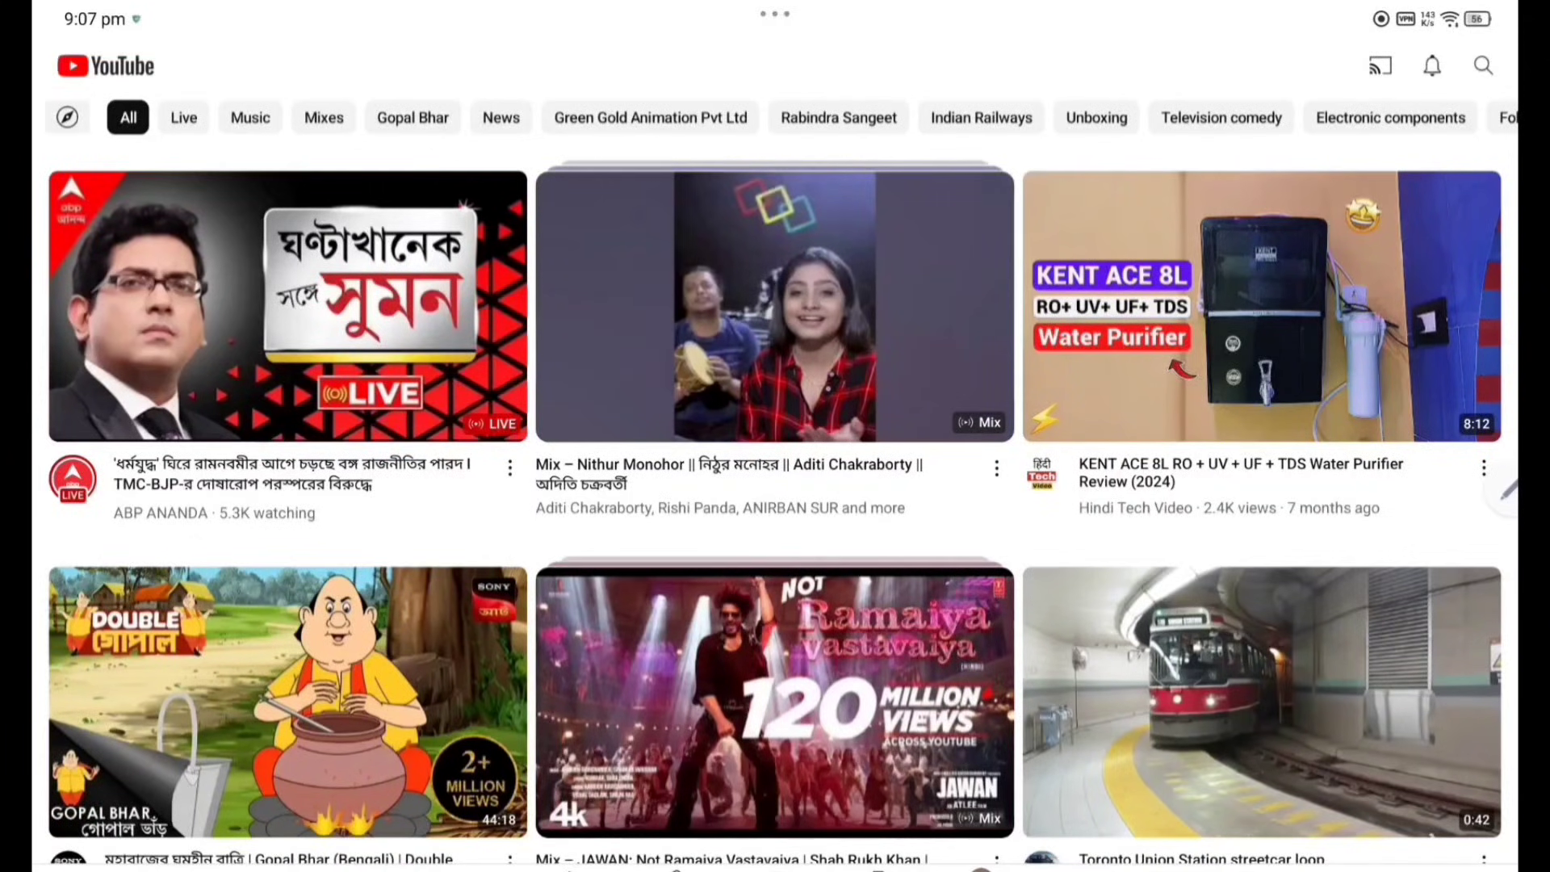
left_click(774, 16)
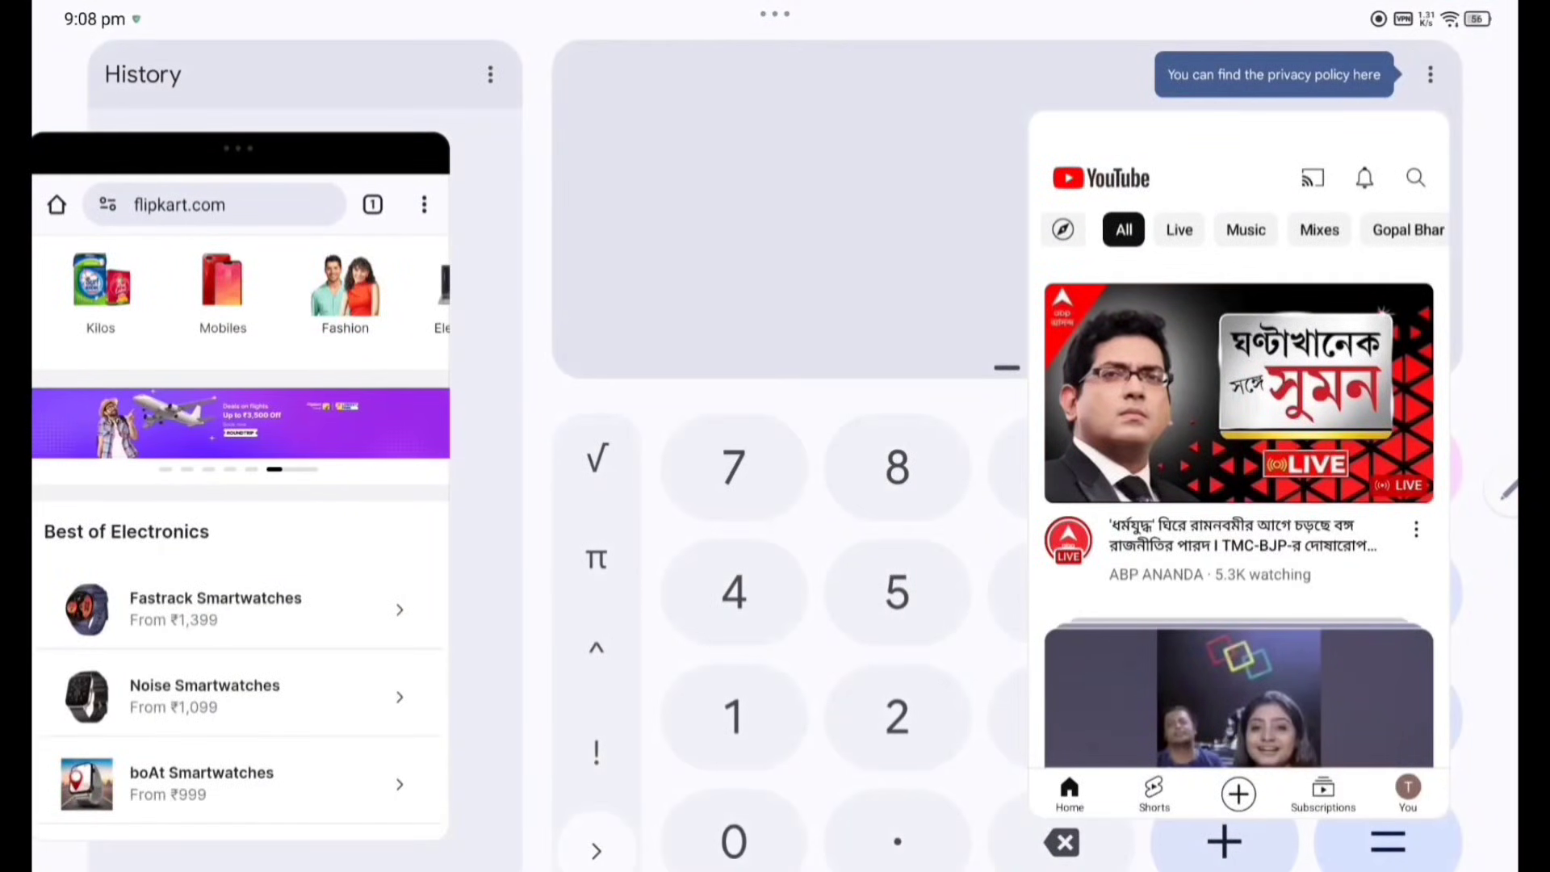
left_click(773, 15)
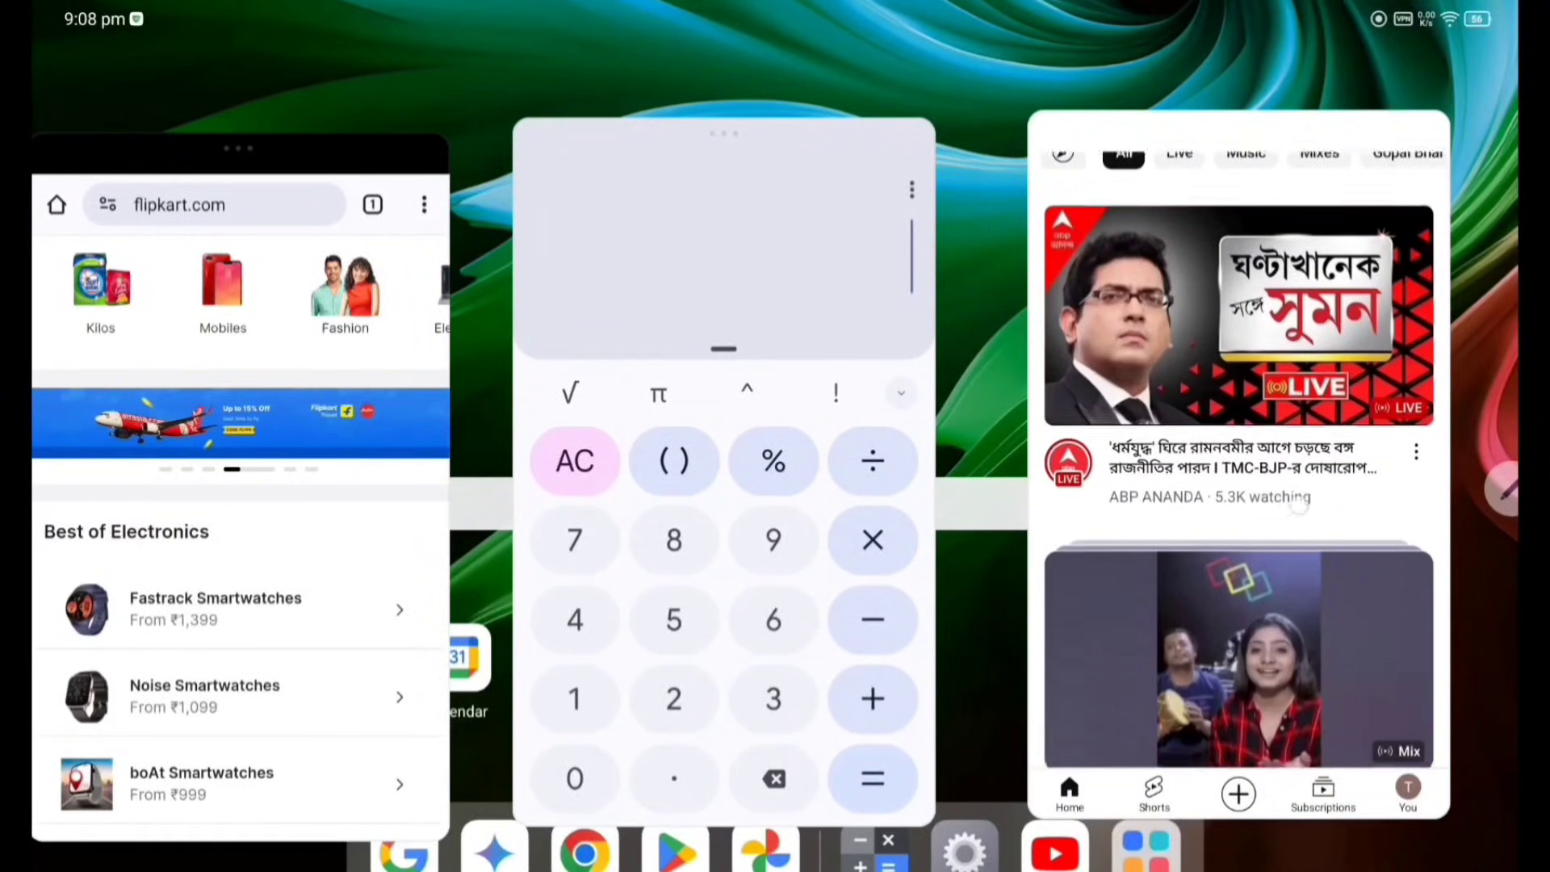
Close the Calculator window and choose a window mode for YouTube from its handle menu.
left_click(575, 697)
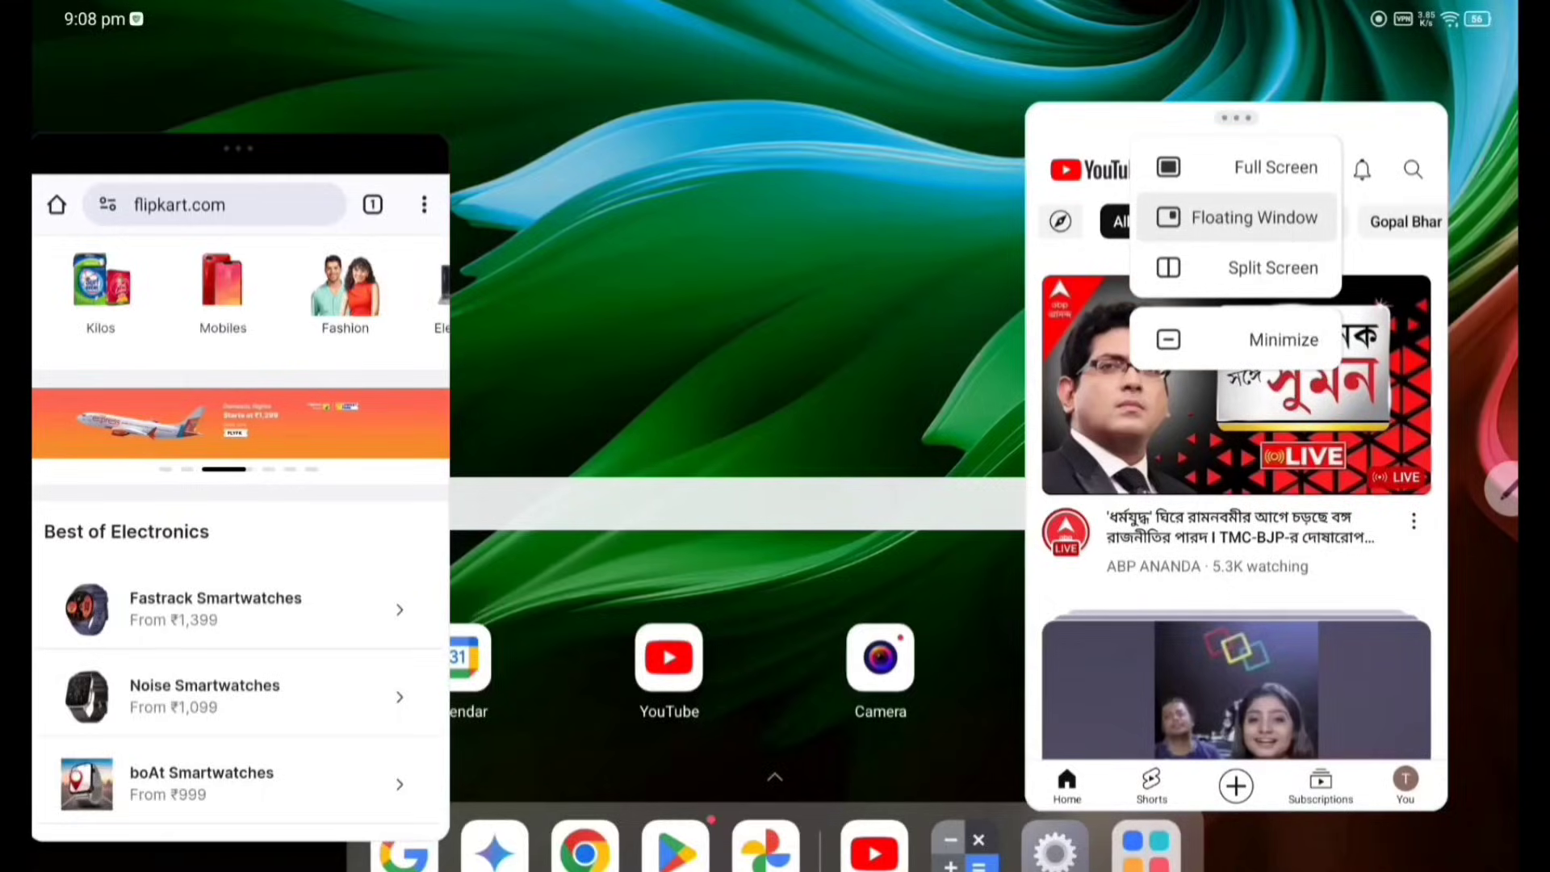
left_click(1275, 167)
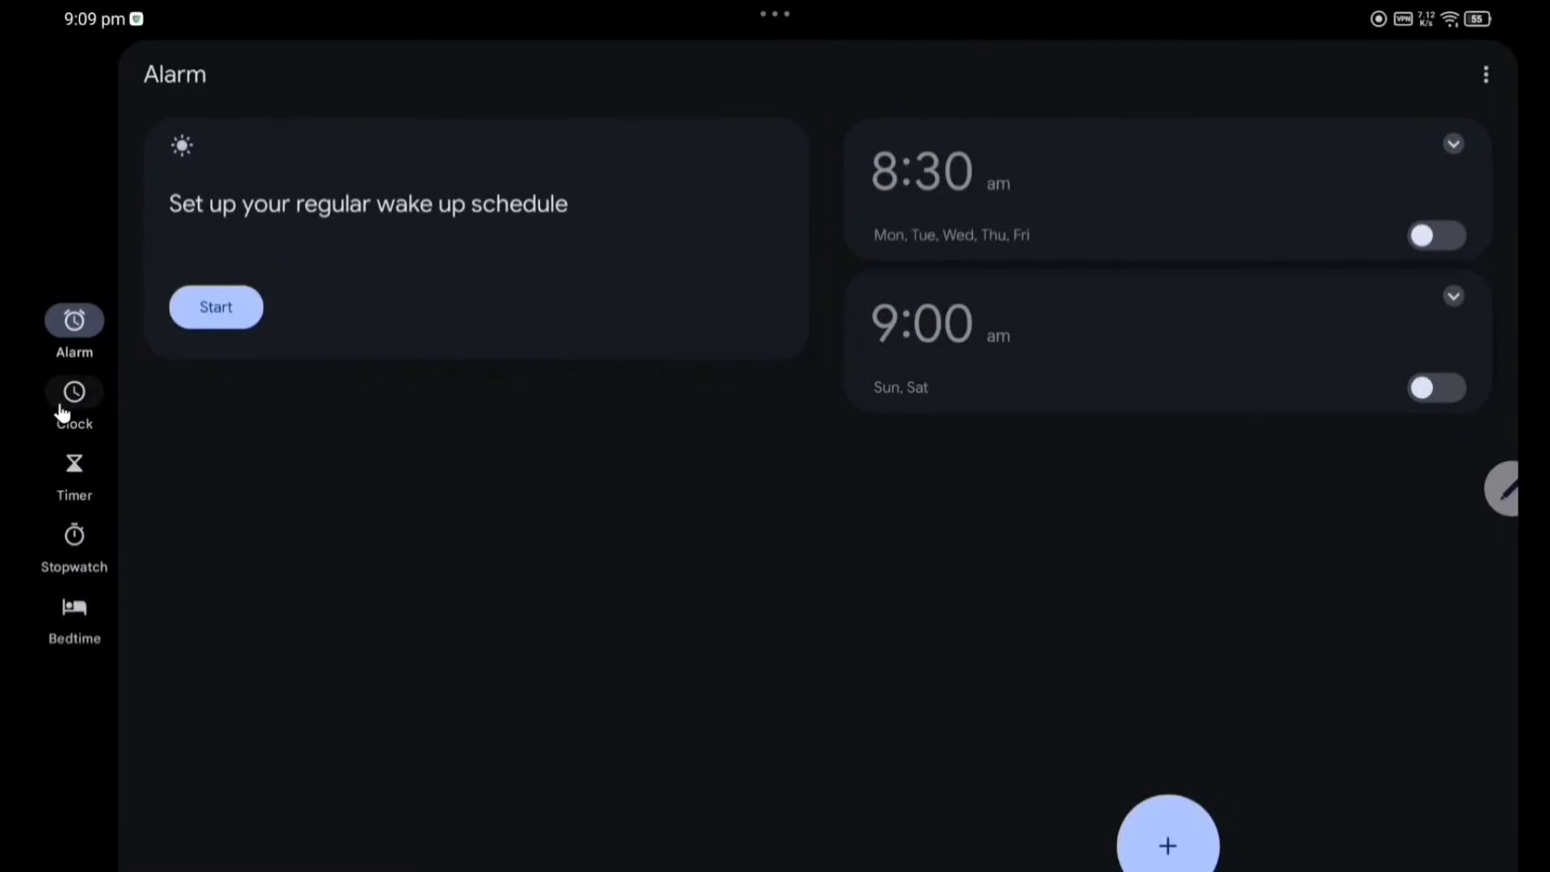
mouse_move(75, 606)
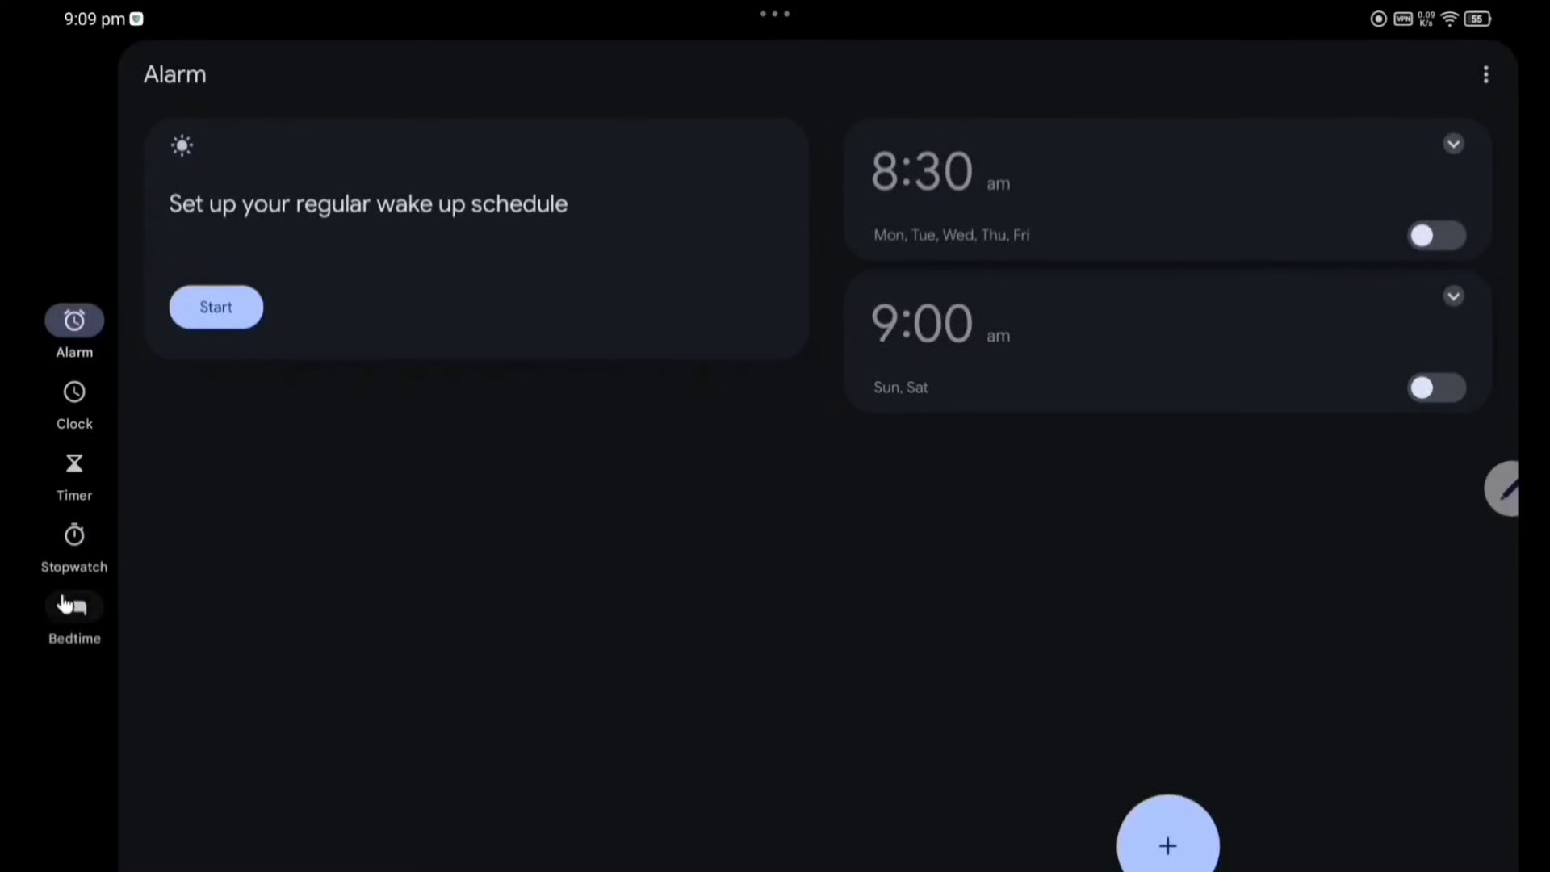
mouse_move(1508, 100)
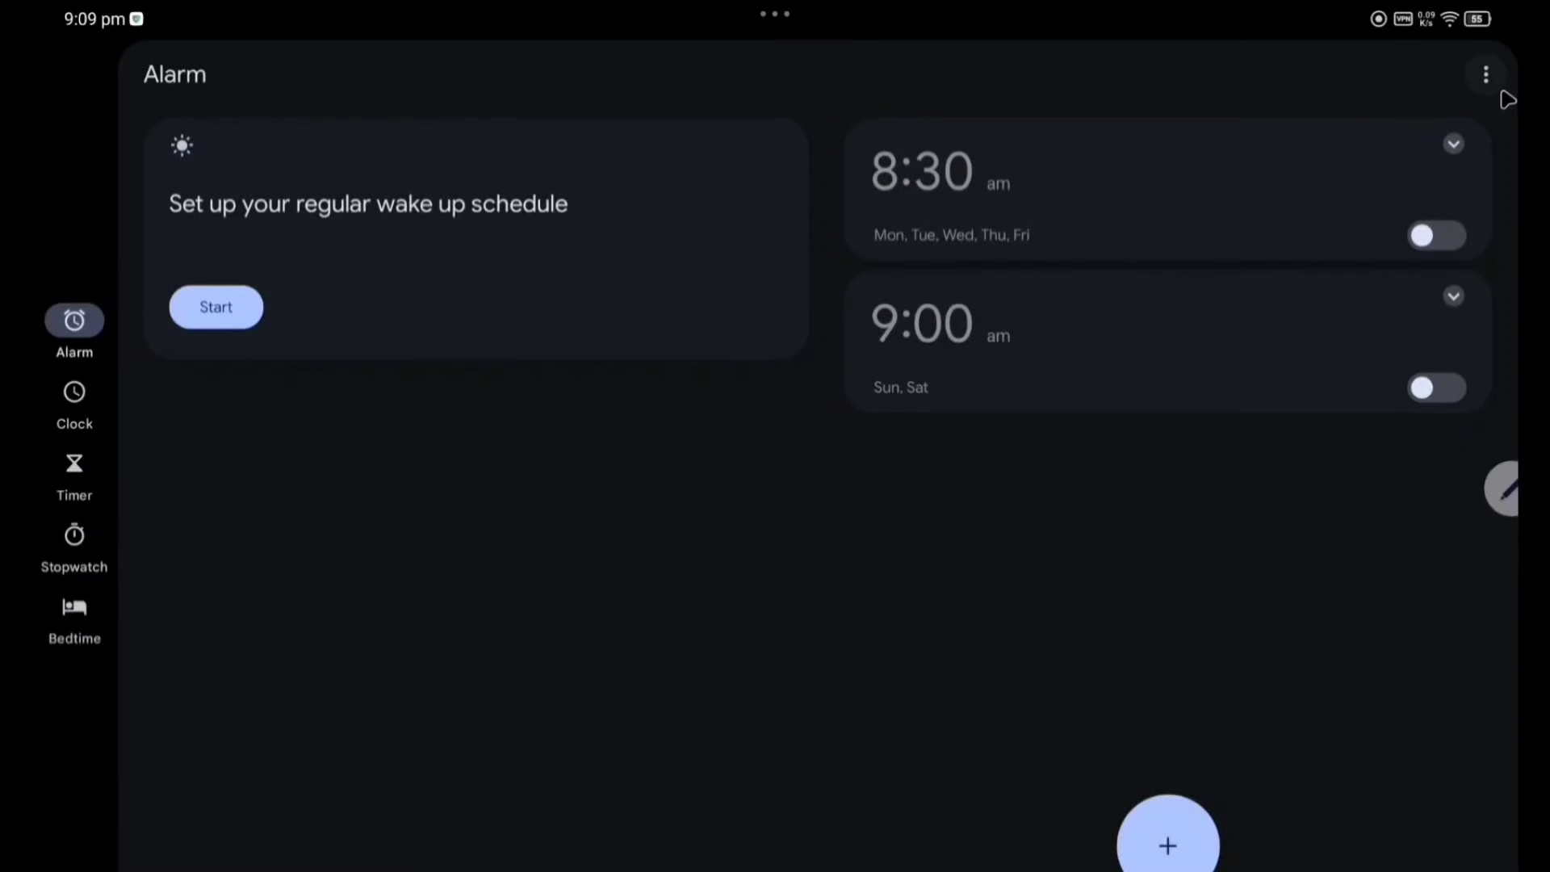